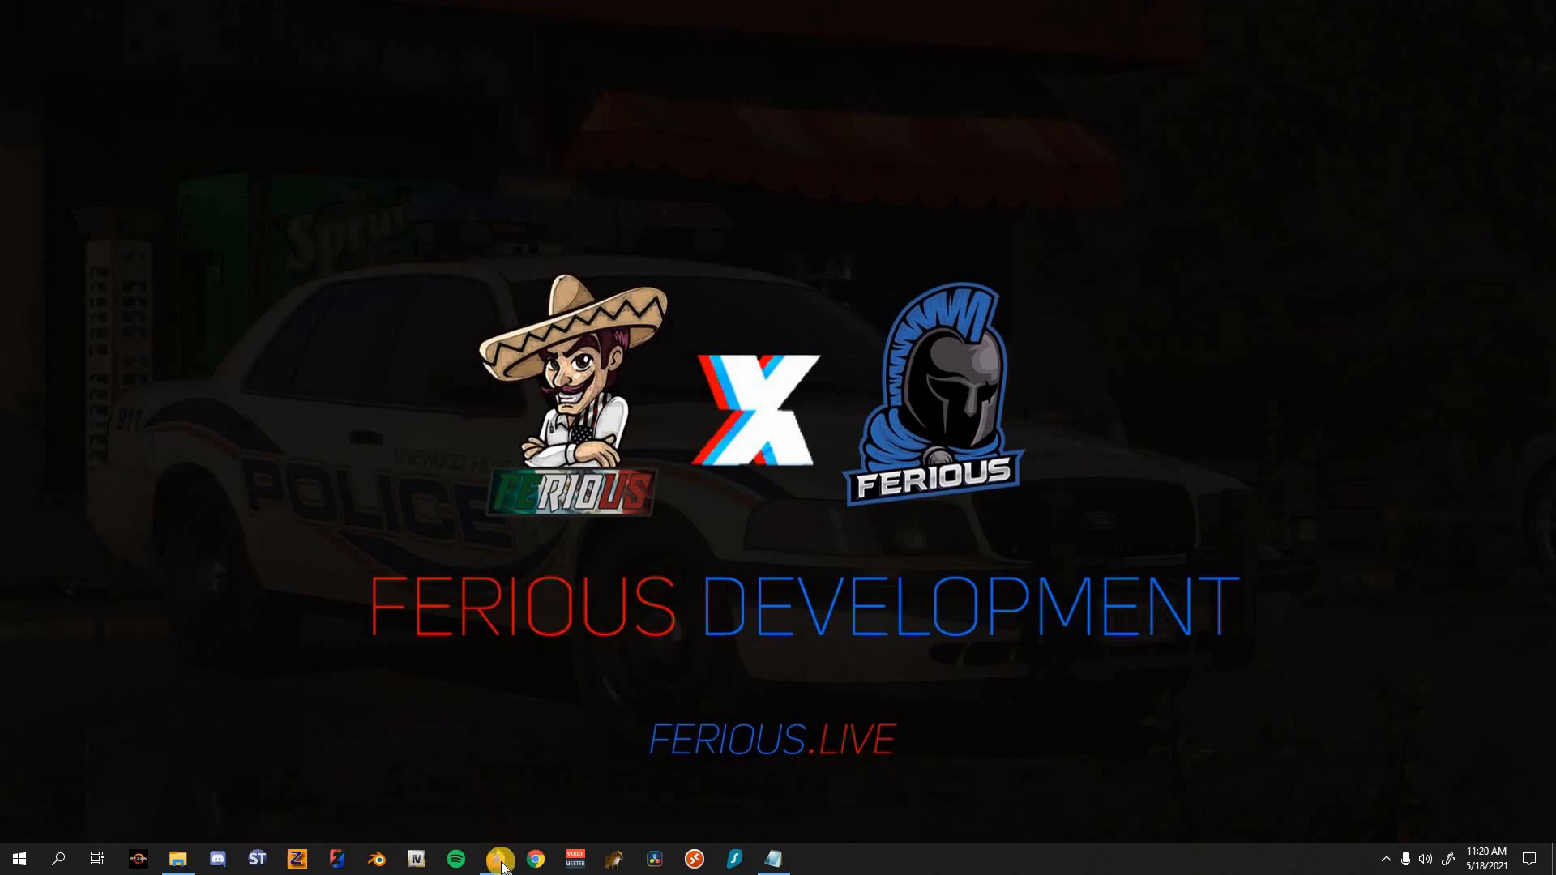
Step: Show the LSPDFR Vehicles & Parts development resources listing in Firefox and scroll through it
{"action": "left_click", "coordinate": [494, 859]}
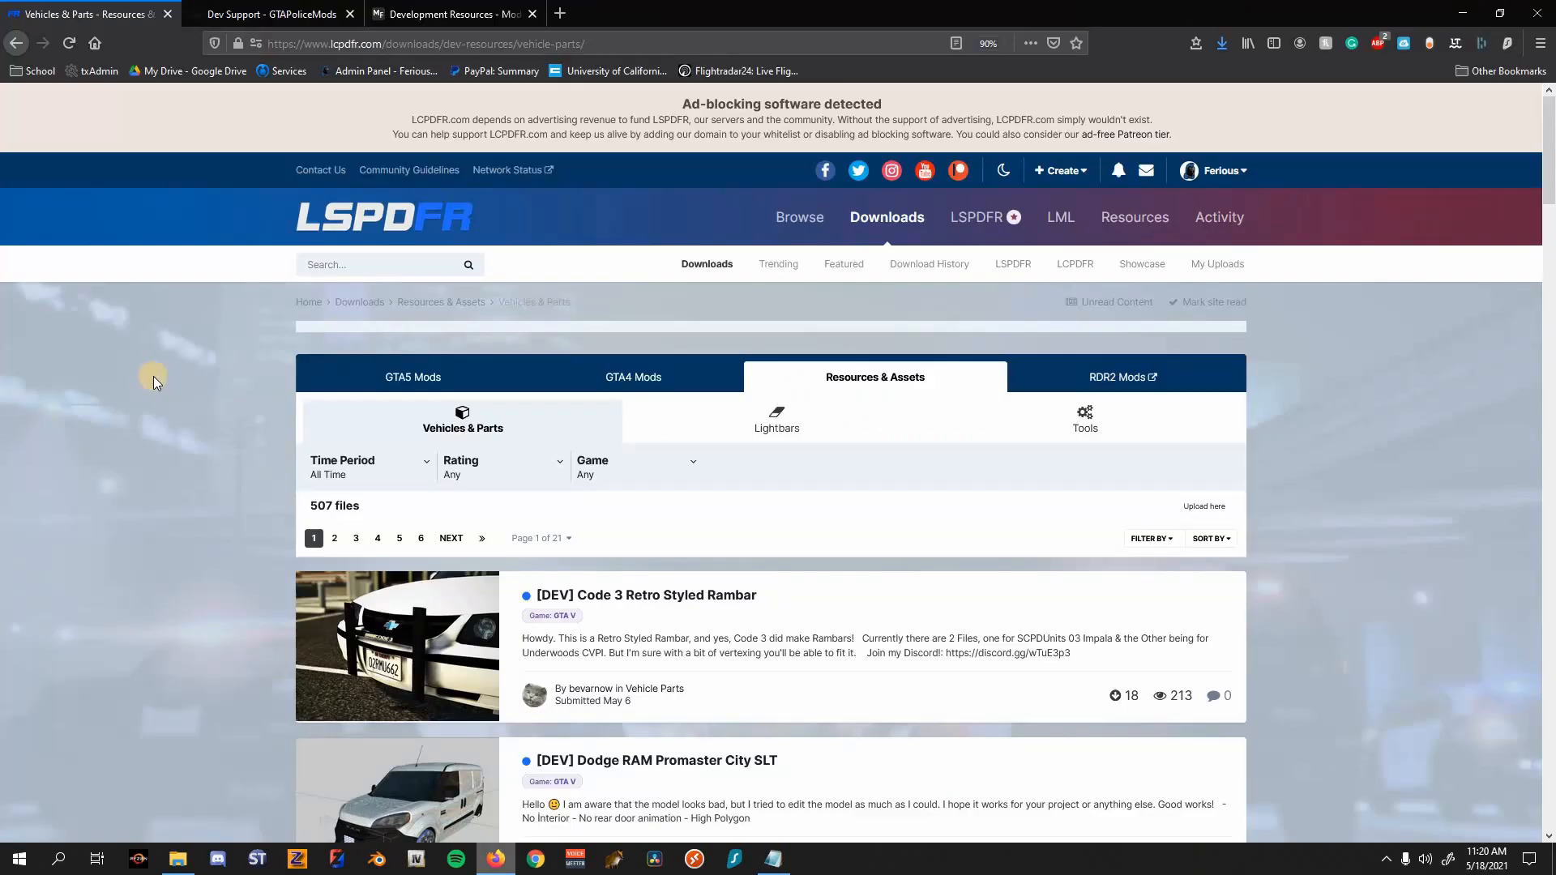
{"action": "scroll", "scroll_direction": "down", "scroll_amount": 3}
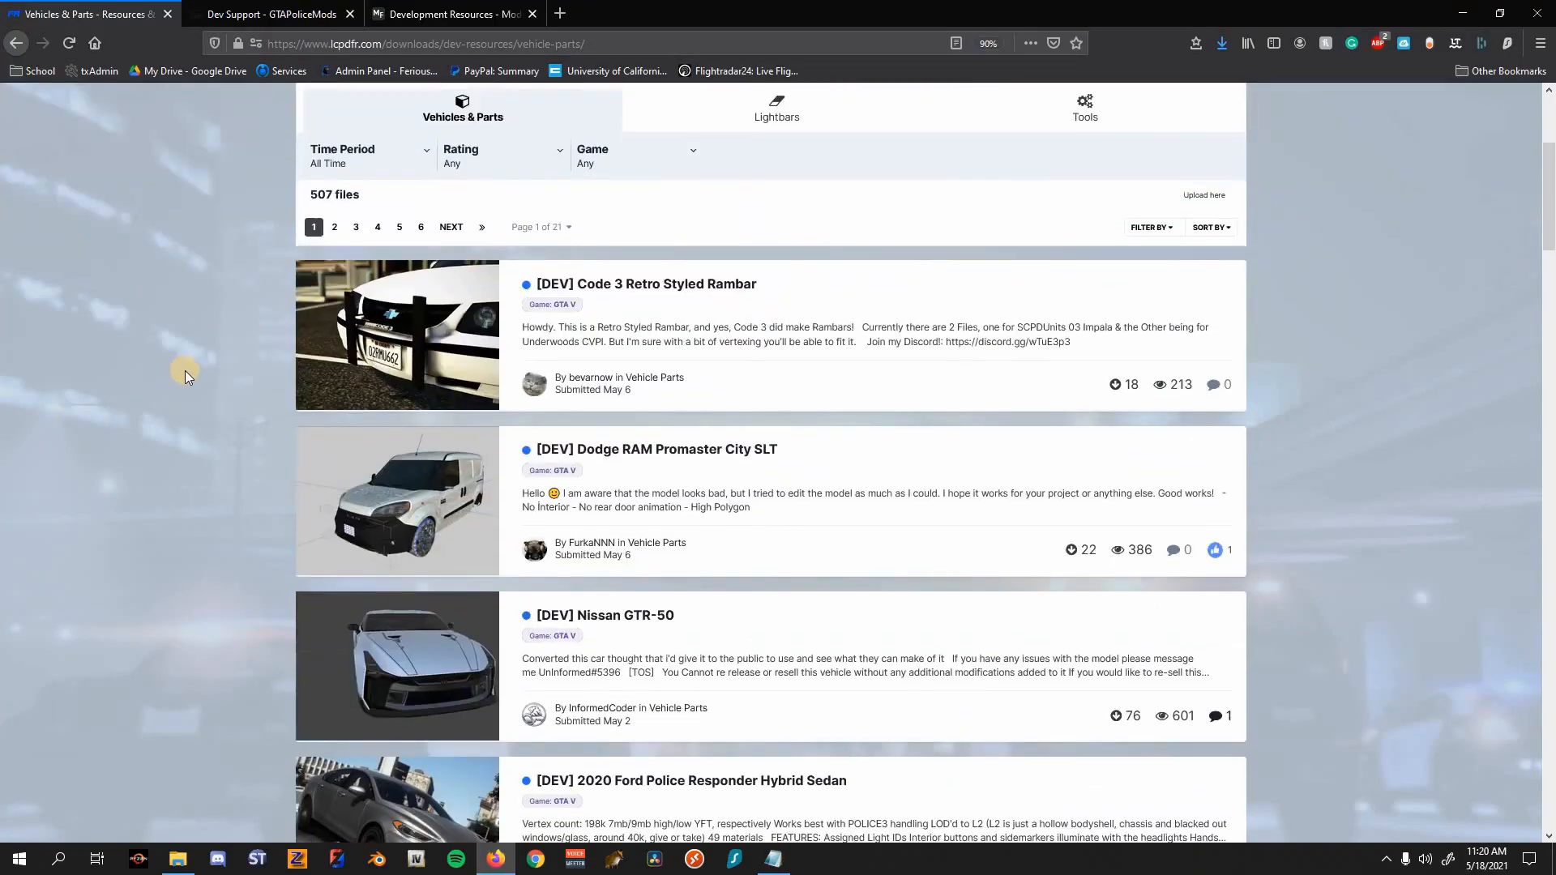
{"action": "scroll", "scroll_direction": "down", "scroll_amount": 3}
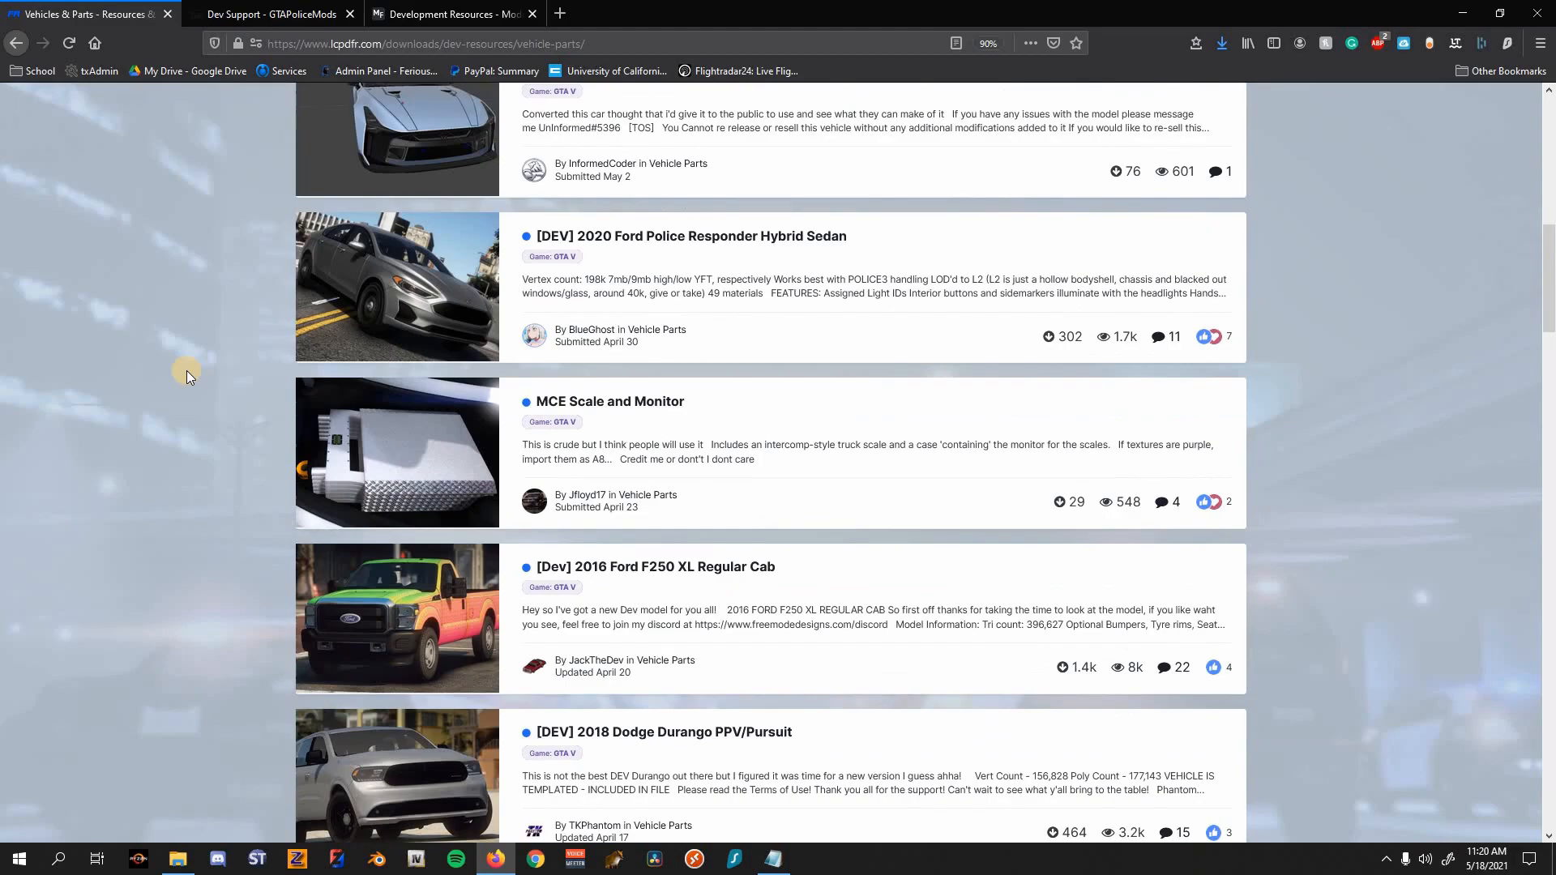
{"action": "mouse_move", "coordinate": [255, 360]}
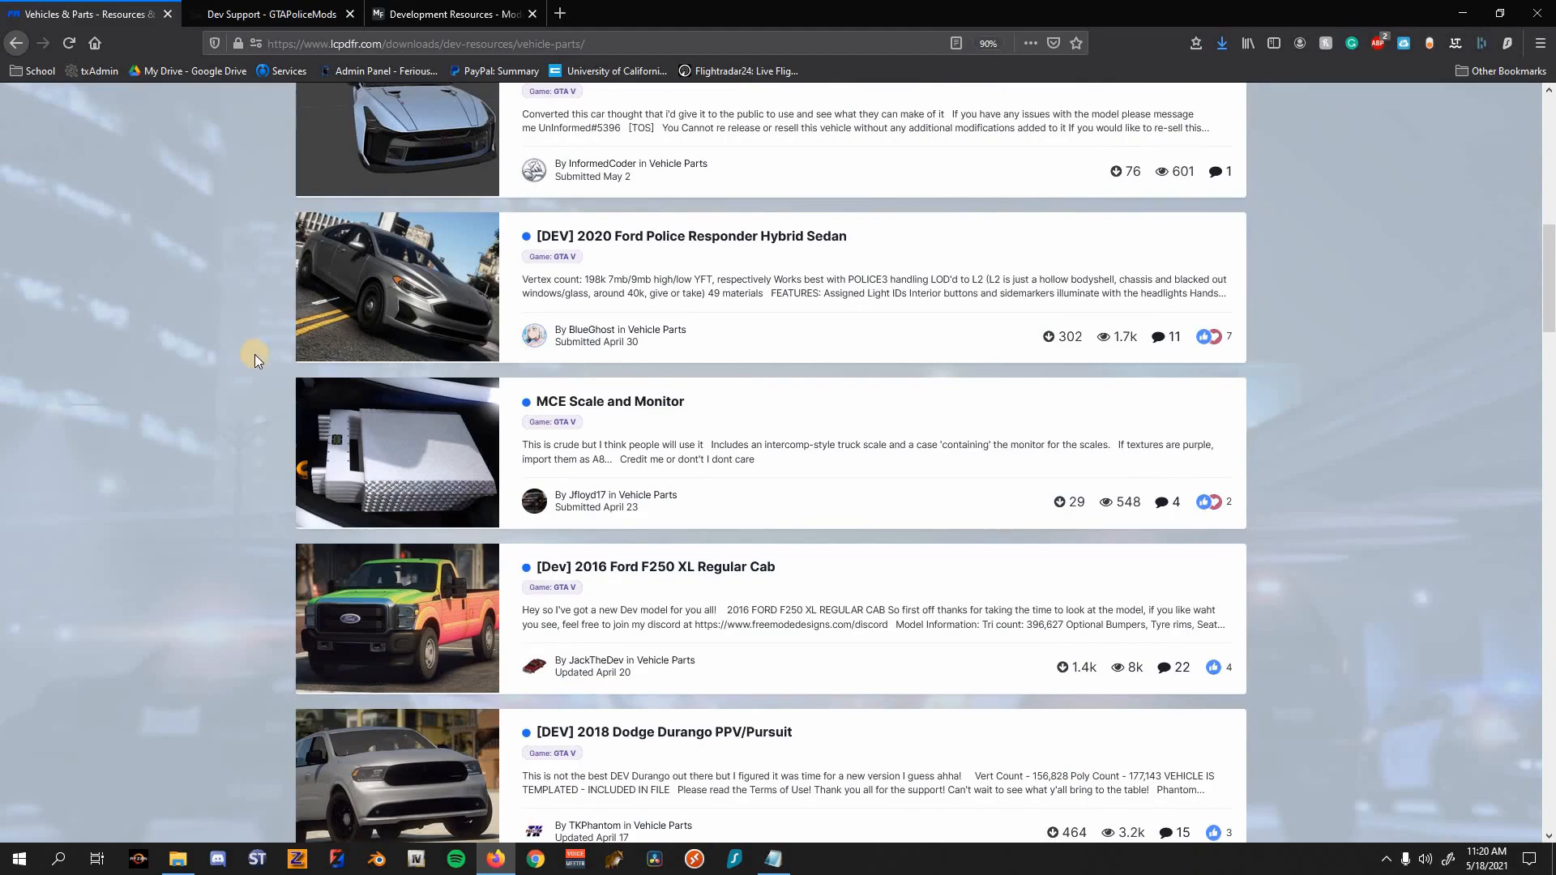
{"action": "scroll", "scroll_direction": "down", "scroll_amount": 3}
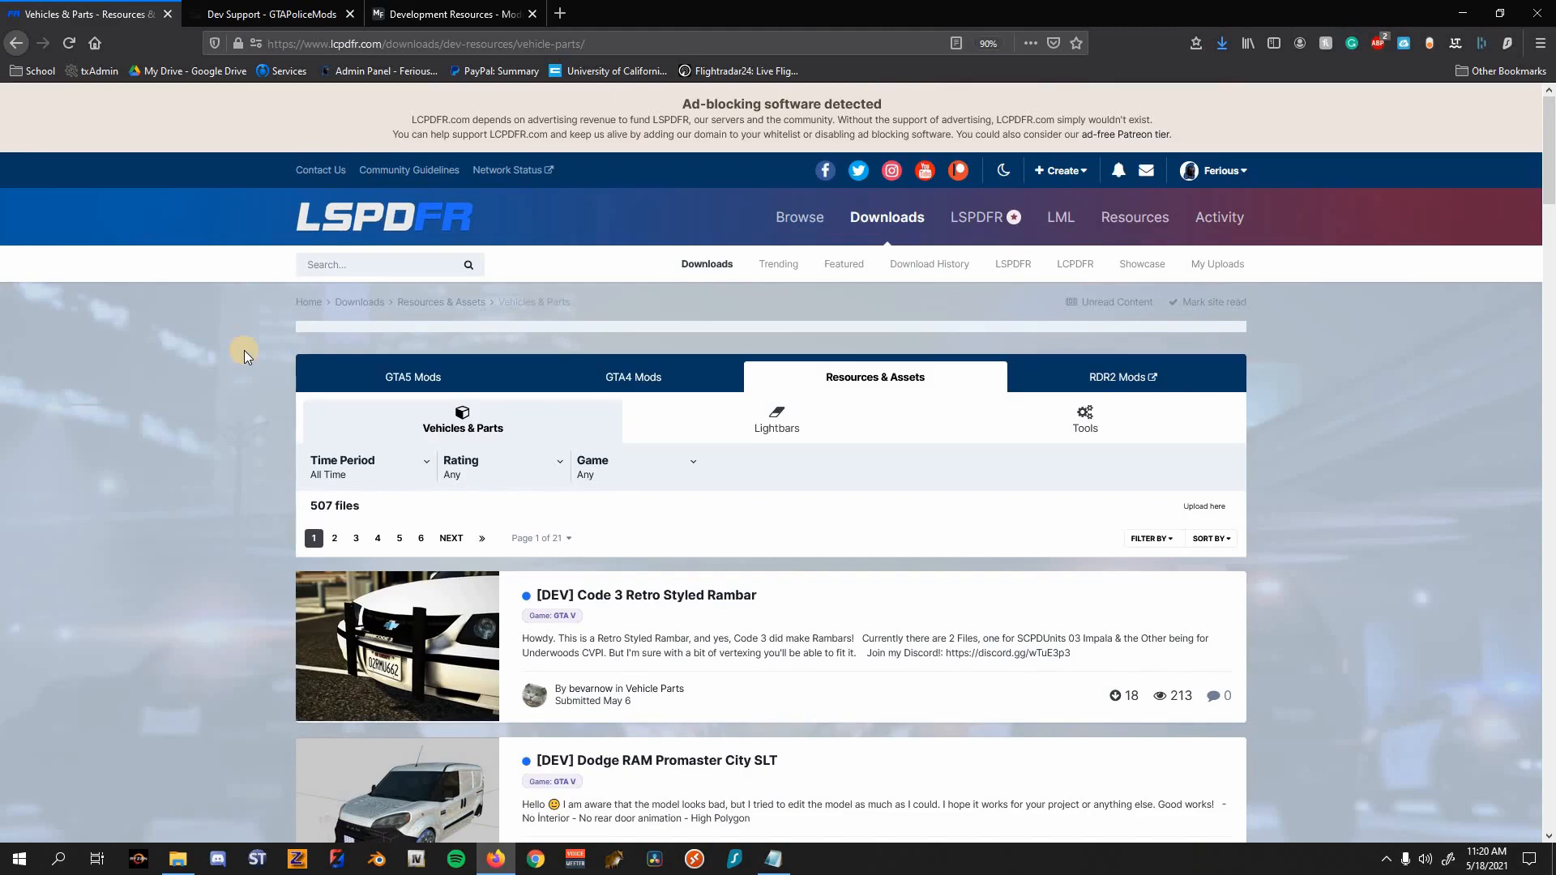
{"action": "mouse_move", "coordinate": [289, 70]}
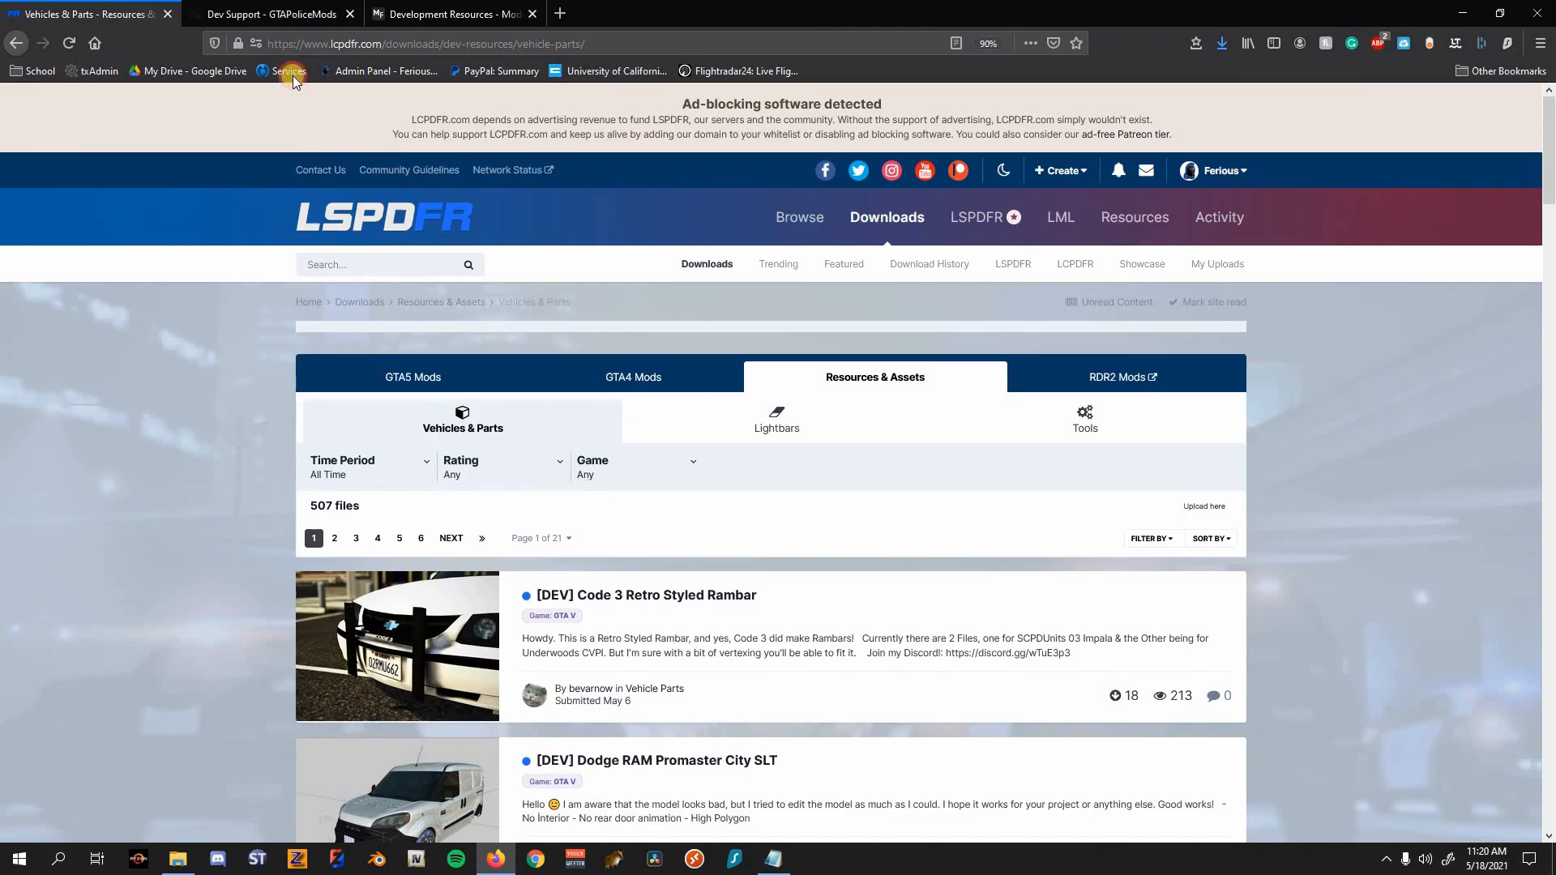
{"action": "left_click", "coordinate": [276, 15]}
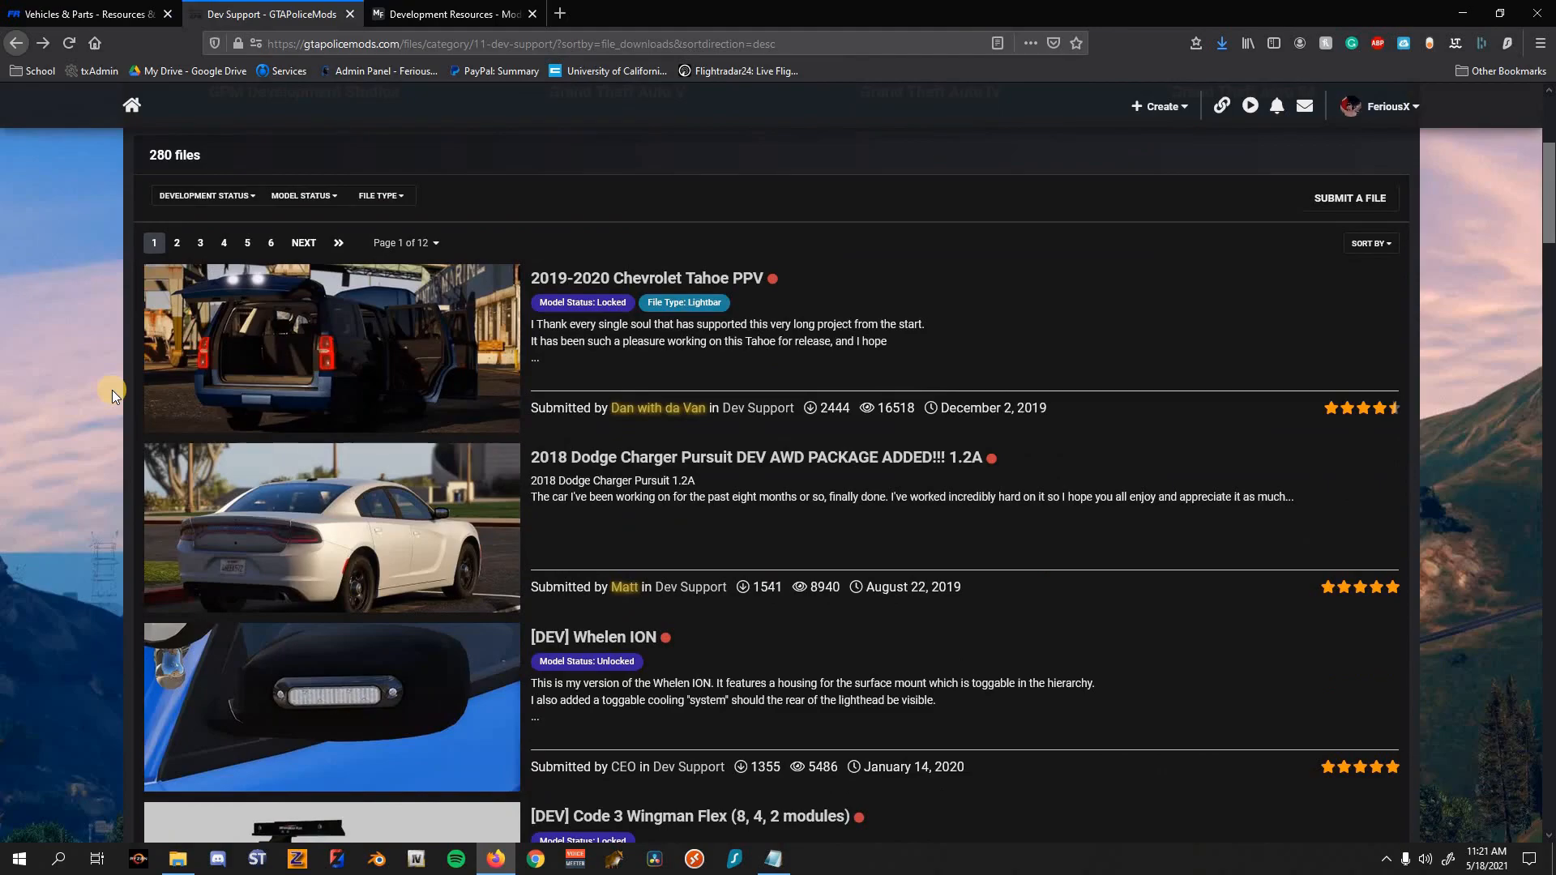
{"action": "scroll", "scroll_direction": "down", "scroll_amount": 3}
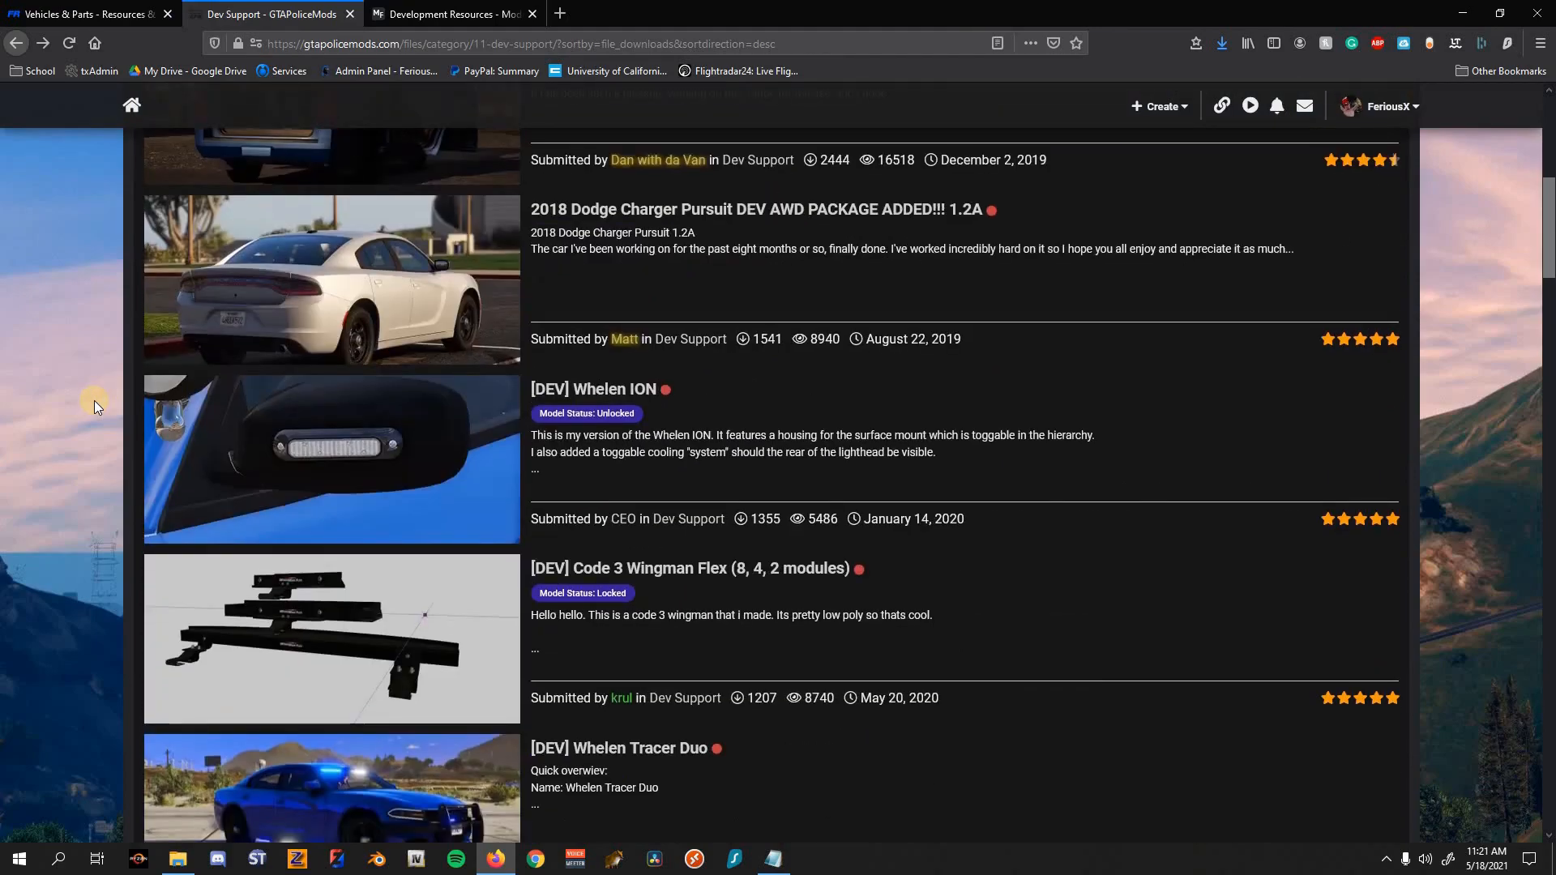
{"action": "scroll", "scroll_direction": "up", "scroll_amount": 3}
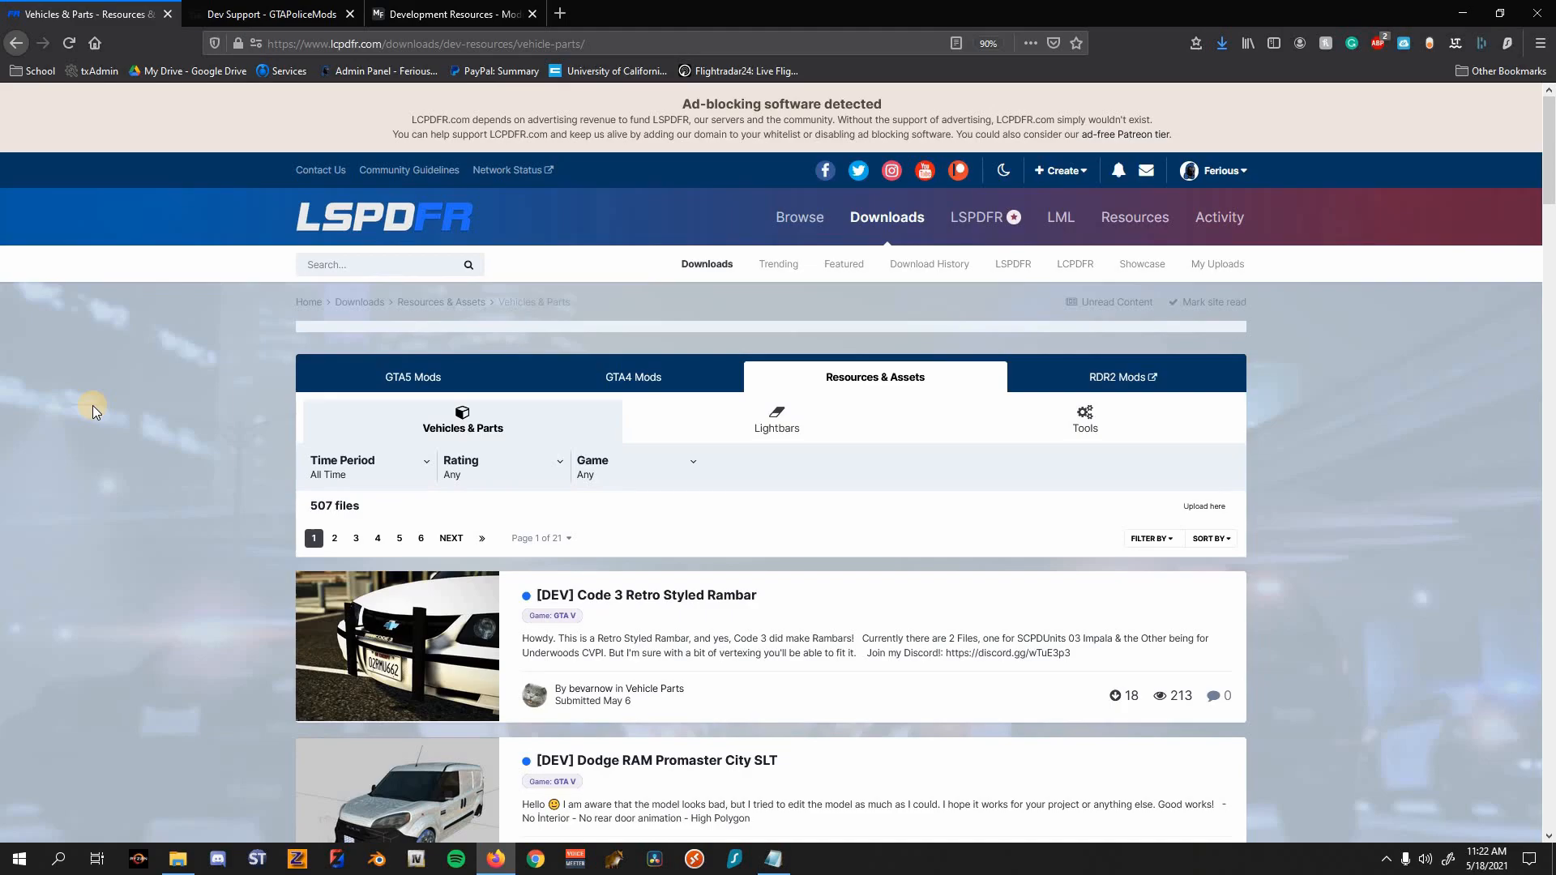
{"action": "mouse_move", "coordinate": [248, 496]}
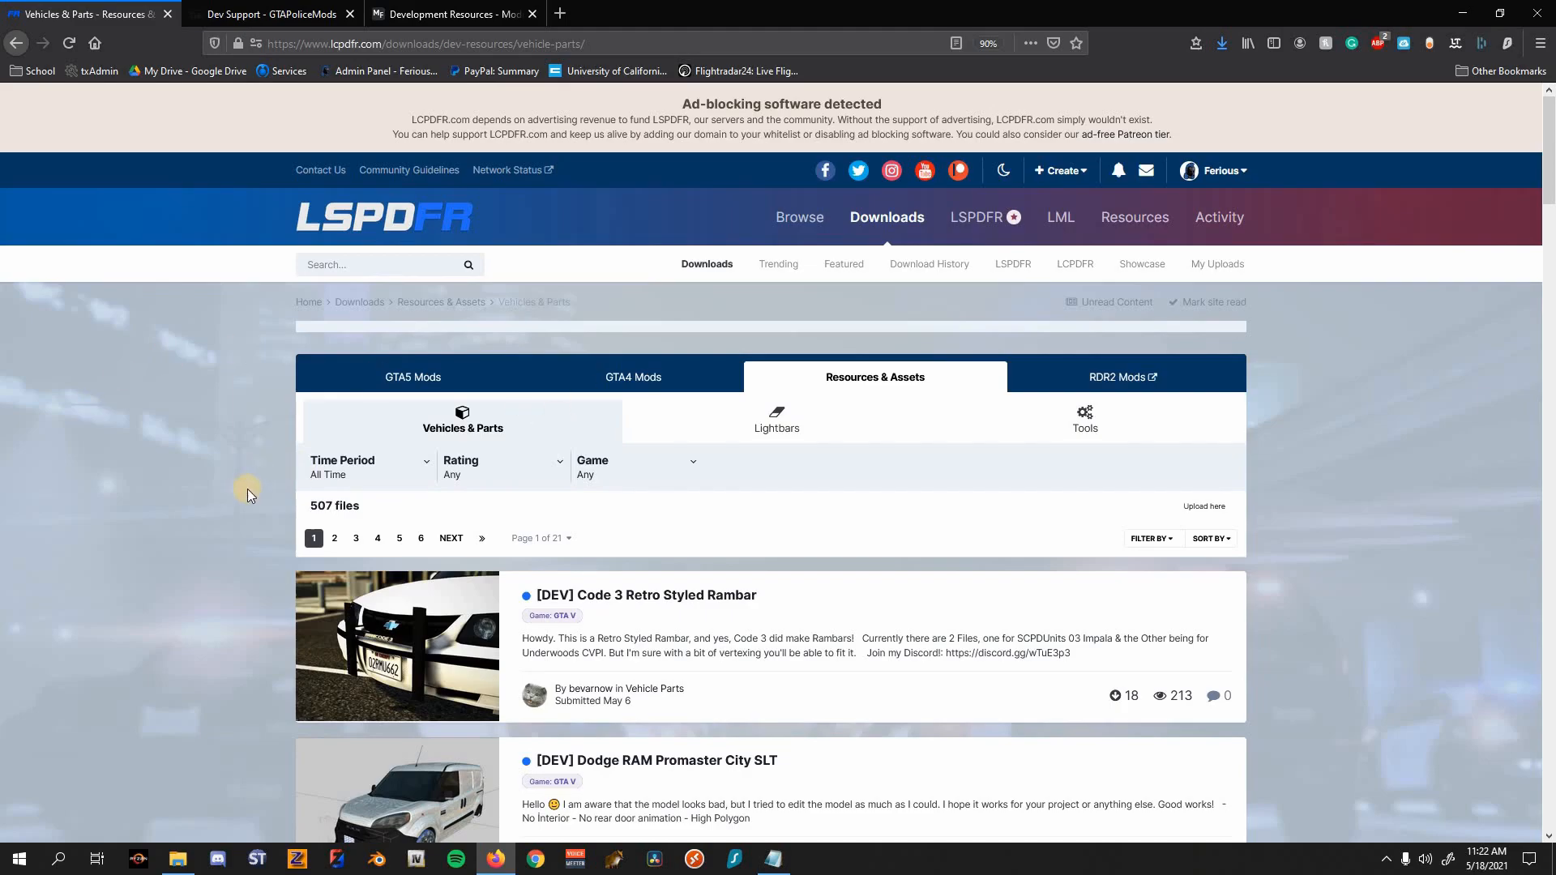
Step: Scroll to the bottom of the Vehicles & Parts list and go to page 2
{"action": "left_click", "coordinate": [452, 13]}
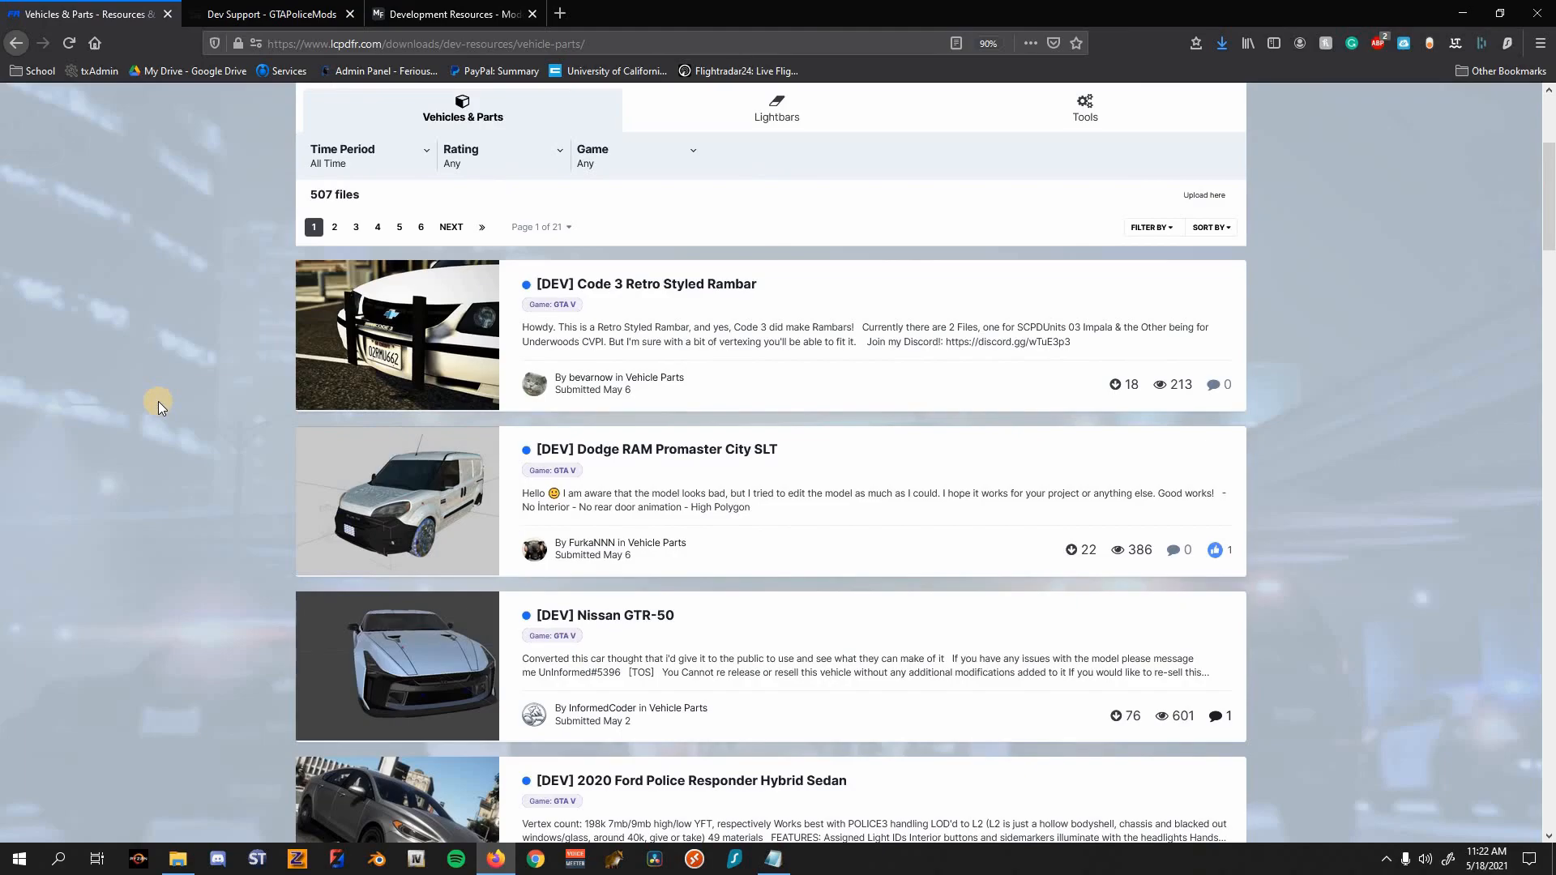
{"action": "mouse_move", "coordinate": [162, 357]}
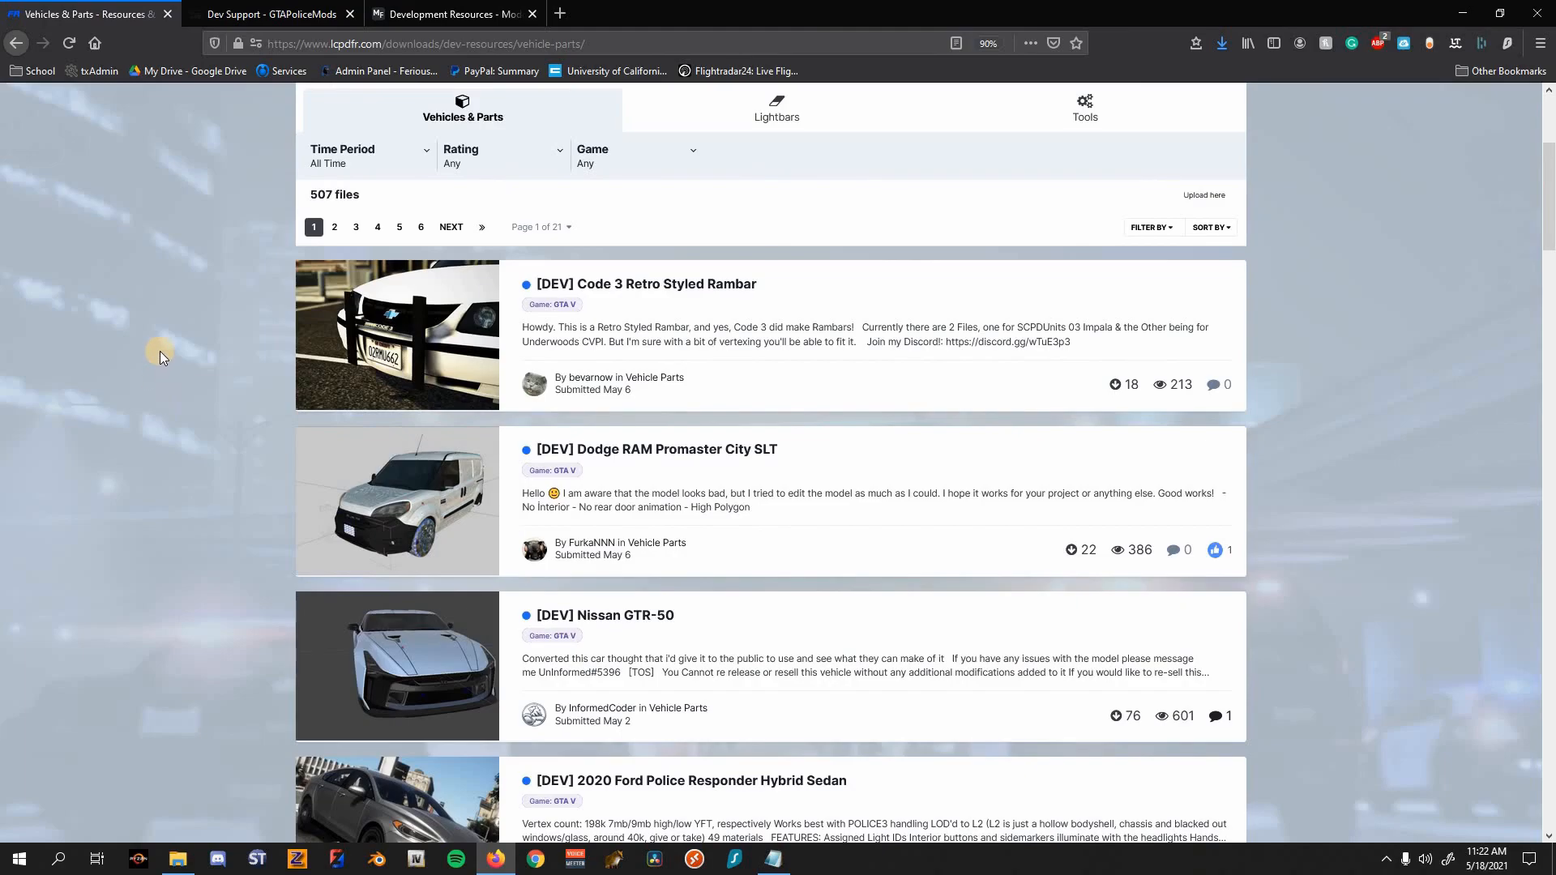
{"action": "scroll", "scroll_direction": "down", "scroll_amount": 3}
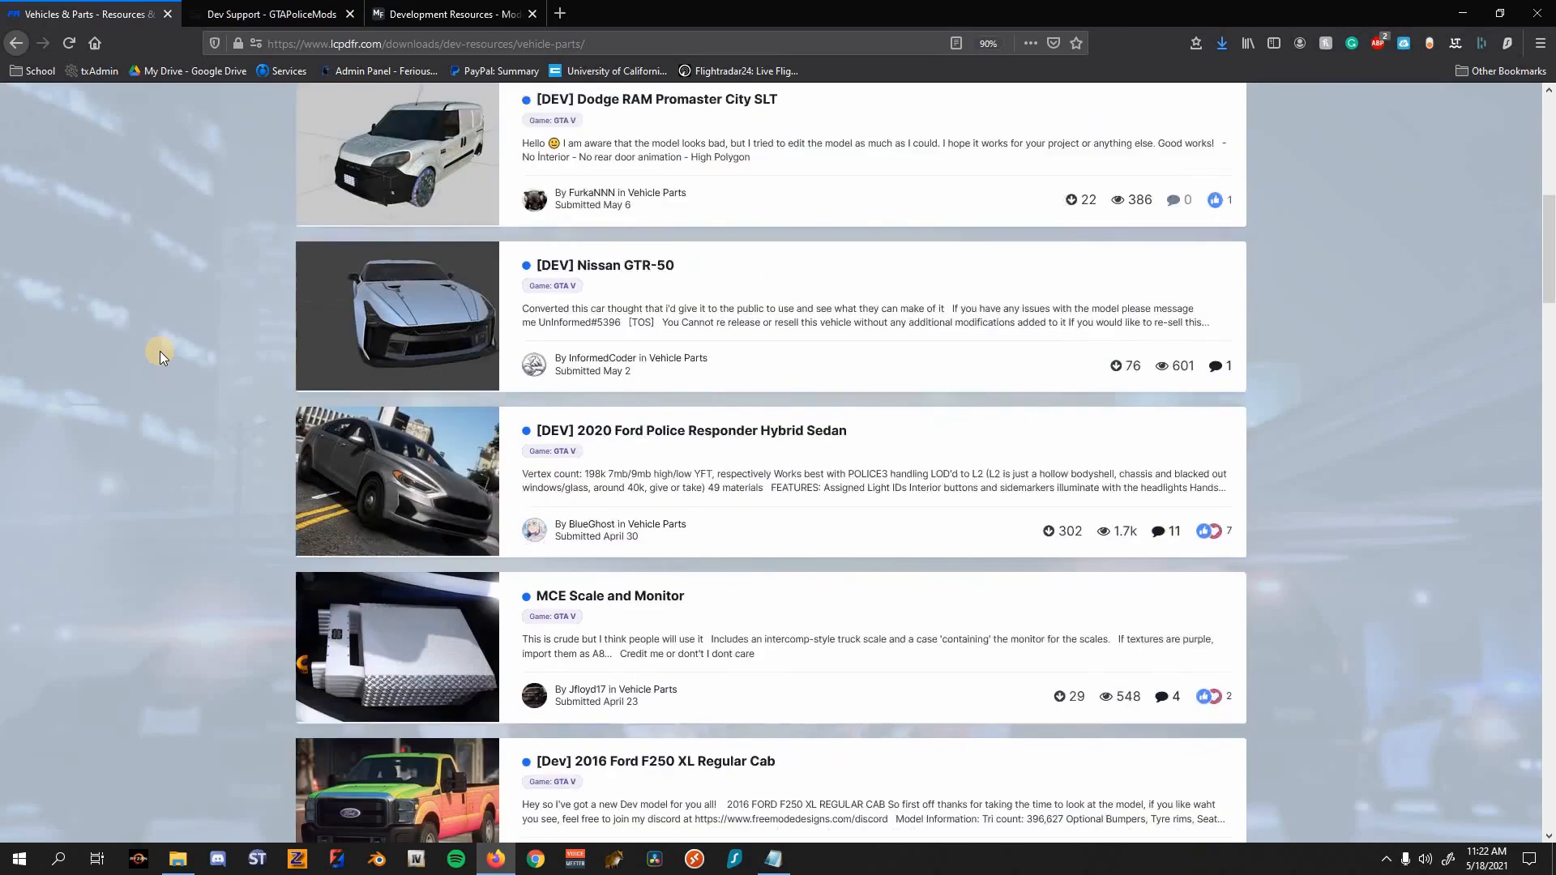
{"action": "scroll", "scroll_direction": "down", "scroll_amount": 3}
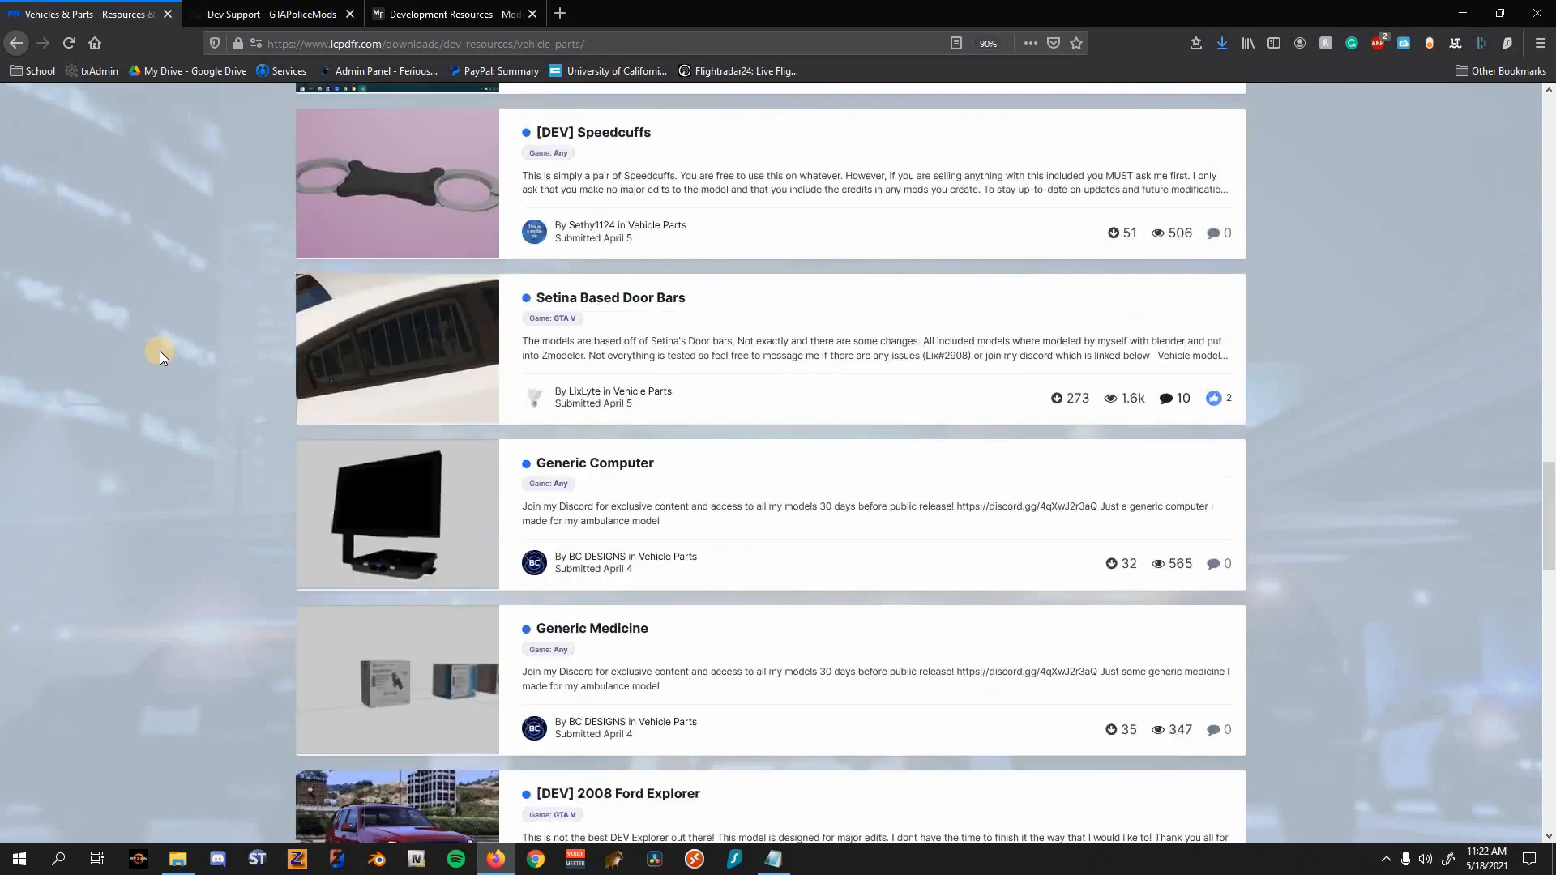
{"action": "scroll", "scroll_direction": "down", "scroll_amount": 3}
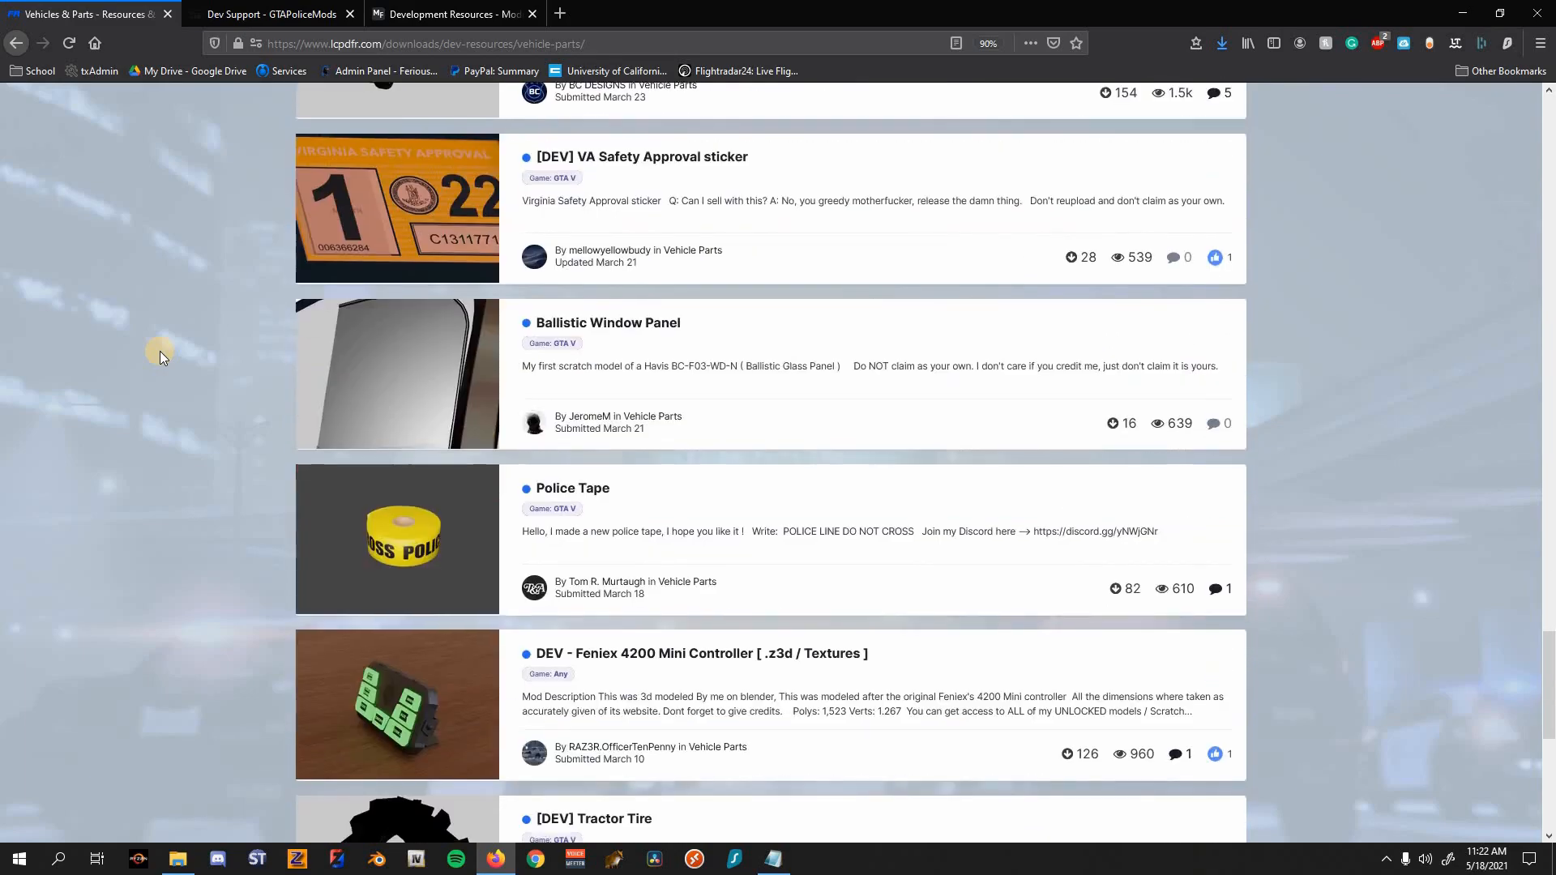
{"action": "scroll", "scroll_direction": "down", "scroll_amount": 3}
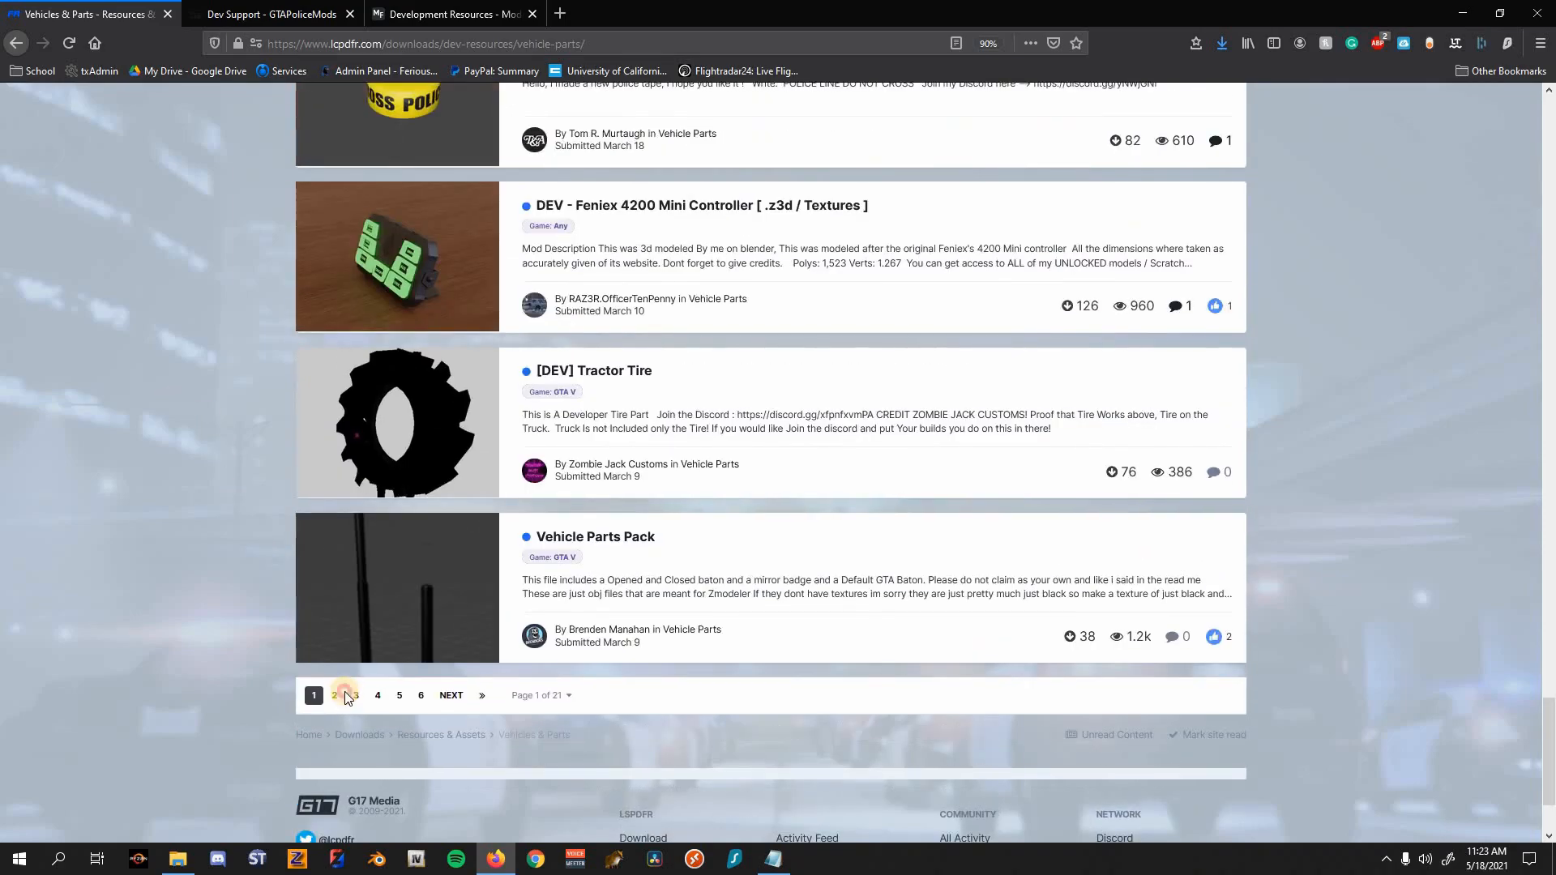
{"action": "left_click", "coordinate": [343, 696]}
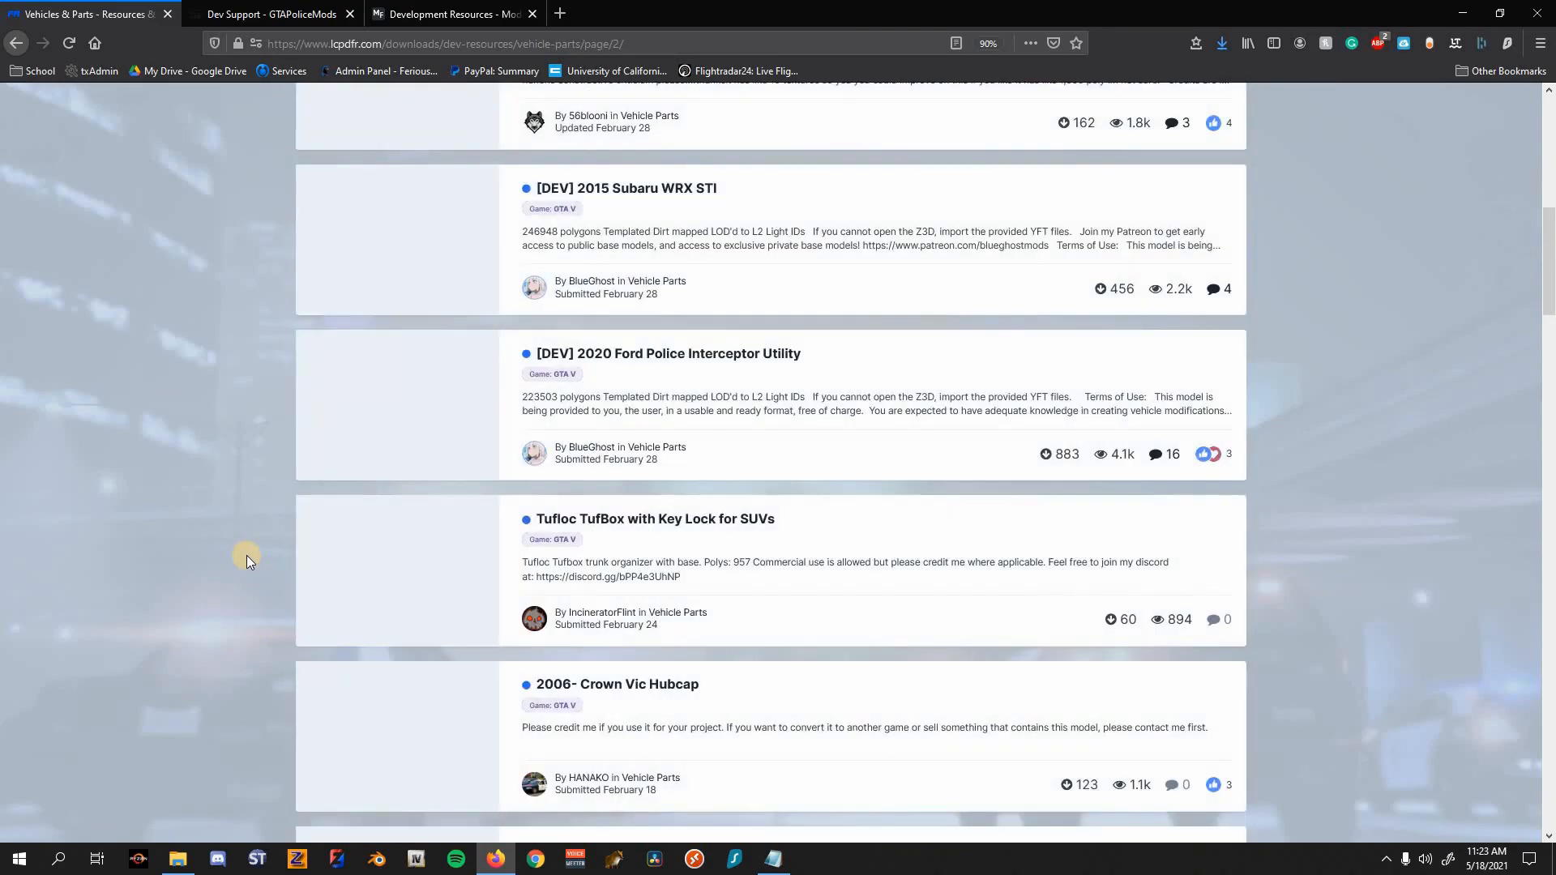
Step: Continue down page 2 and move on to page 3 of the listing
{"action": "scroll", "scroll_direction": "down", "scroll_amount": 3}
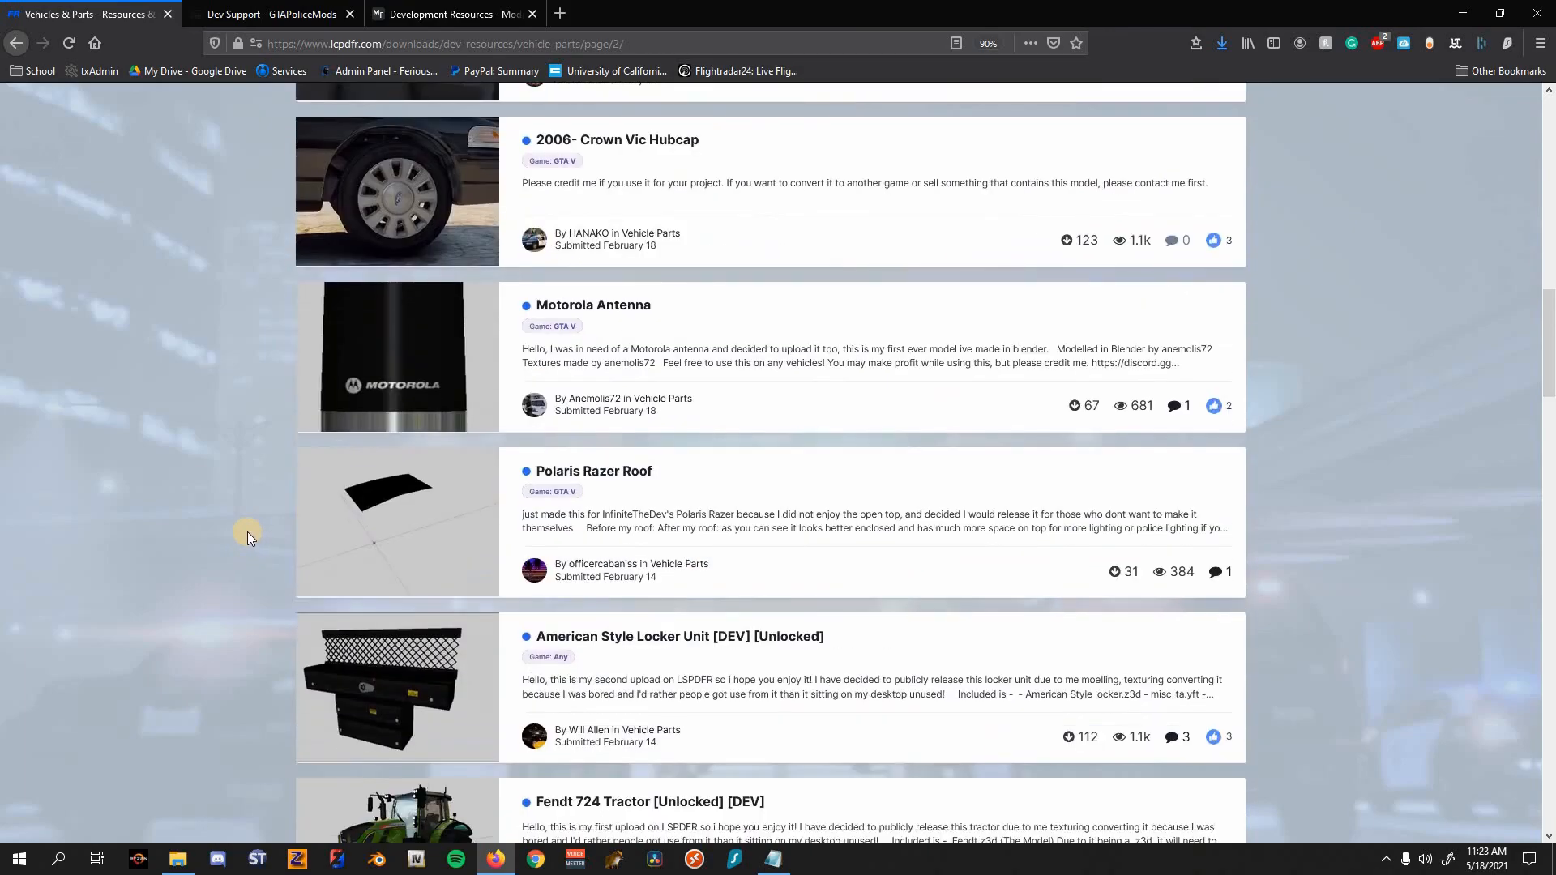
{"action": "scroll", "scroll_direction": "down", "scroll_amount": 3}
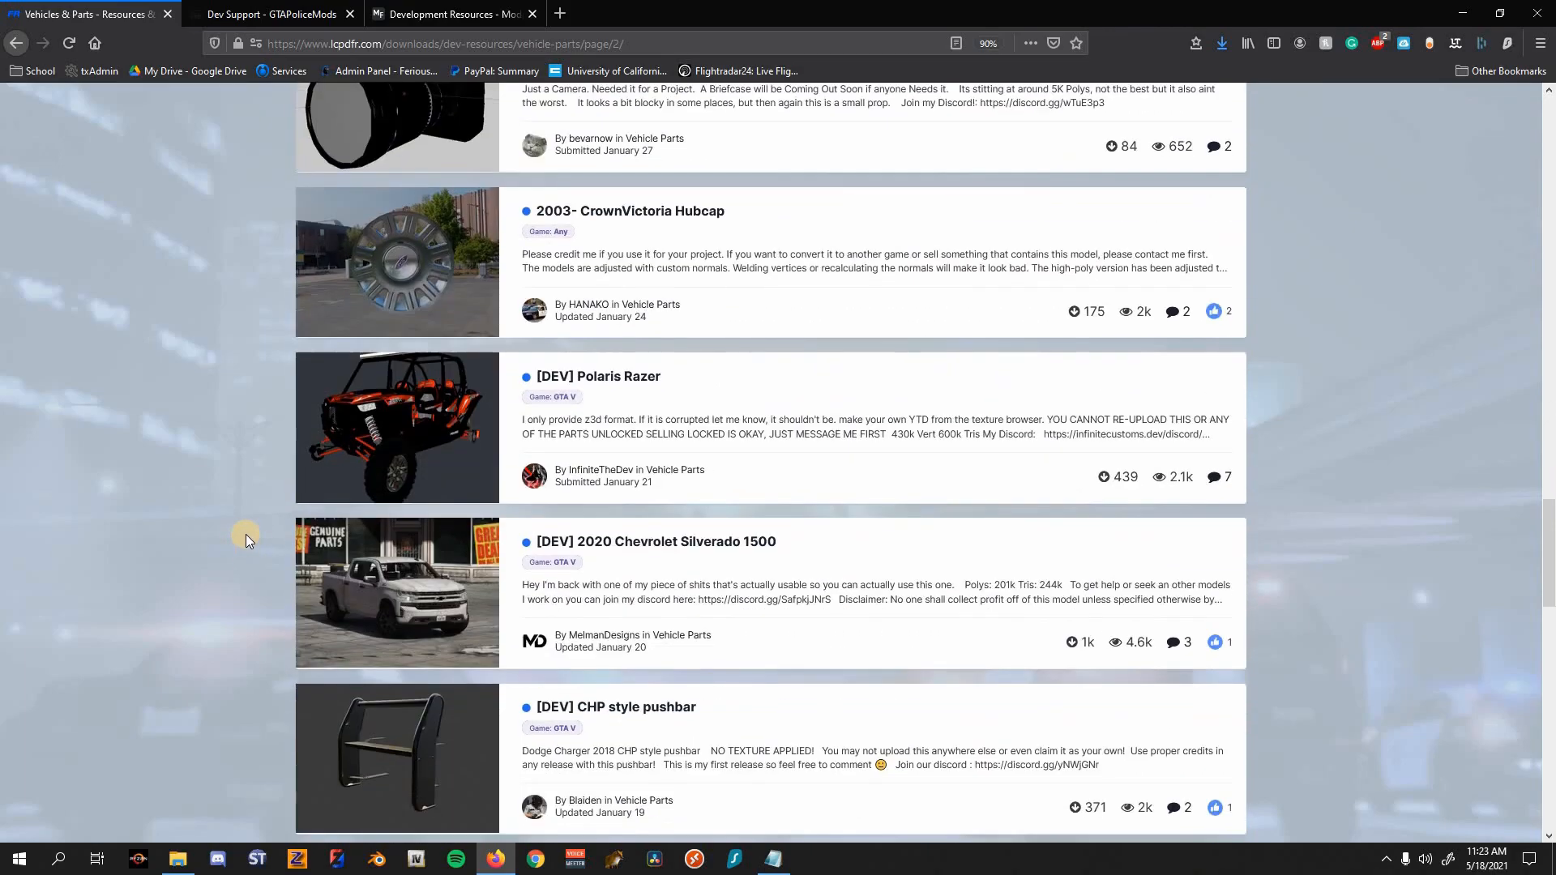
{"action": "scroll", "scroll_direction": "down", "scroll_amount": 3}
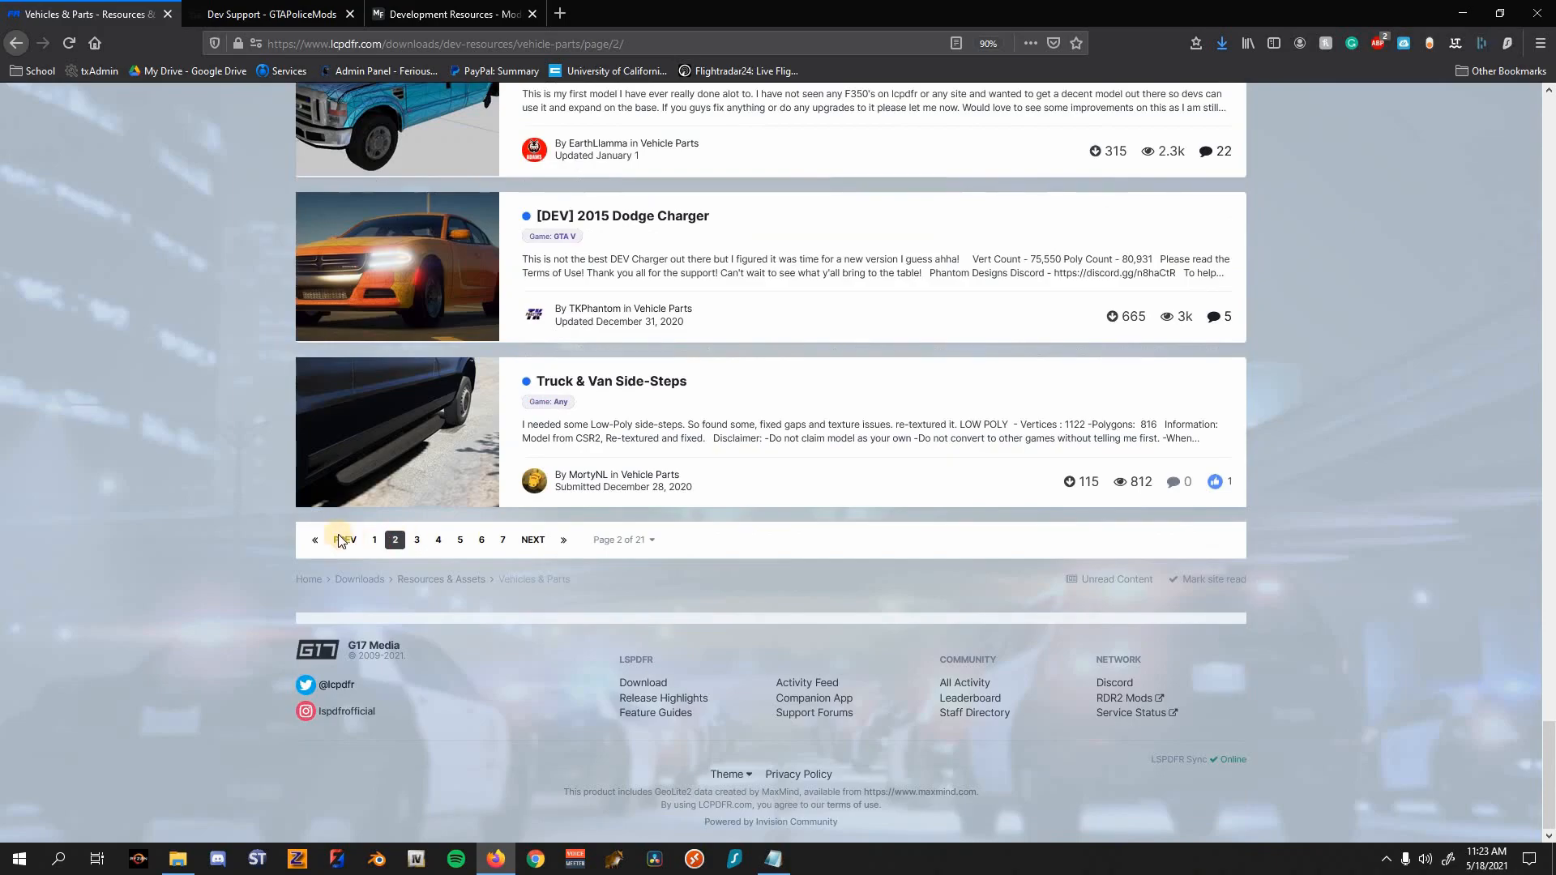
{"action": "left_click", "coordinate": [533, 540]}
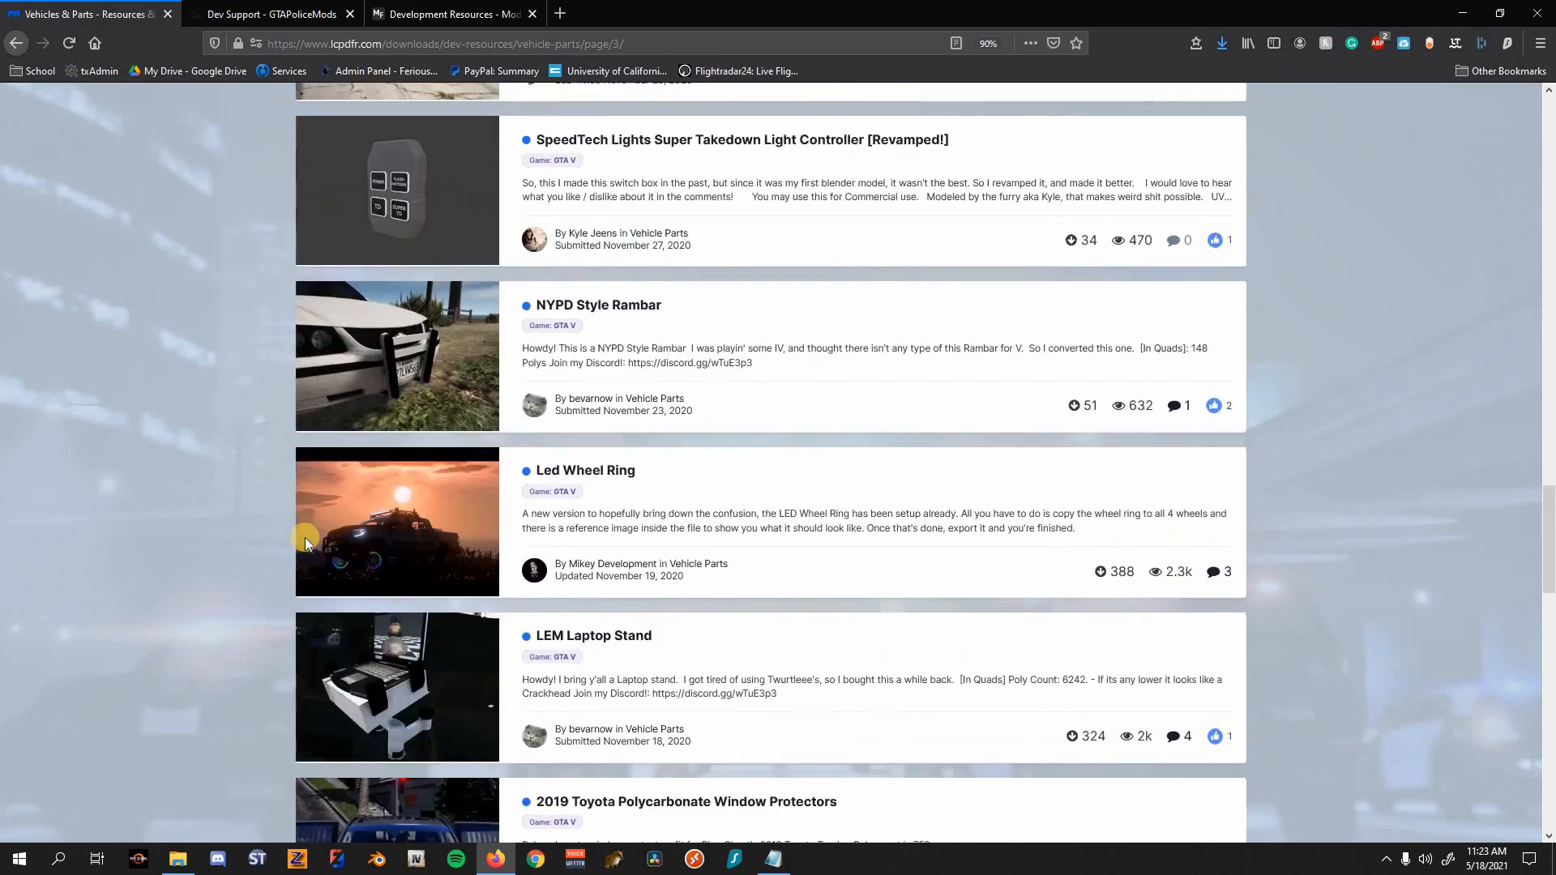
{"action": "scroll", "scroll_direction": "down", "scroll_amount": 3}
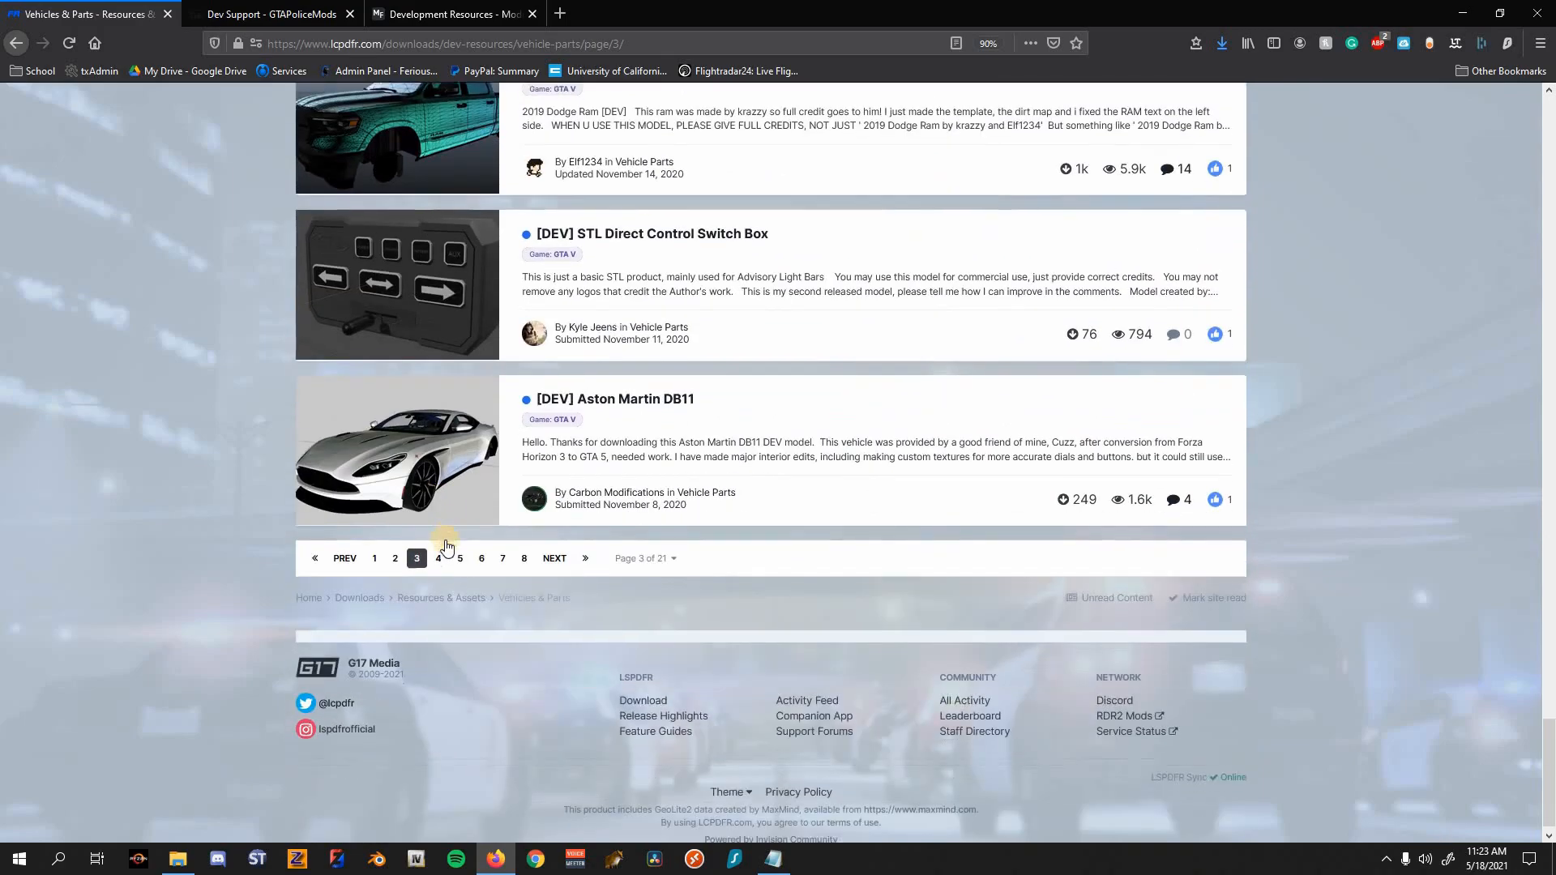
Step: On page 4, download the [DEV] 2011-2014 Dodge Charger PPV, then return to the GTAPoliceMods Dev Support list
{"action": "left_click", "coordinate": [436, 557]}
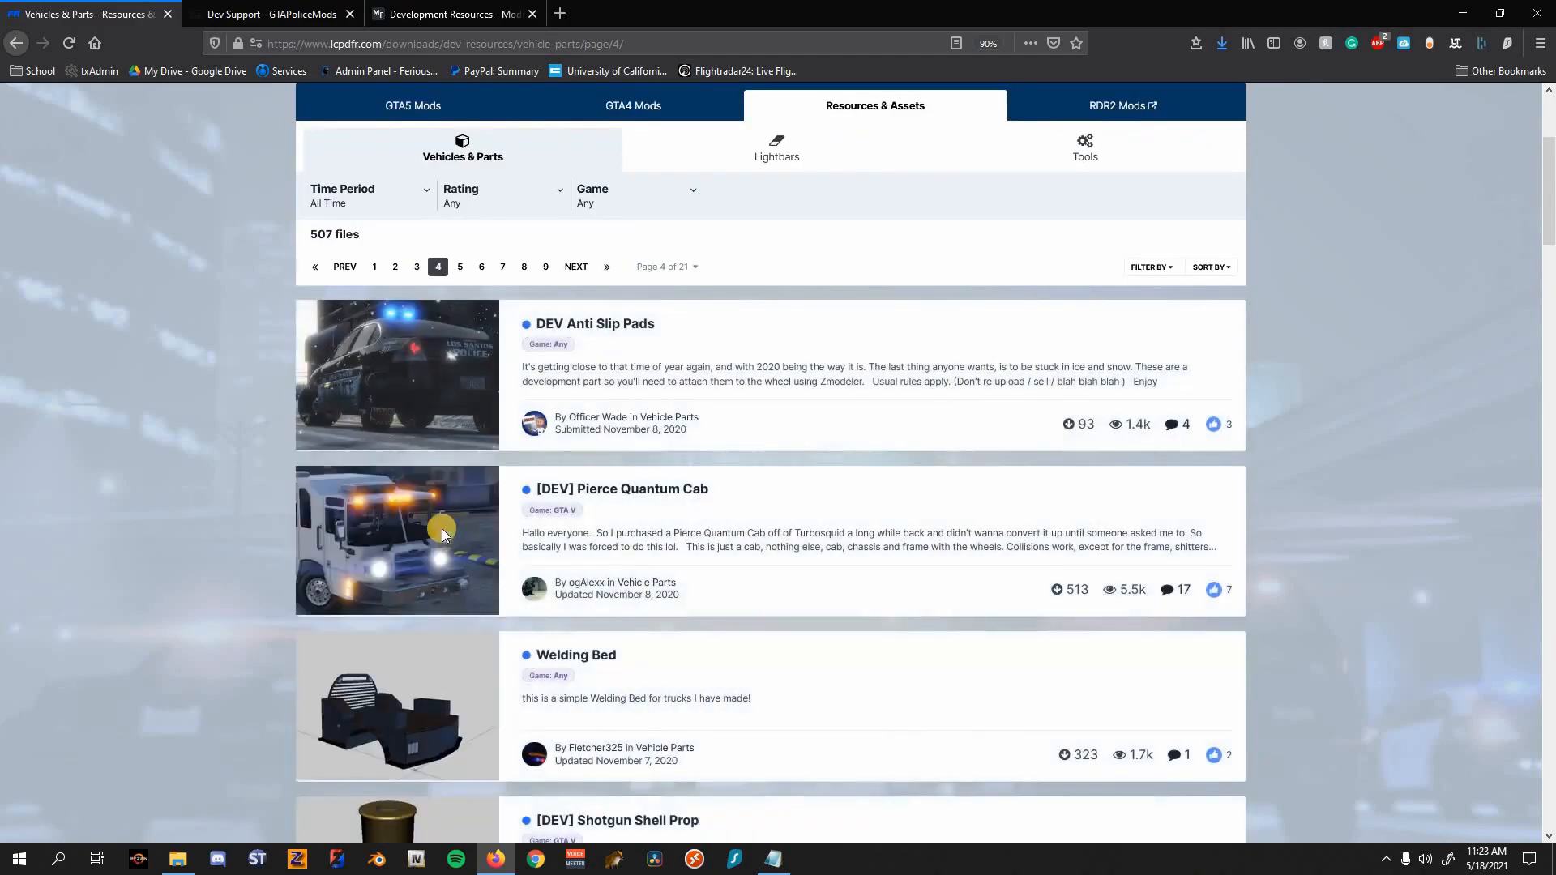
{"action": "scroll", "scroll_direction": "down", "scroll_amount": 3}
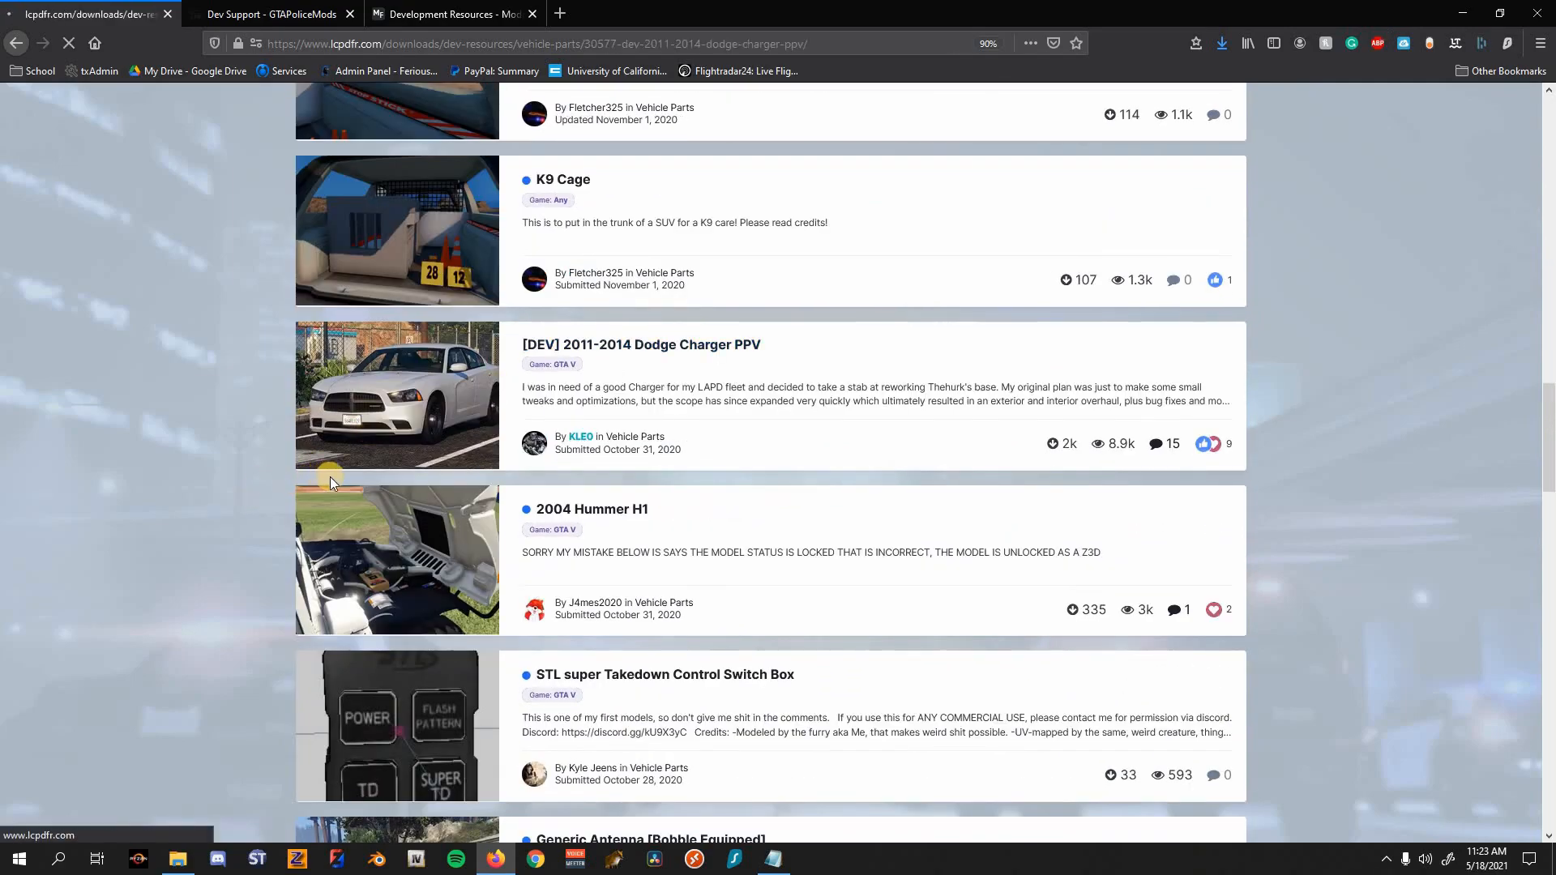
{"action": "left_click", "coordinate": [640, 344]}
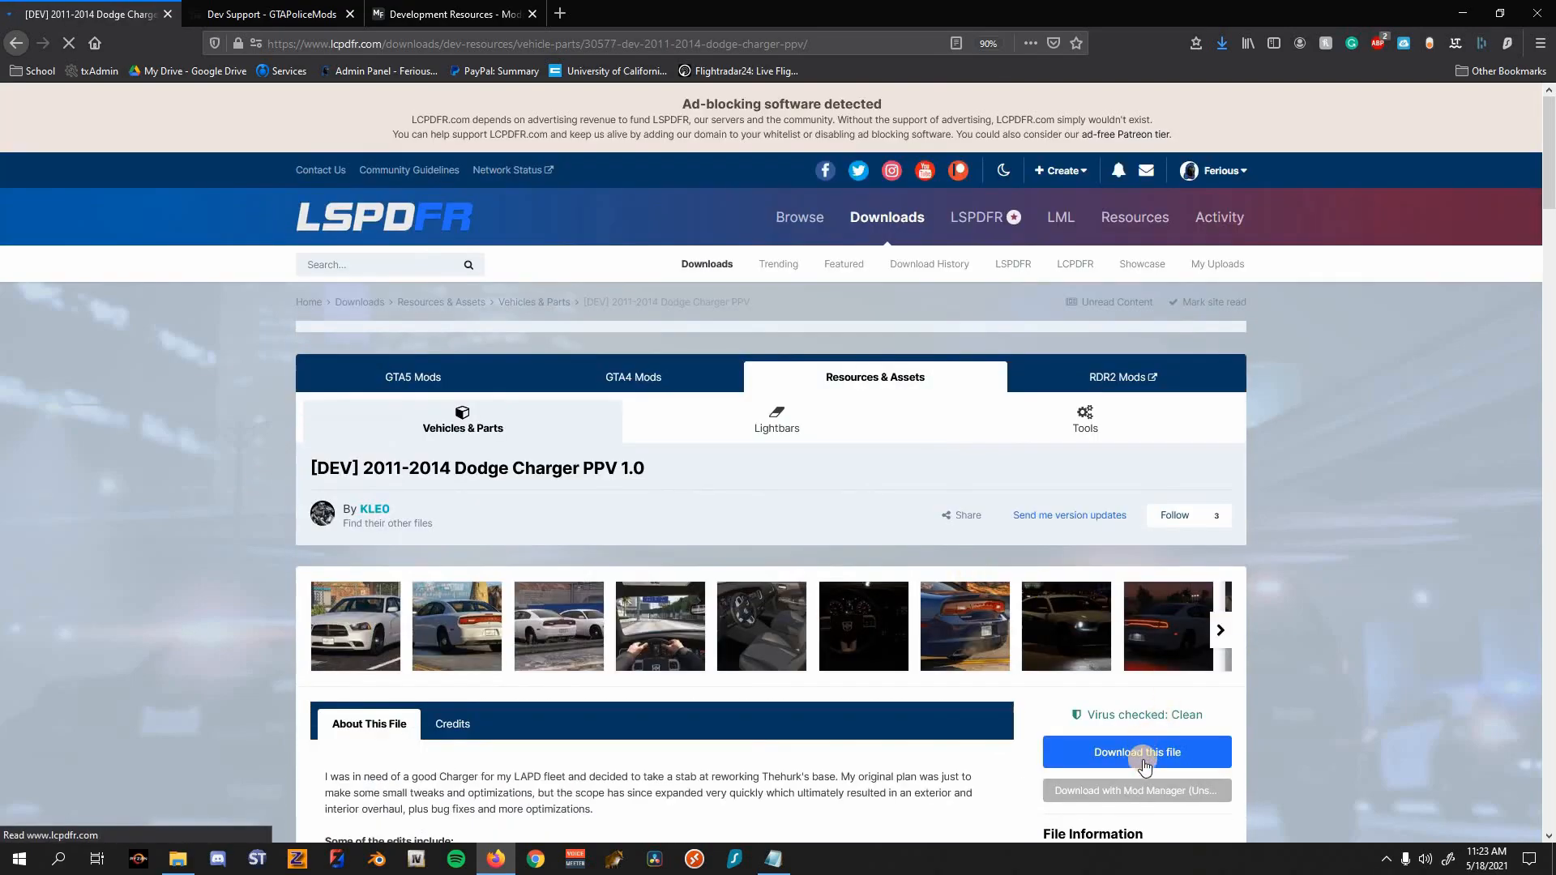
{"action": "left_click", "coordinate": [1136, 750]}
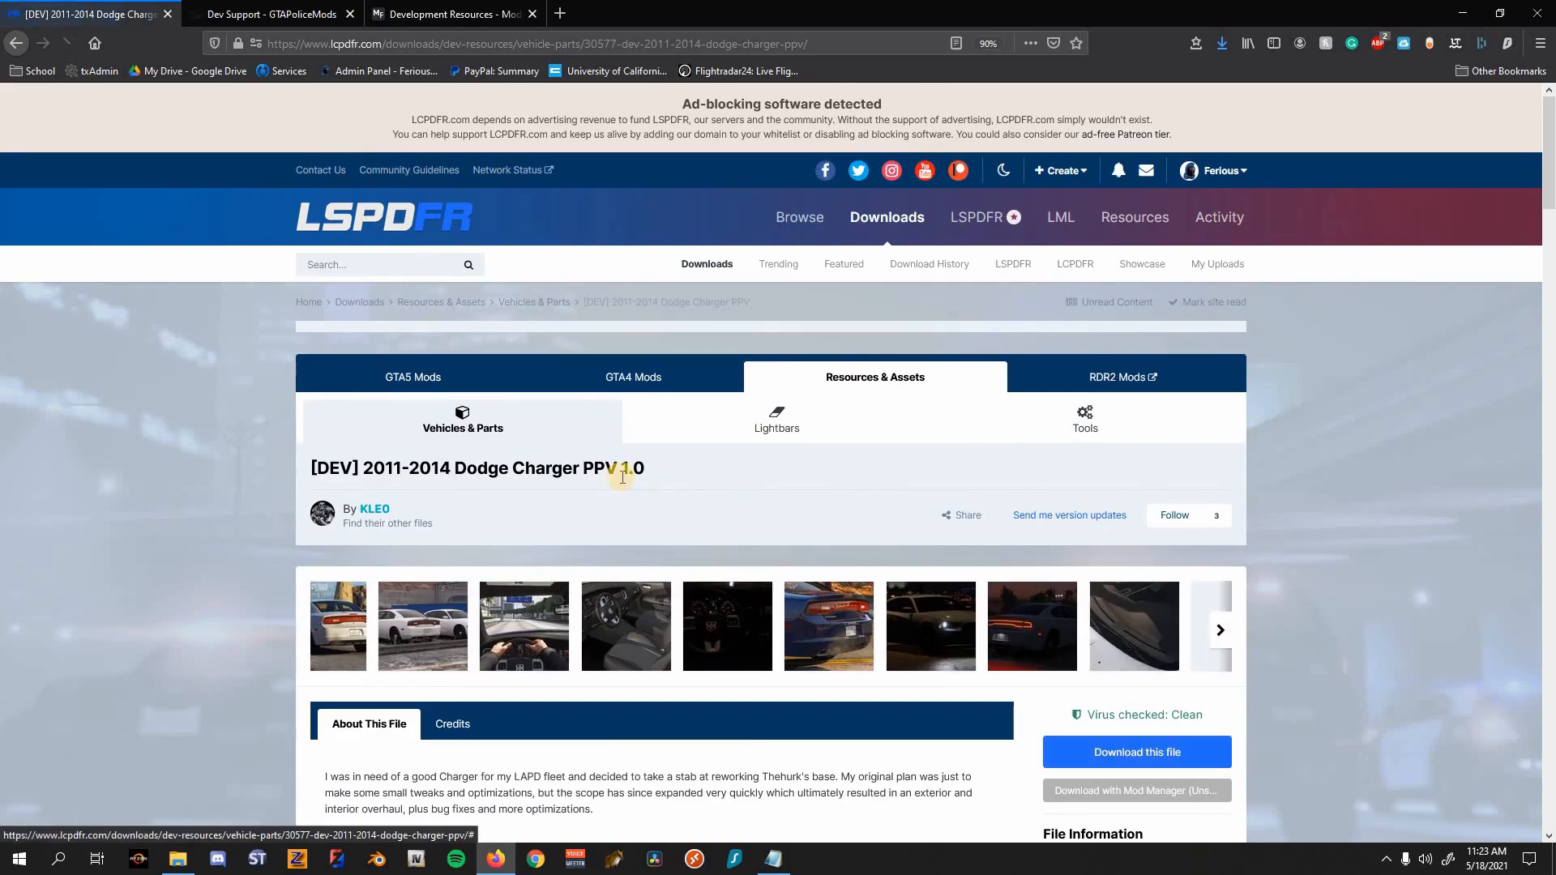
{"action": "left_click", "coordinate": [268, 13]}
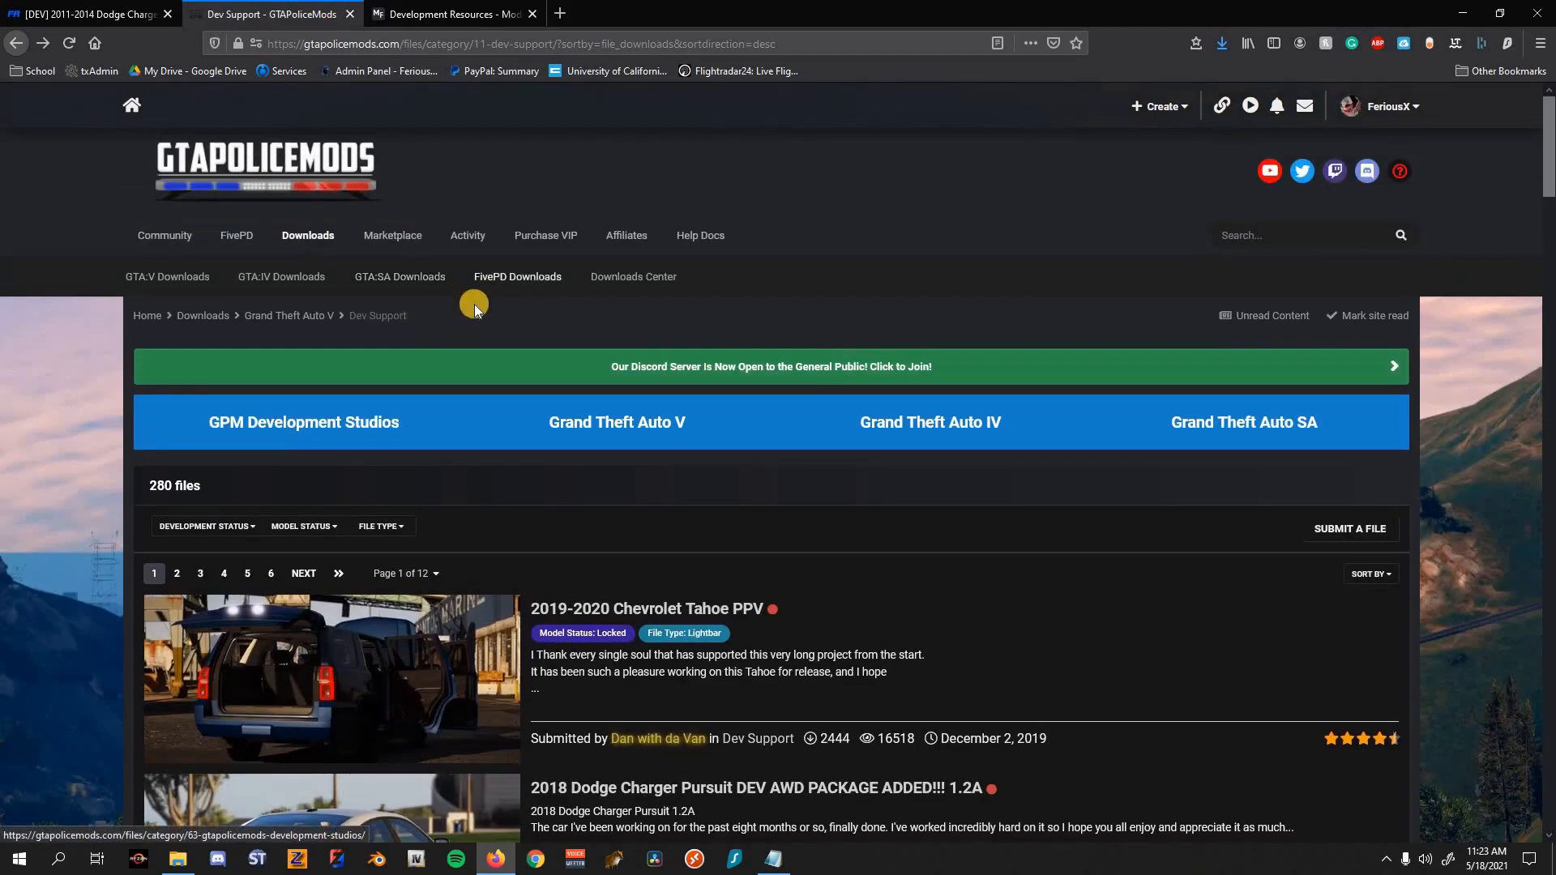
Step: Scroll the most-downloaded Dev Support files down past the Sheriff badge set and Boot equipment pack
{"action": "scroll", "scroll_direction": "down", "scroll_amount": 3}
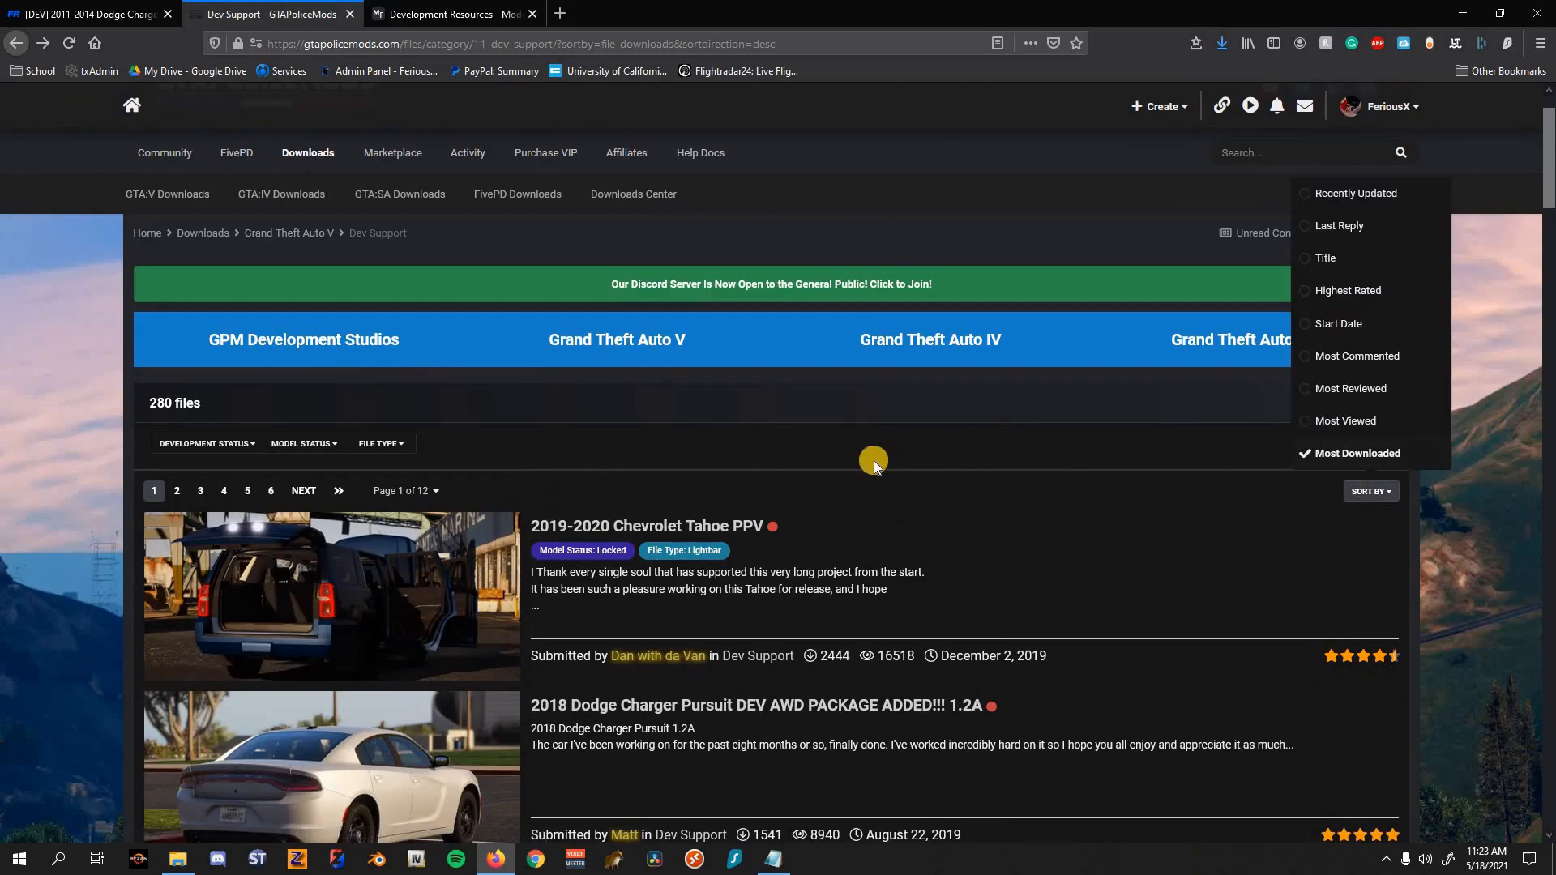
{"action": "scroll", "scroll_direction": "down", "scroll_amount": 3}
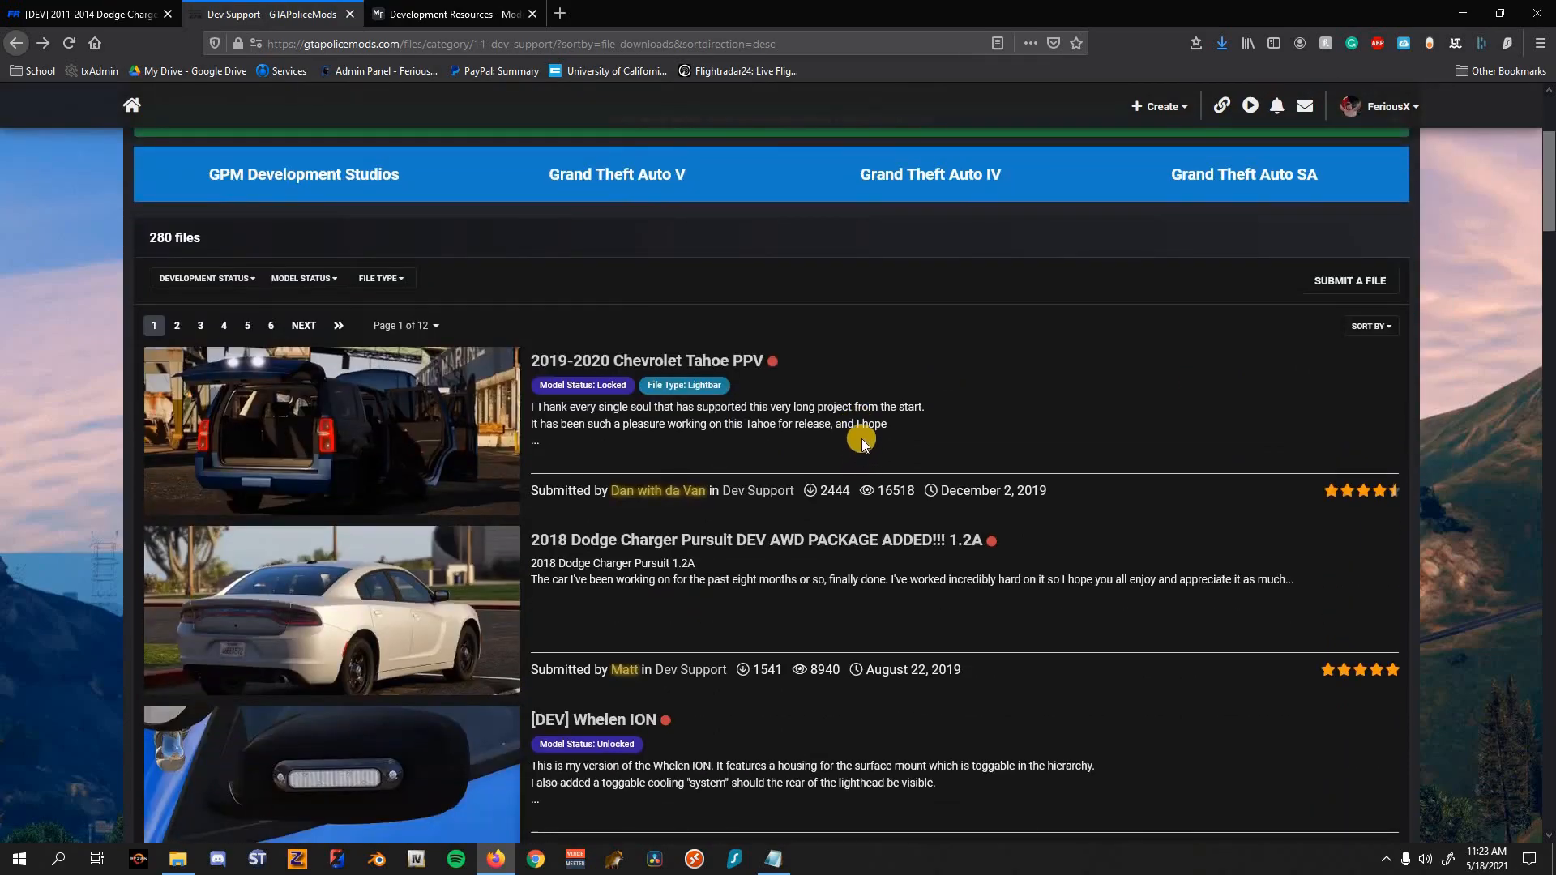
{"action": "scroll", "scroll_direction": "down", "scroll_amount": 3}
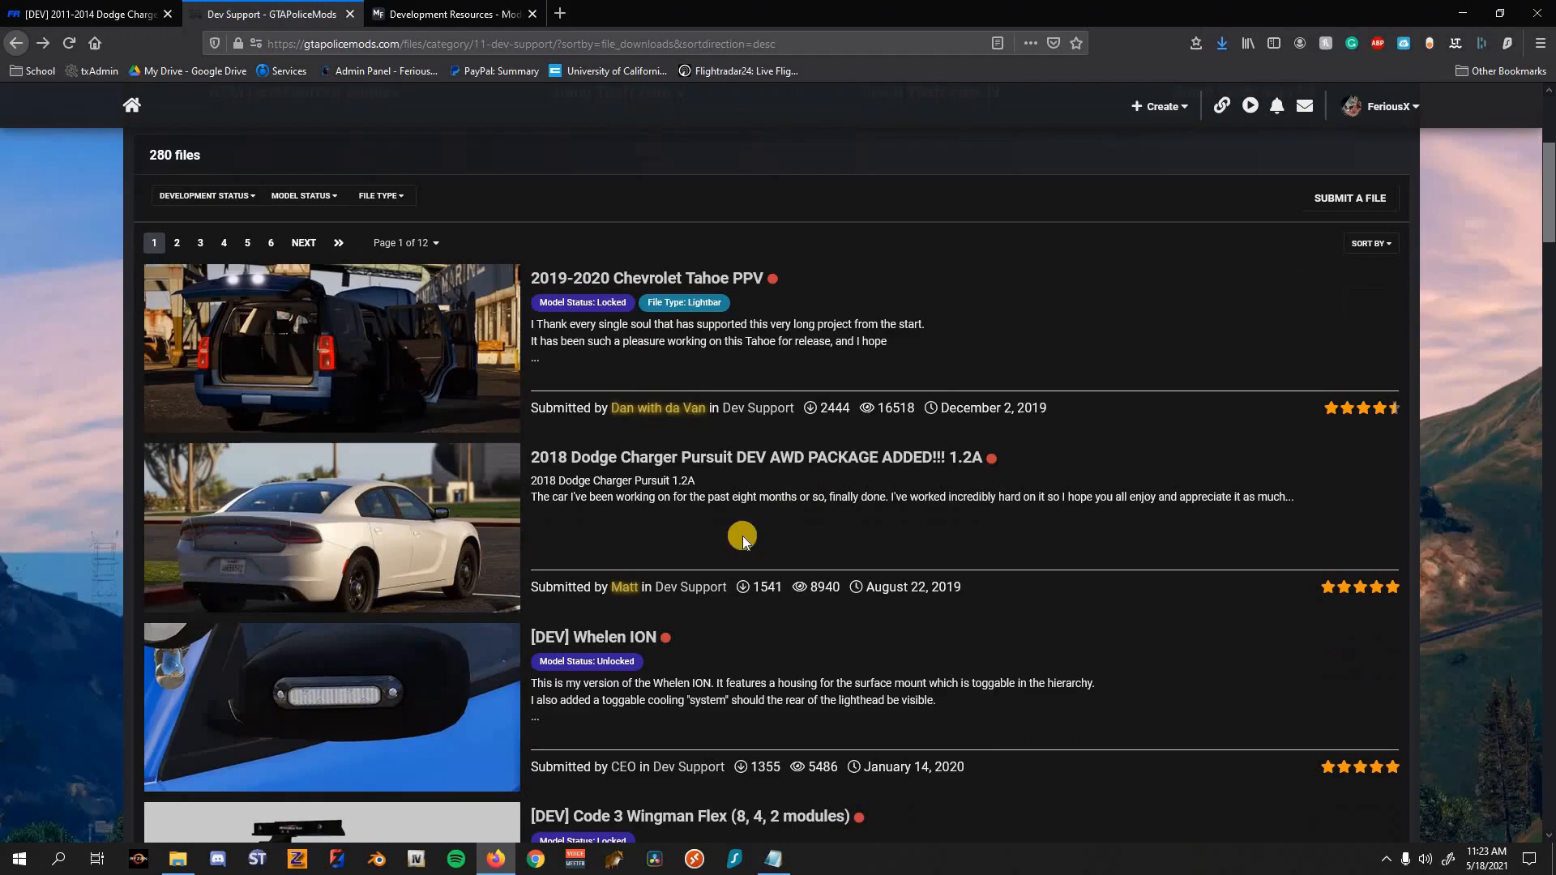
{"action": "mouse_move", "coordinate": [630, 553]}
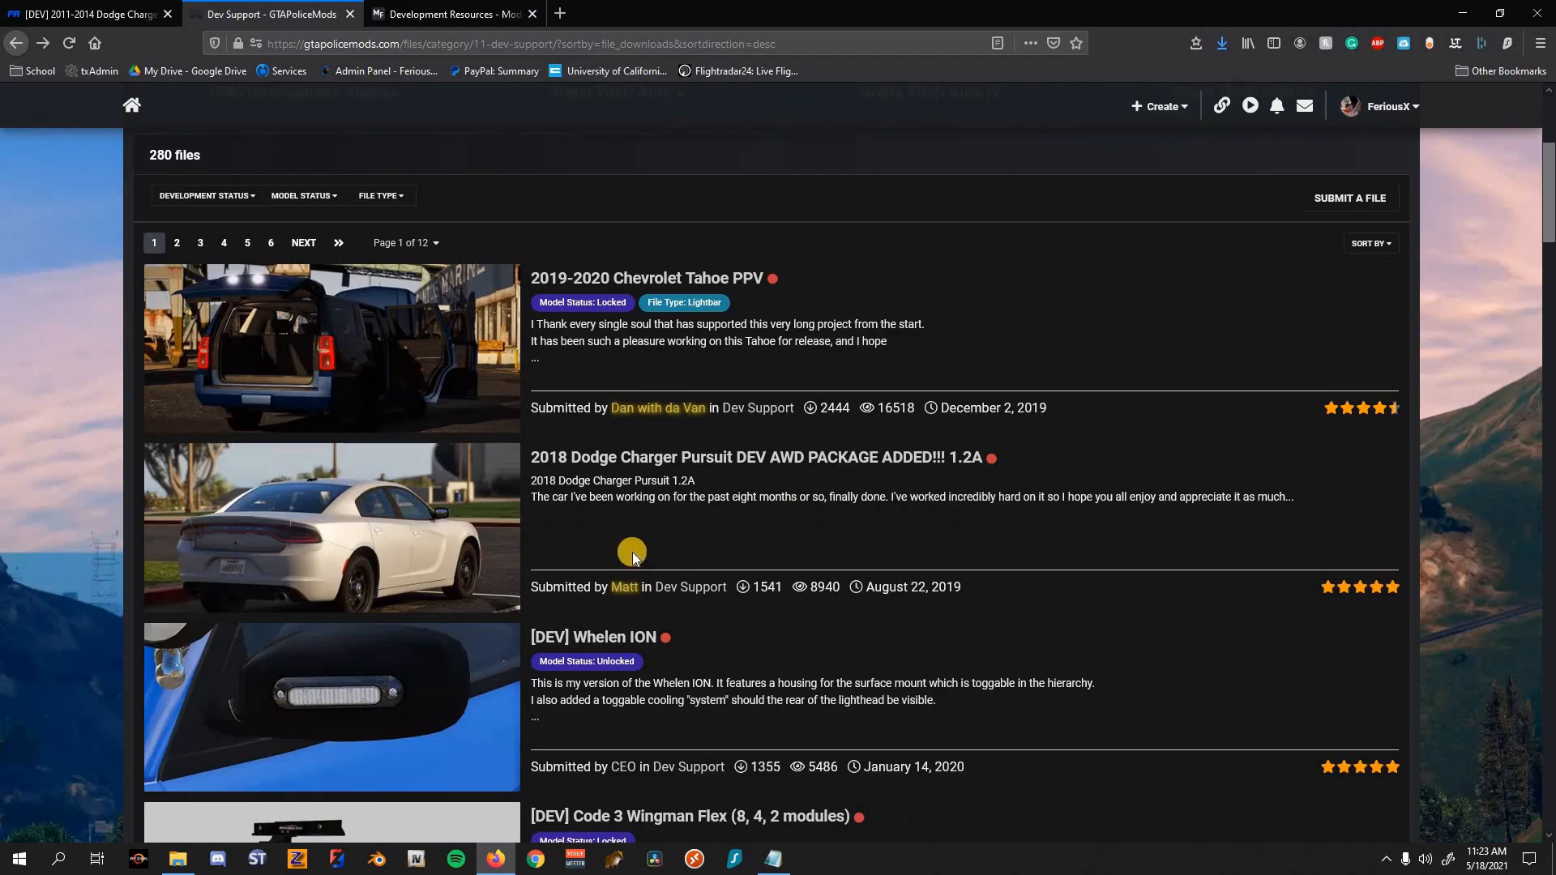
{"action": "mouse_move", "coordinate": [684, 547]}
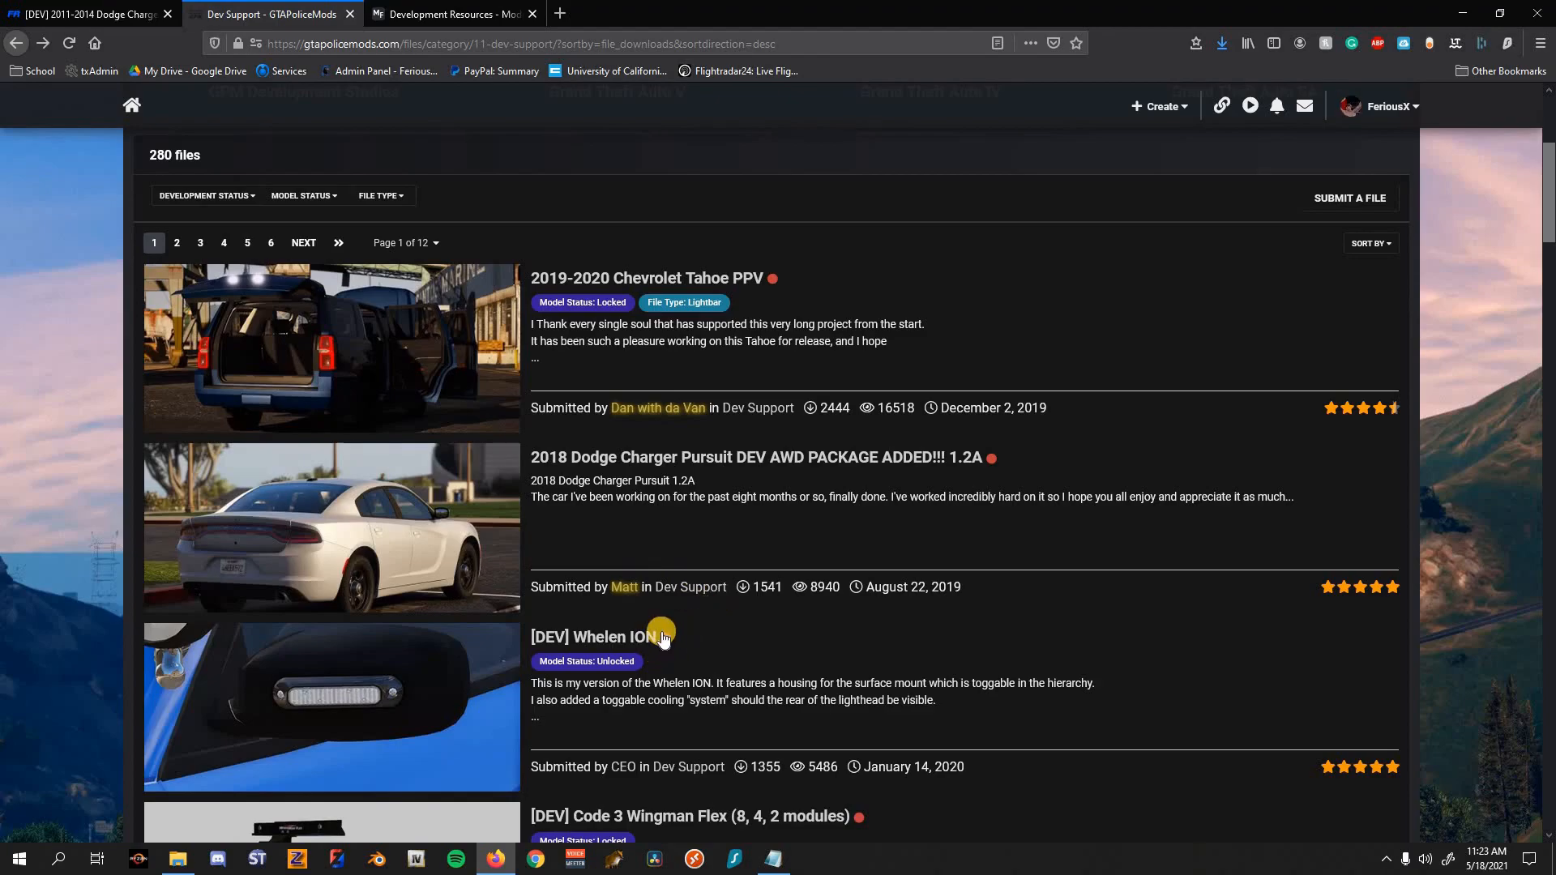
{"action": "scroll", "scroll_direction": "down", "scroll_amount": 3}
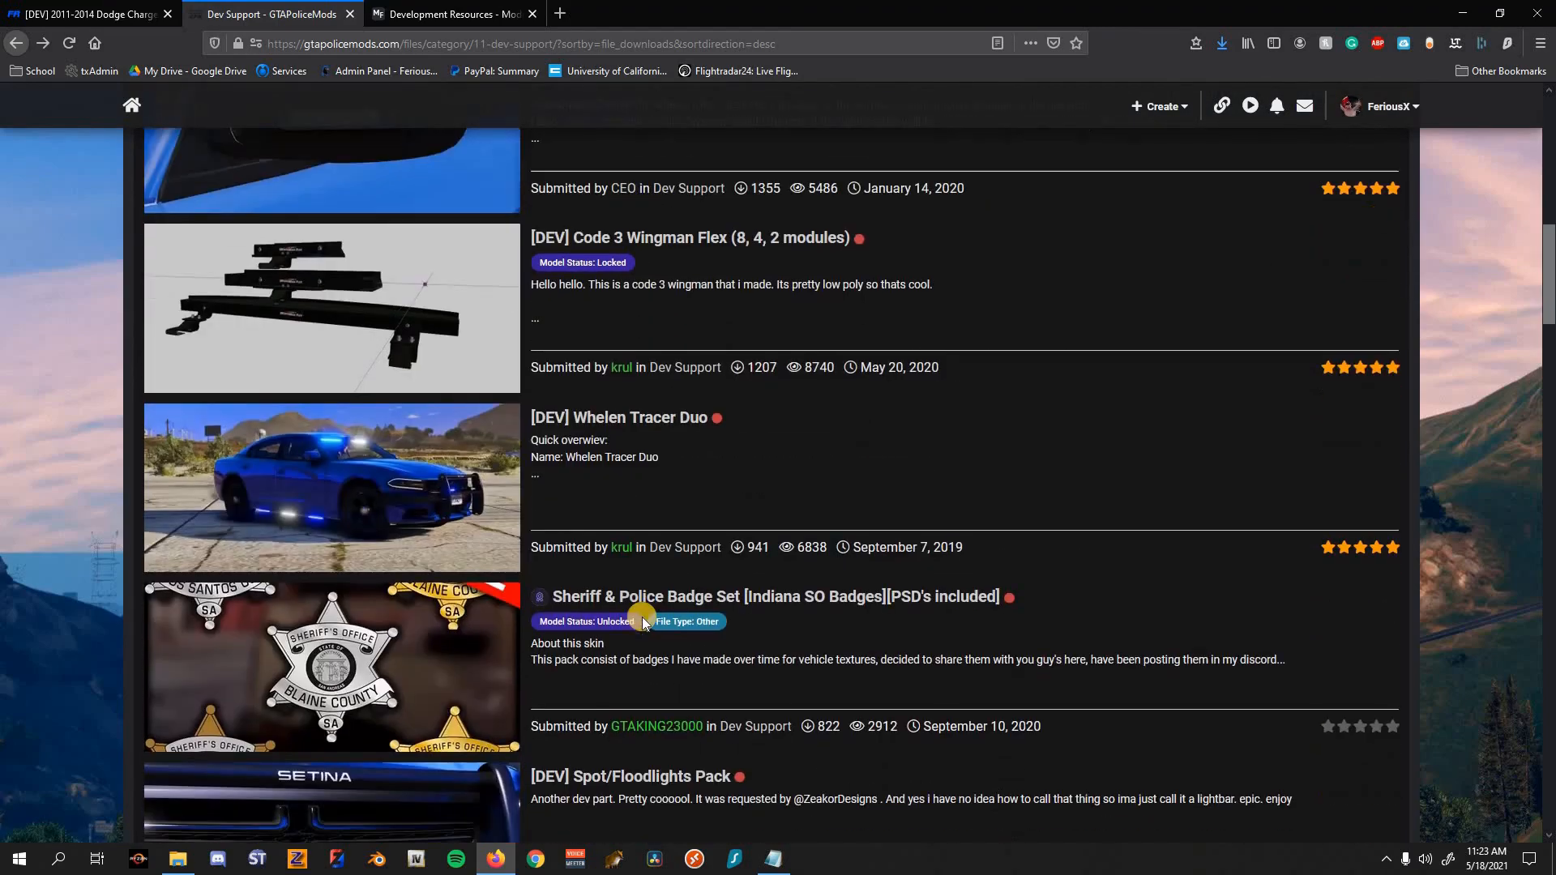
{"action": "scroll", "scroll_direction": "down", "scroll_amount": 3}
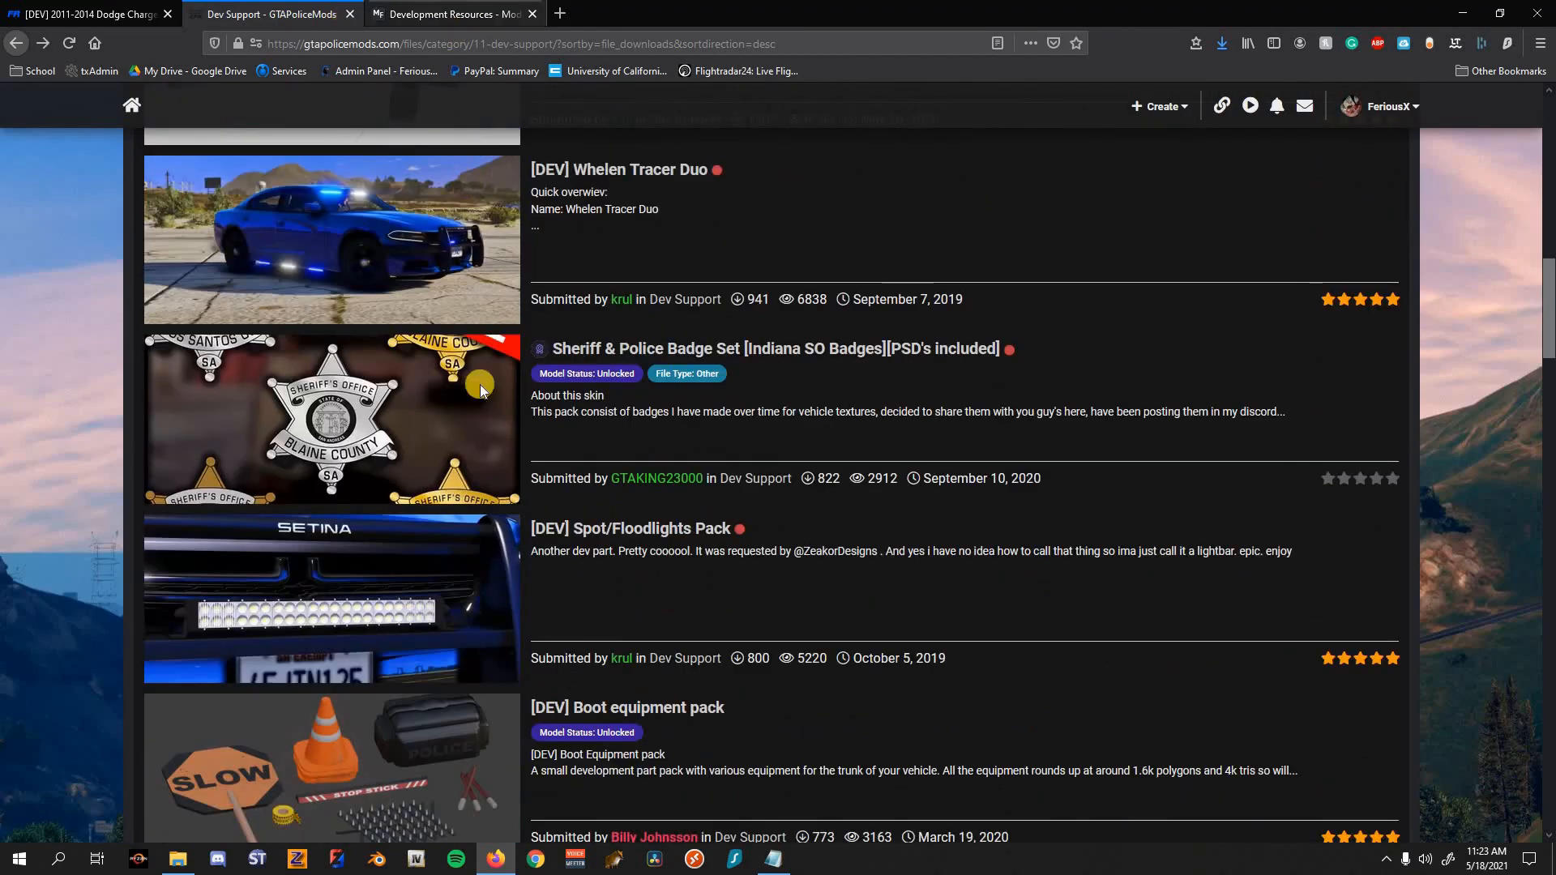
Step: Glance at the modding forum resources, then scroll the Dev Support list to the [DEV] Federal Signal Legend V2 light bar
{"action": "left_click", "coordinate": [449, 15]}
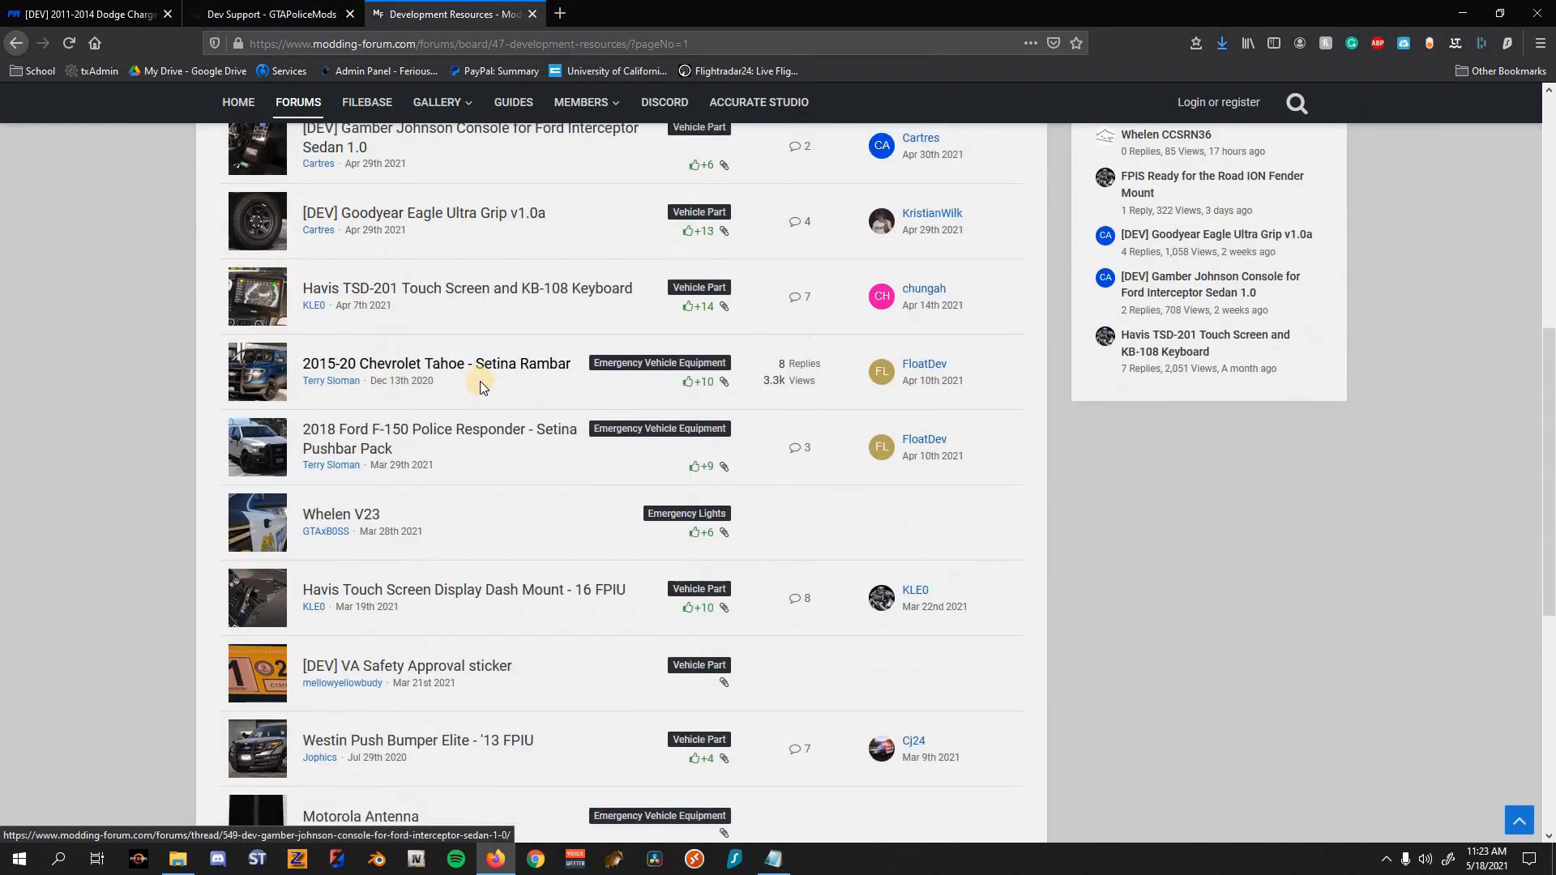
{"action": "left_click", "coordinate": [268, 14]}
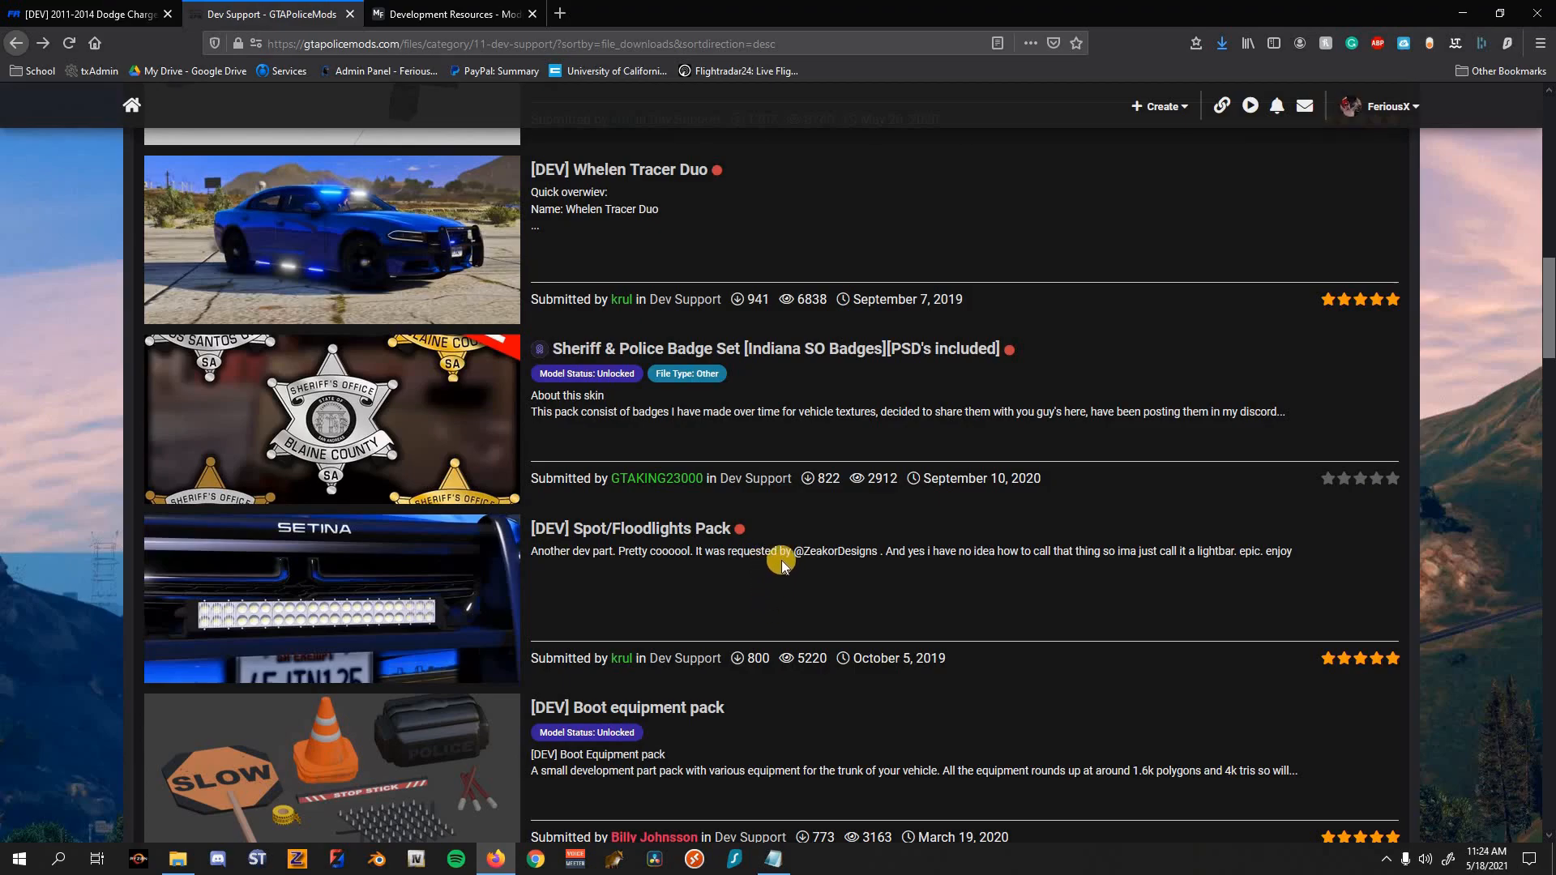
{"action": "scroll", "scroll_direction": "down", "scroll_amount": 3}
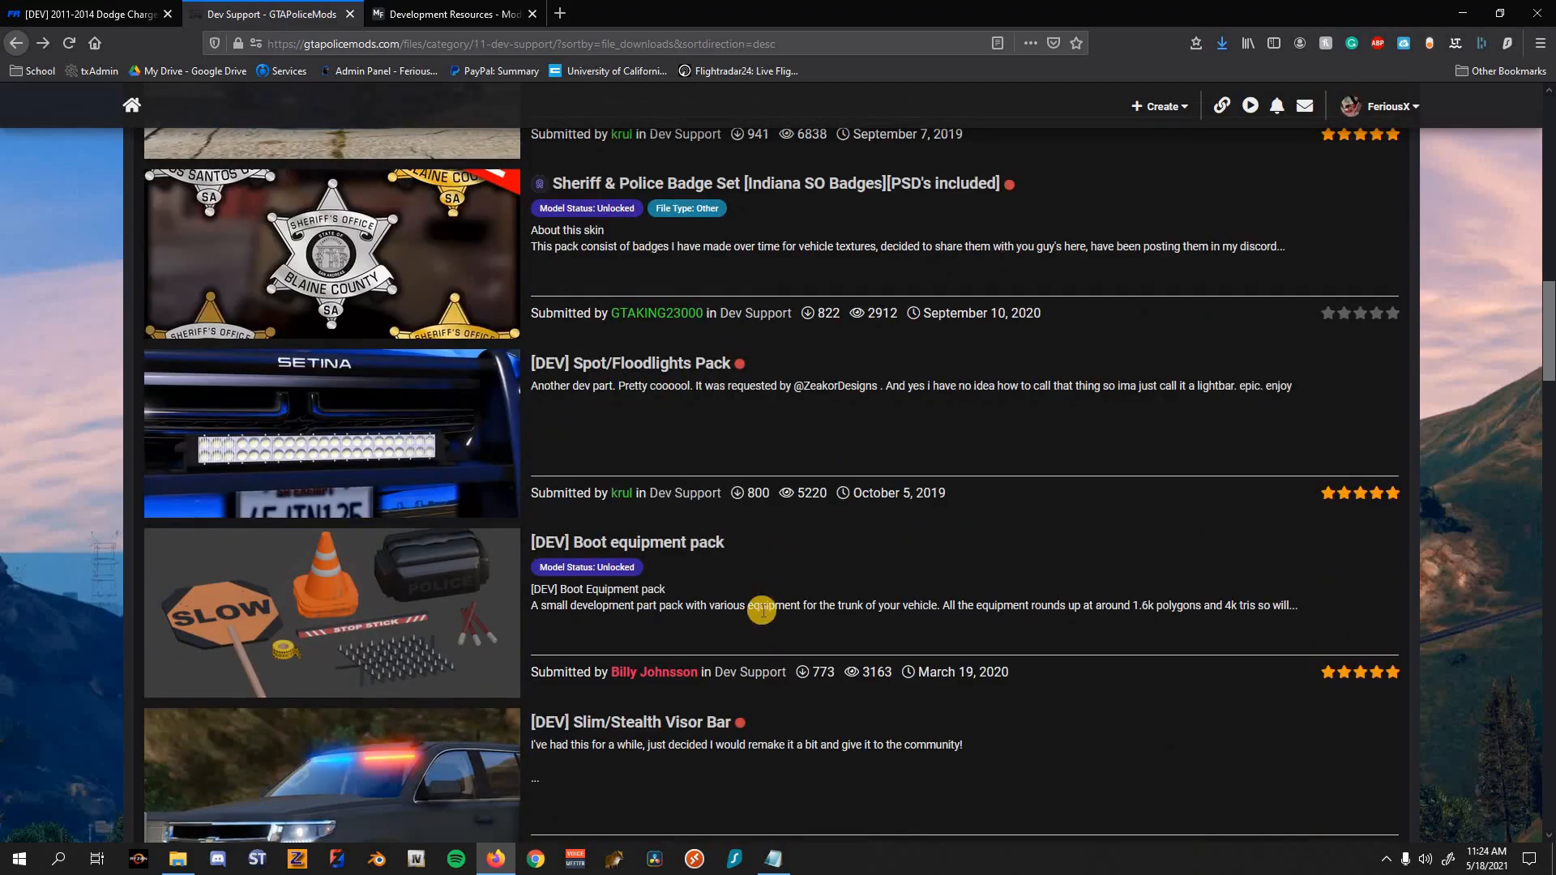
{"action": "mouse_move", "coordinate": [795, 521]}
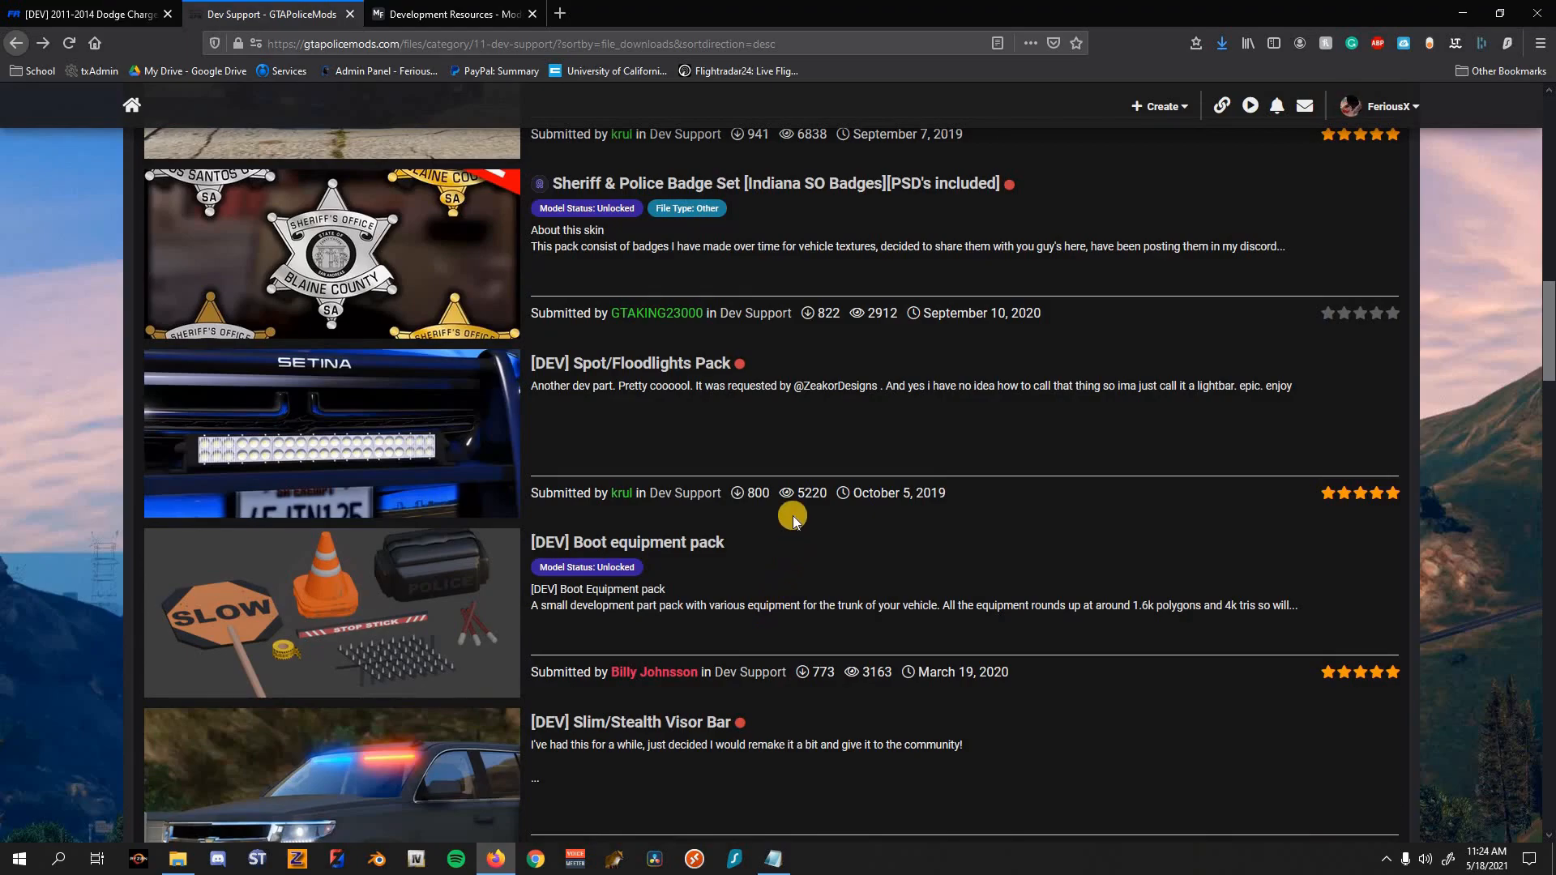
{"action": "scroll", "scroll_direction": "down", "scroll_amount": 3}
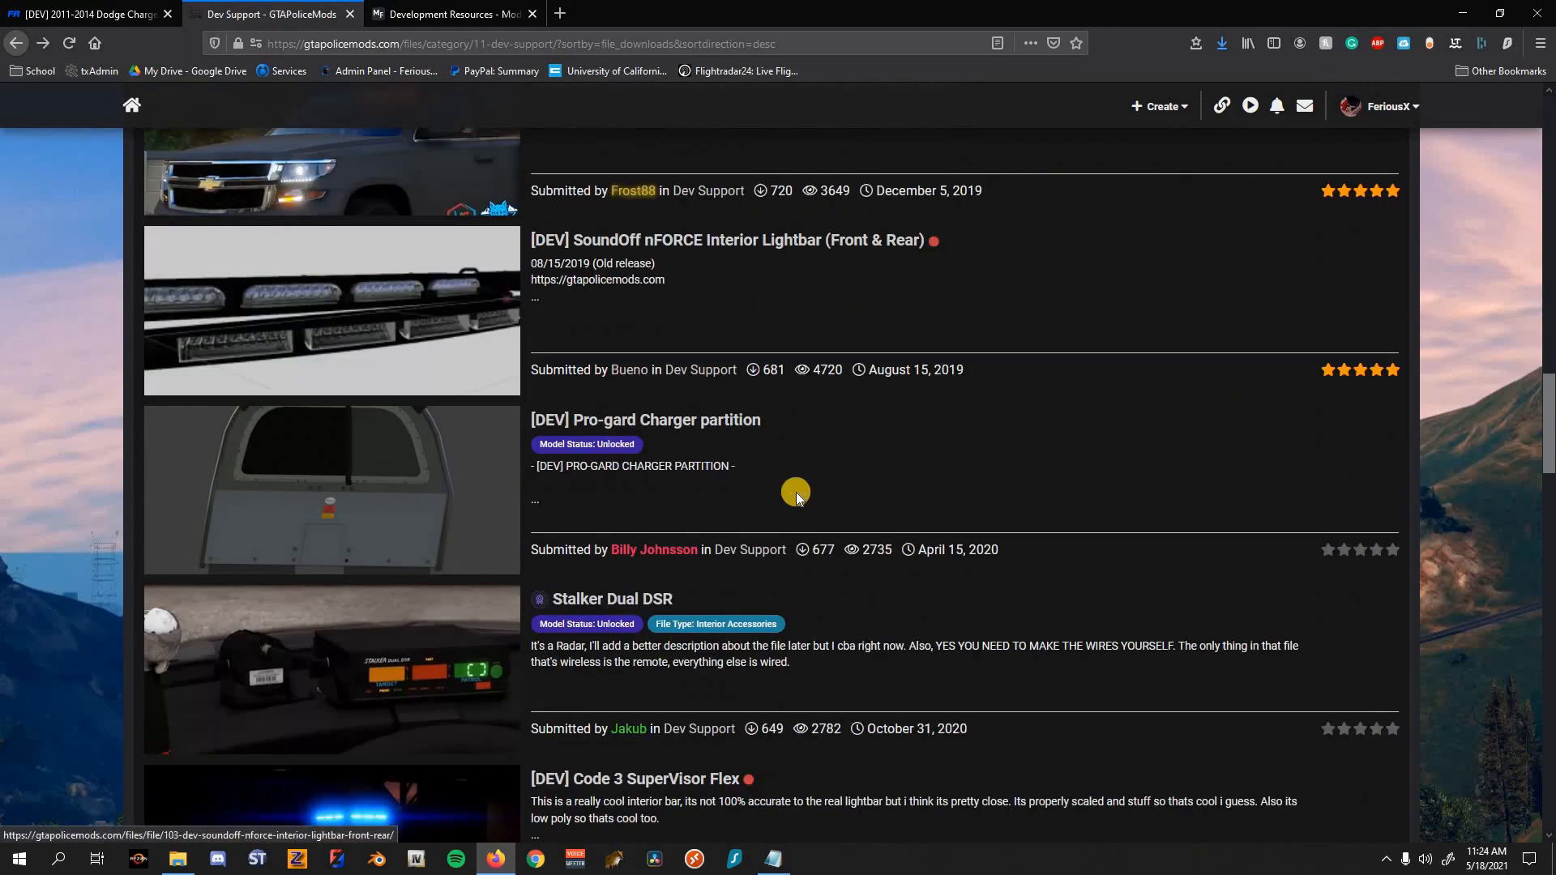
{"action": "scroll", "scroll_direction": "down", "scroll_amount": 3}
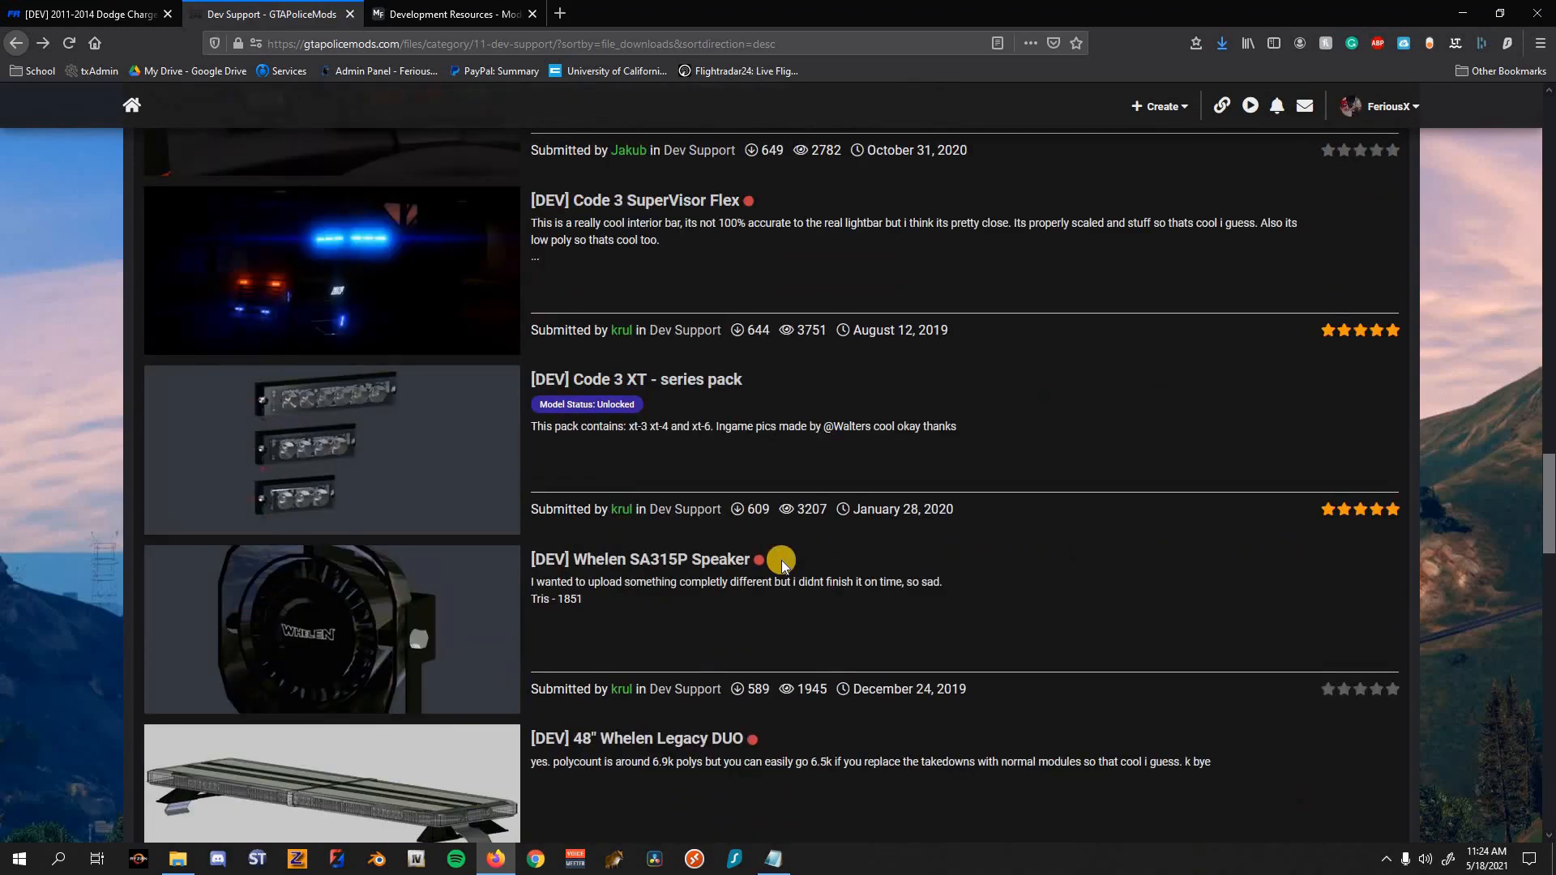
{"action": "scroll", "scroll_direction": "down", "scroll_amount": 3}
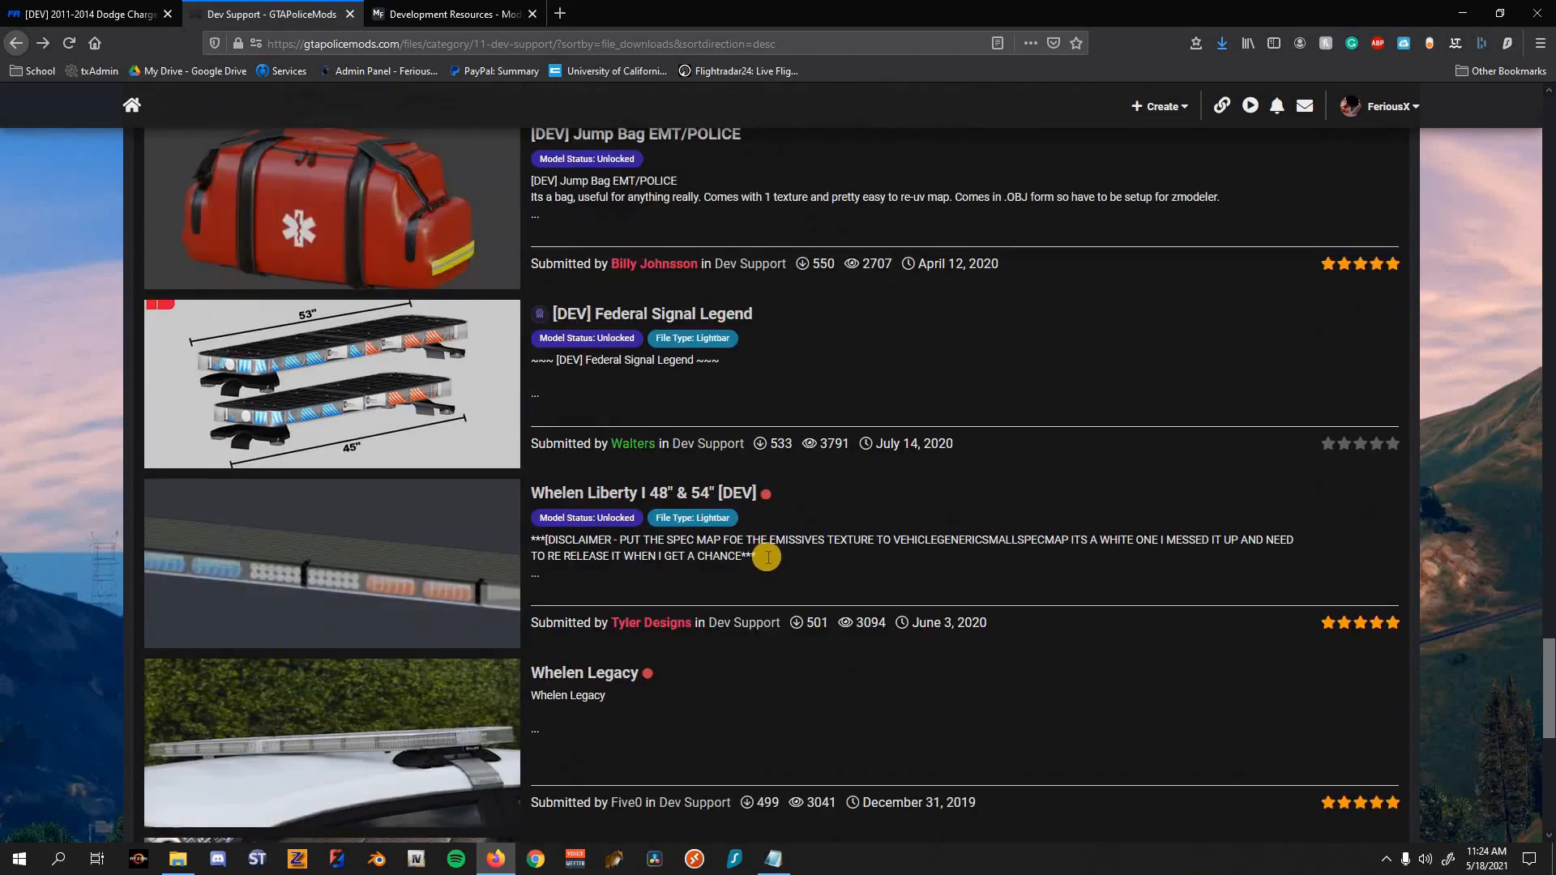
{"action": "scroll", "scroll_direction": "down", "scroll_amount": 3}
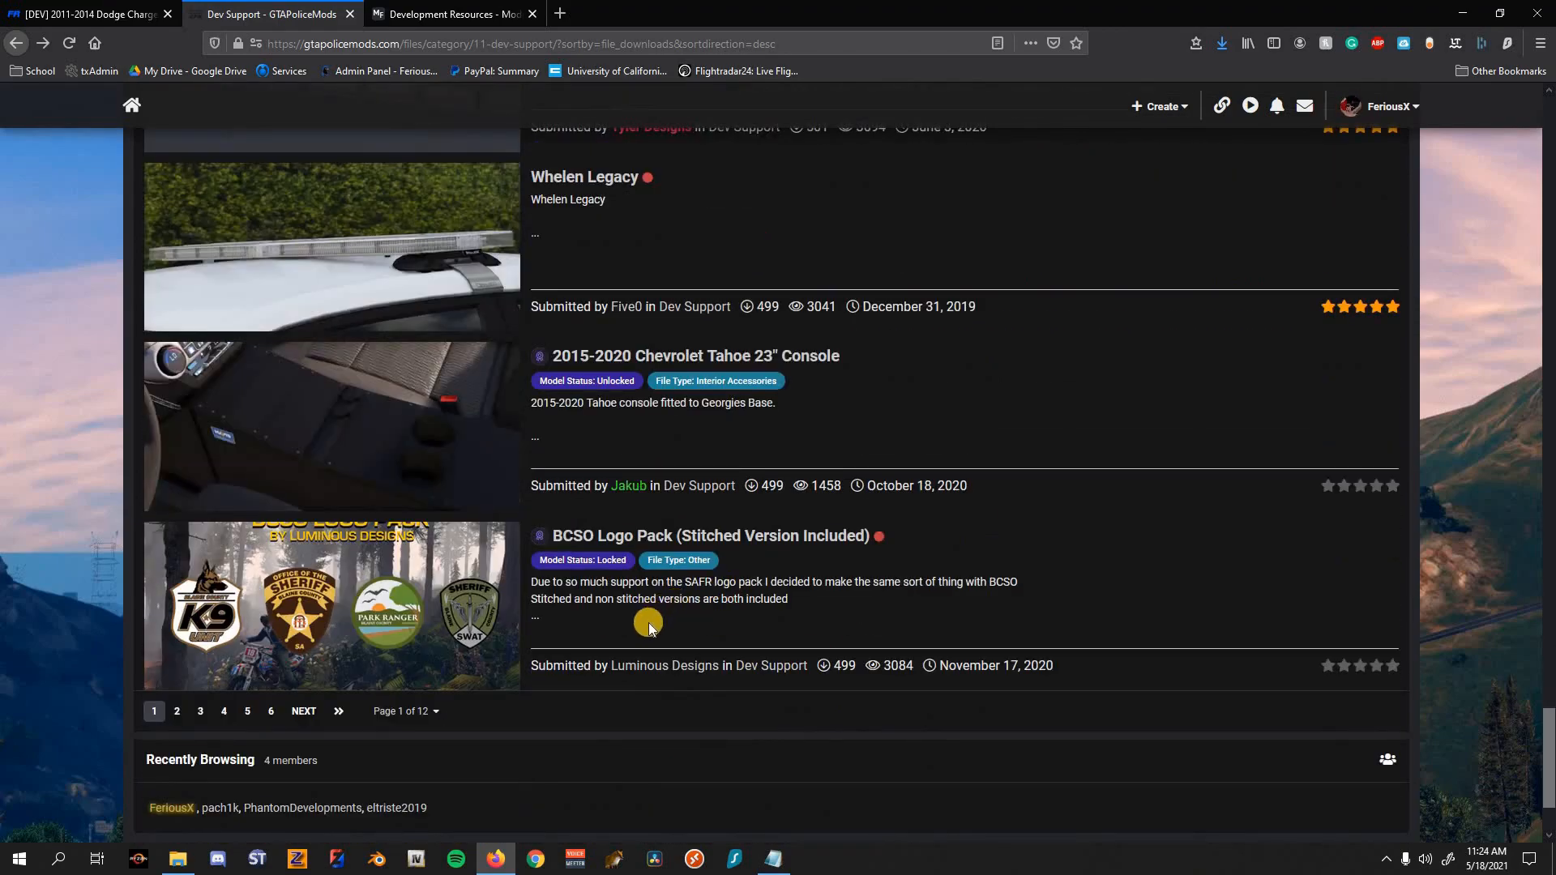
{"action": "scroll", "scroll_direction": "down", "scroll_amount": 3}
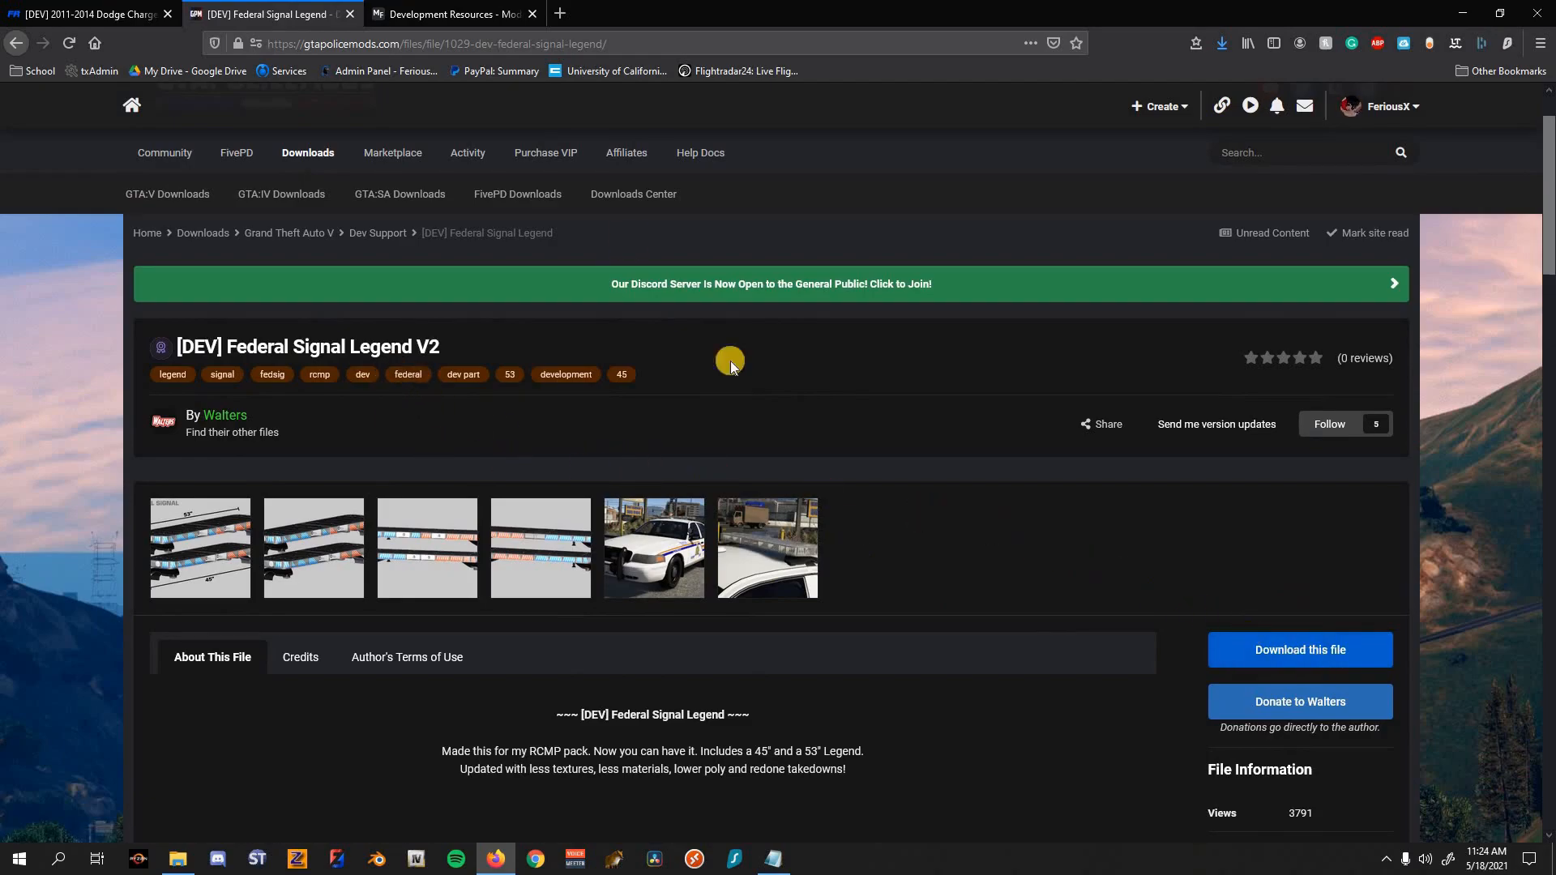
Step: Check the modding forum development resources page before leaving the desktop showing
{"action": "left_click", "coordinate": [452, 15]}
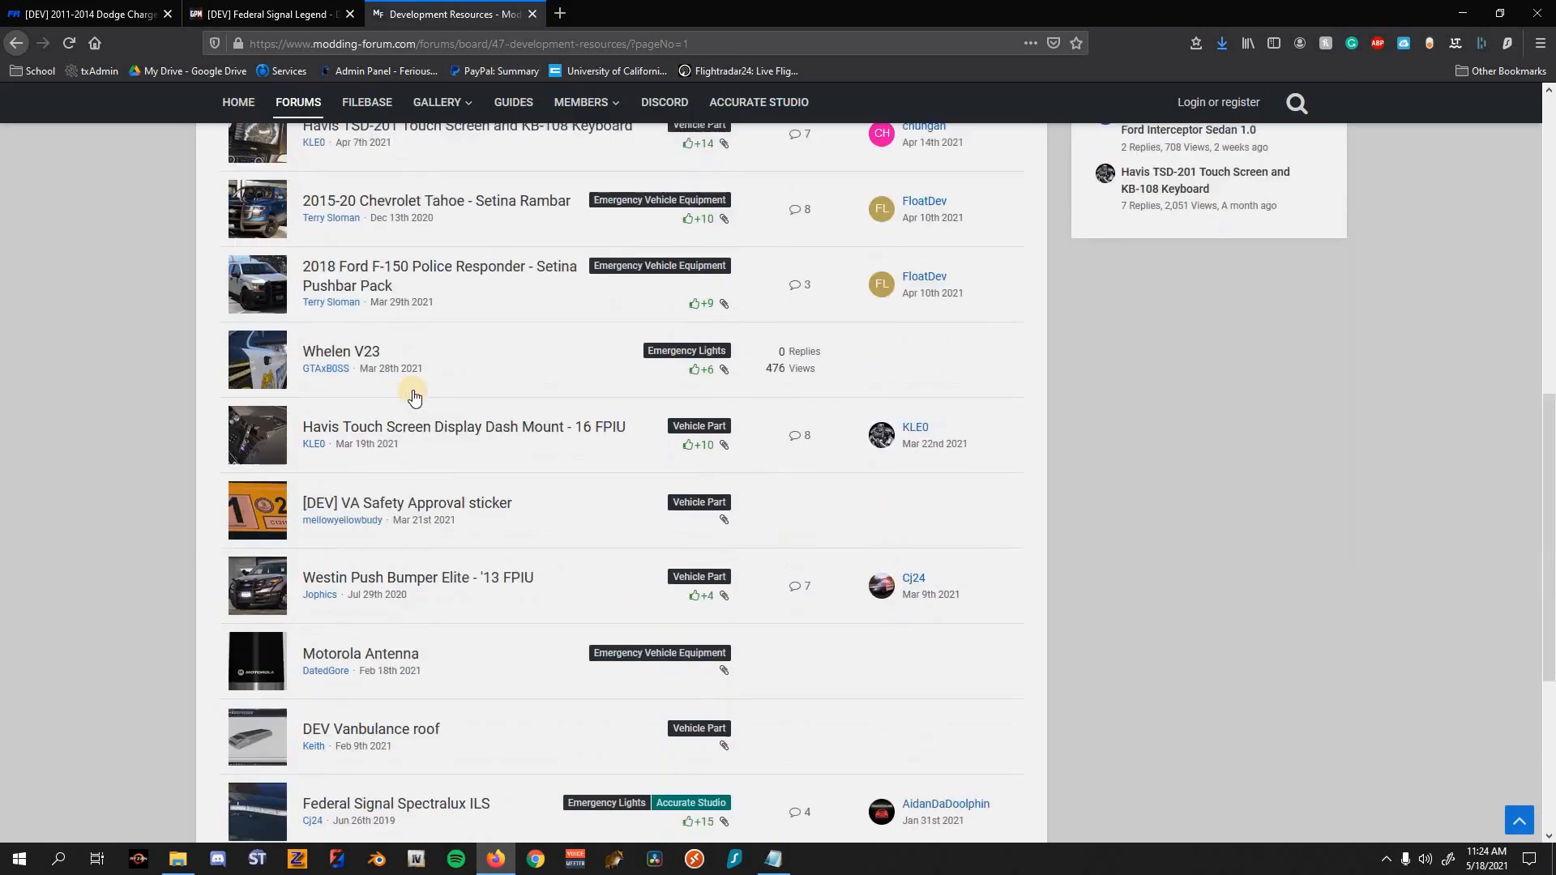
{"action": "scroll", "scroll_direction": "down", "scroll_amount": 3}
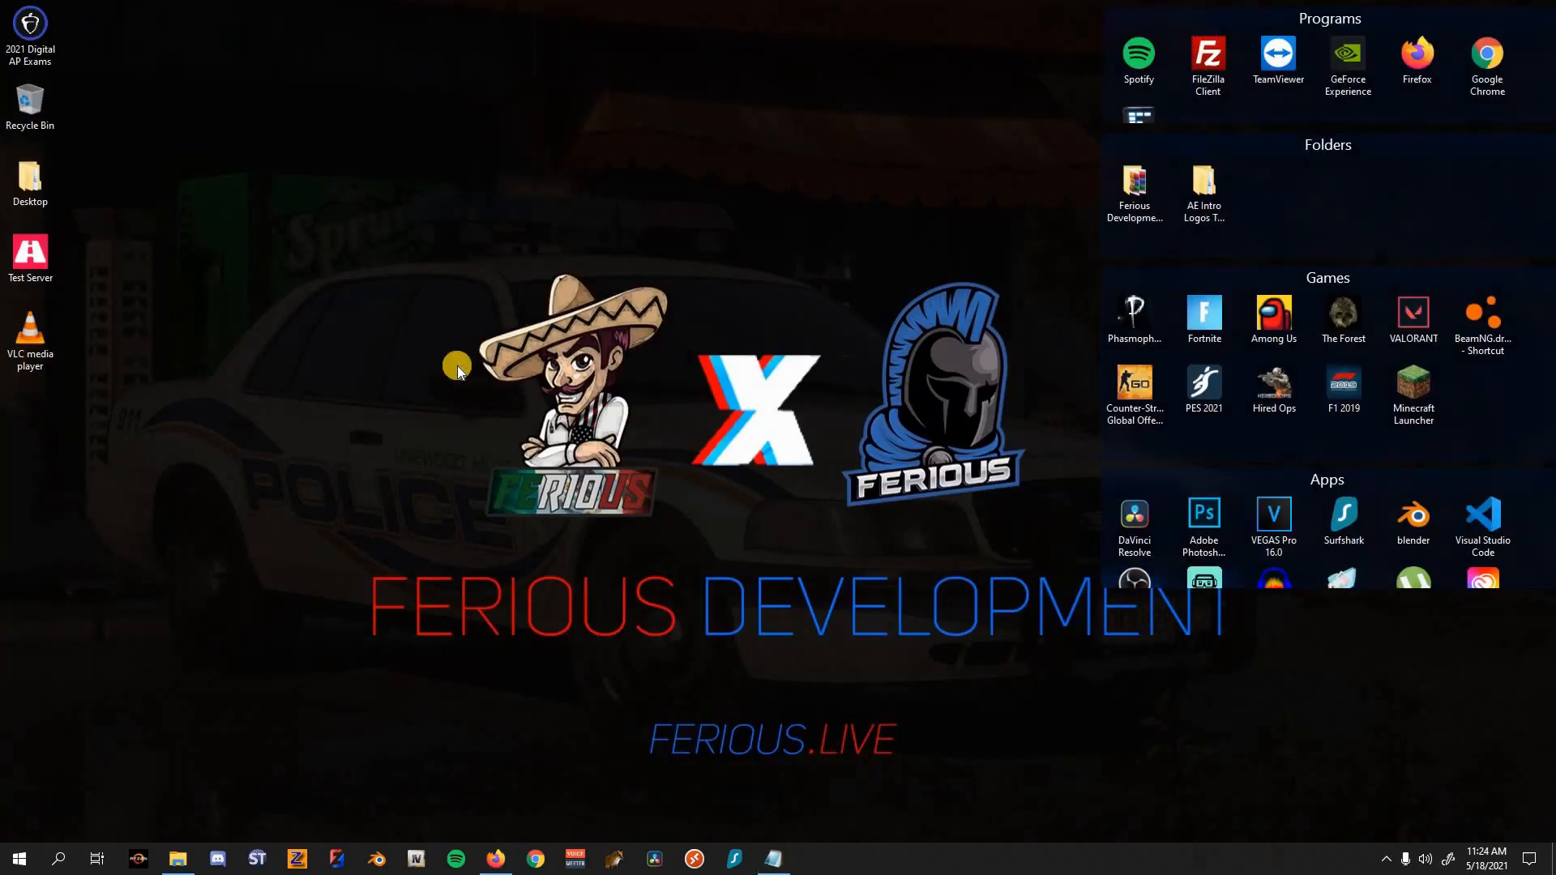
Step: Create a new desktop folder '2014 Dodge Charger - Tutorial Series' and go into it
{"action": "right_click", "coordinate": [457, 365]}
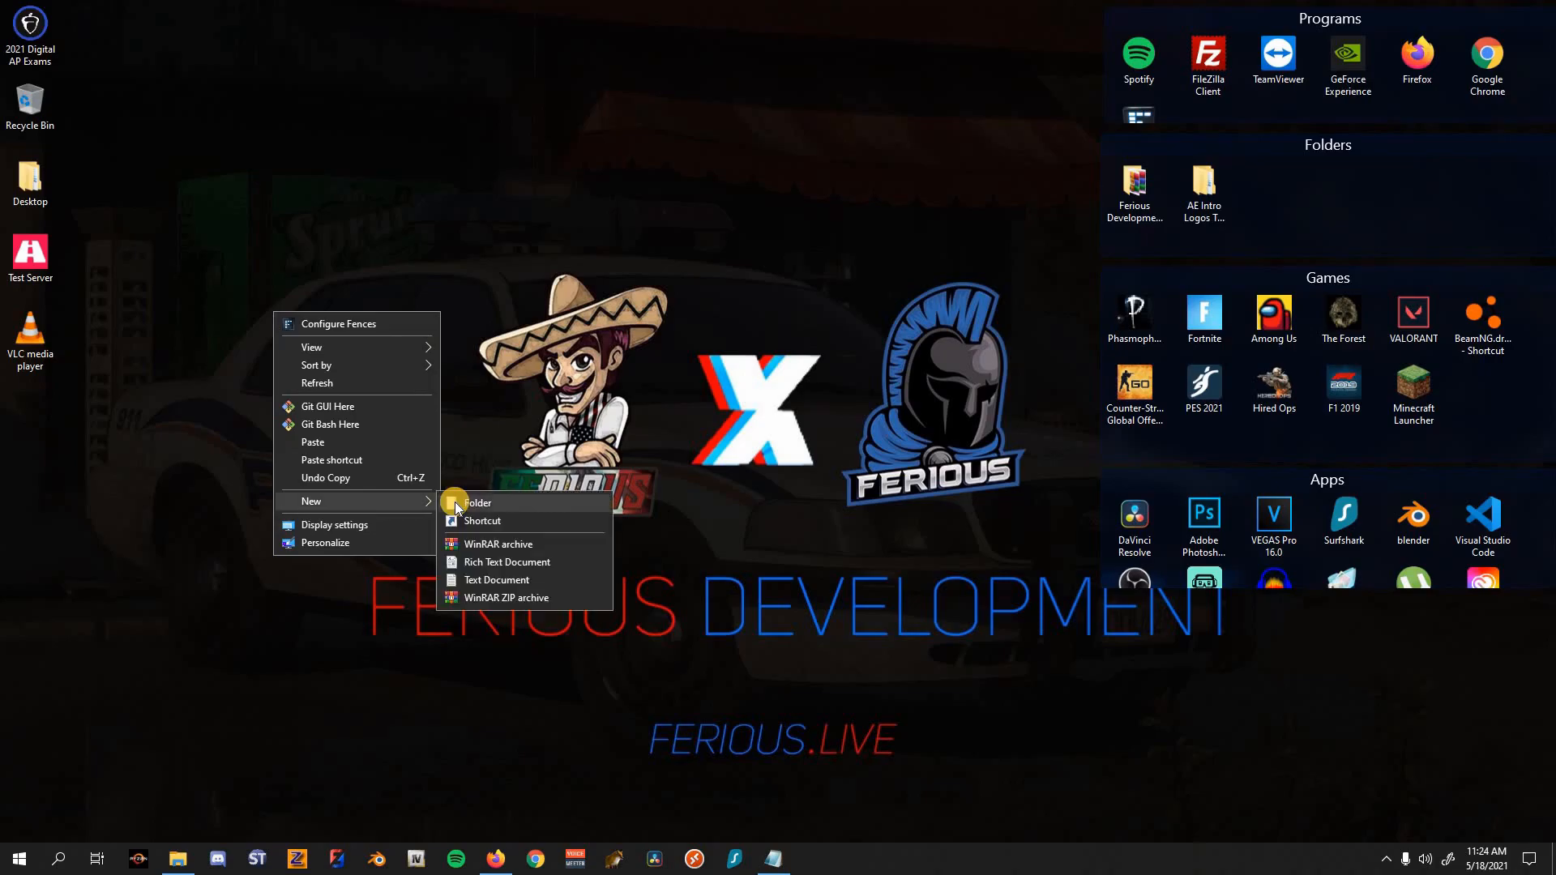
{"action": "left_click", "coordinate": [476, 502]}
{"action": "type", "text": "2014 Dodge Charger - Tutorial Series"}
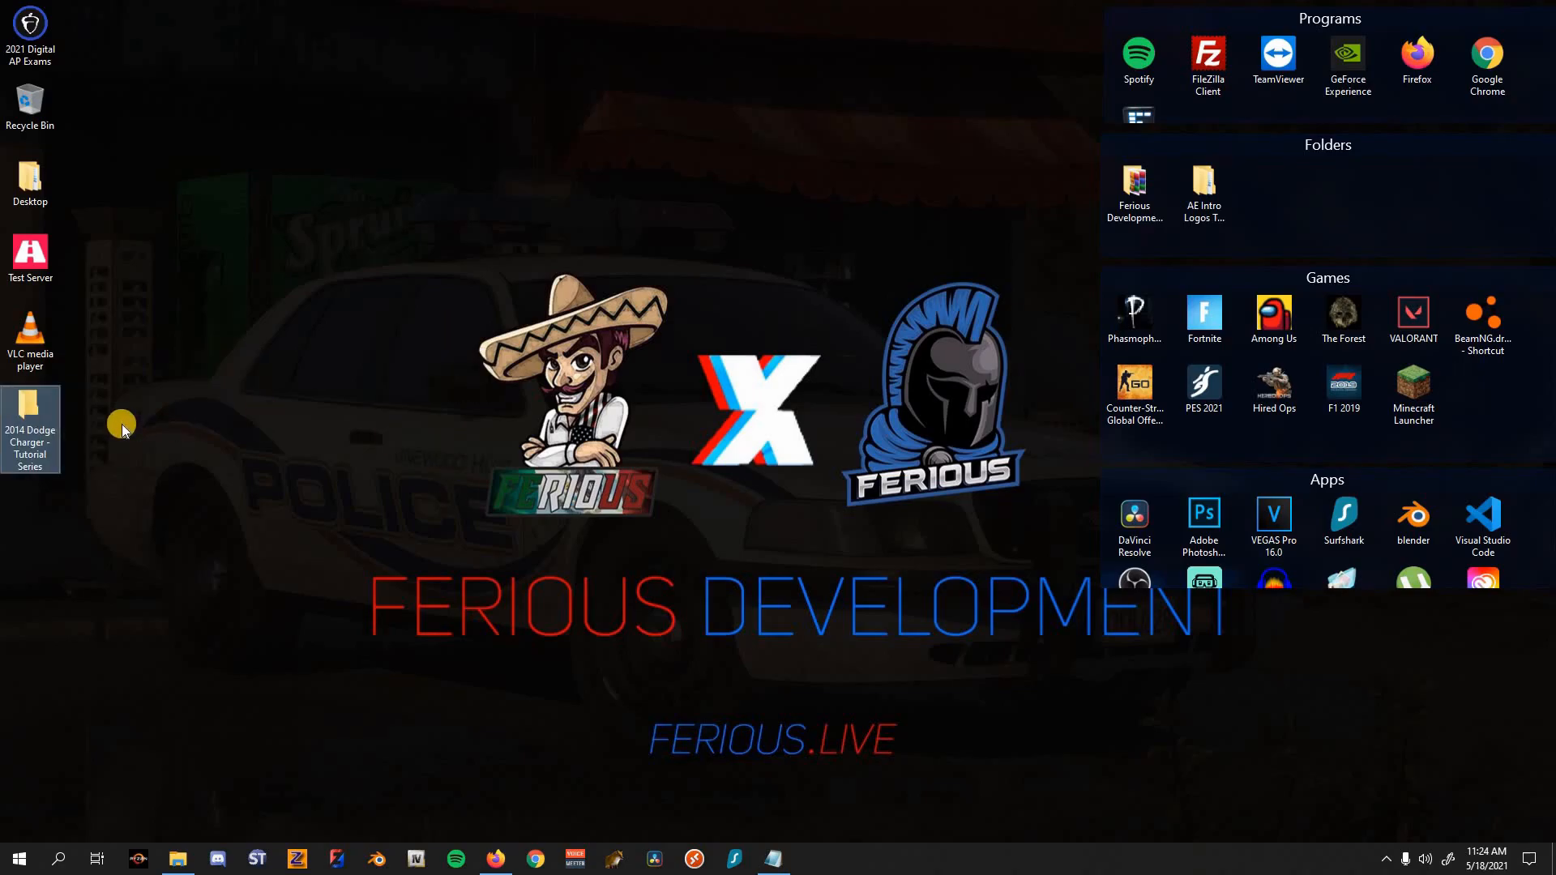
{"action": "double_click", "coordinate": [30, 428]}
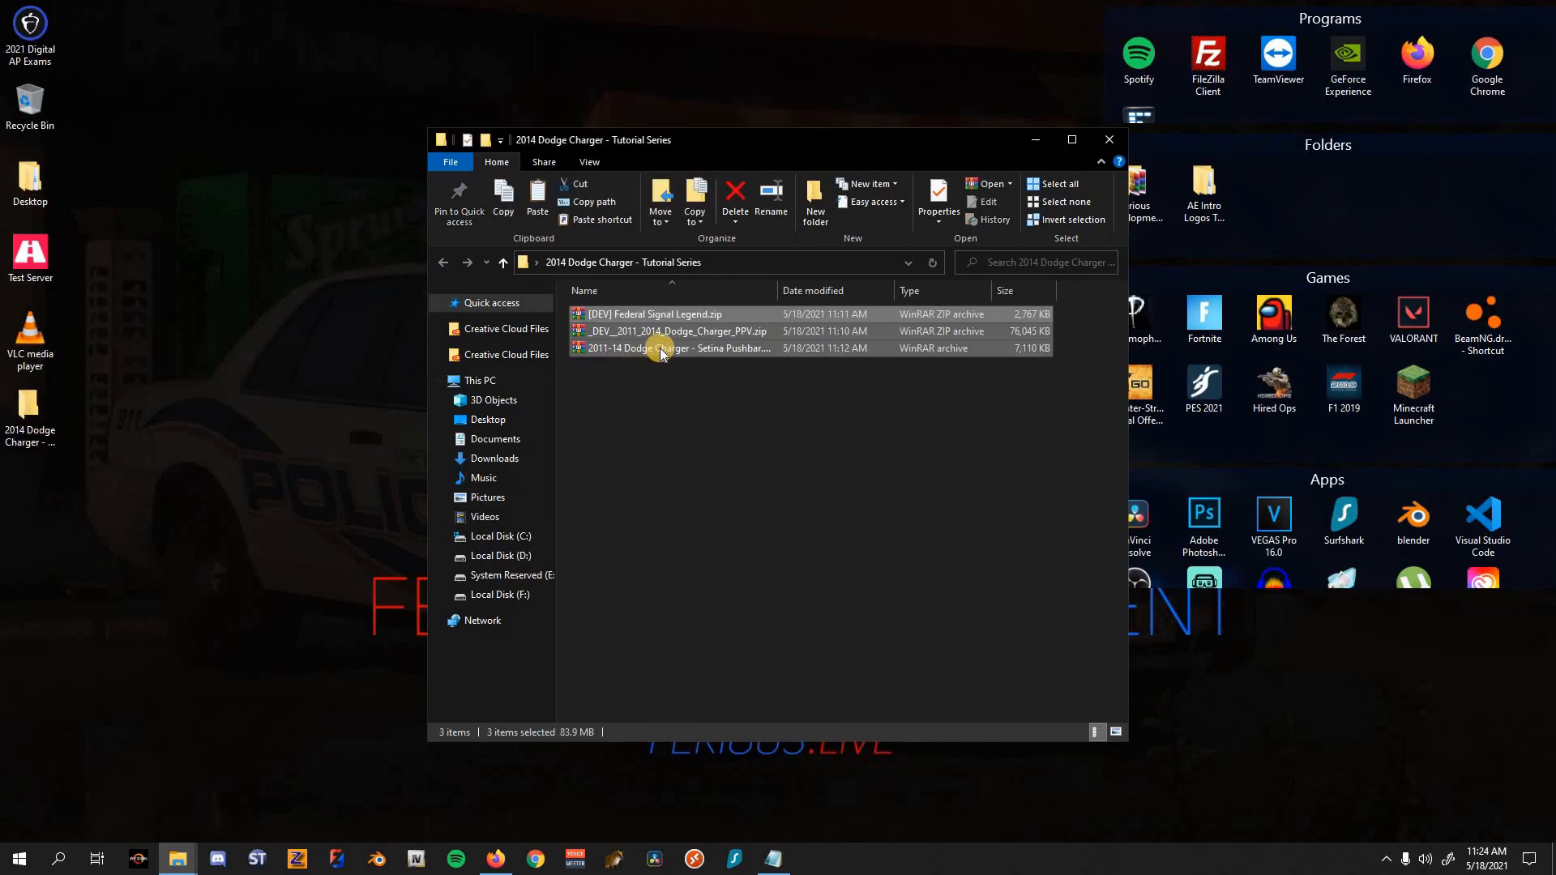
{"action": "mouse_move", "coordinate": [661, 348]}
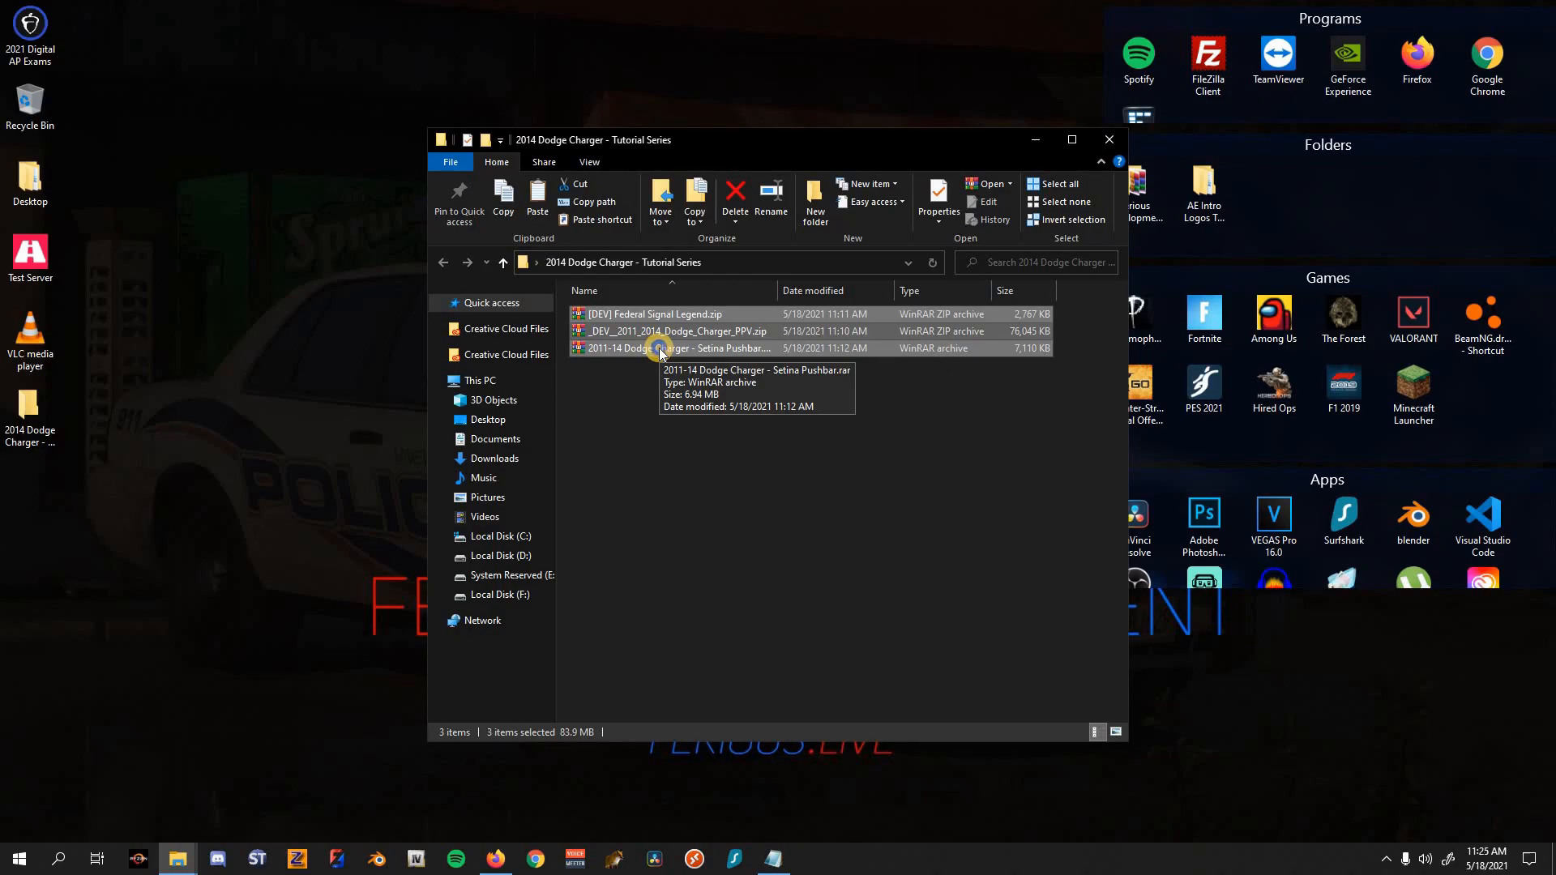
Step: Extract each selected archive into its own folder with WinRAR and select the leftover zips
{"action": "right_click", "coordinate": [660, 347]}
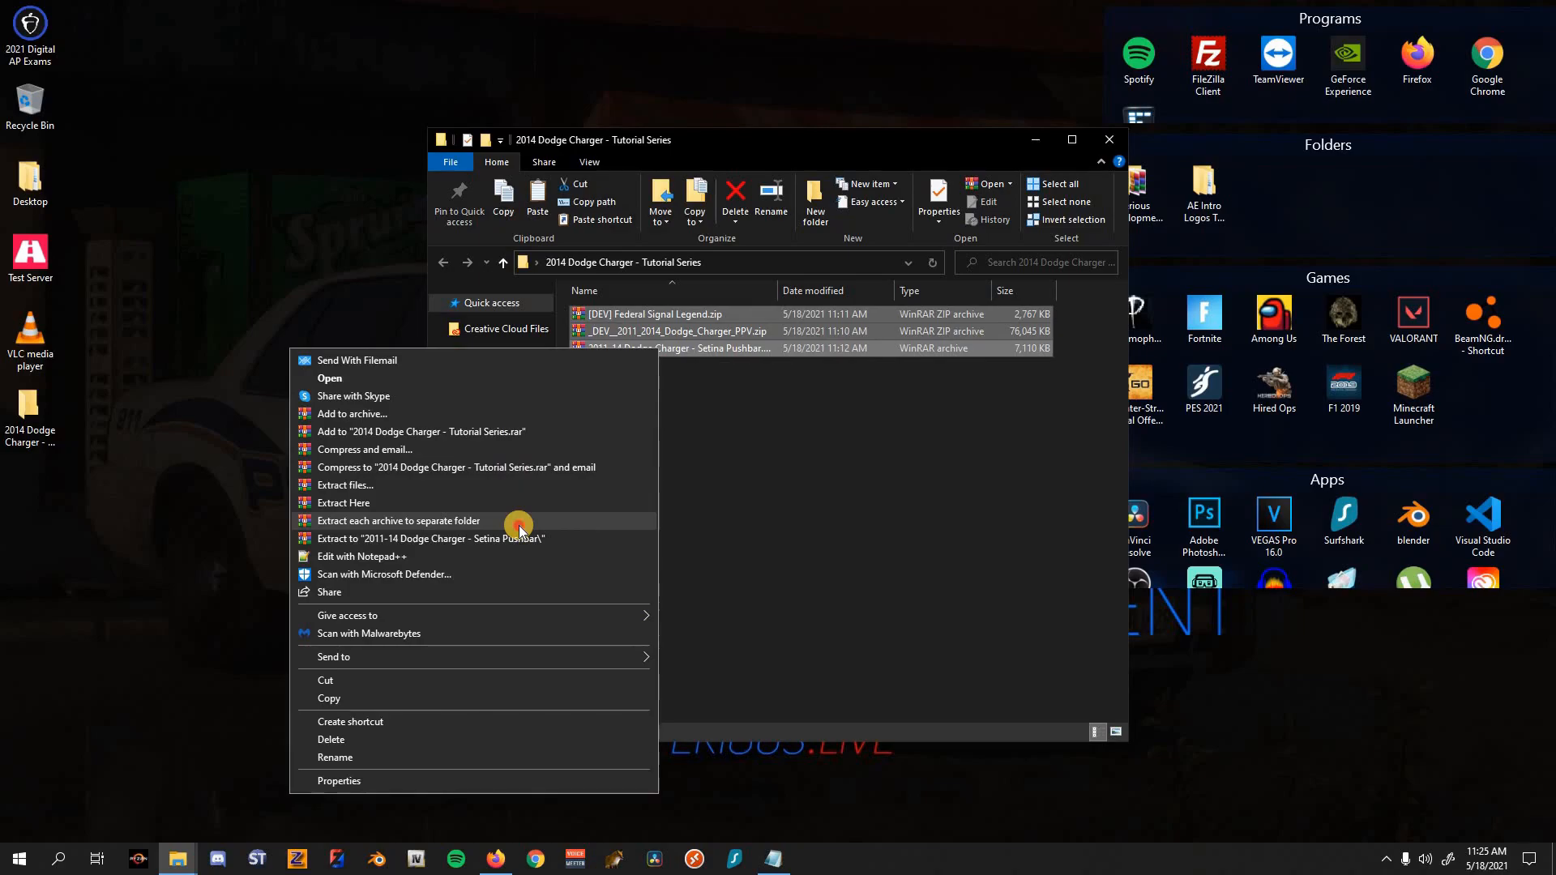
{"action": "left_click", "coordinate": [399, 521]}
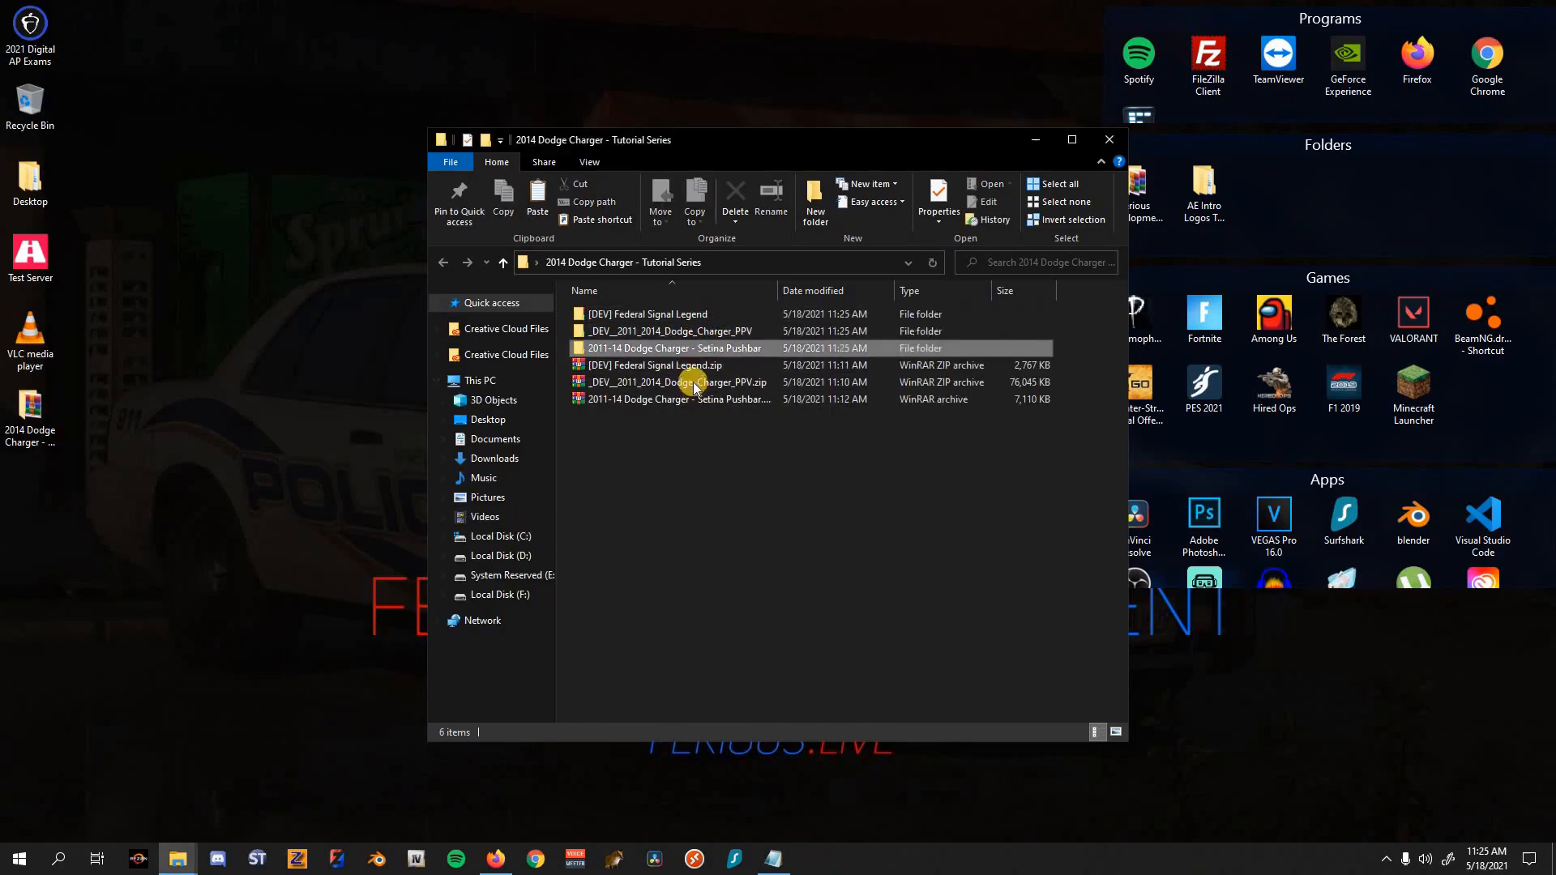
{"action": "left_click", "coordinate": [696, 398]}
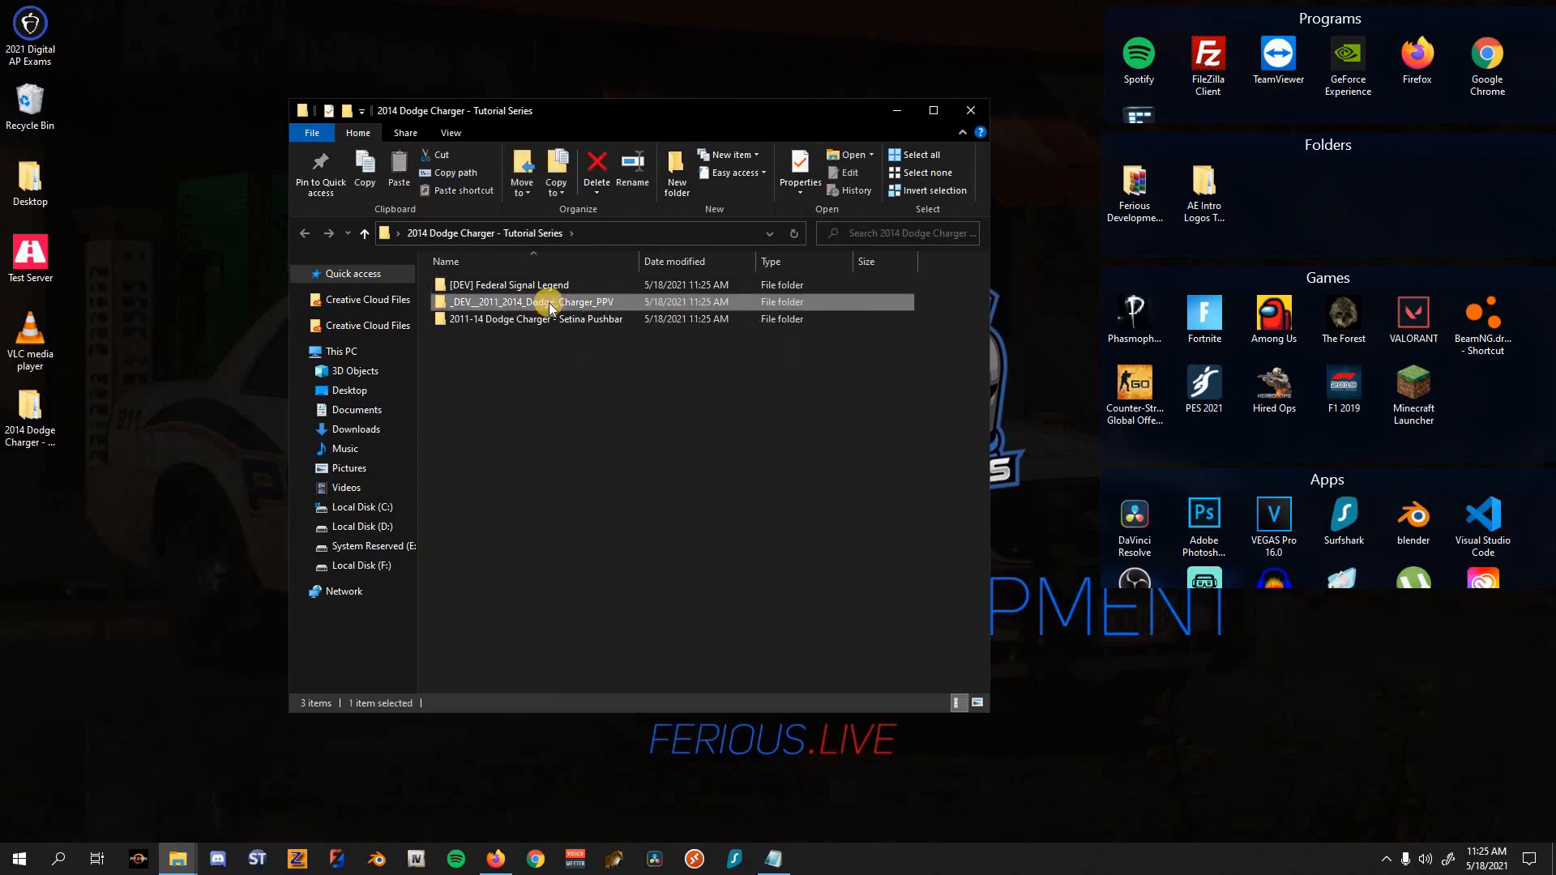
Step: Dig into the extracted Charger PPV vehicle files and cut the PPV .z3d scene to move it up
{"action": "double_click", "coordinate": [530, 302]}
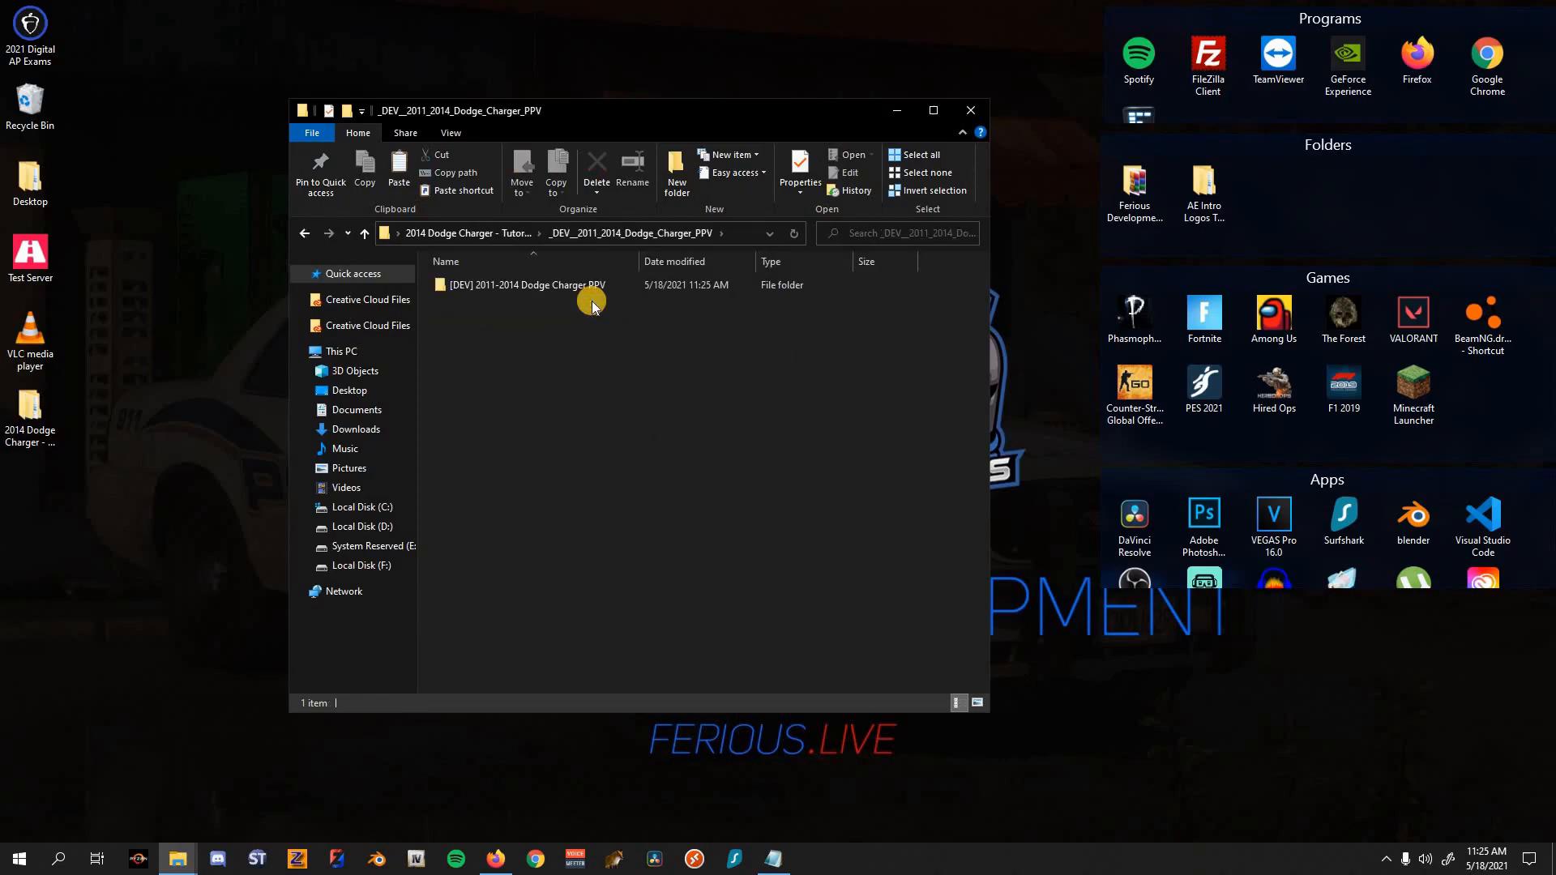
{"action": "left_click", "coordinate": [549, 285]}
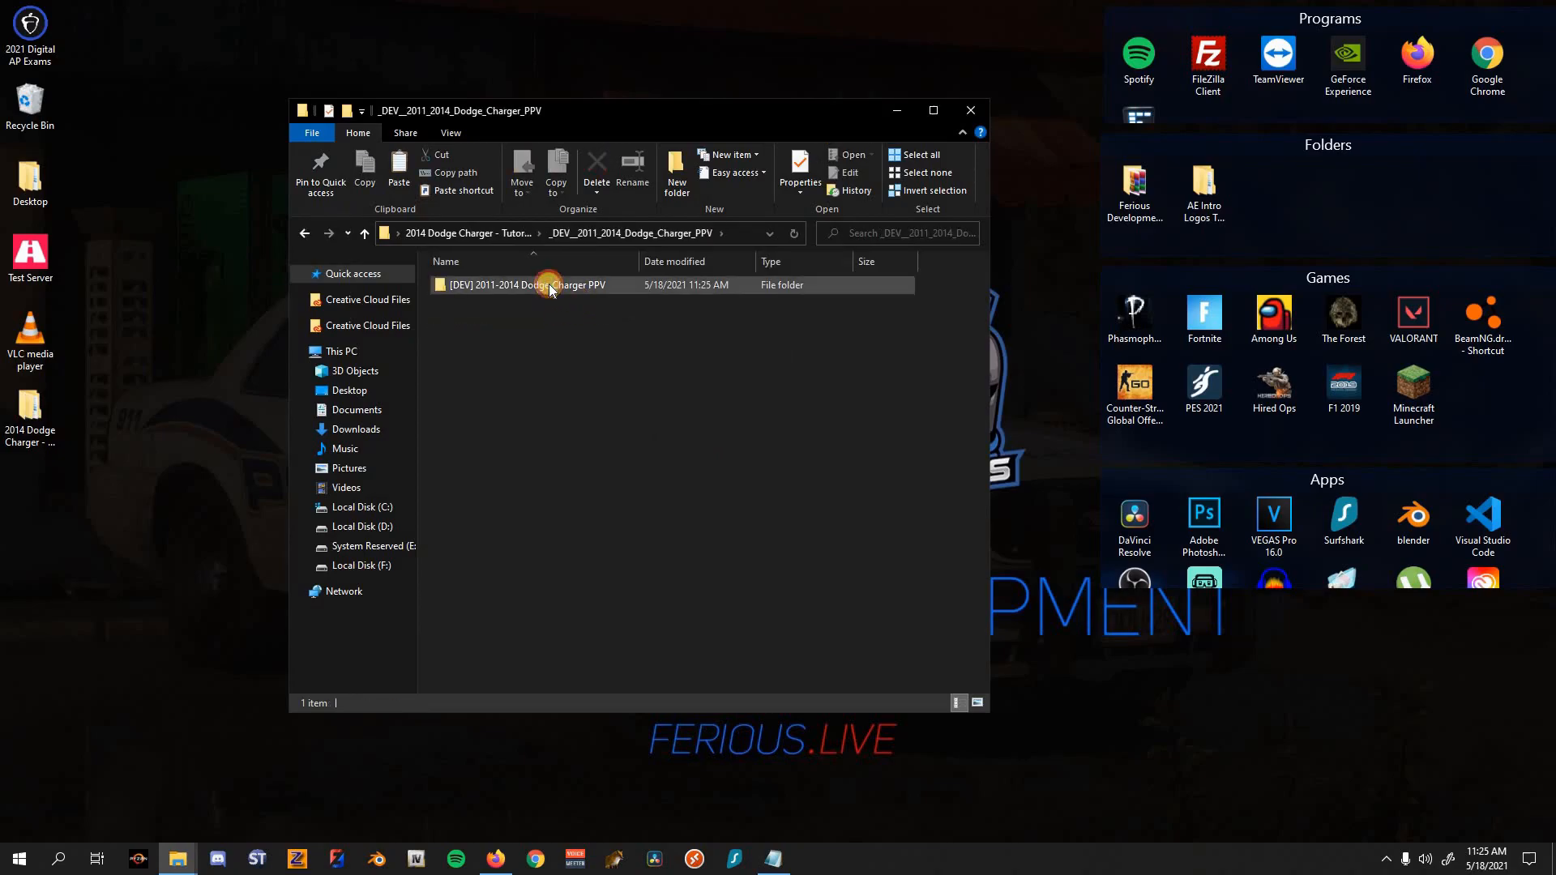
{"action": "double_click", "coordinate": [527, 285]}
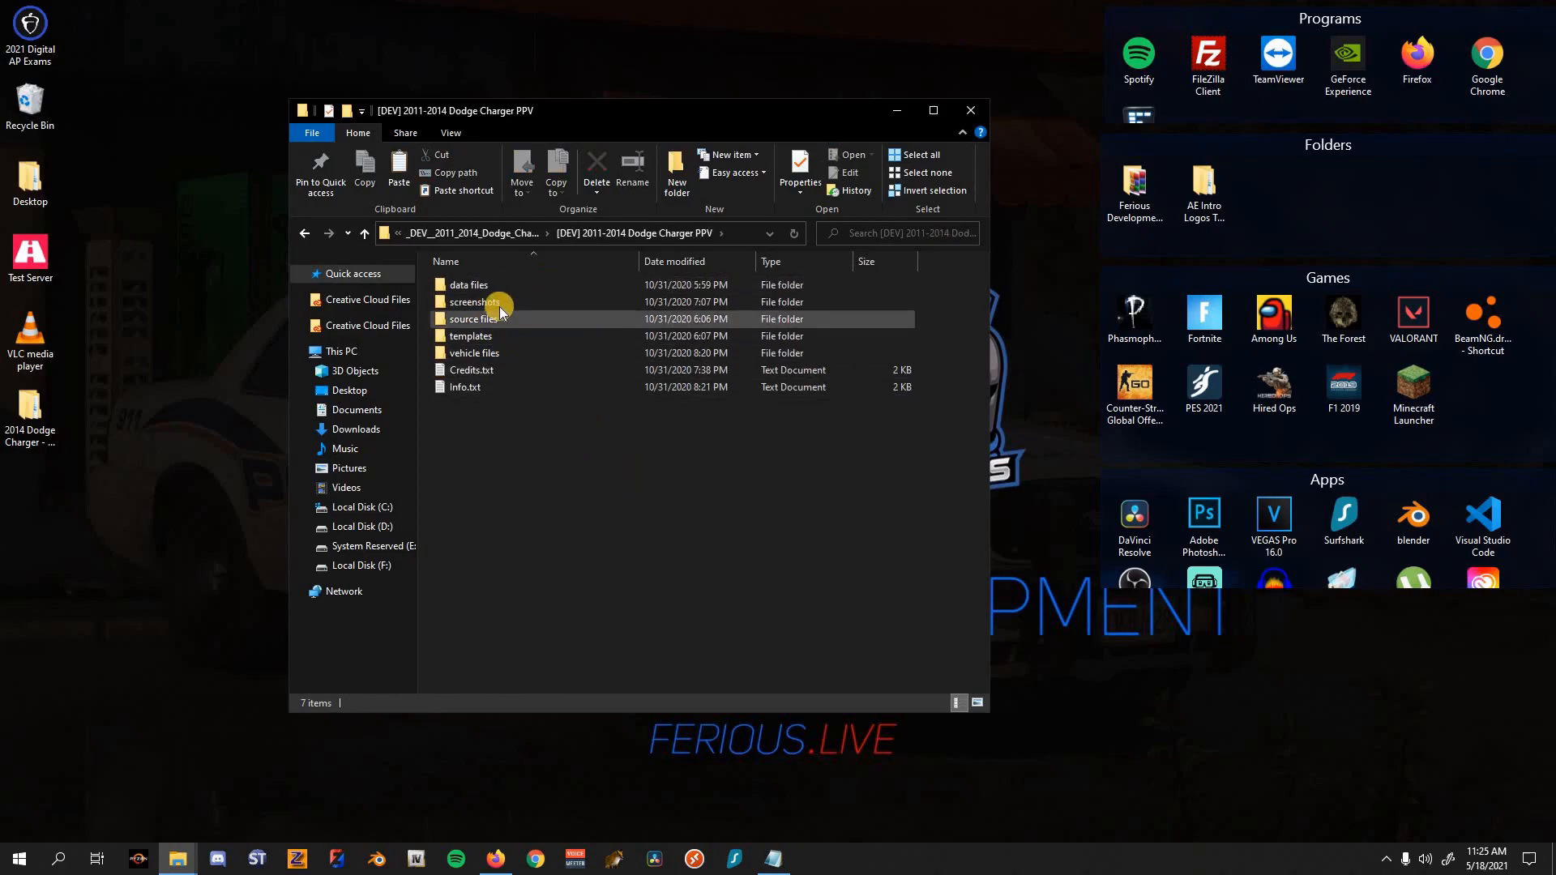
{"action": "double_click", "coordinate": [467, 285]}
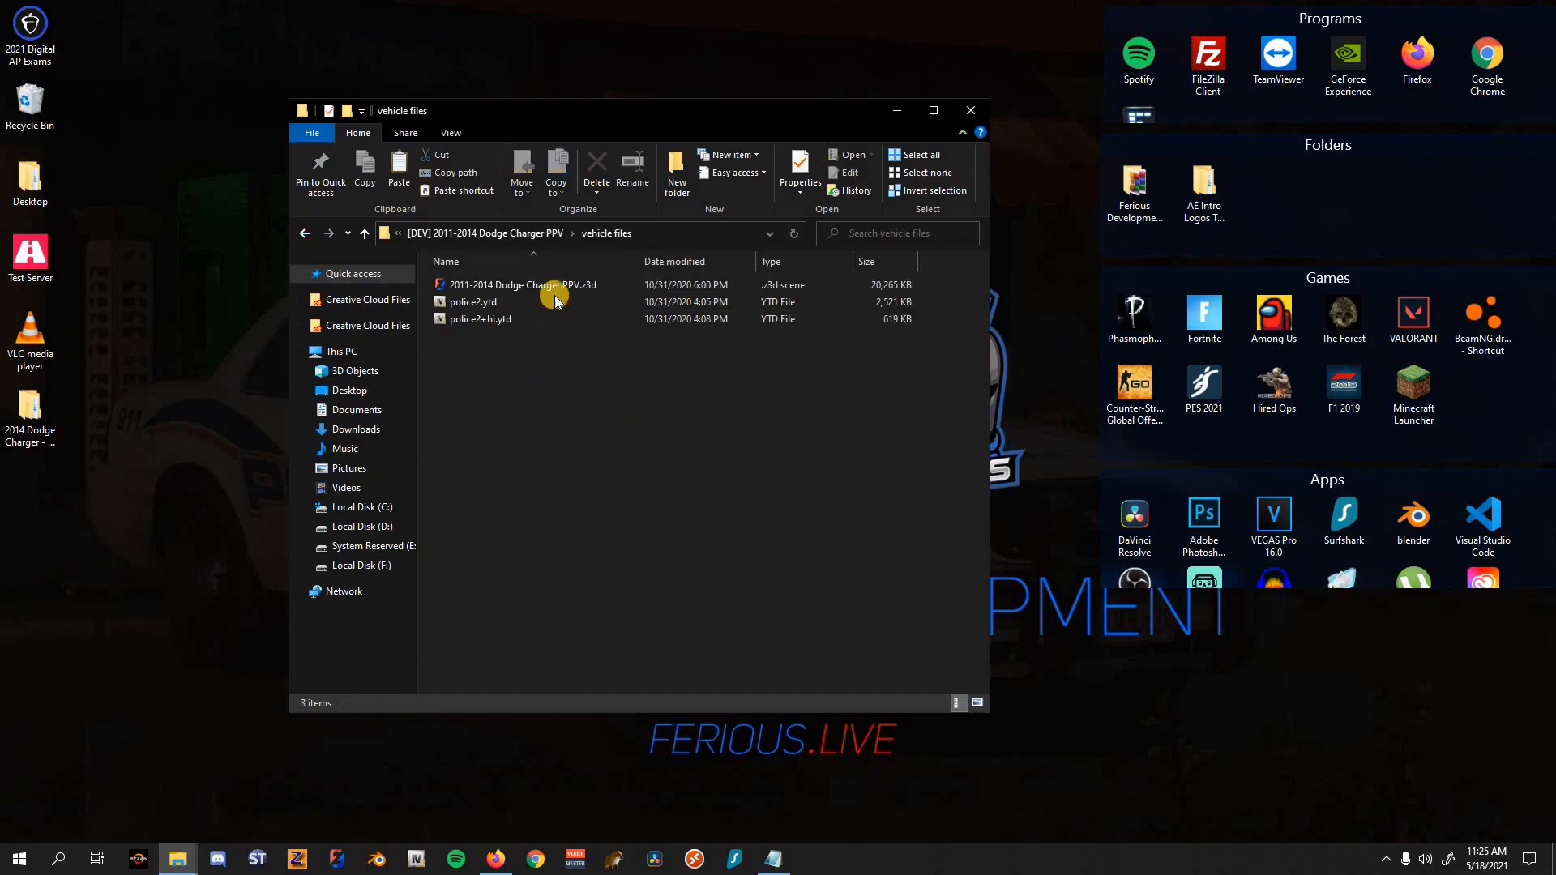
{"action": "left_click", "coordinate": [520, 286]}
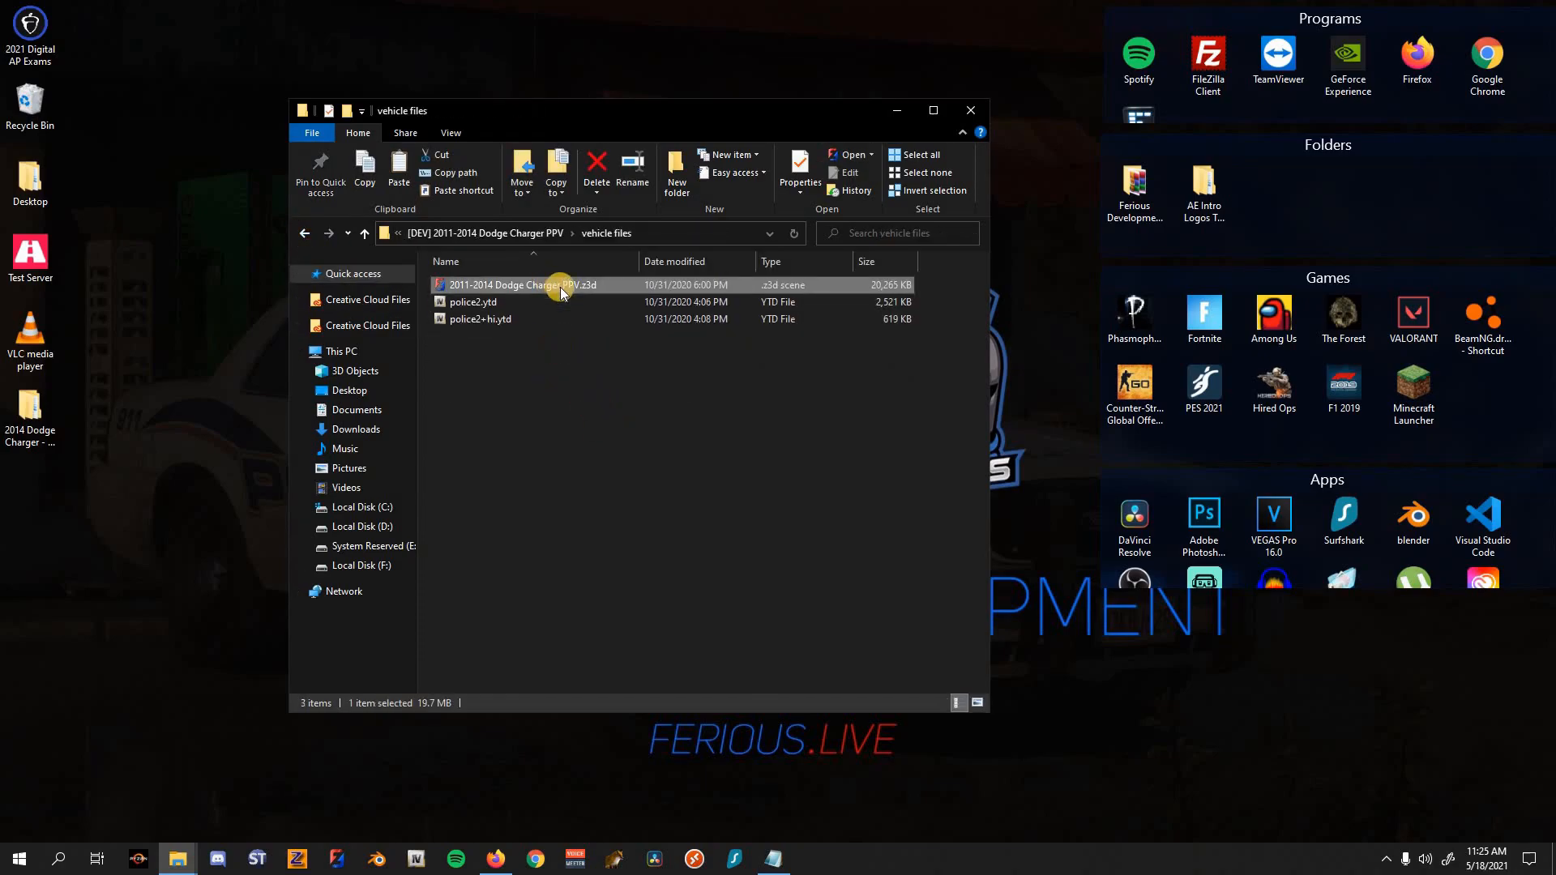
{"action": "left_click", "coordinate": [524, 285]}
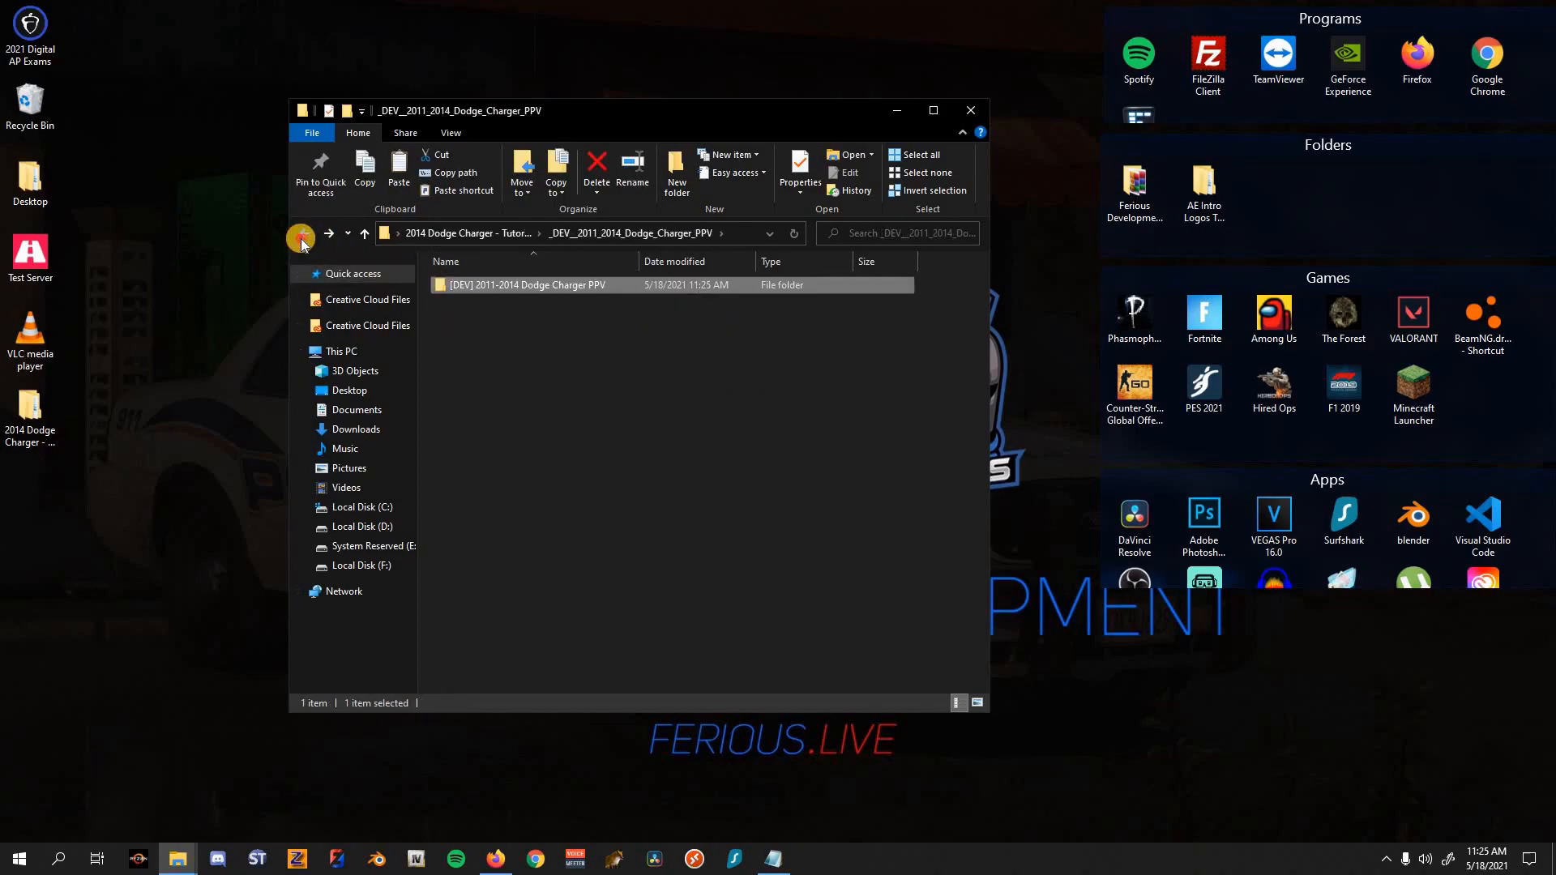
{"action": "left_click", "coordinate": [301, 237]}
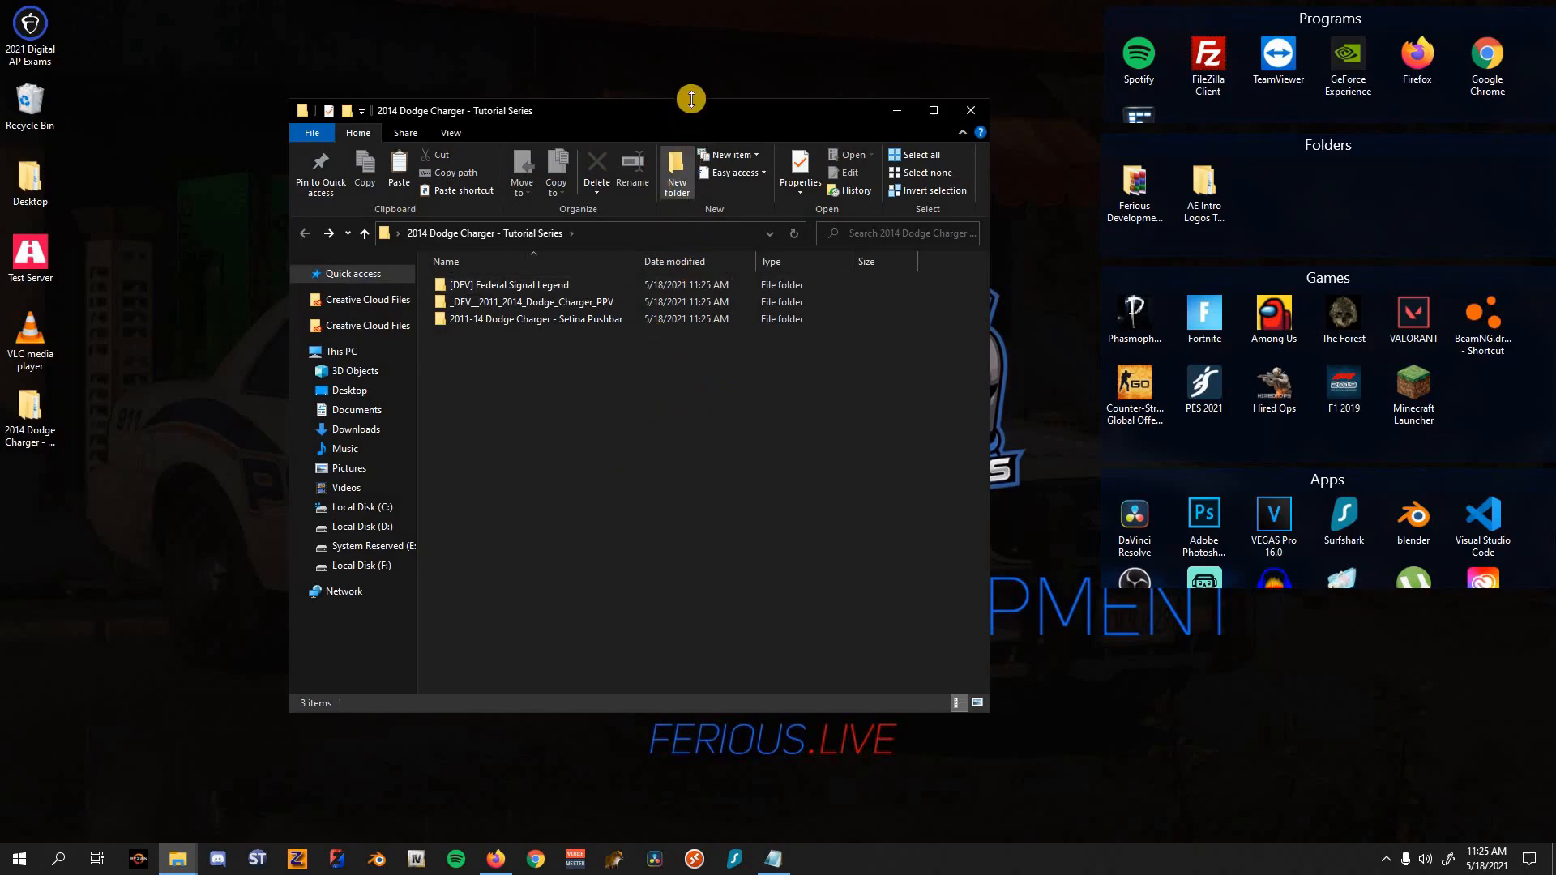
Step: Place the scene beside the Parts folder in the tutorial folder and launch 2011-2014 Dodge Charger PPV.z3d
{"action": "left_click", "coordinate": [678, 168]}
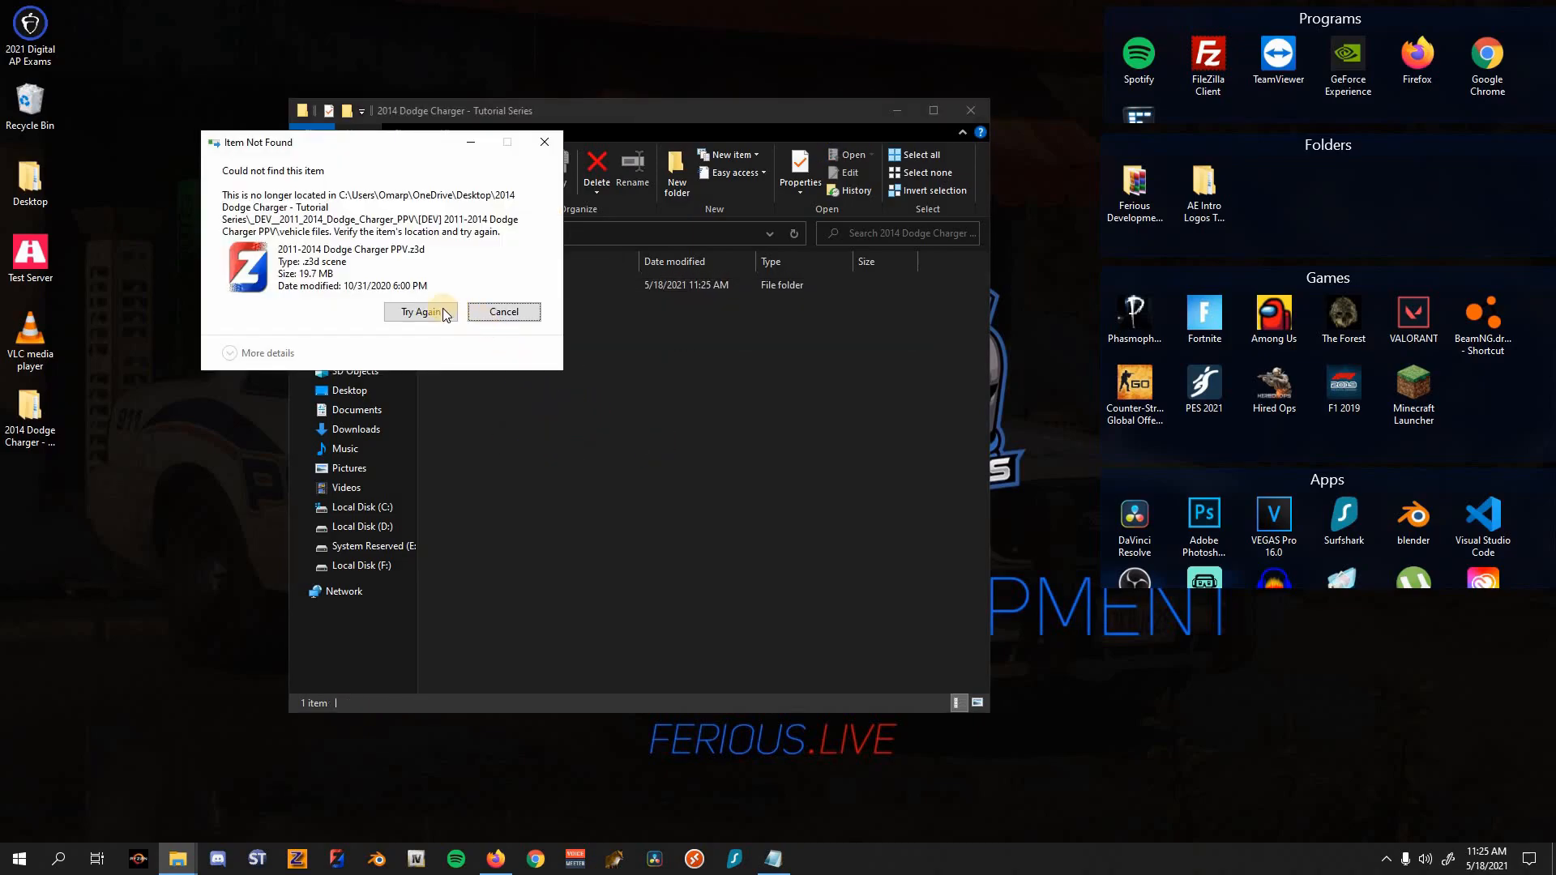
{"action": "left_click", "coordinate": [502, 311]}
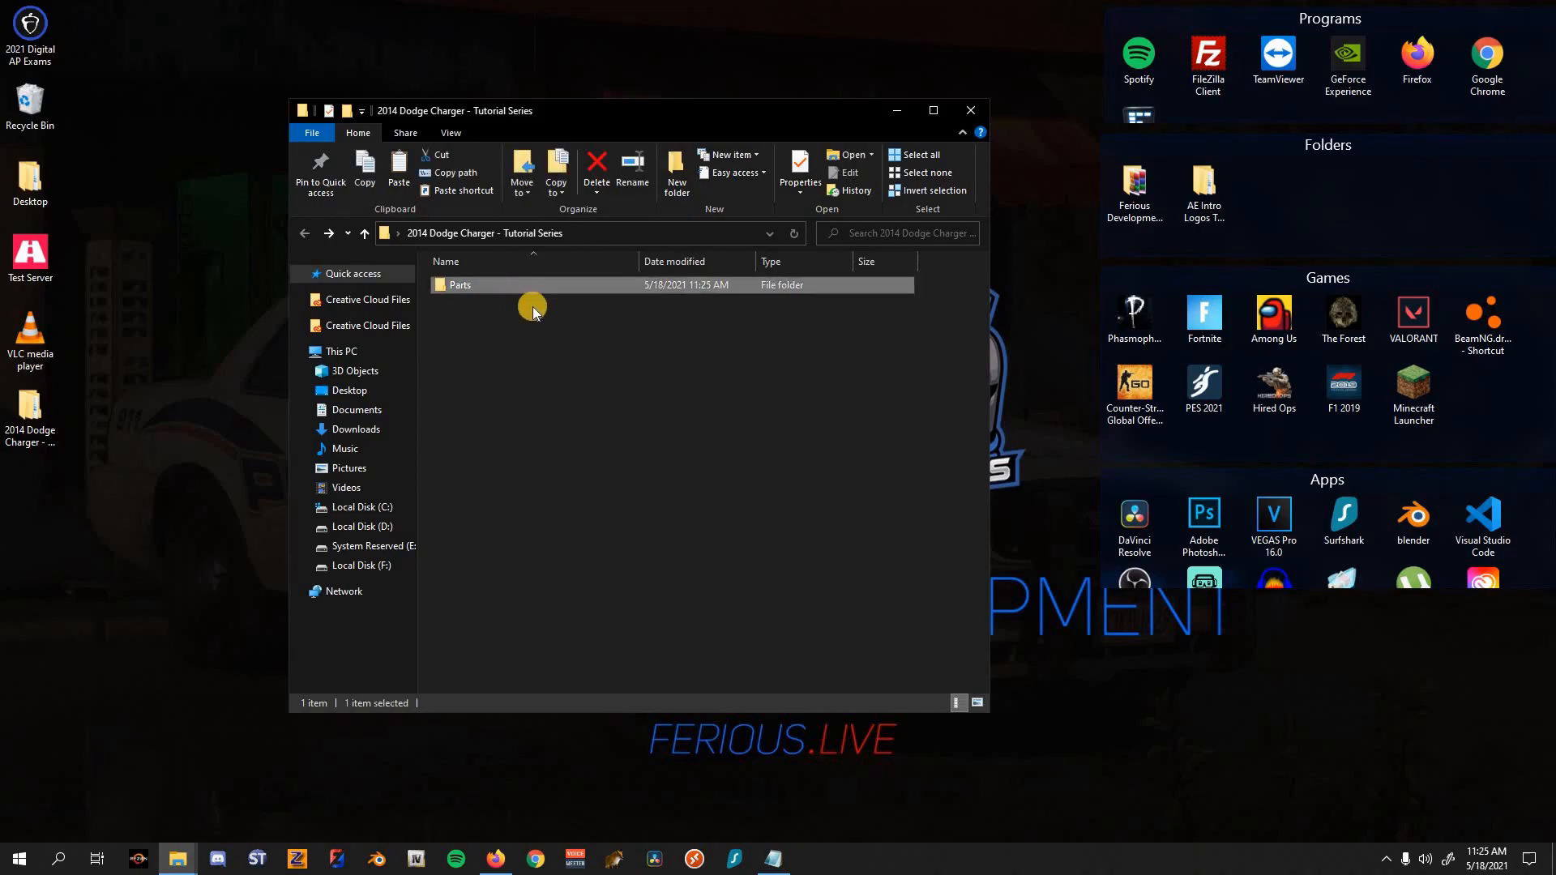
{"action": "double_click", "coordinate": [459, 285]}
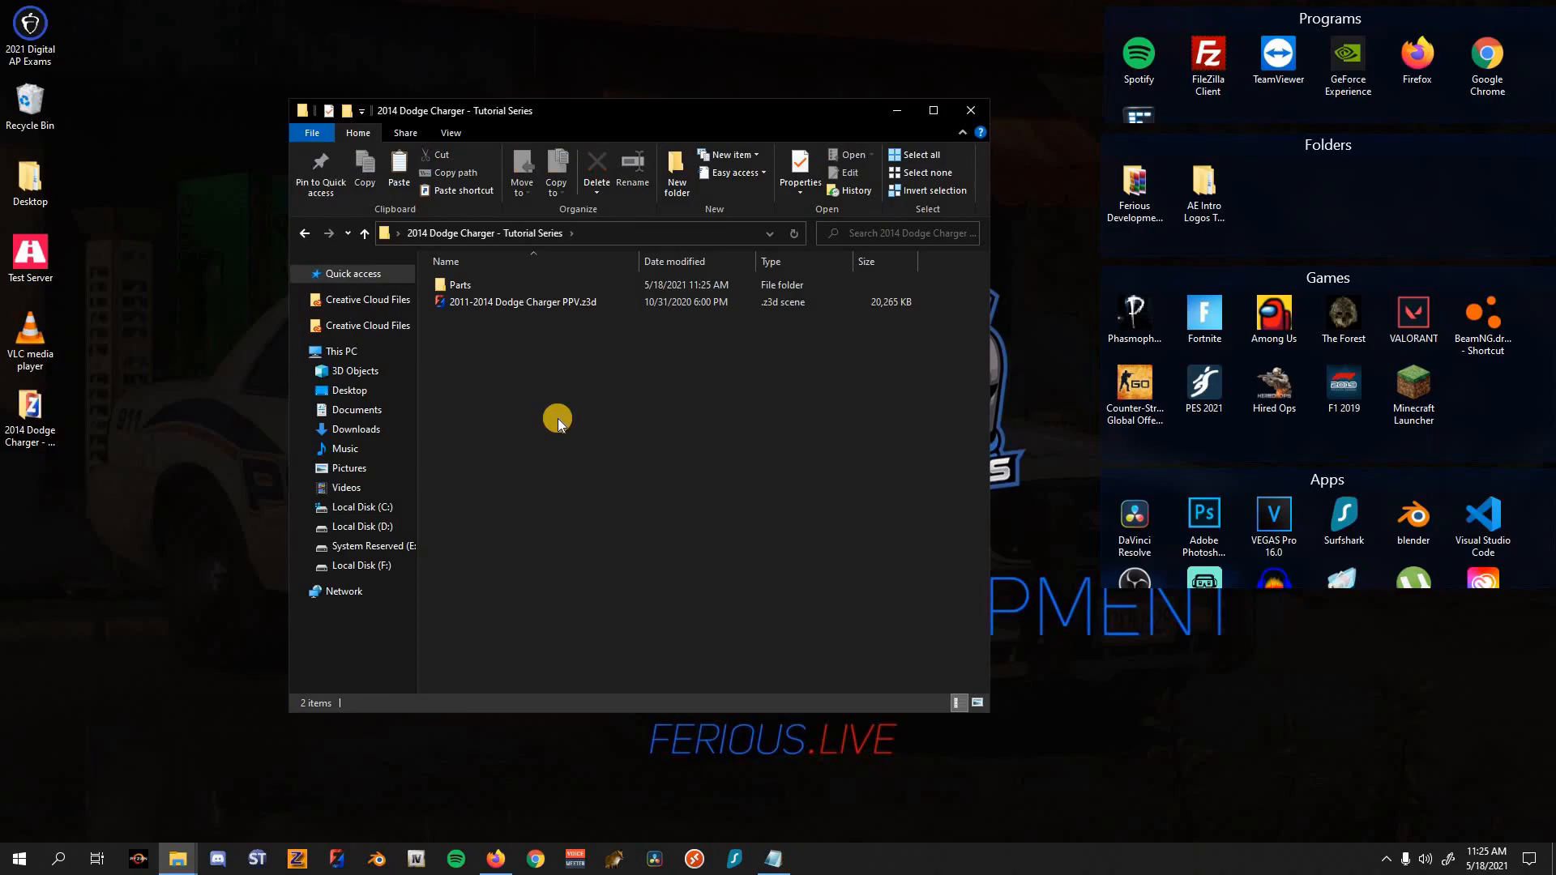
{"action": "double_click", "coordinate": [459, 285]}
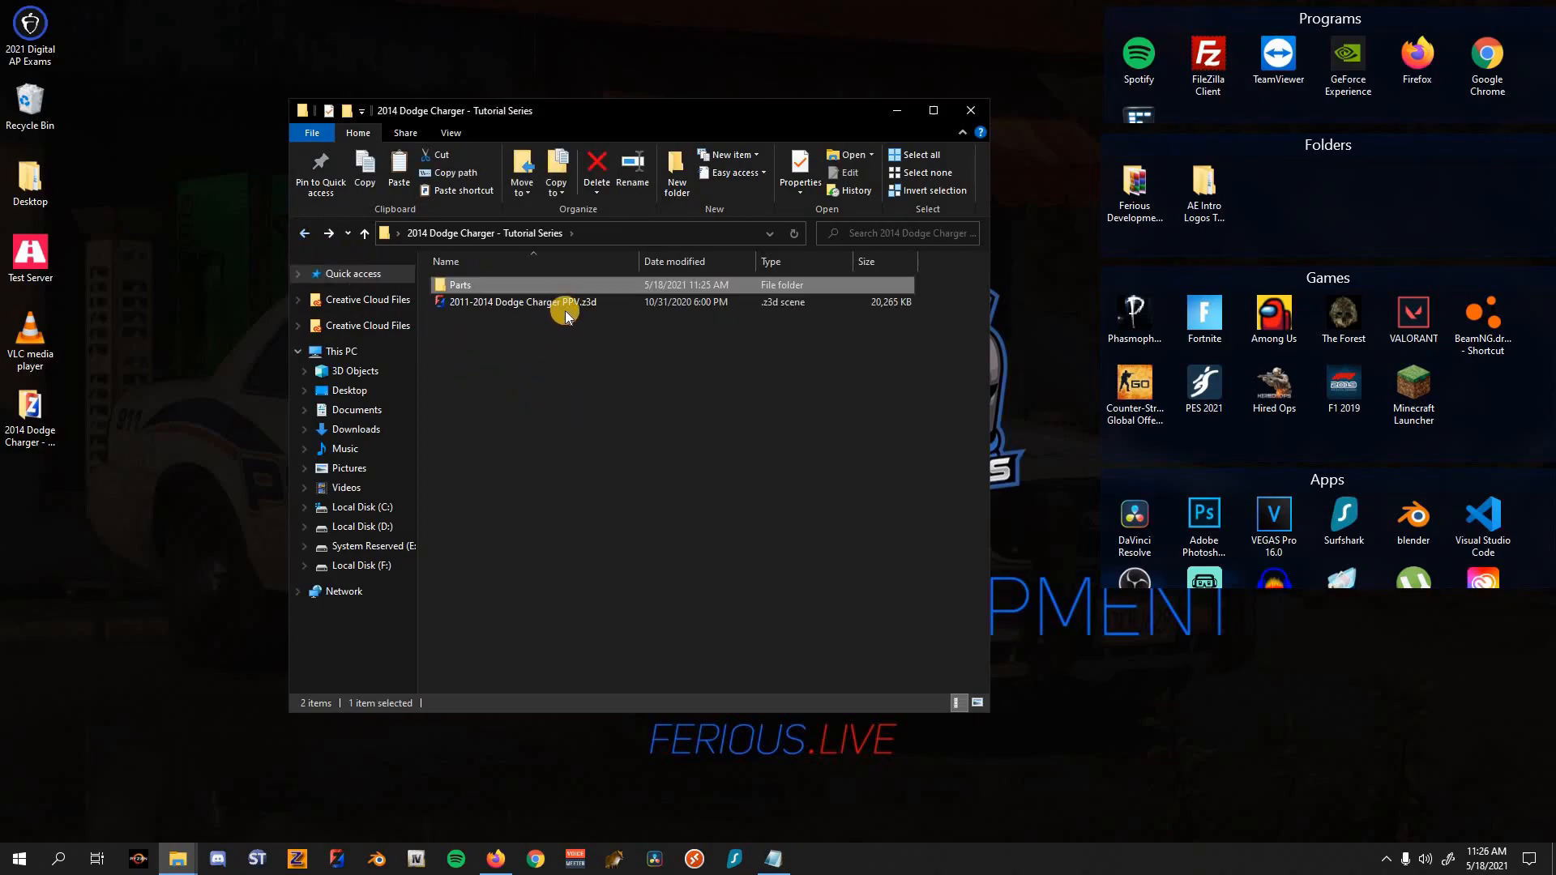
{"action": "left_click", "coordinate": [590, 327]}
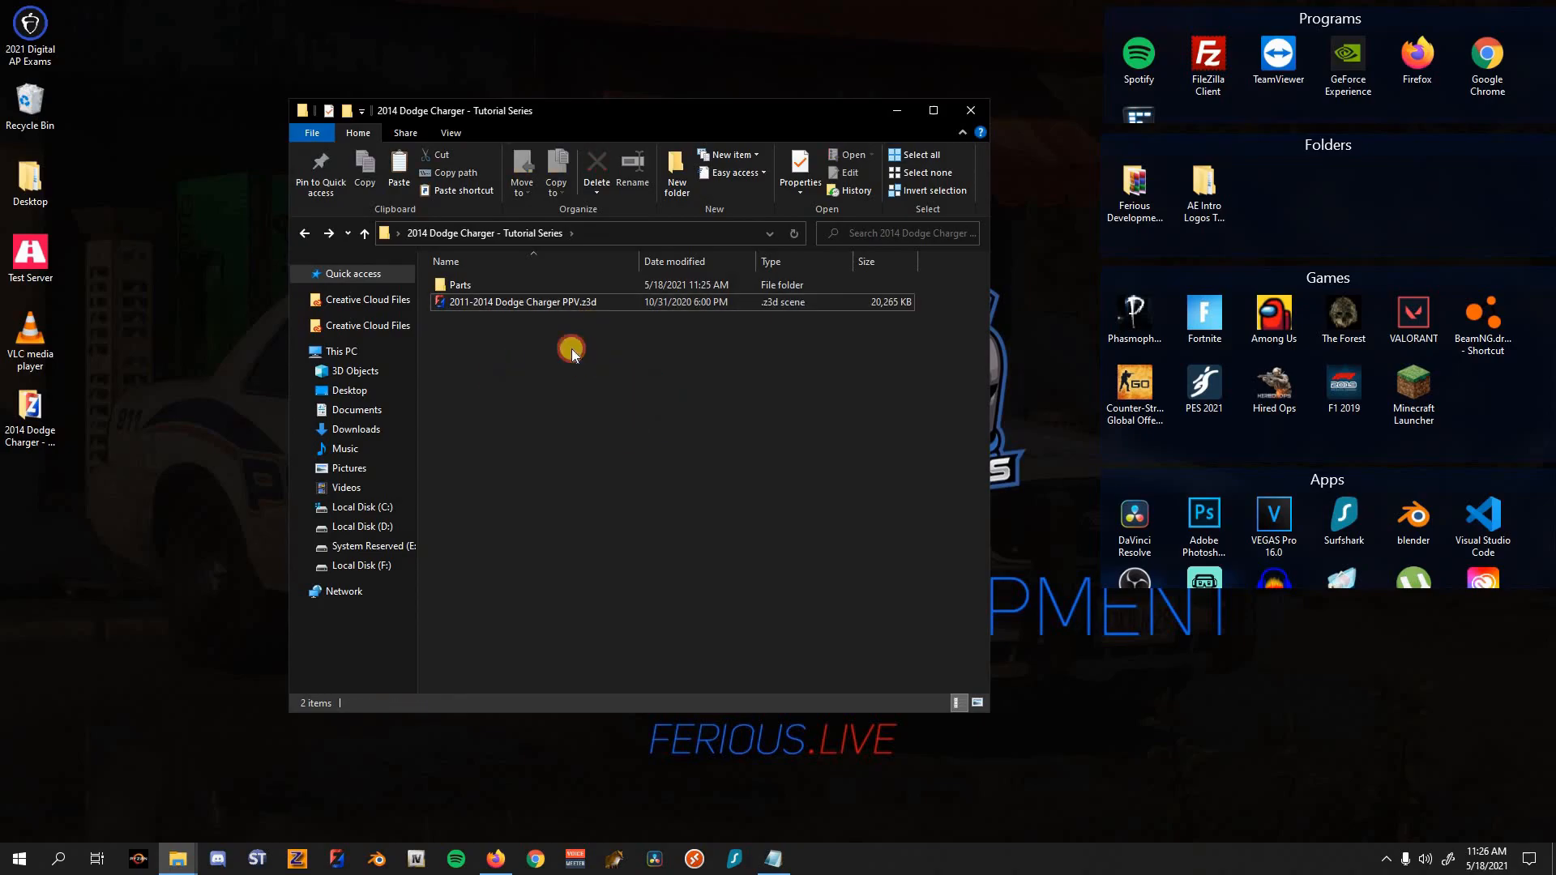
{"action": "left_click", "coordinate": [525, 301]}
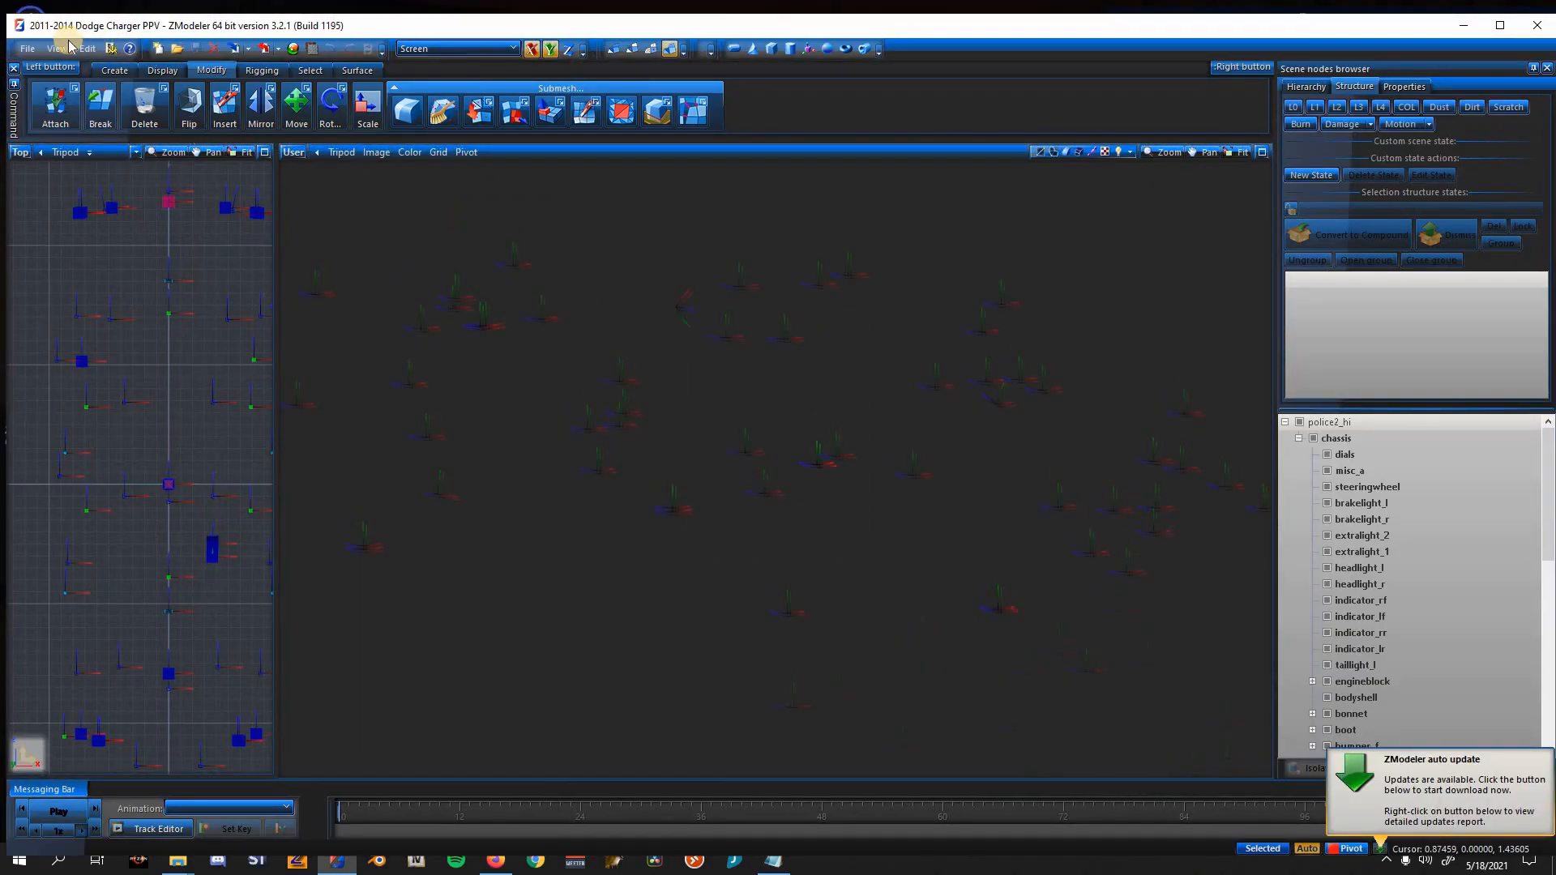
Step: Split ZModeler's active view into two panes showing the Charger in Front and 3D views
{"action": "left_click", "coordinate": [57, 47]}
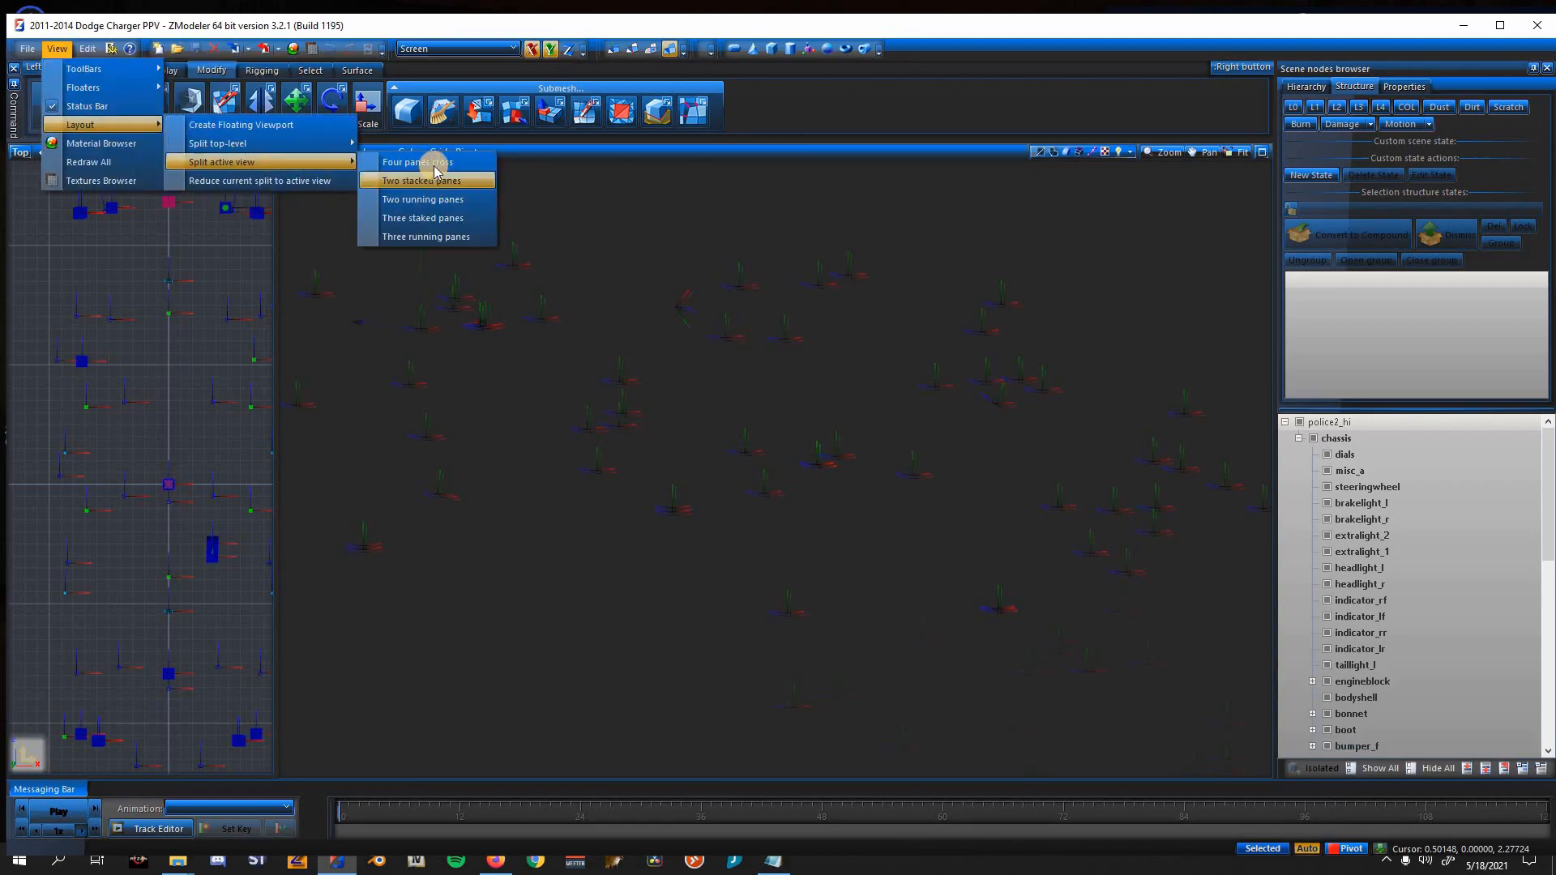
{"action": "left_click", "coordinate": [416, 163]}
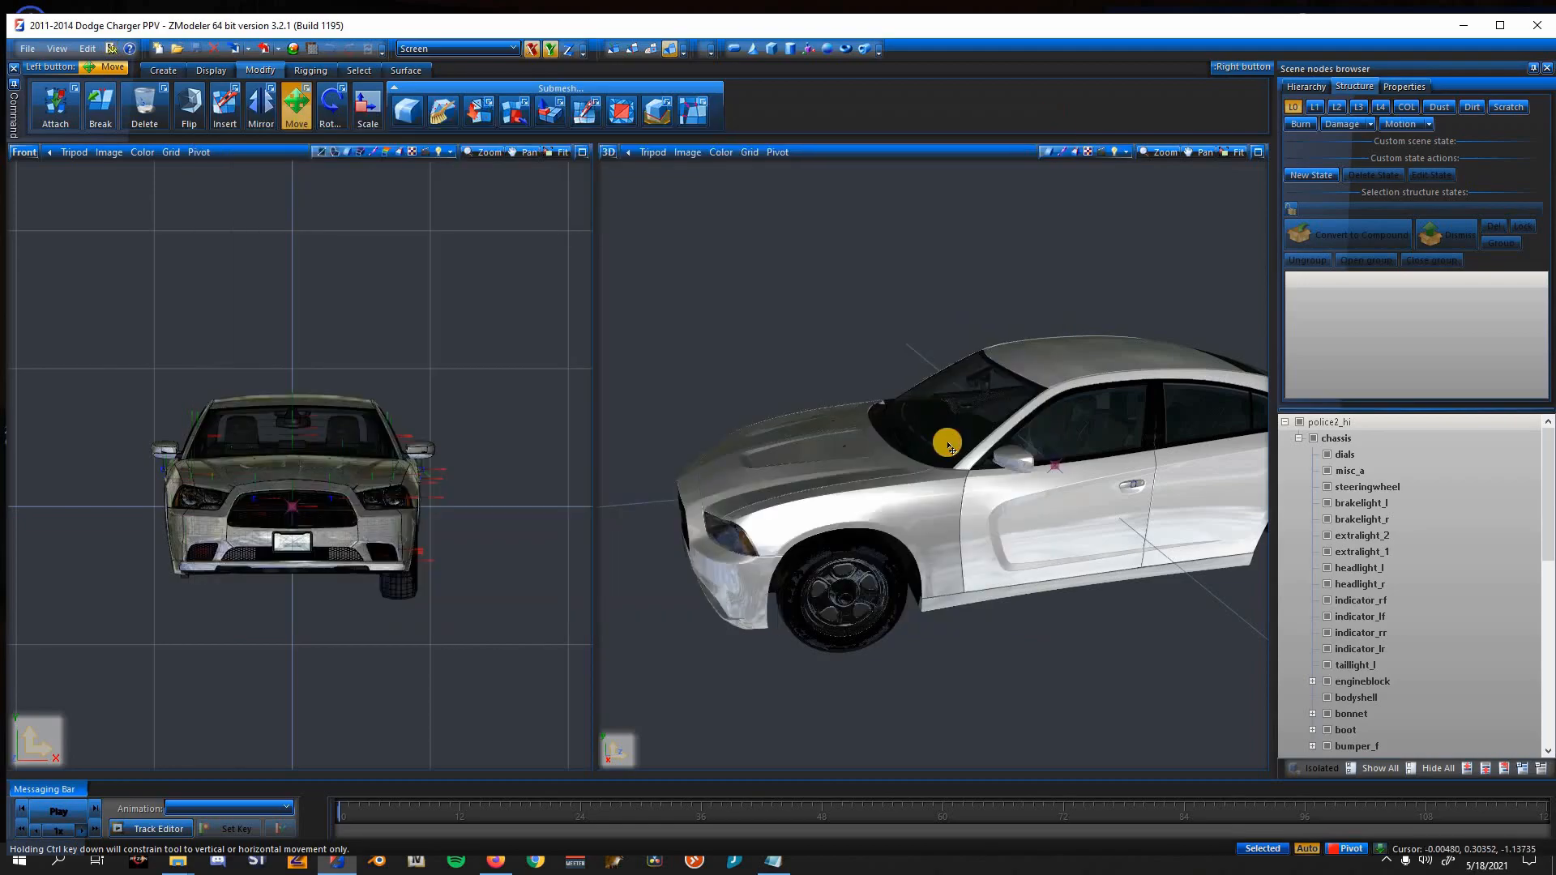
Step: Collapse the node tree to police2_hi, select the car and orbit to its rear and side profile
{"action": "left_click_drag", "start_coordinate": [948, 444], "coordinate": [967, 496]}
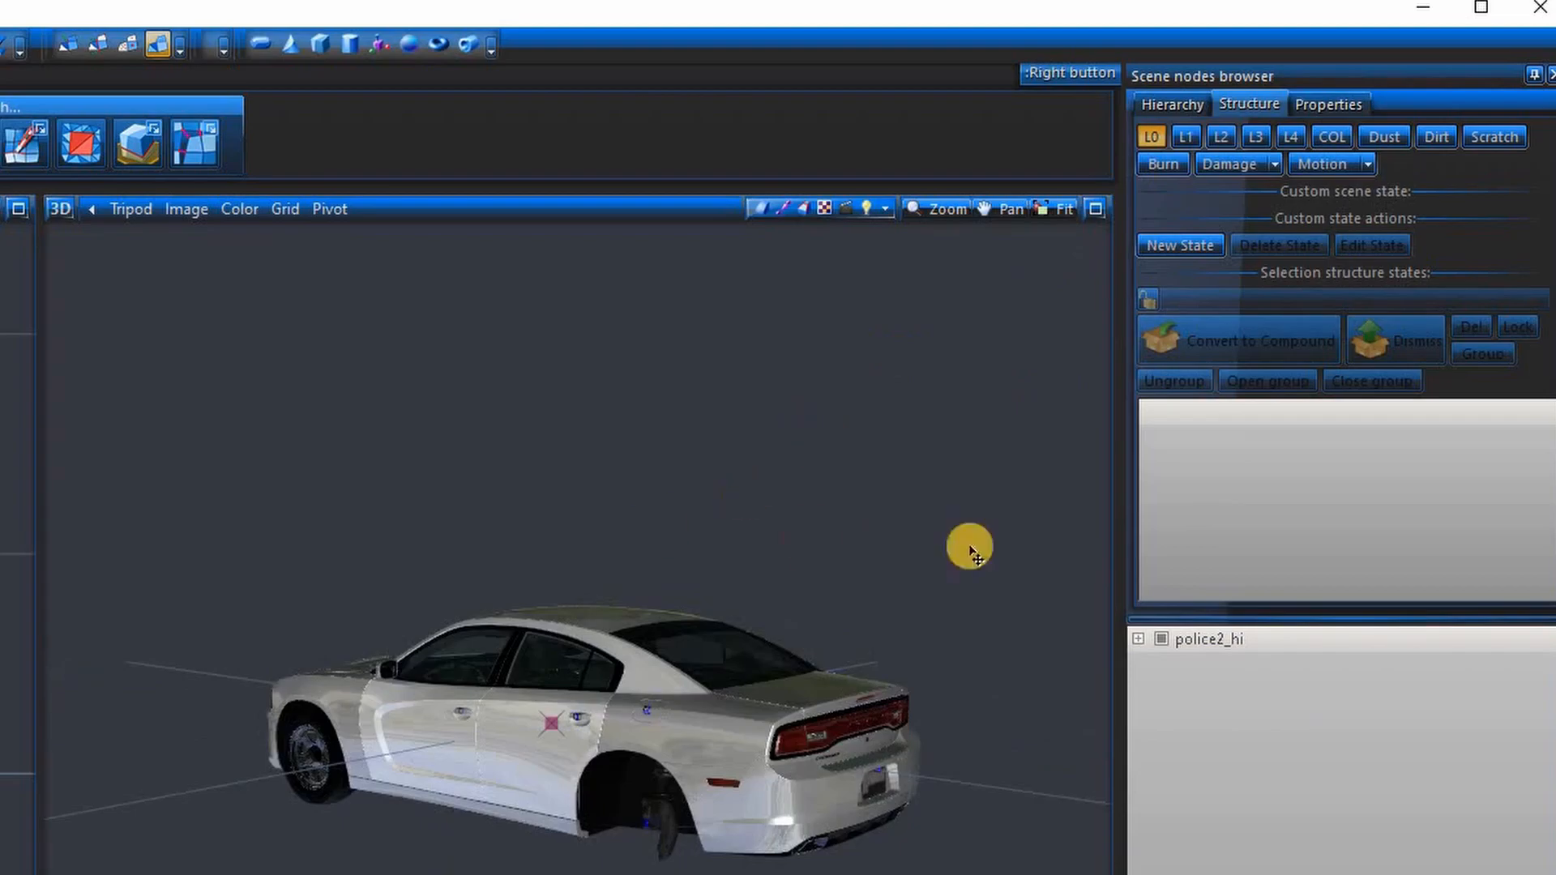
{"action": "left_click", "coordinate": [1150, 137]}
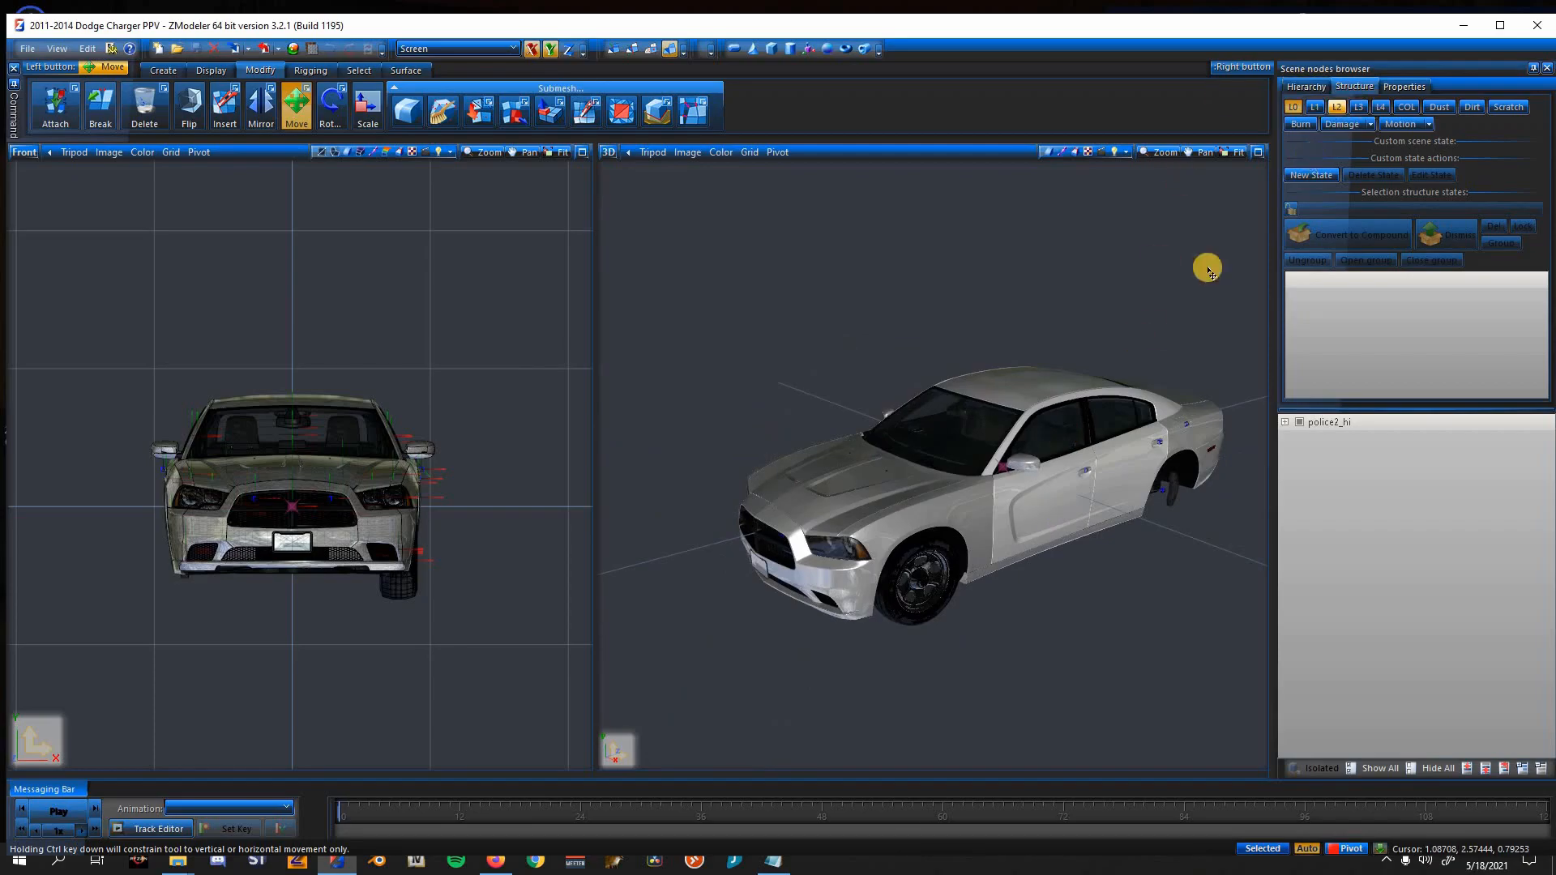
{"action": "left_click", "coordinate": [1407, 107]}
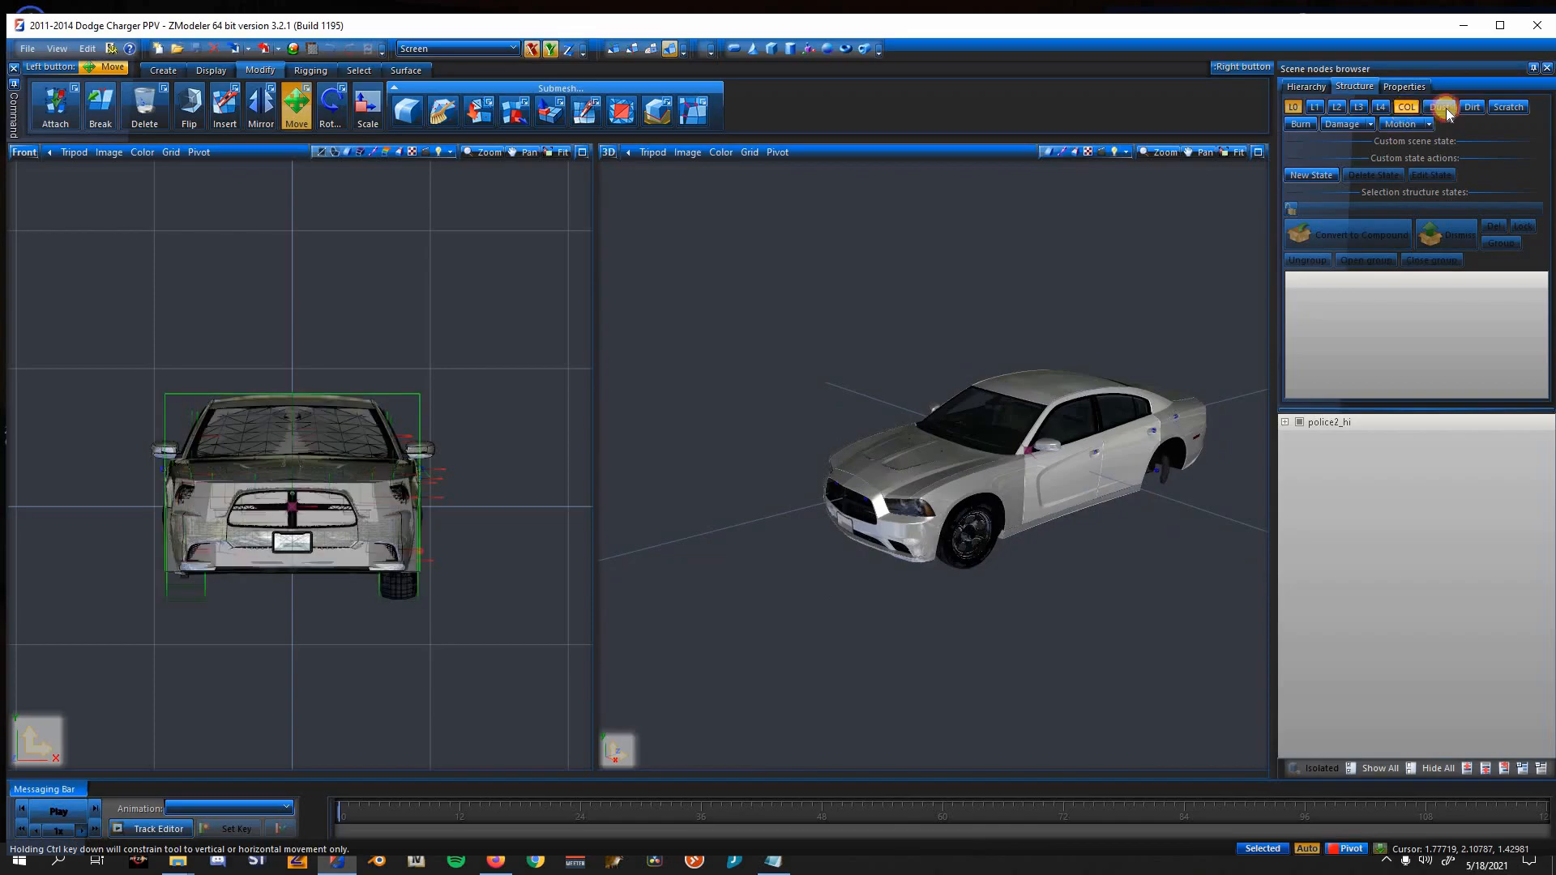
{"action": "left_click", "coordinate": [1470, 107]}
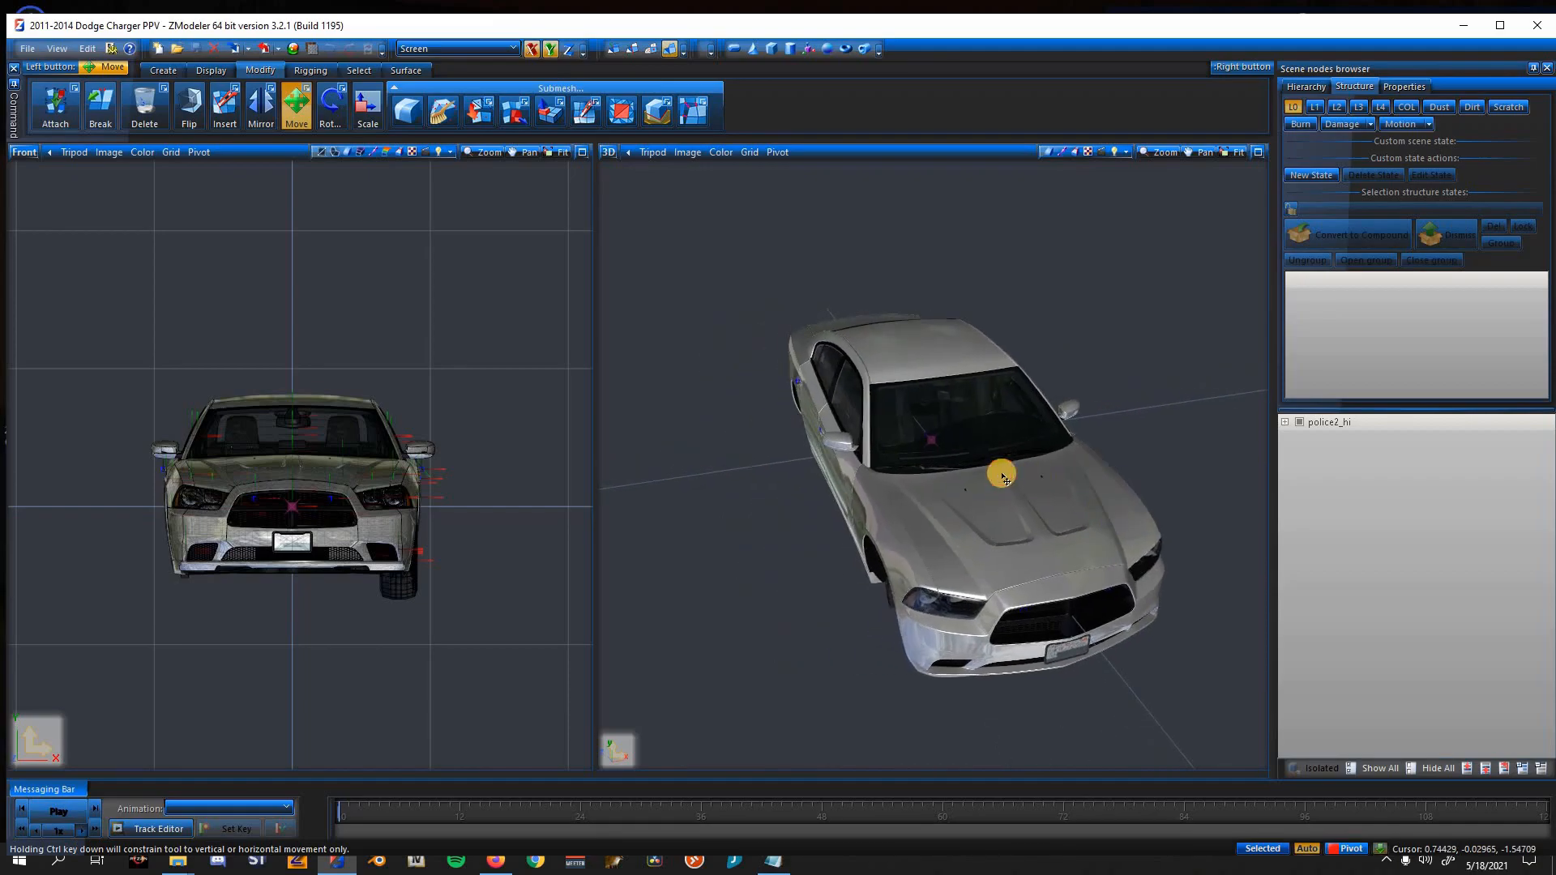
{"action": "left_click_drag", "start_coordinate": [1002, 475], "coordinate": [118, 197]}
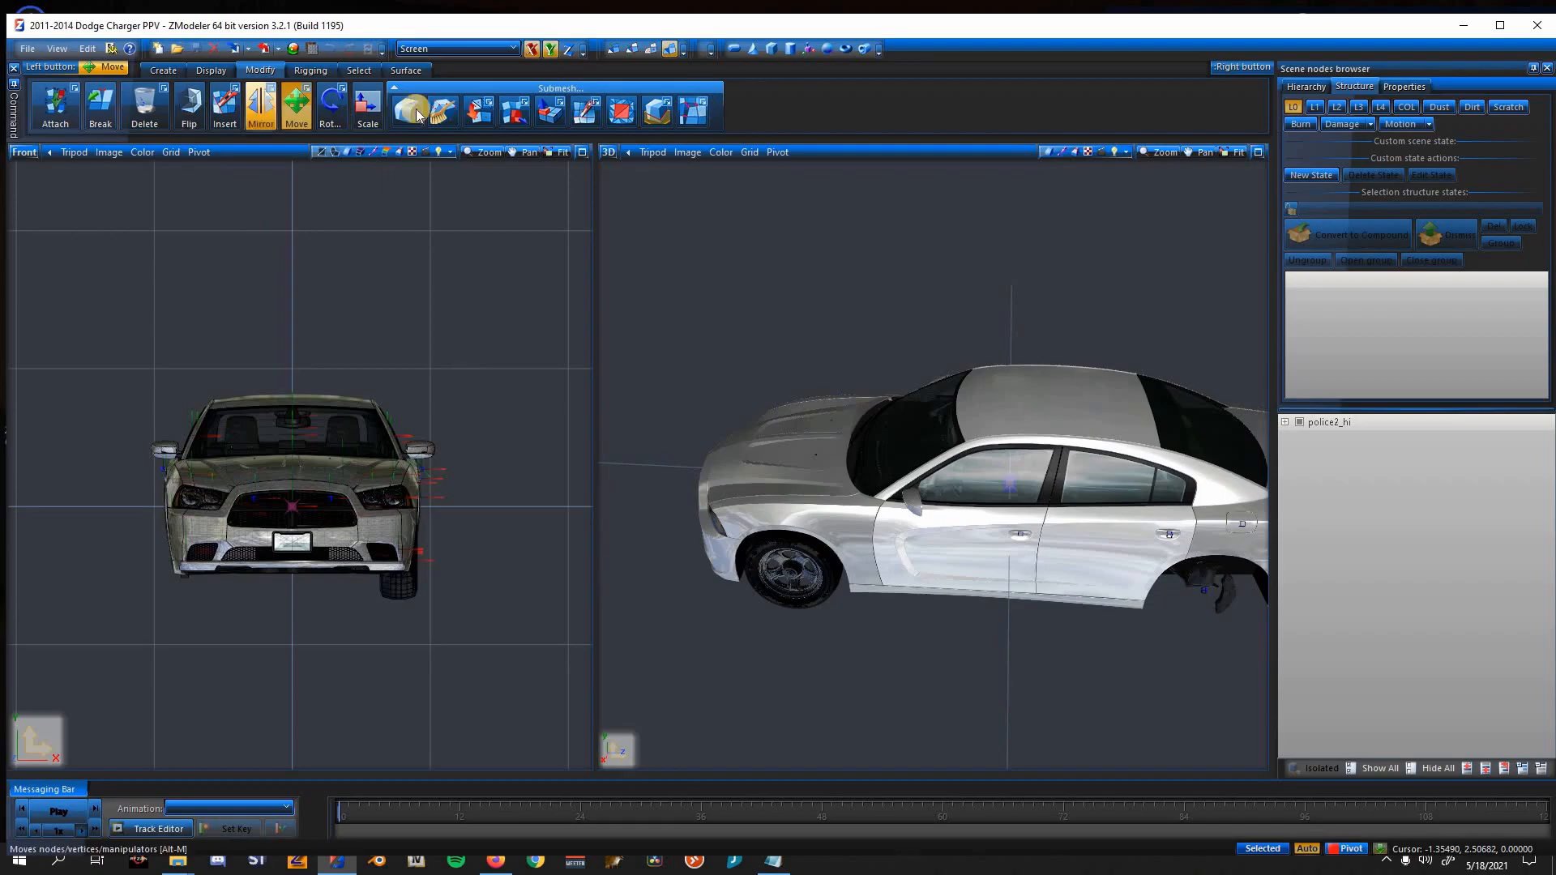
Step: Browse the Select, Display and Create toolbars, setting selection to separated groups, then return to Modify
{"action": "left_click", "coordinate": [295, 107]}
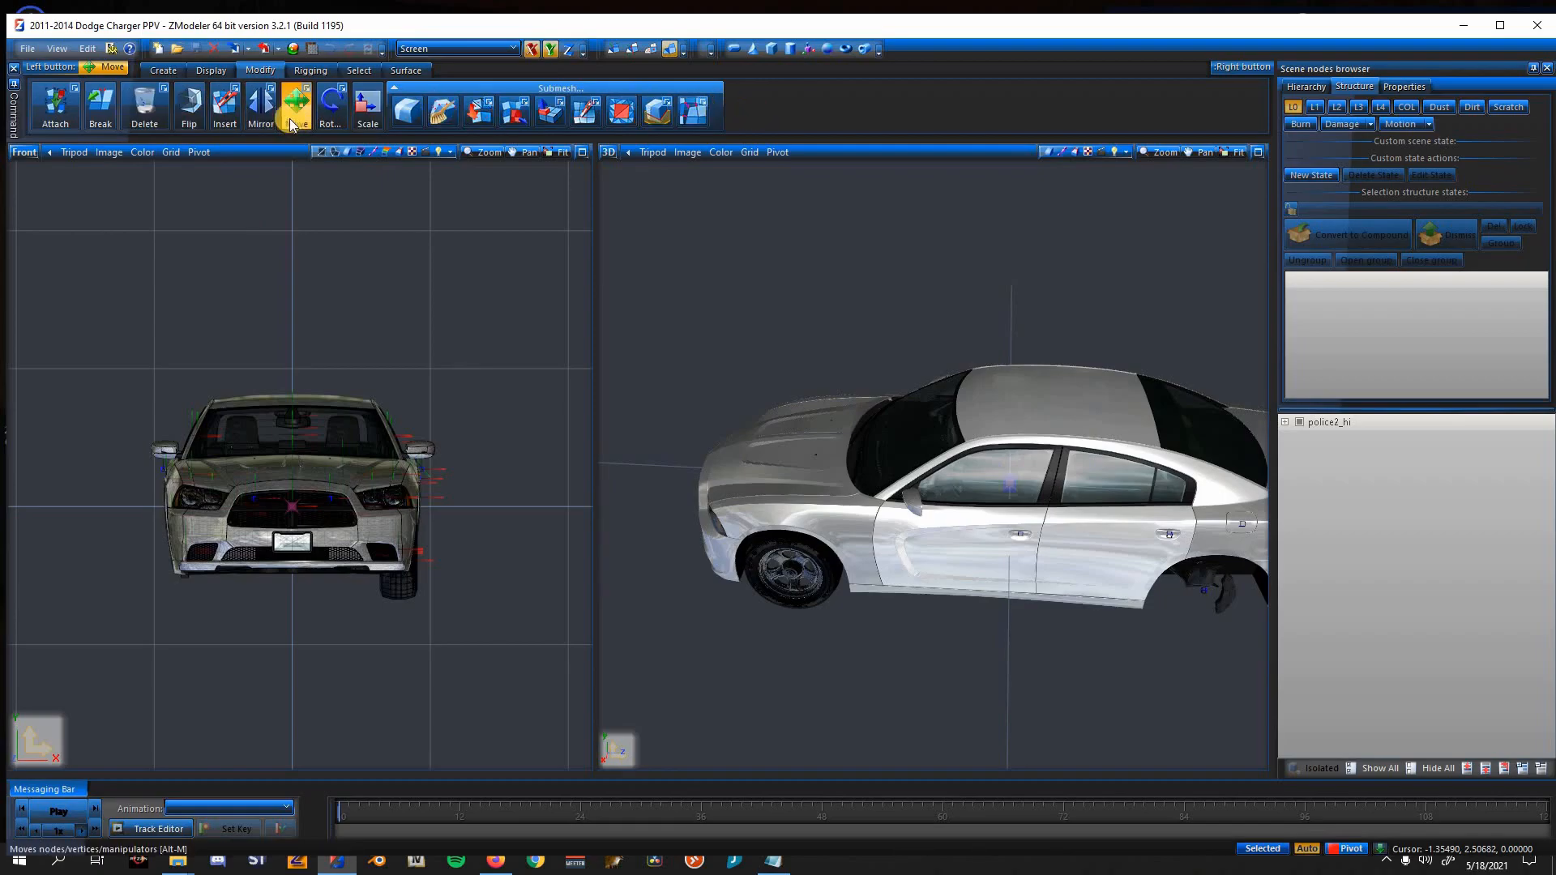
{"action": "left_click", "coordinate": [331, 107]}
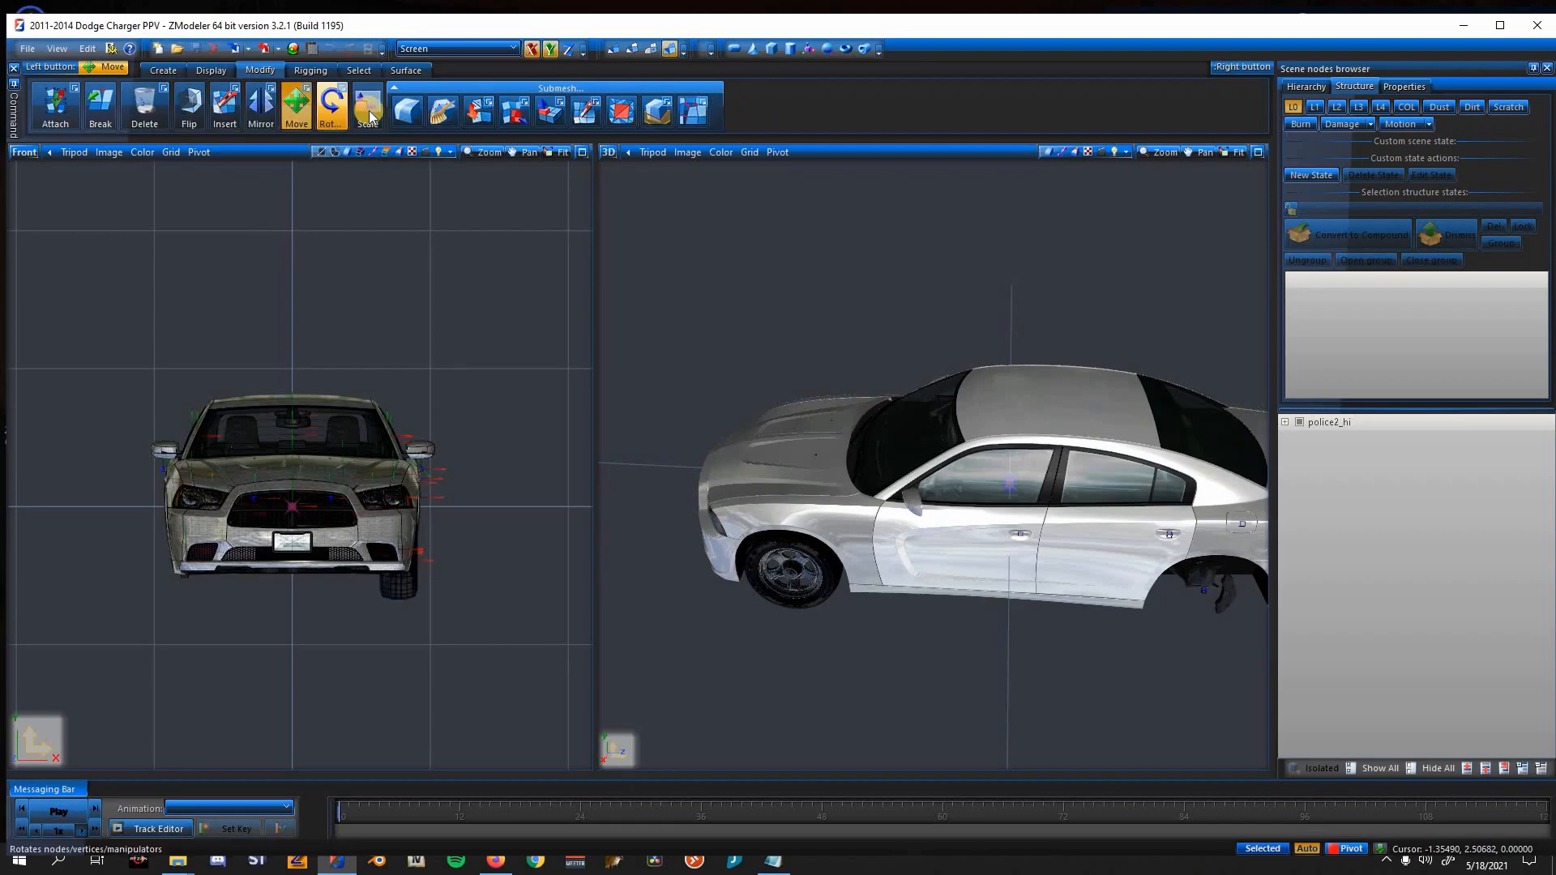
{"action": "left_click", "coordinate": [358, 70]}
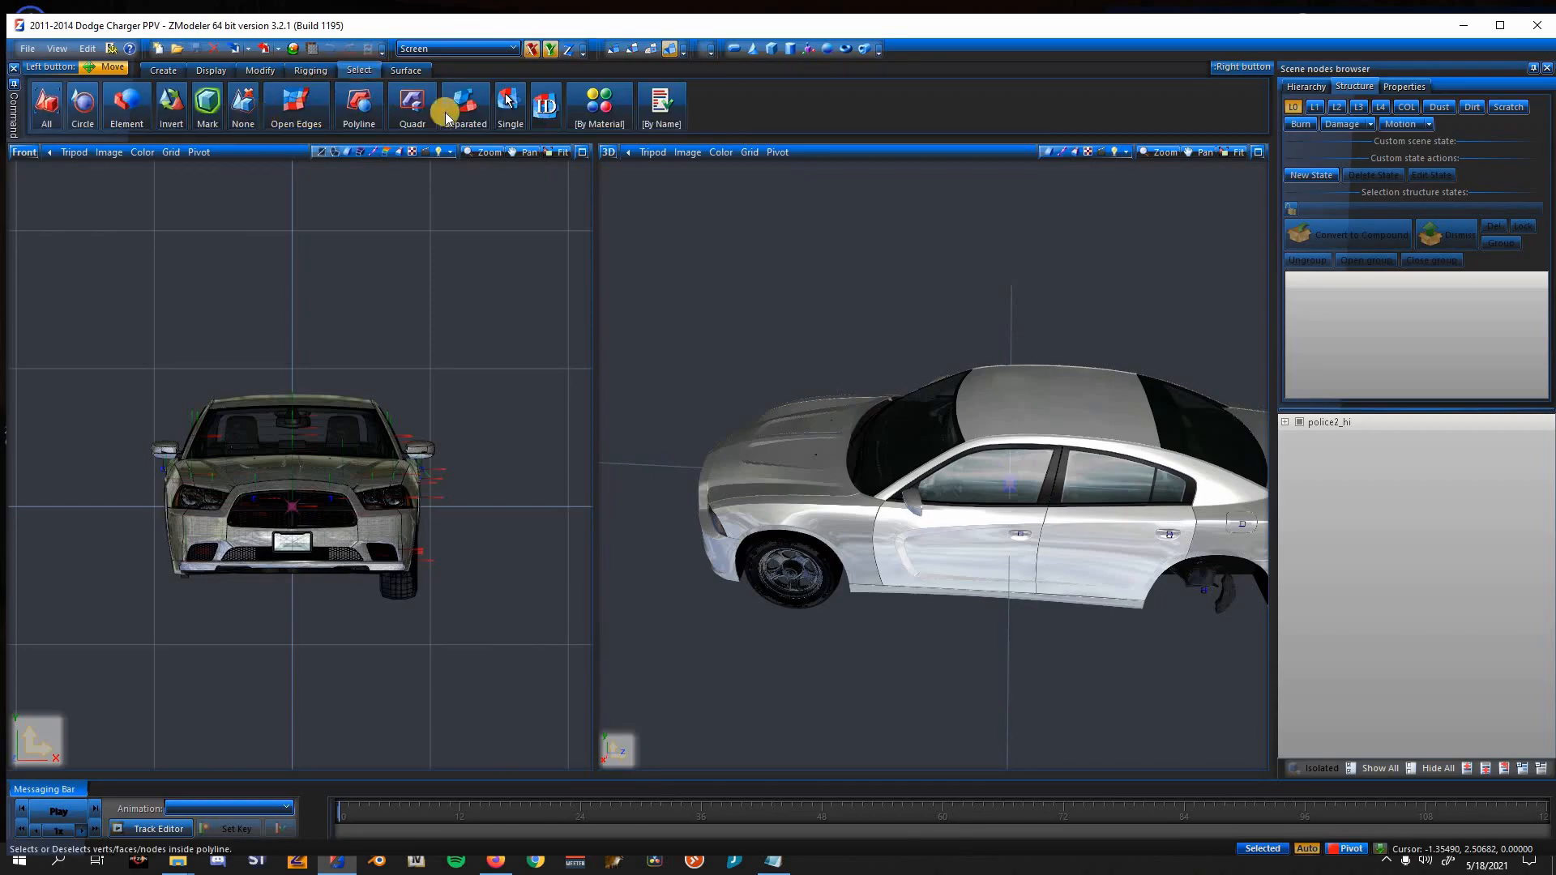
{"action": "left_click", "coordinate": [465, 107]}
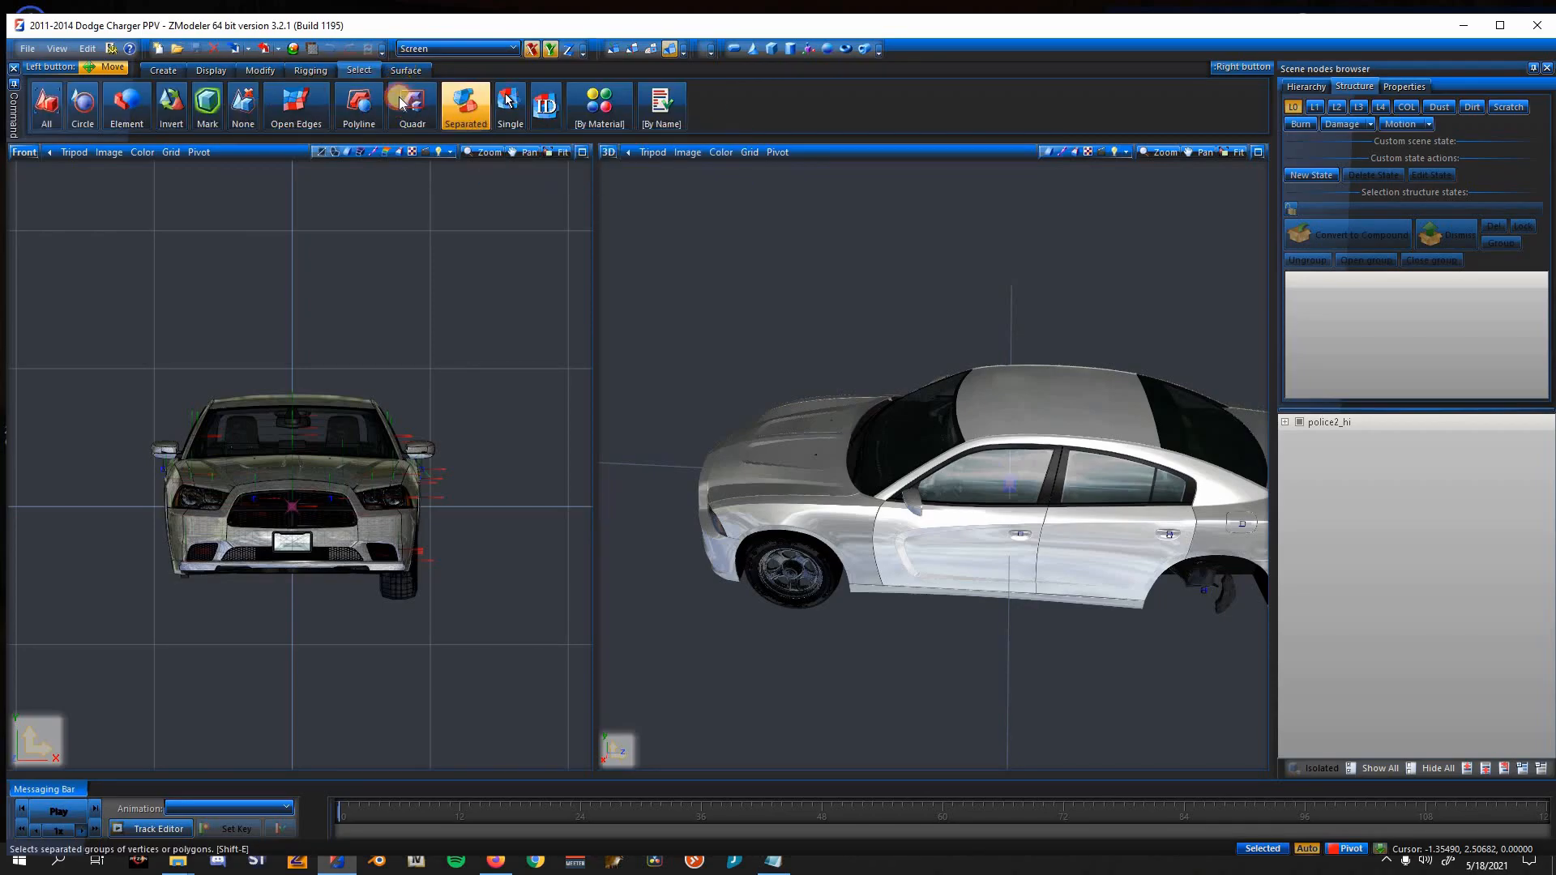
{"action": "left_click", "coordinate": [211, 70]}
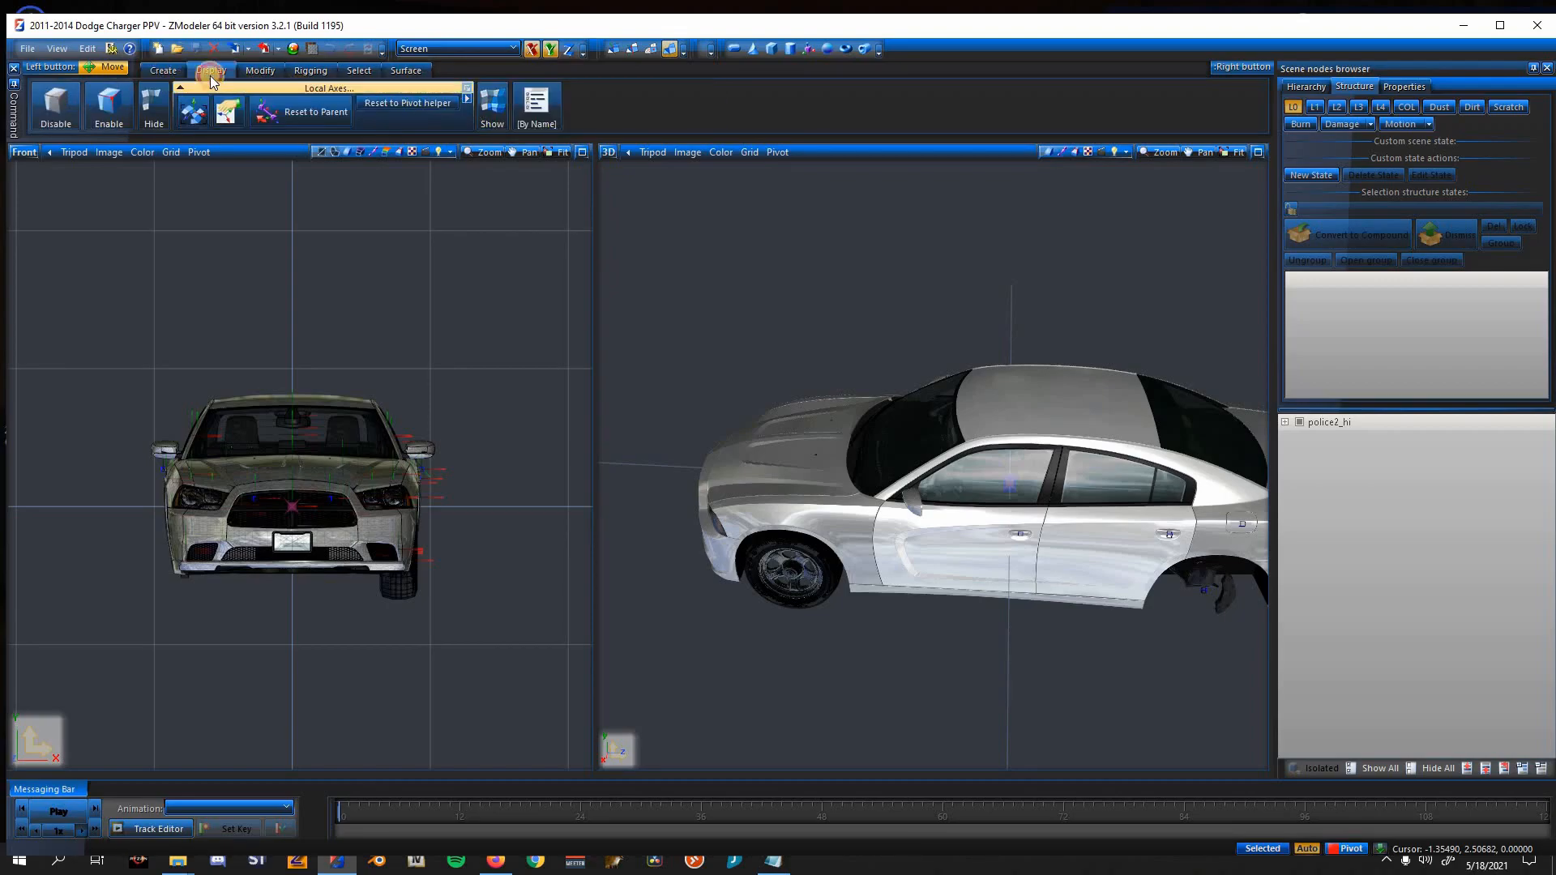
{"action": "left_click", "coordinate": [210, 70]}
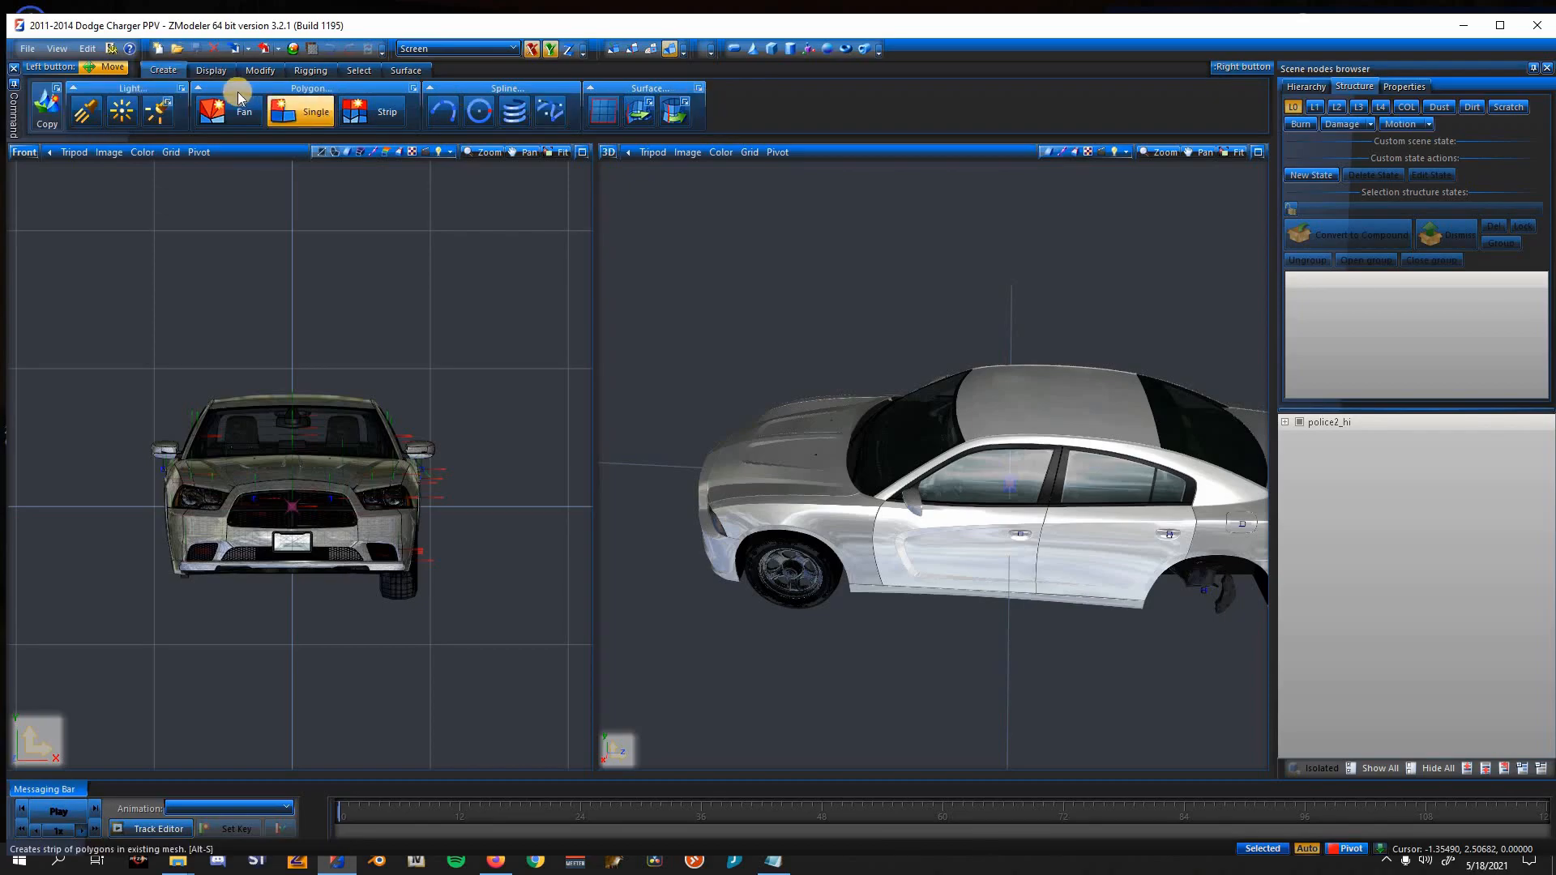
{"action": "left_click", "coordinate": [259, 70]}
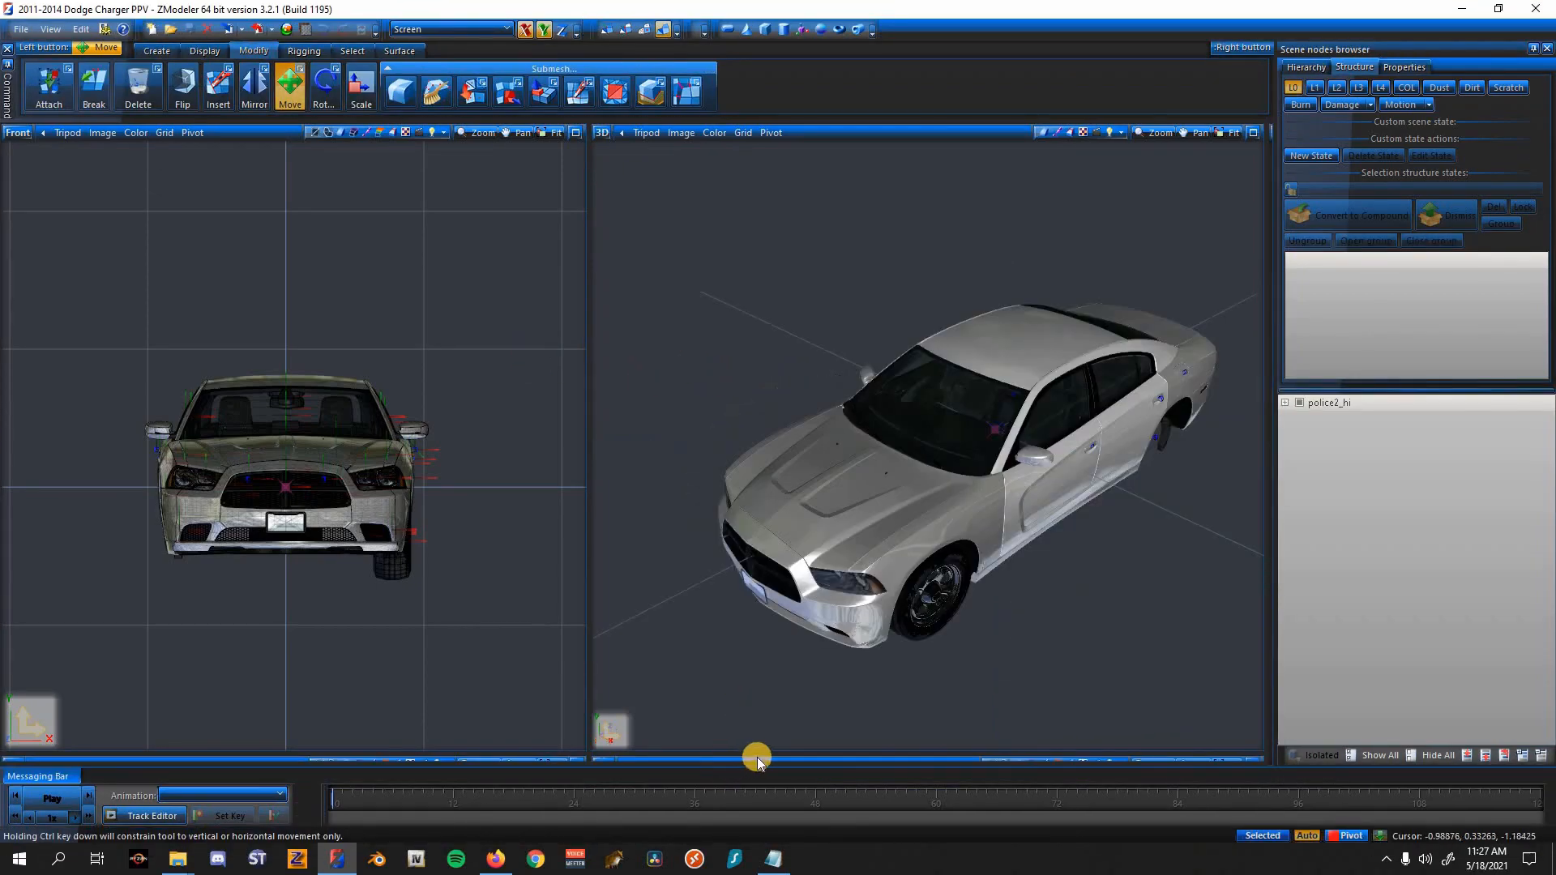
Step: Orbit to the car's front corner and bring up the File commands for merging another model
{"action": "left_click_drag", "start_coordinate": [757, 757], "coordinate": [982, 549]}
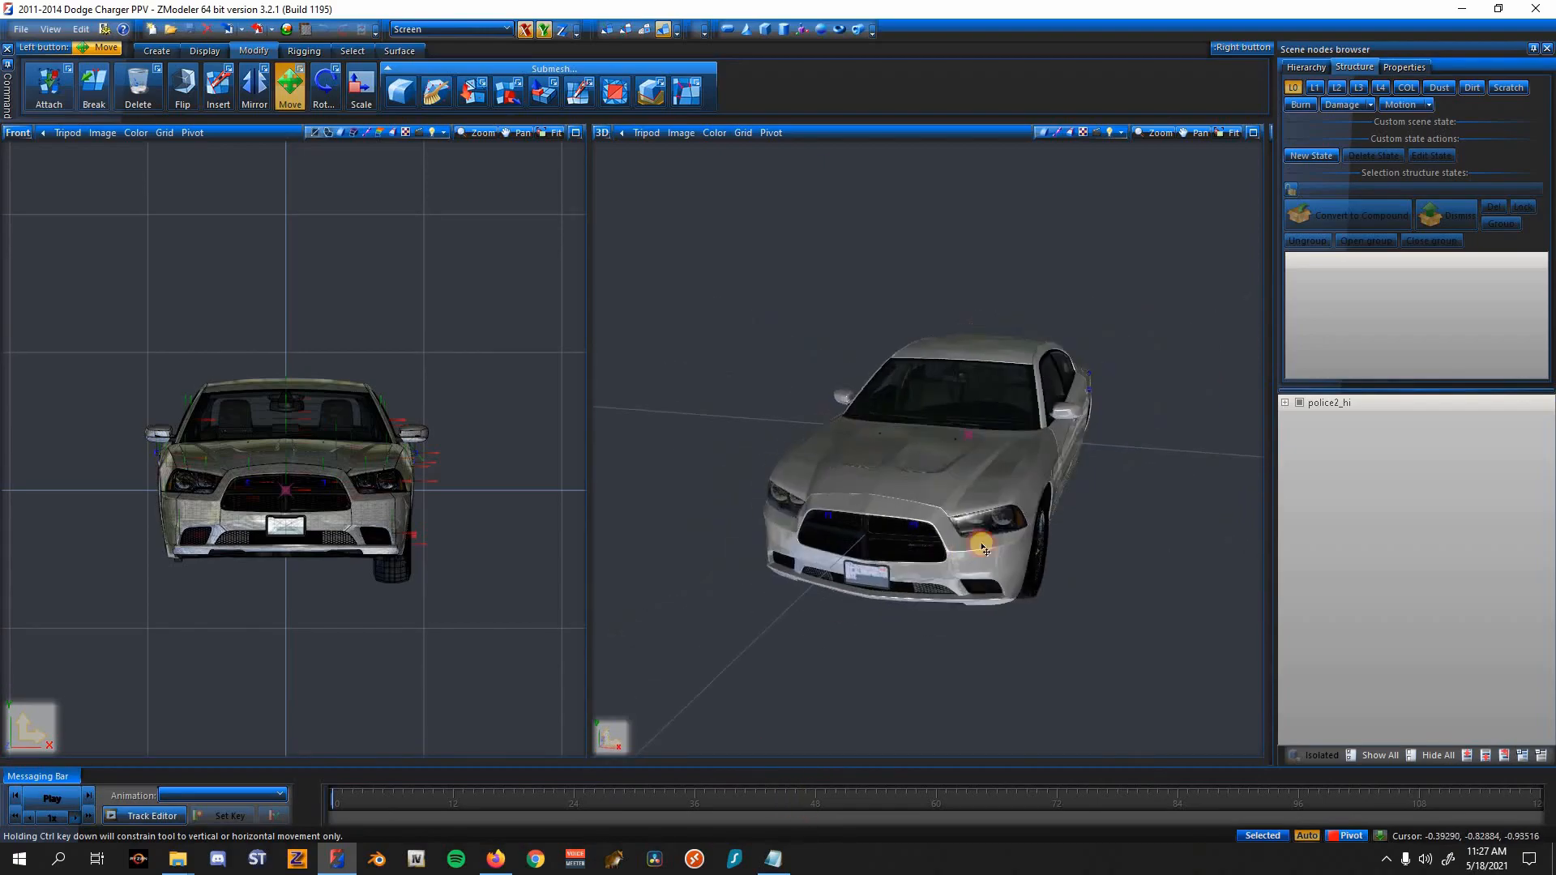
{"action": "left_click_drag", "start_coordinate": [982, 547], "coordinate": [441, 466]}
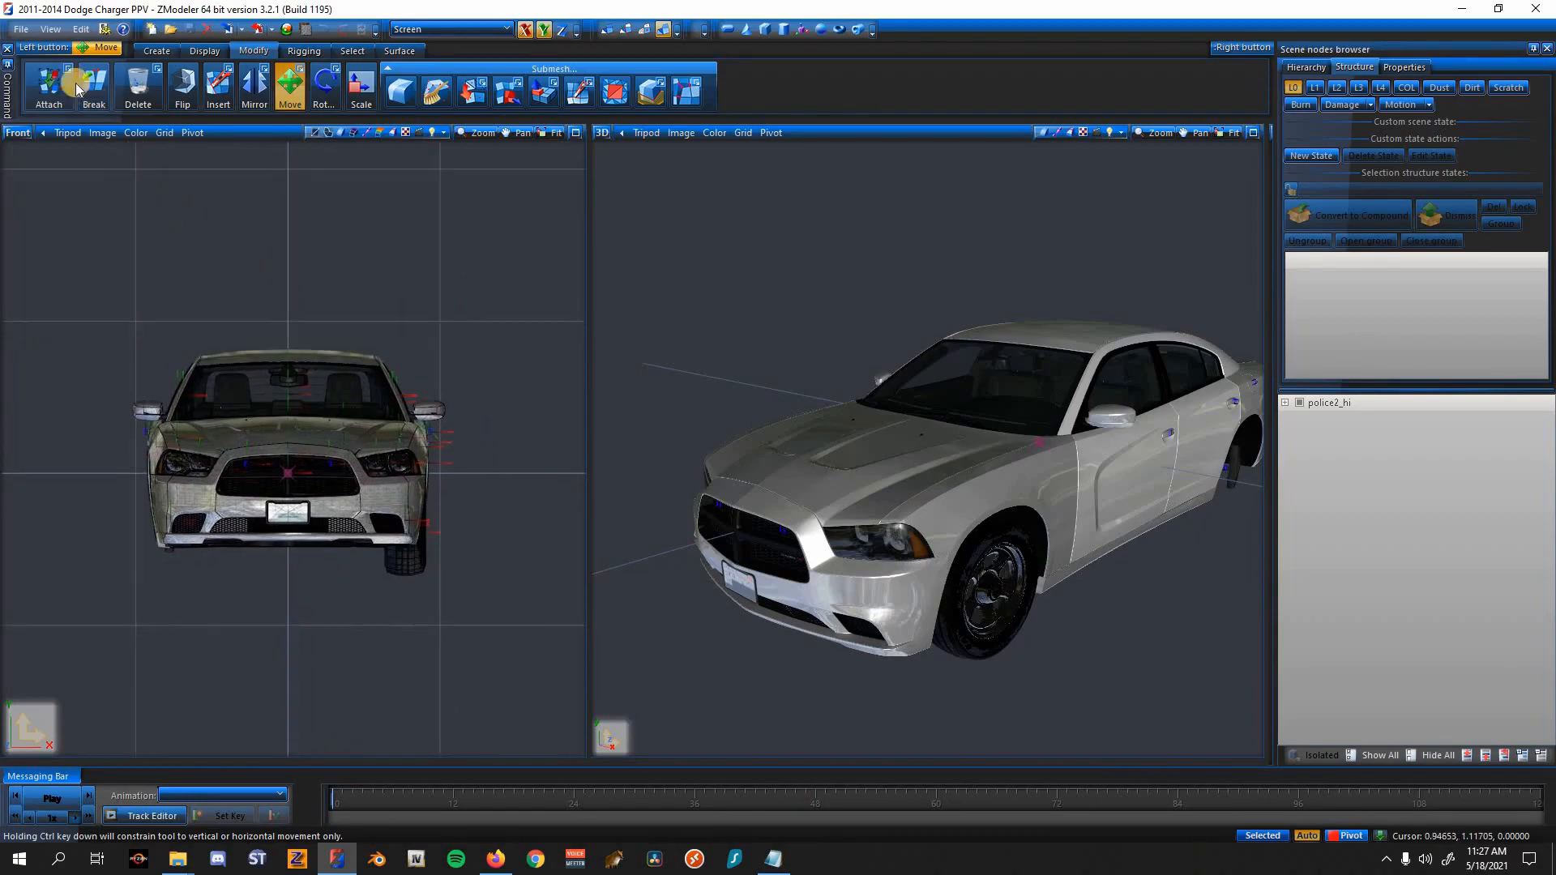
{"action": "left_click", "coordinate": [20, 29]}
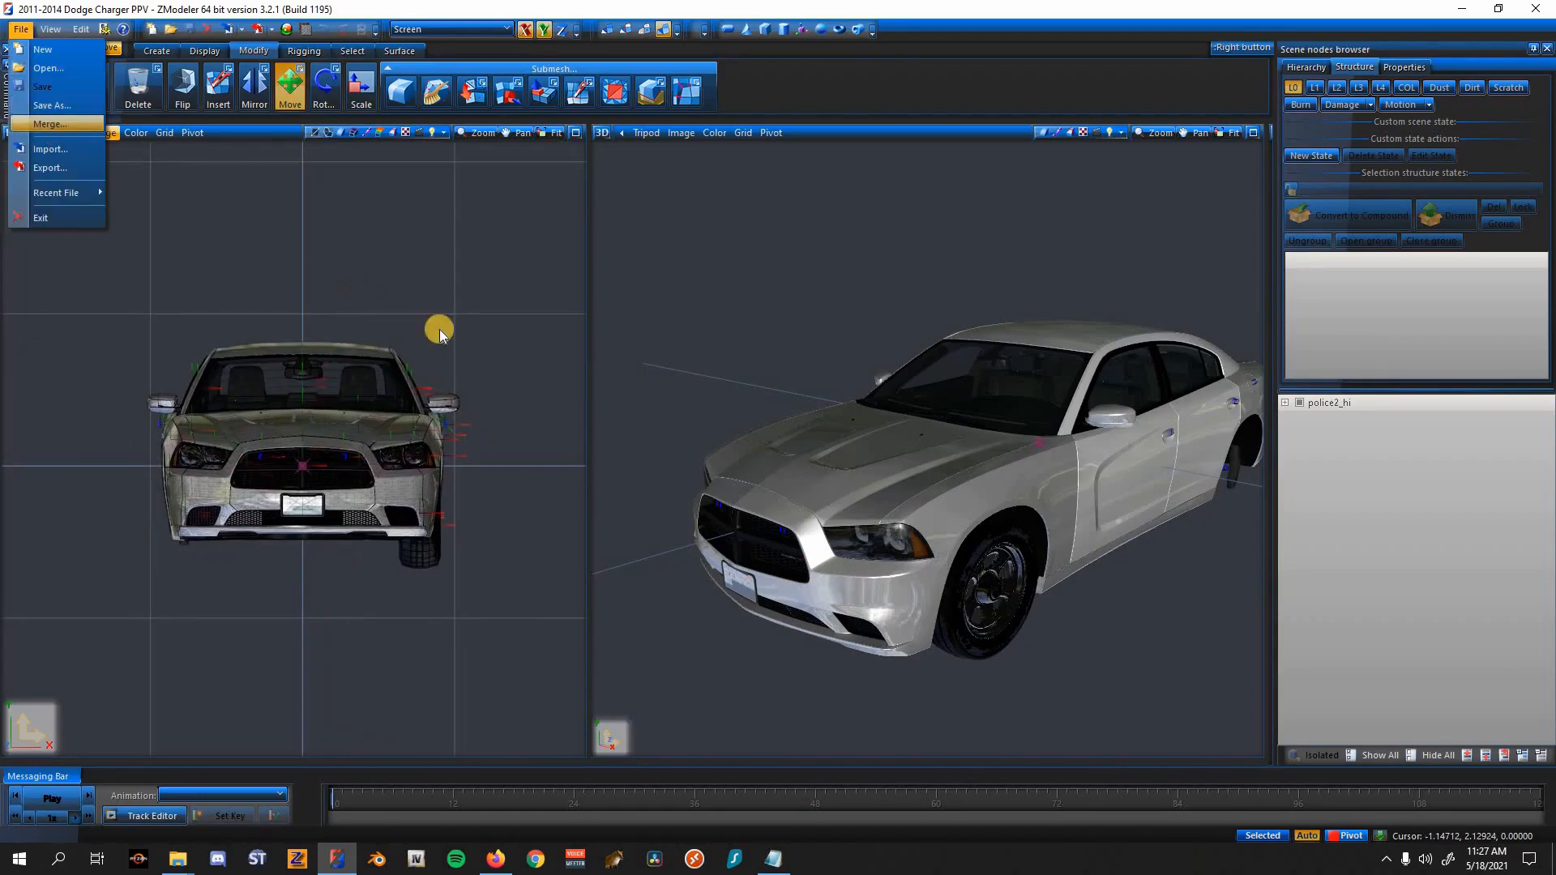
Step: Start a Merge and browse Desktop > 2014 Dodge Charger - Tutorial Series > Parts > [DEV] Federal Signal Legend to the .z3d file
{"action": "left_click", "coordinate": [51, 124]}
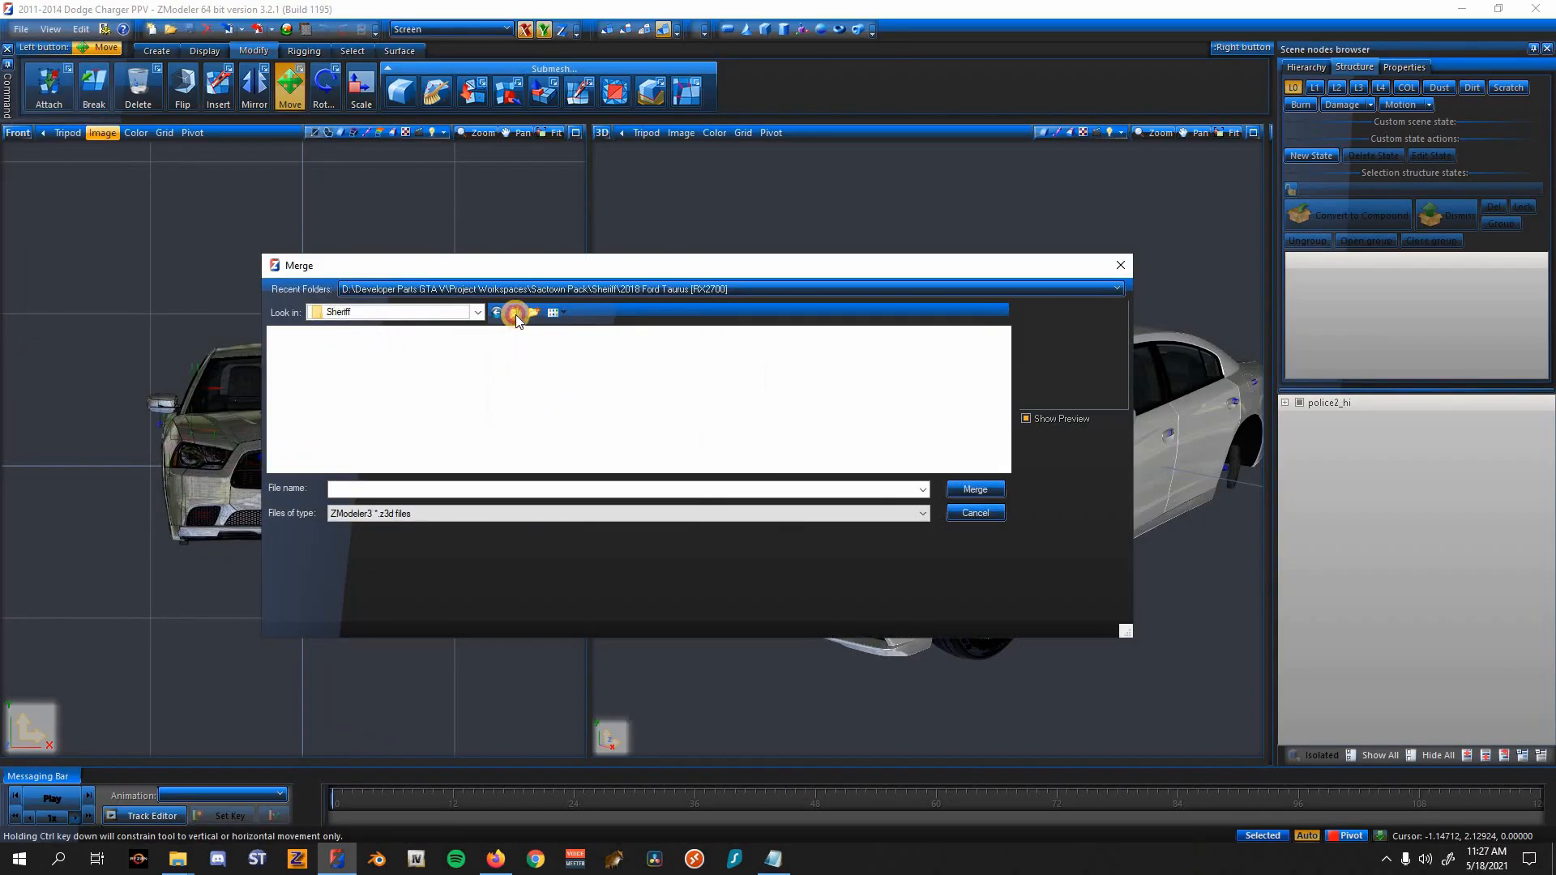
{"action": "left_click", "coordinate": [515, 313]}
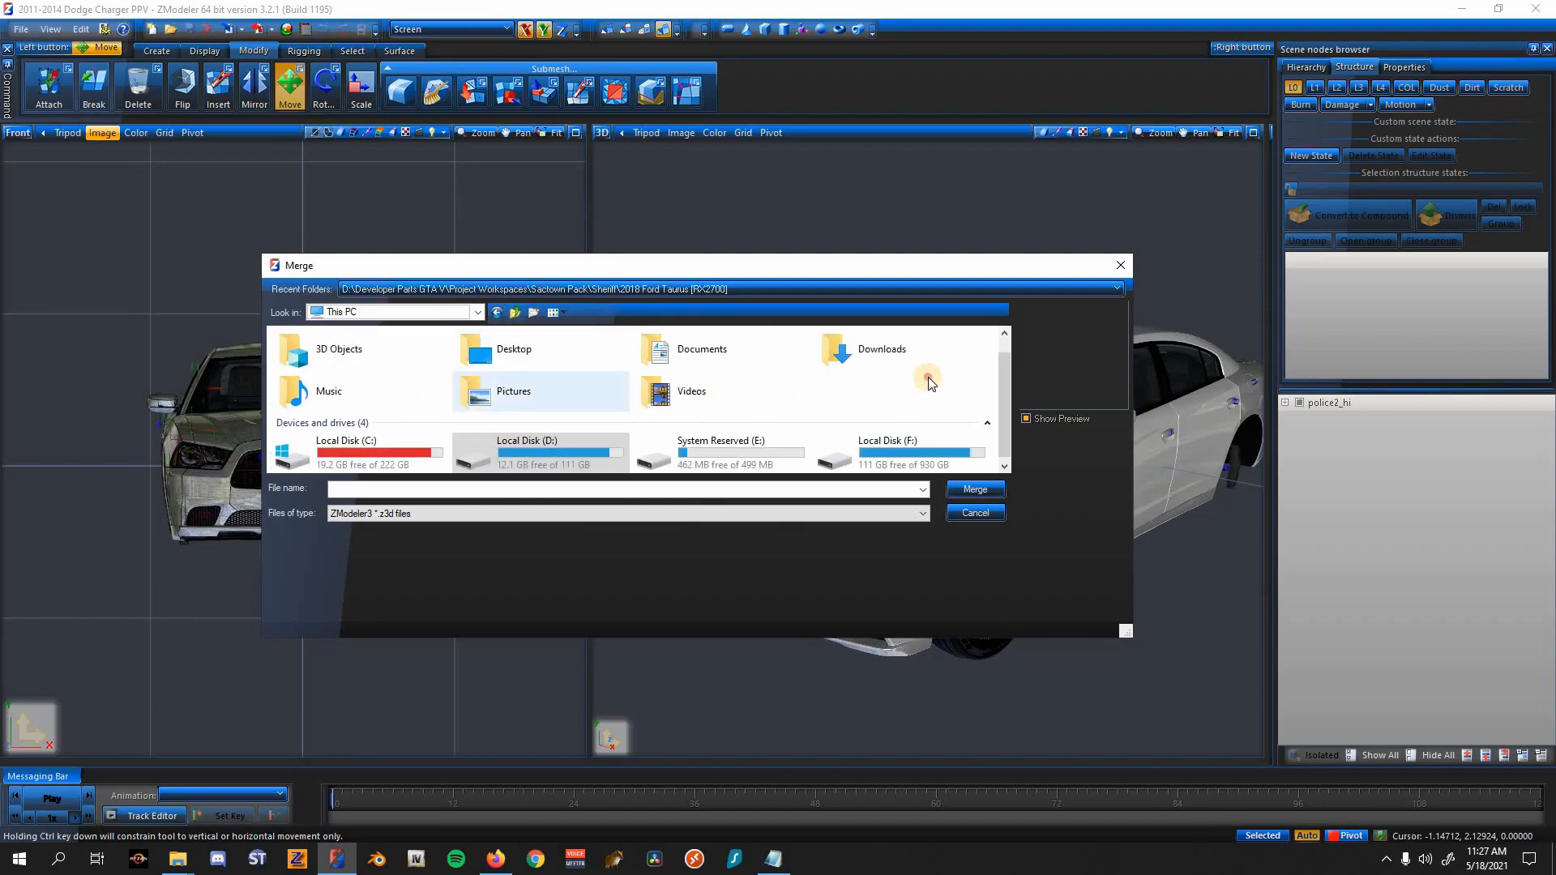
{"action": "double_click", "coordinate": [882, 357]}
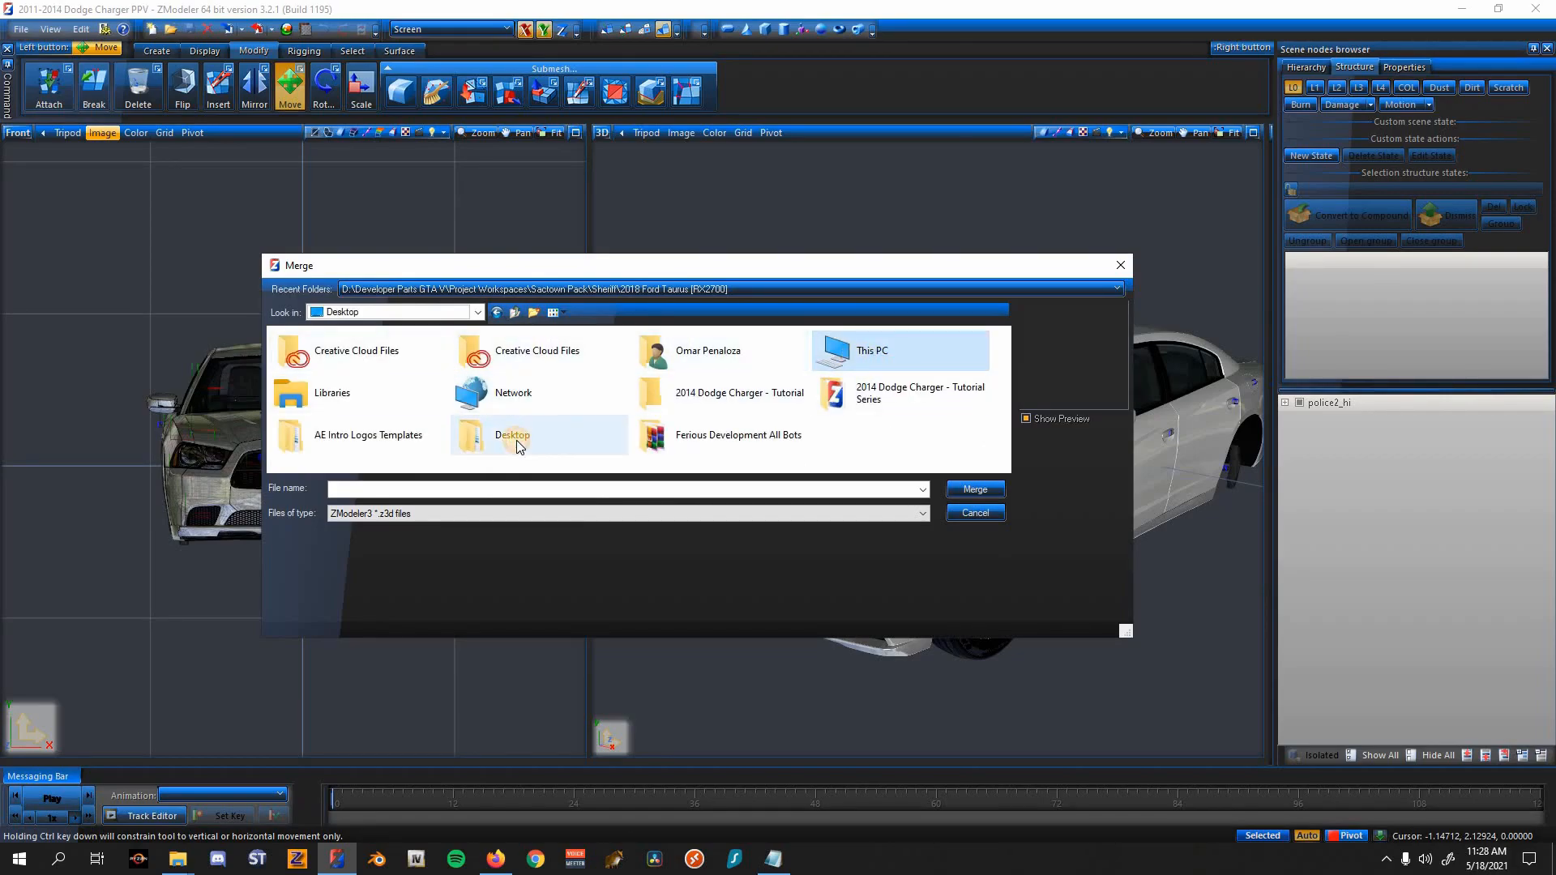
{"action": "mouse_move", "coordinate": [910, 392]}
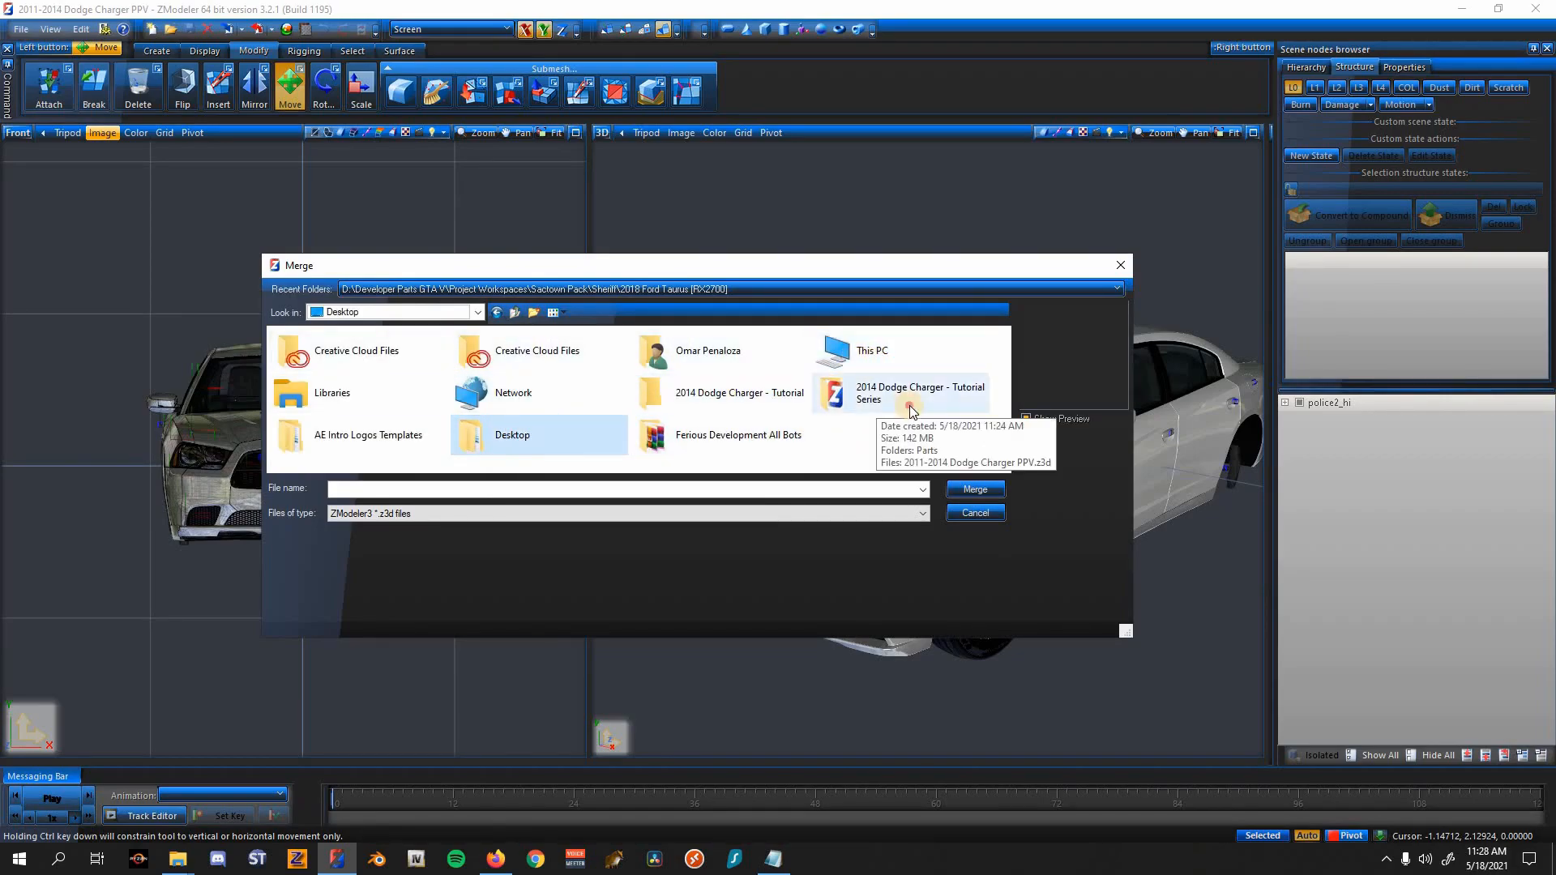
{"action": "double_click", "coordinate": [918, 392]}
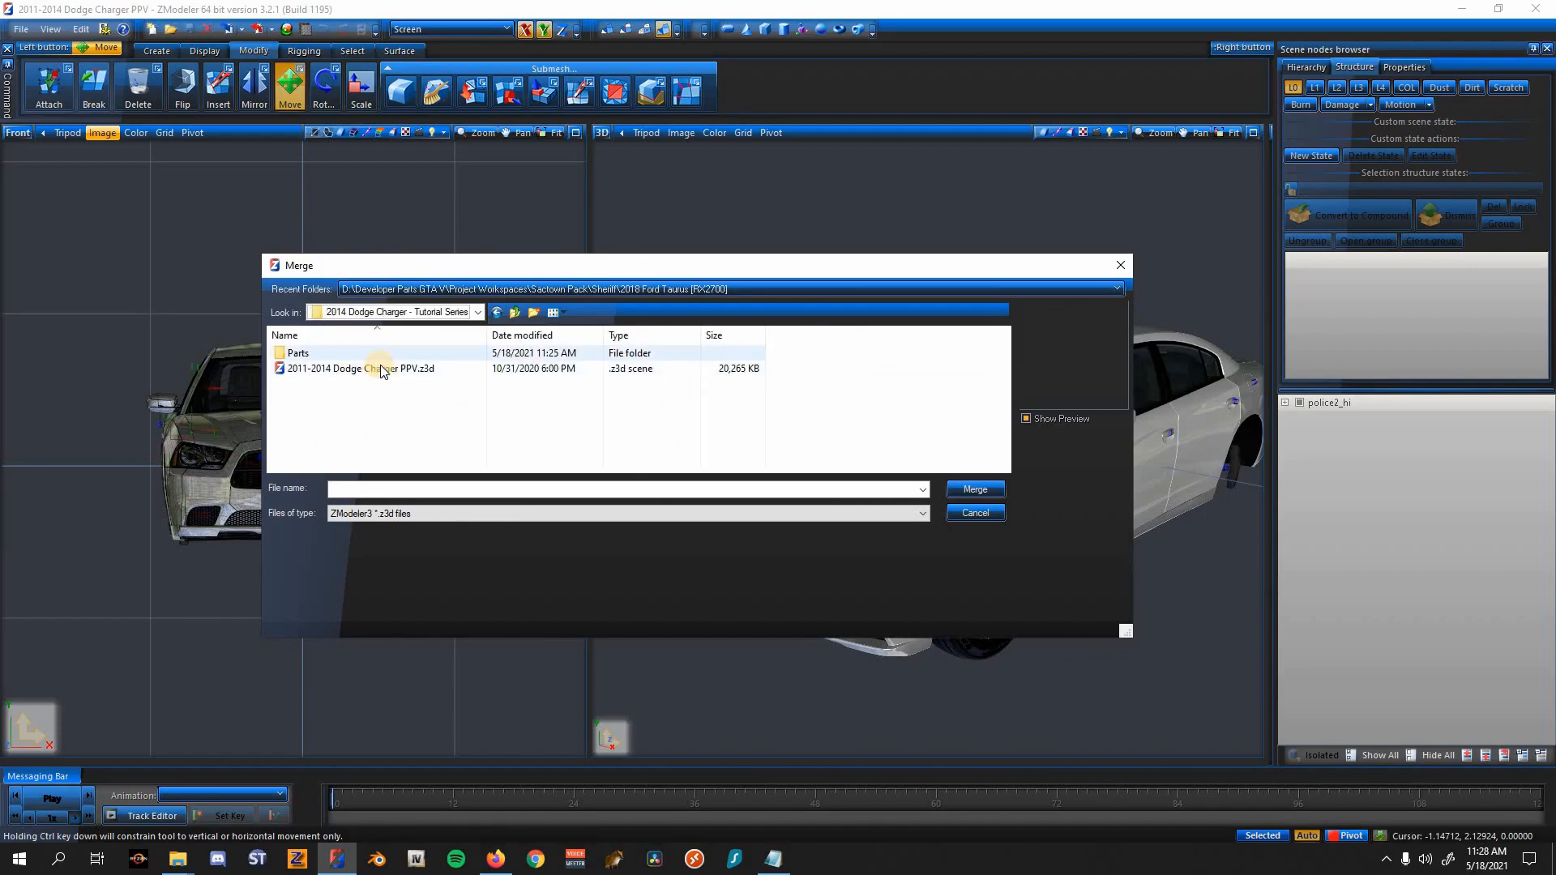
{"action": "double_click", "coordinate": [297, 354]}
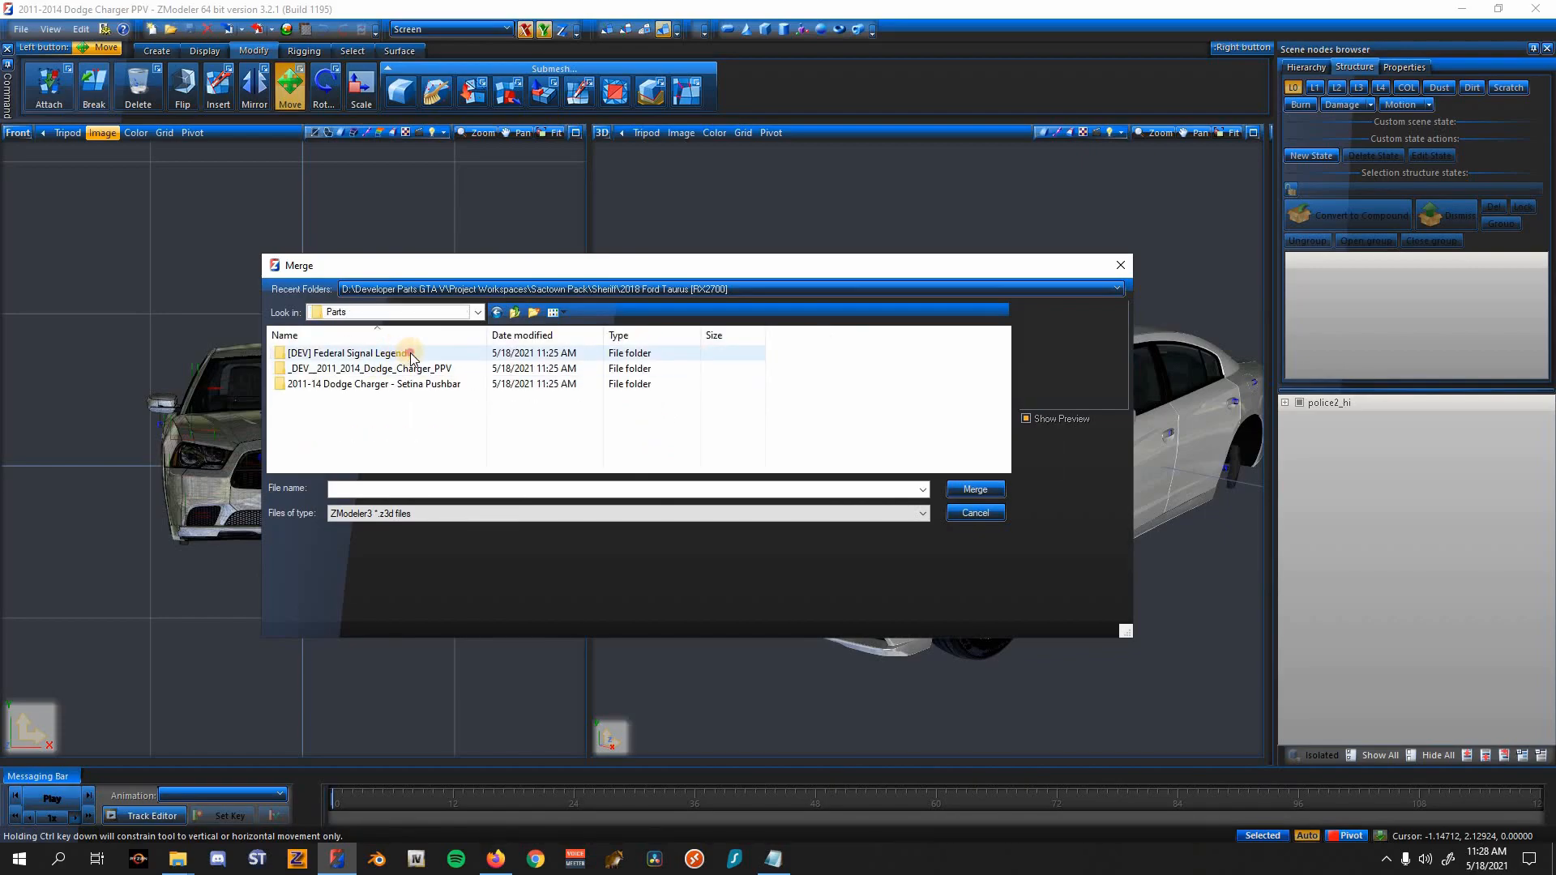
{"action": "double_click", "coordinate": [346, 352]}
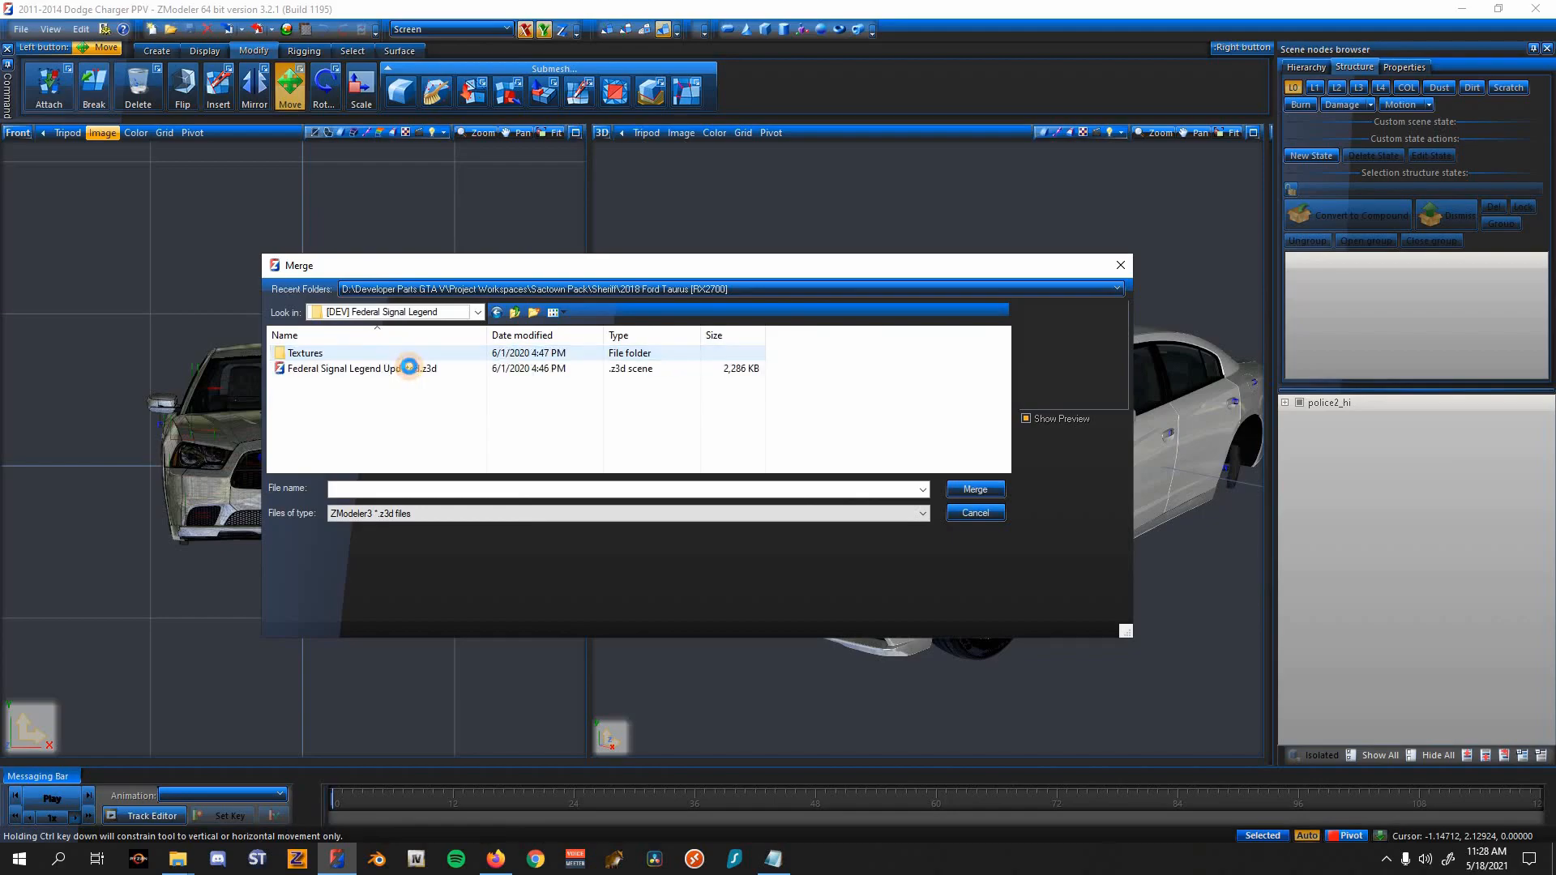
{"action": "double_click", "coordinate": [363, 368]}
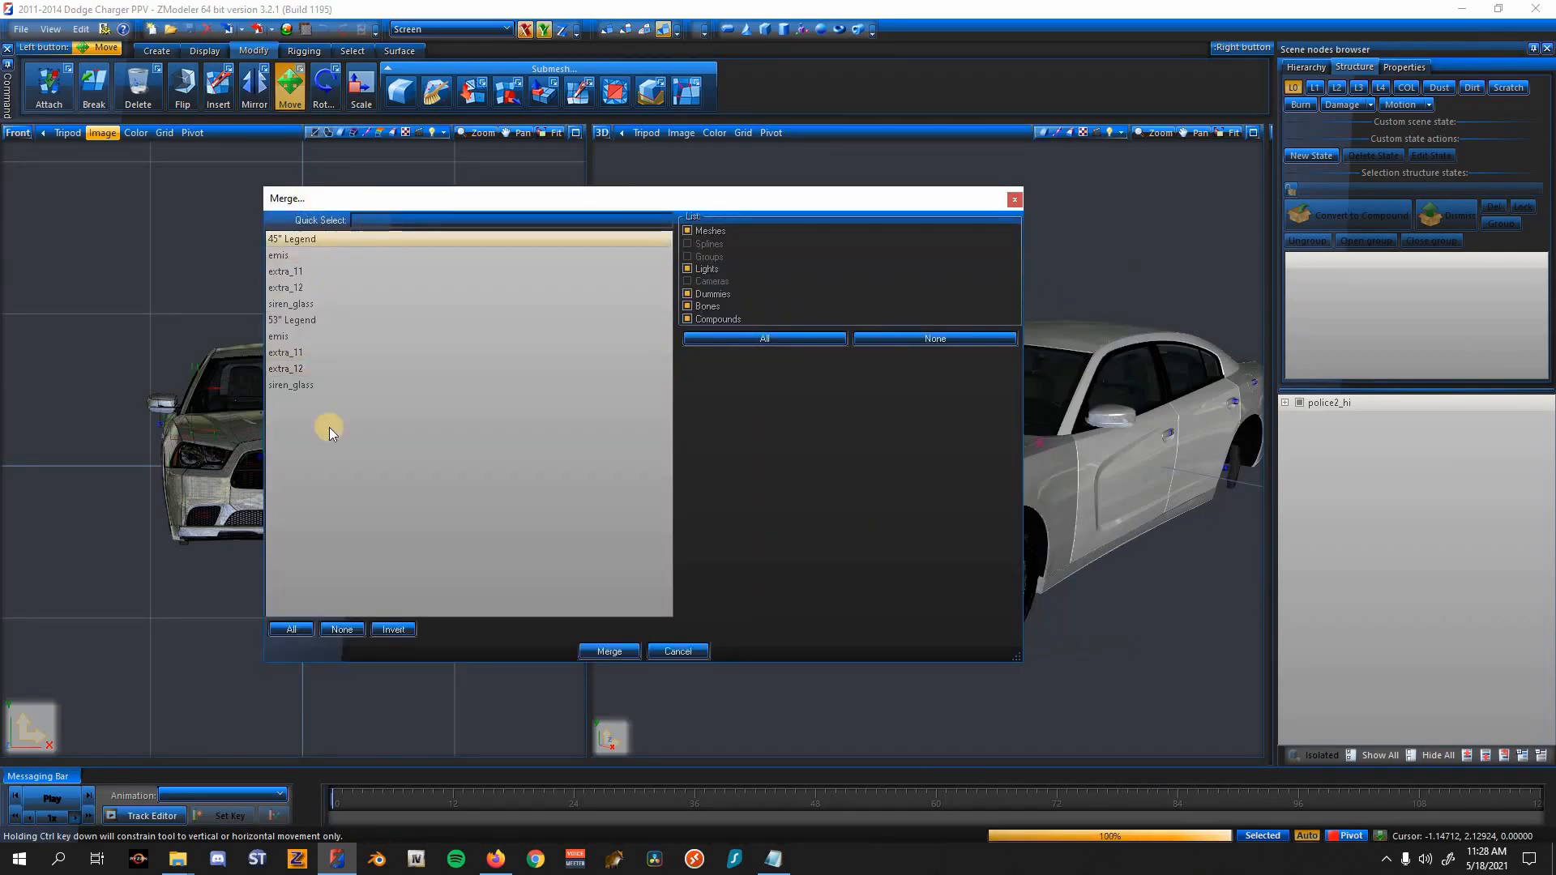
Step: Select all light bar parts and merge the 45" and 53" Legend bars into the scene
{"action": "left_click", "coordinate": [290, 629]}
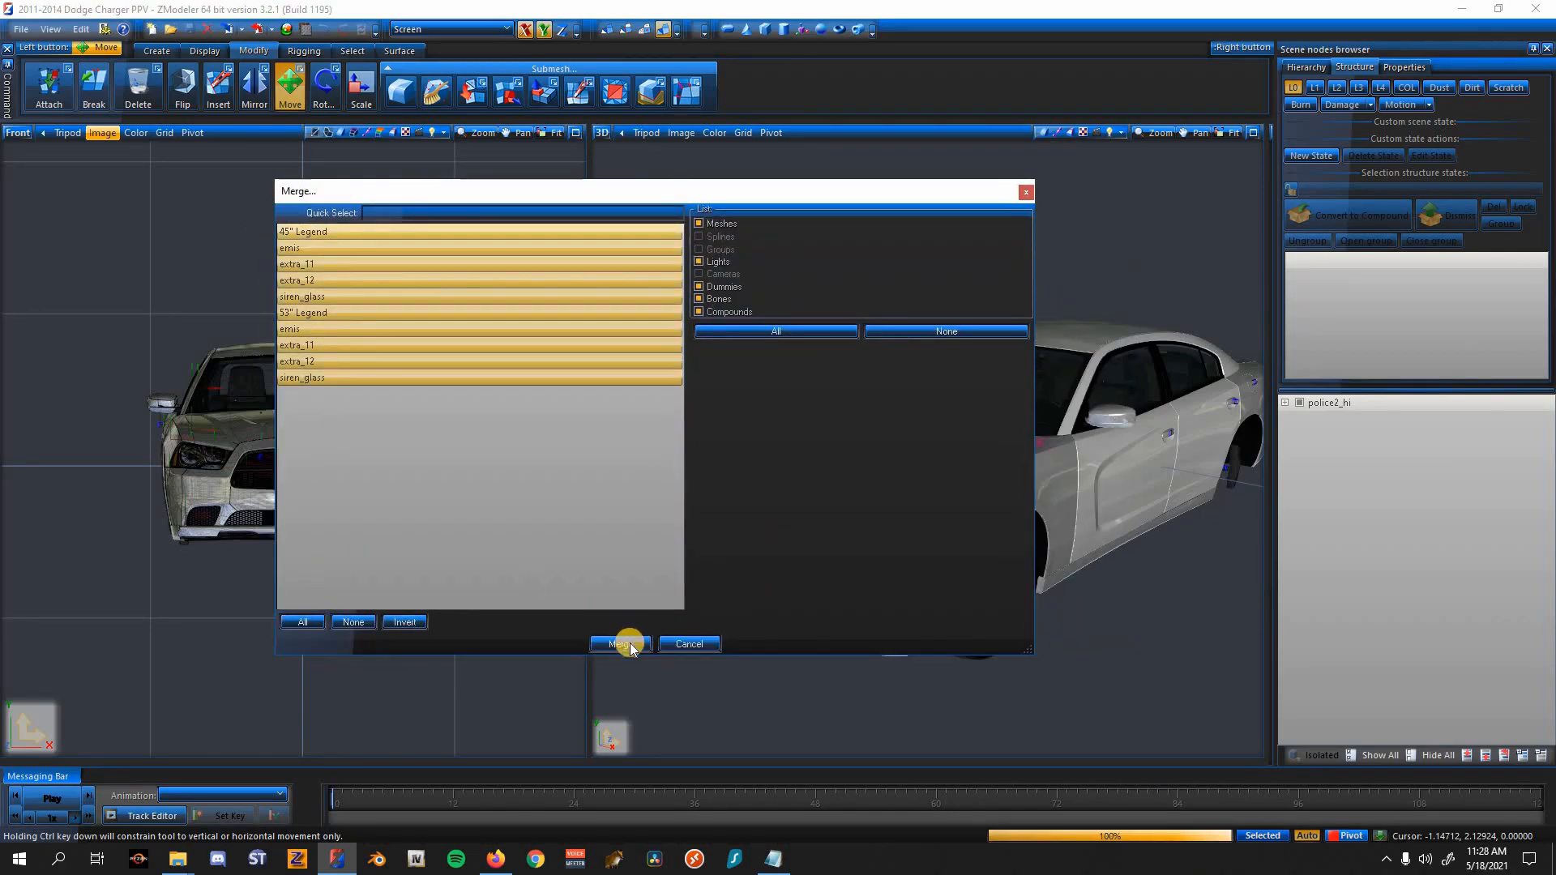
{"action": "left_click", "coordinate": [617, 643]}
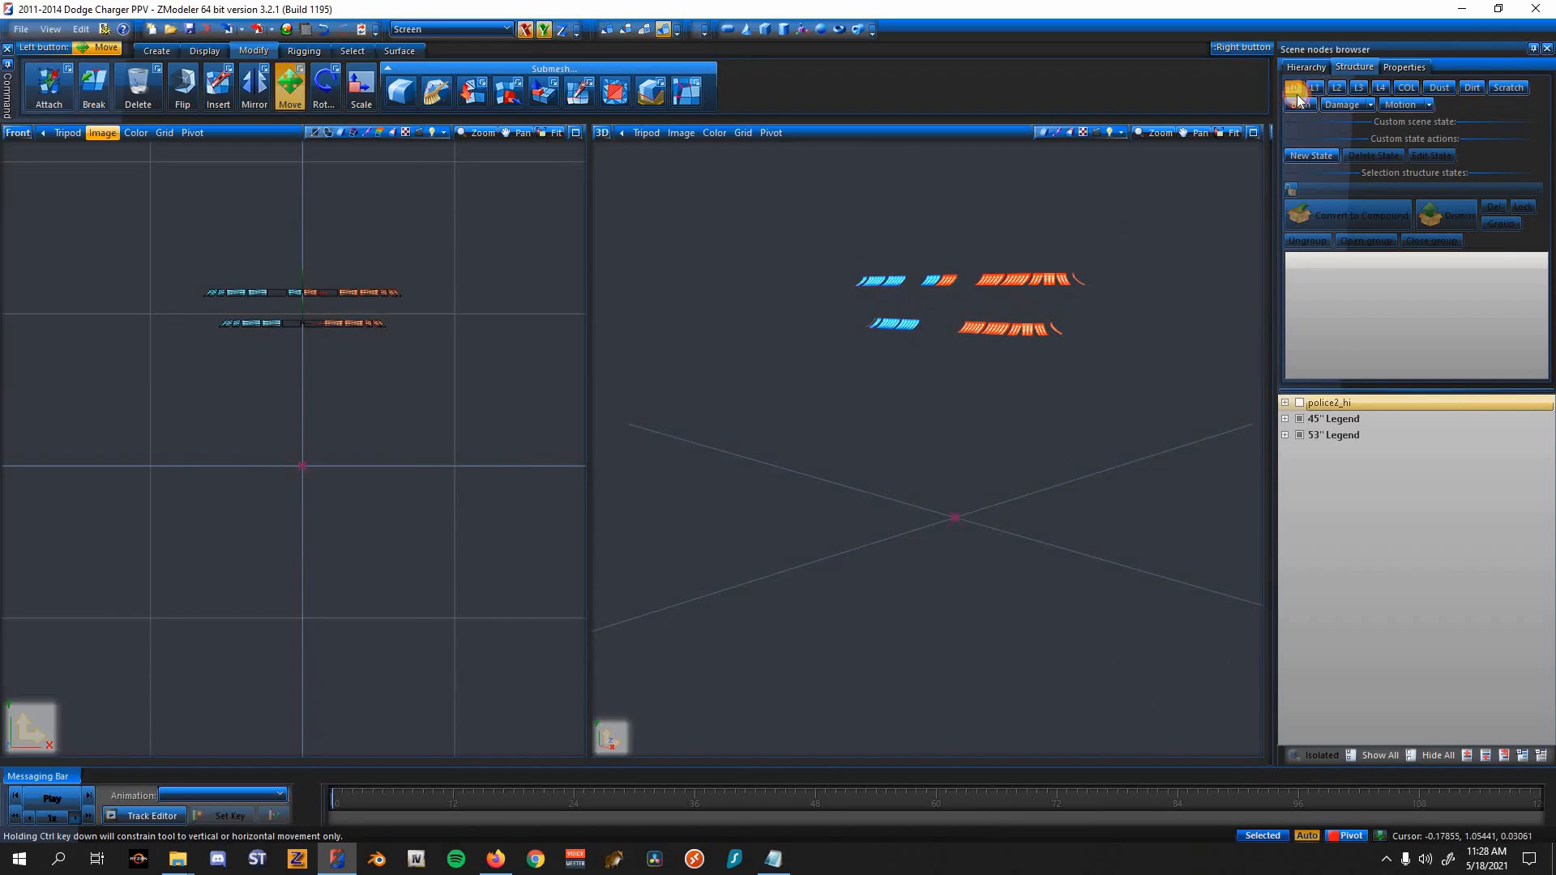
Step: Show the merged light bars, then hide and remove the 53" Legend bar
{"action": "left_click", "coordinate": [1293, 88]}
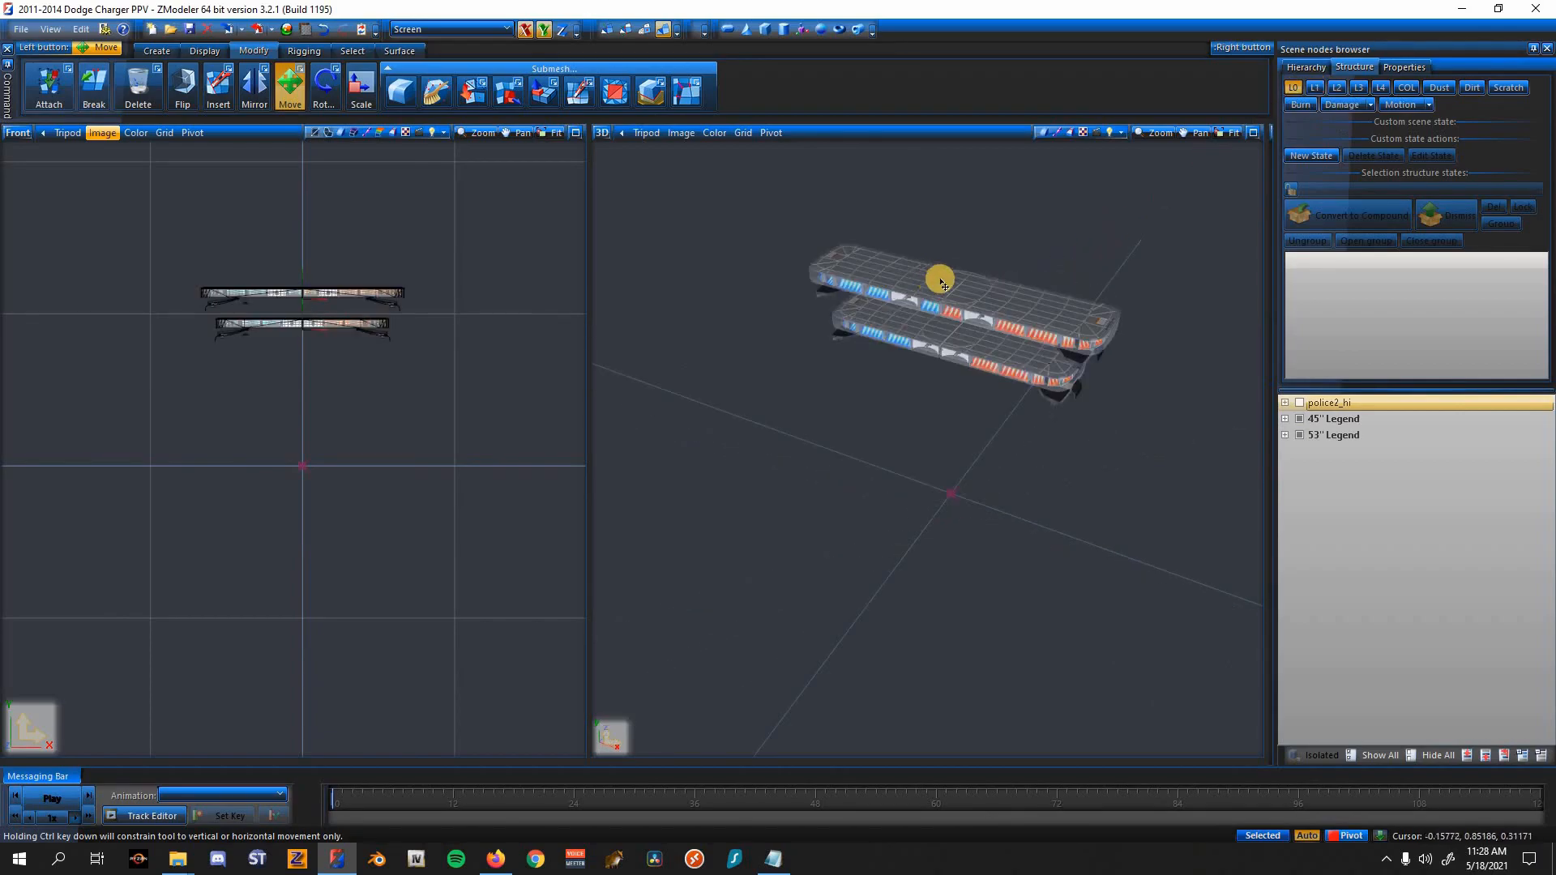
{"action": "left_click_drag", "start_coordinate": [940, 279], "coordinate": [702, 422]}
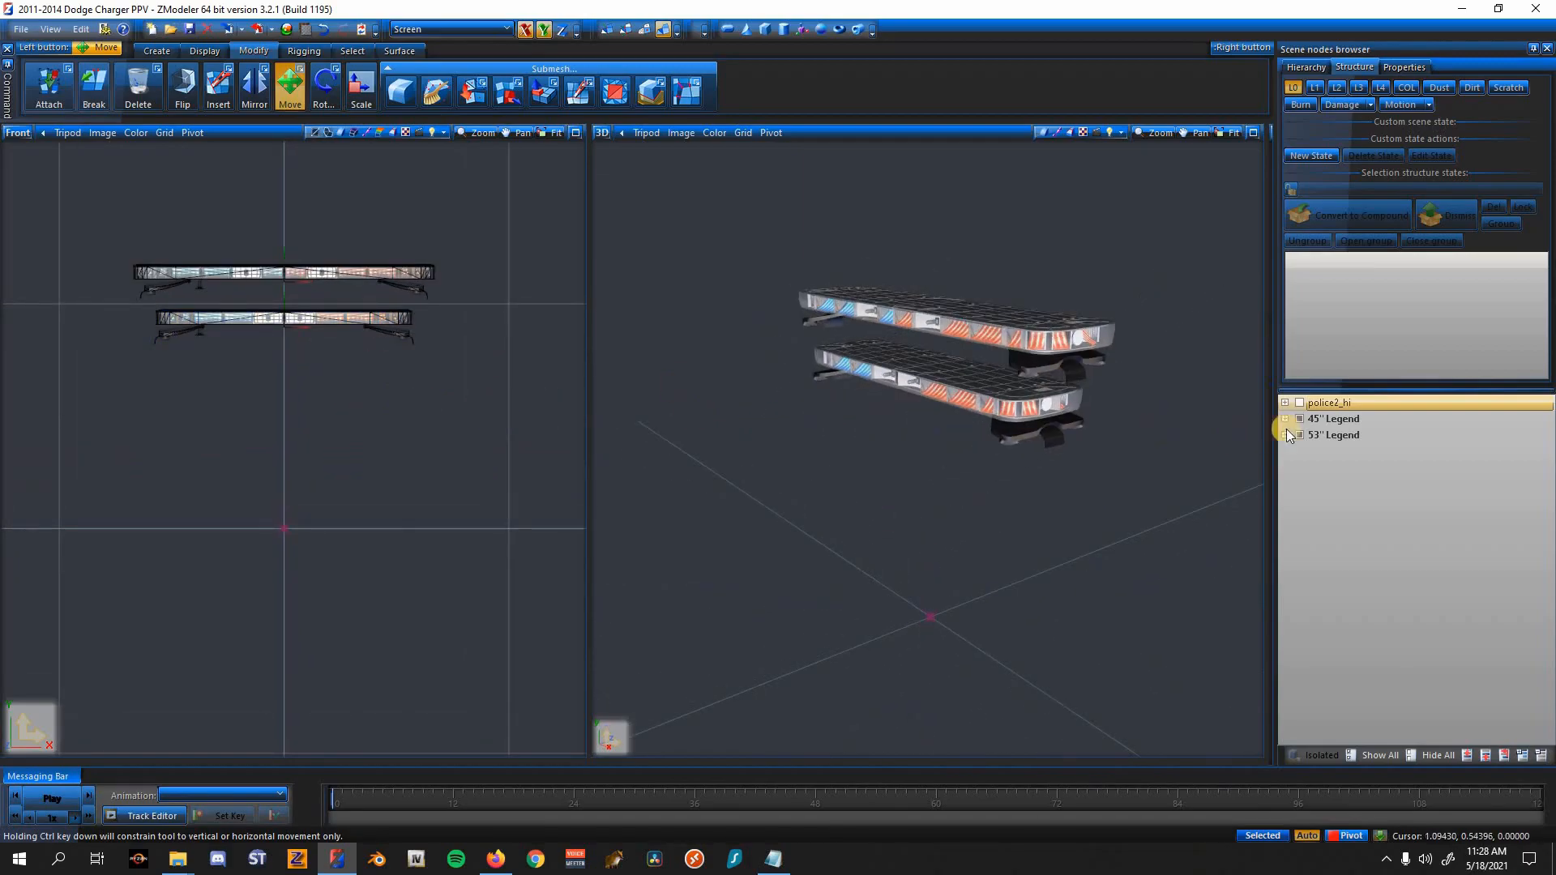
{"action": "left_click", "coordinate": [1334, 435]}
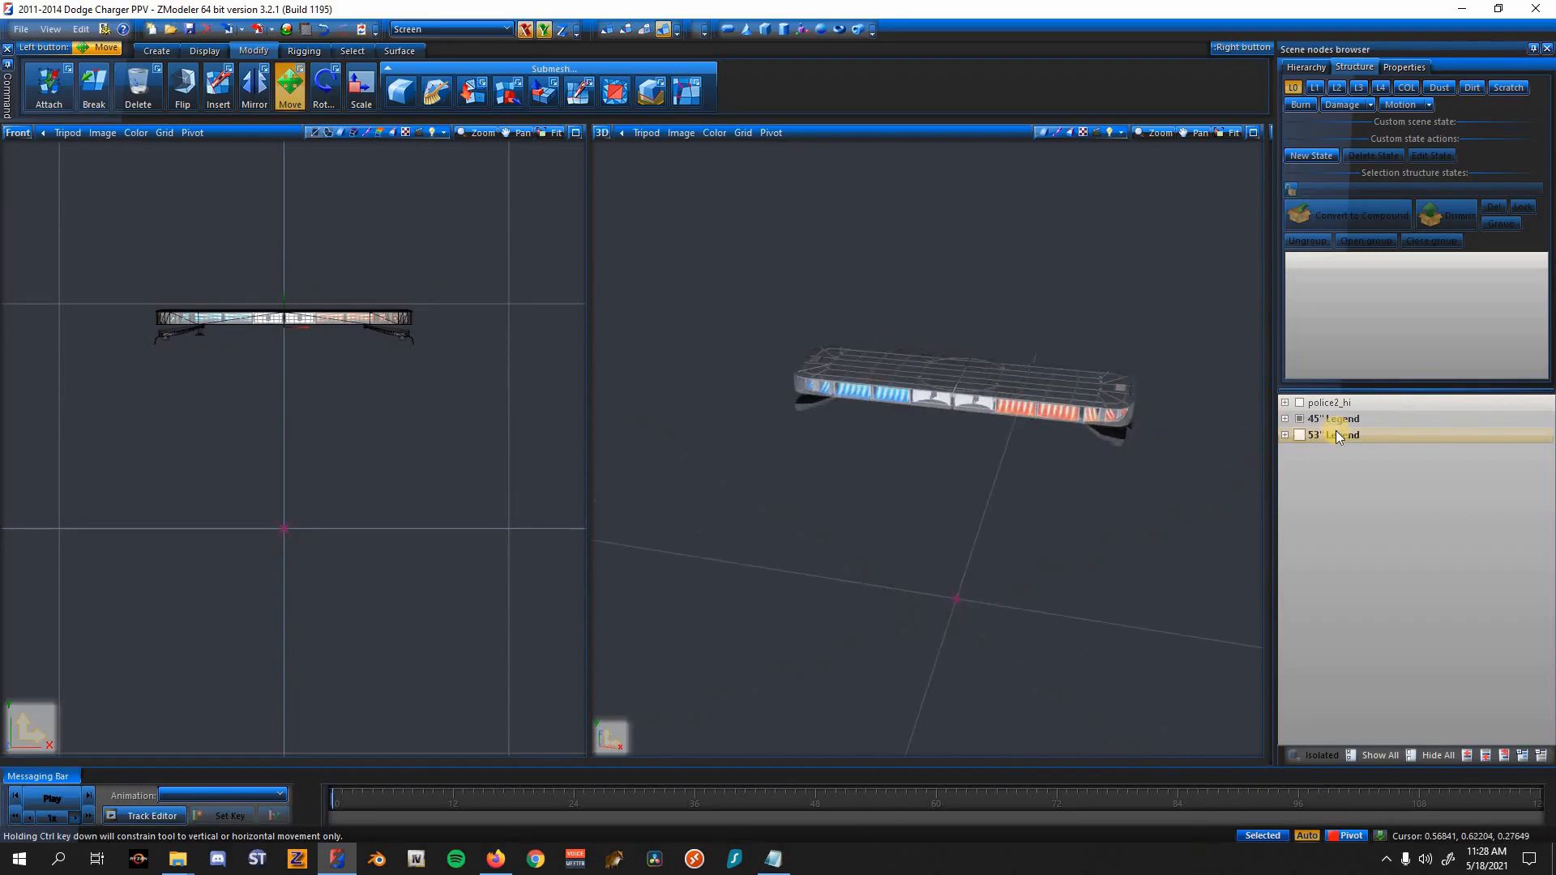
{"action": "right_click", "coordinate": [1334, 434]}
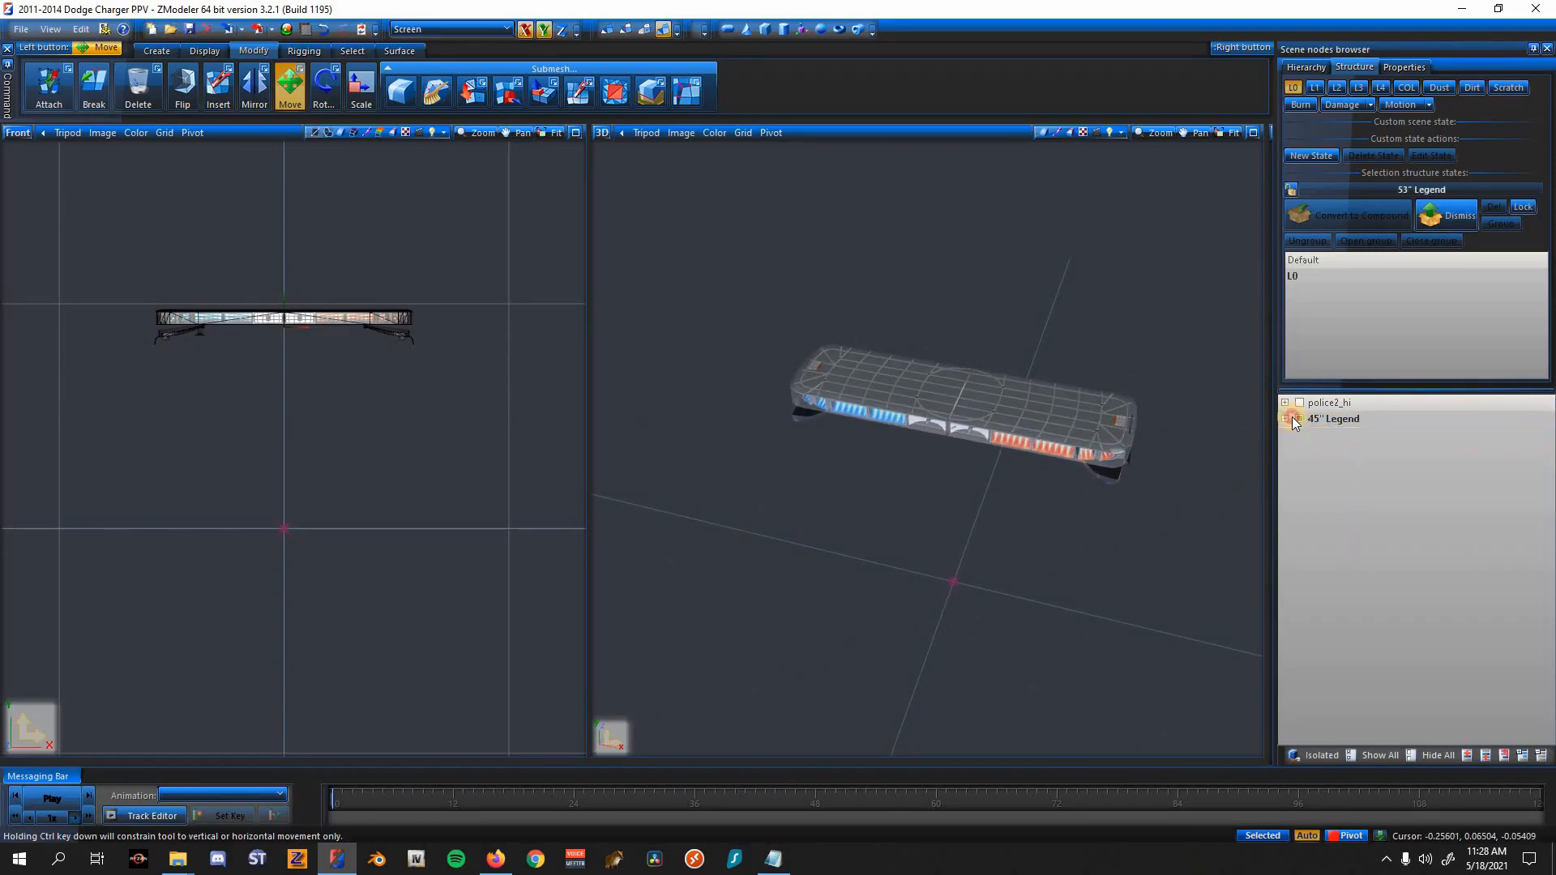
Step: Expand 45" Legend and move emis, extra_1, siren_glass1 and misc_a out to the scene root
{"action": "left_click", "coordinate": [1291, 418]}
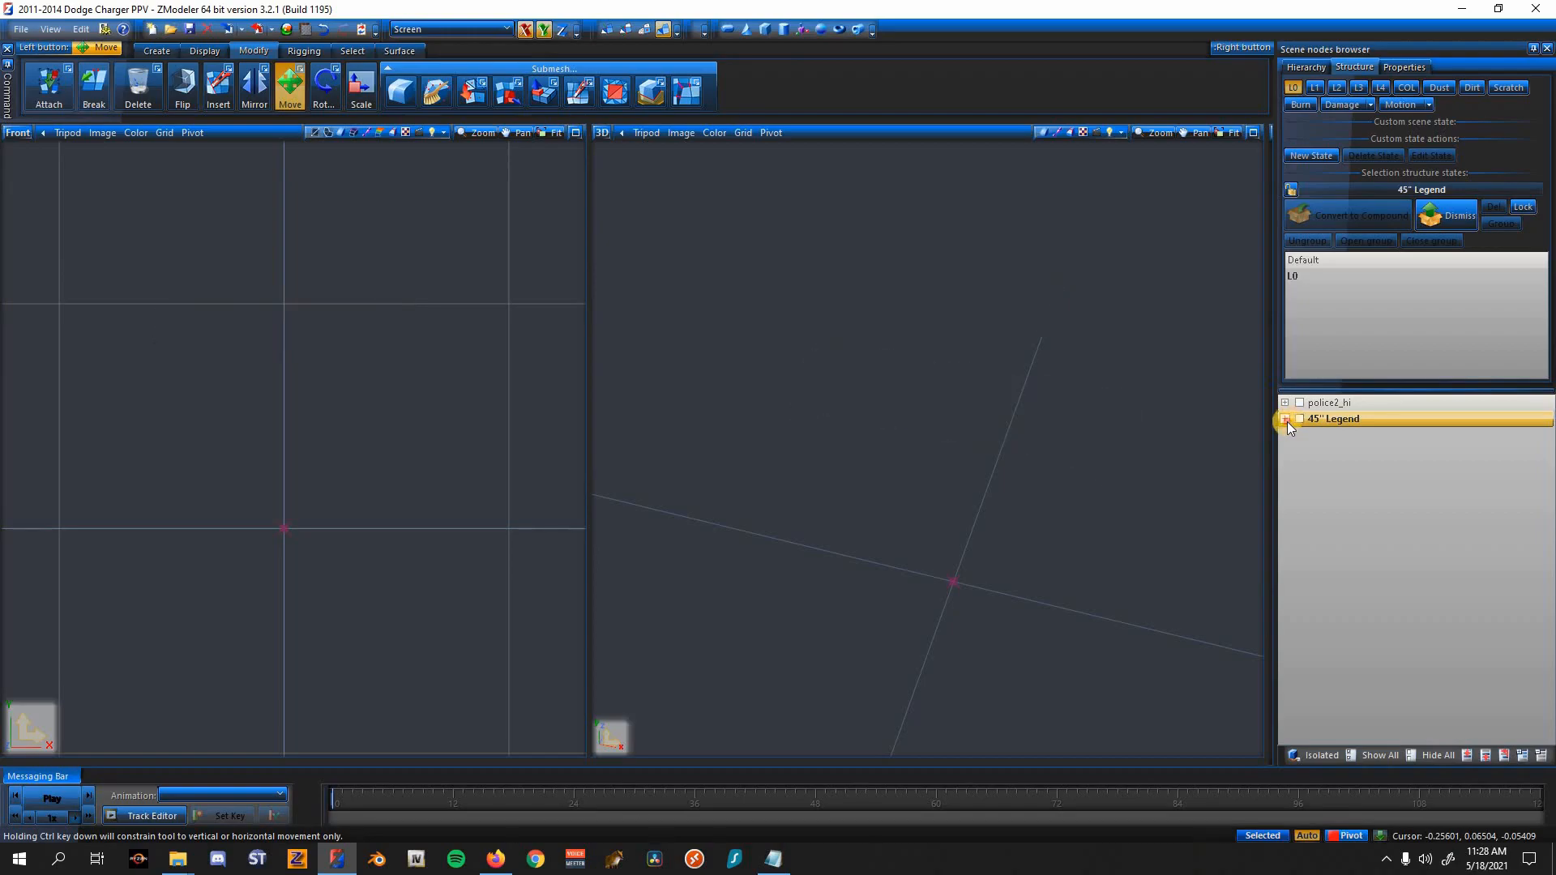
{"action": "left_click", "coordinate": [1286, 419]}
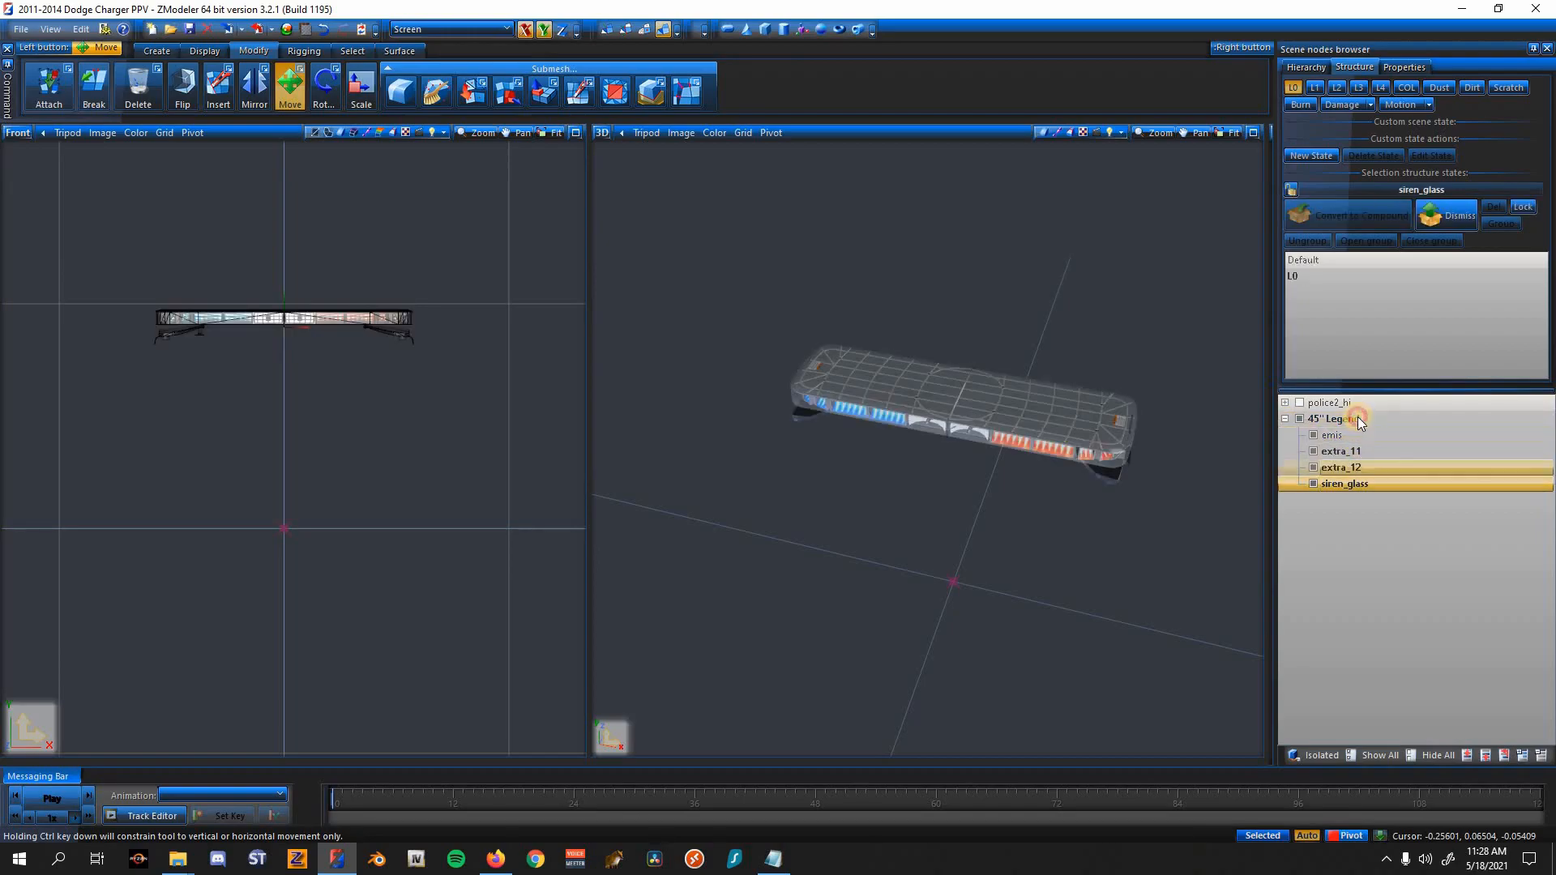
{"action": "left_click", "coordinate": [1332, 418]}
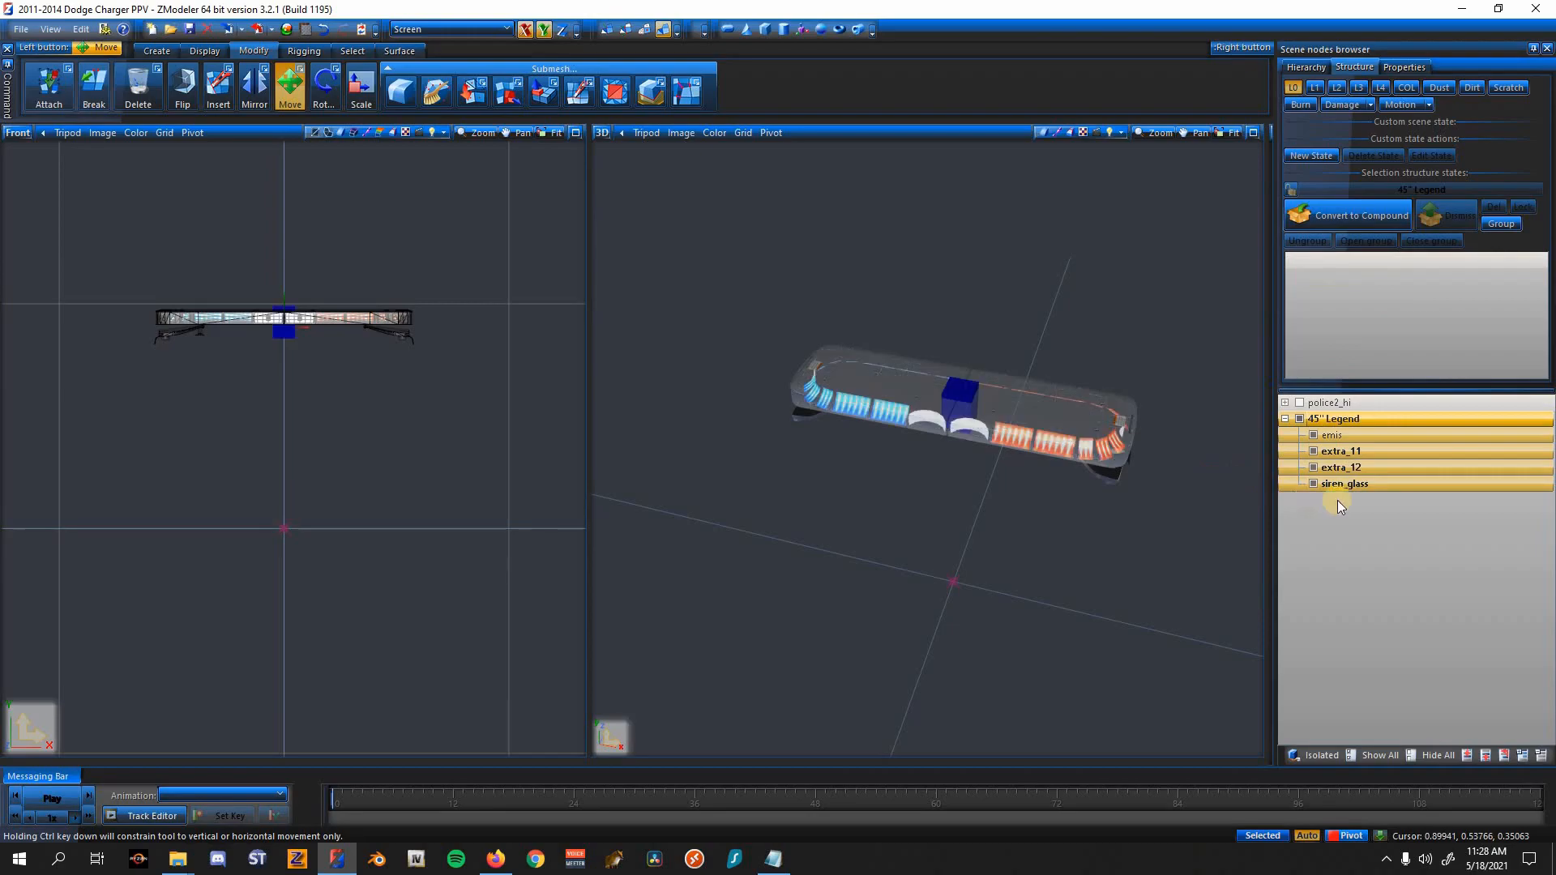
{"action": "left_click", "coordinate": [1298, 483]}
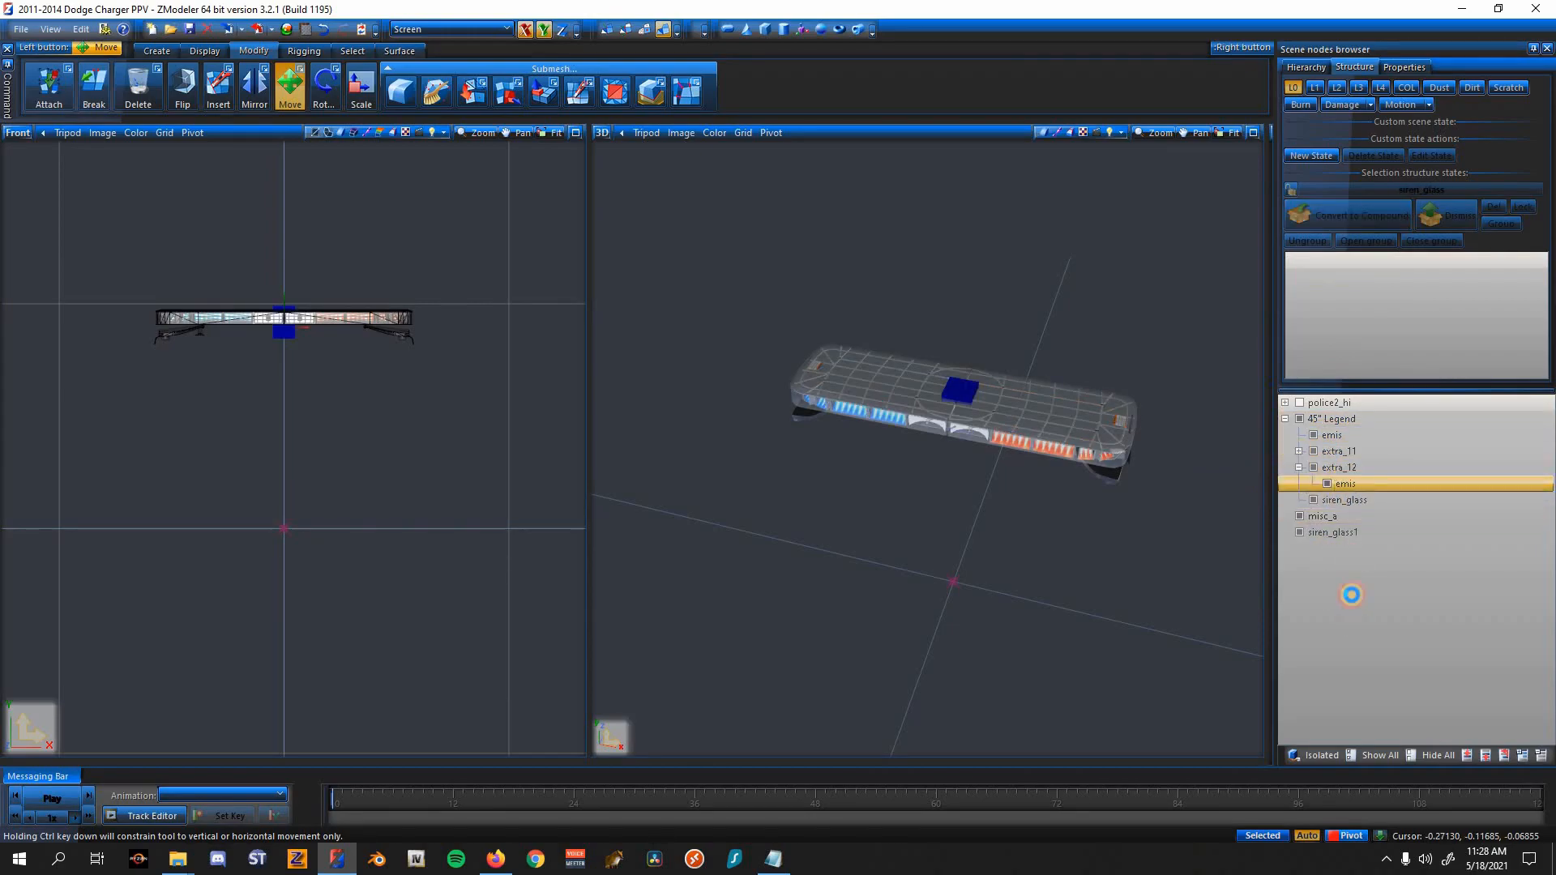
{"action": "left_click", "coordinate": [1339, 435]}
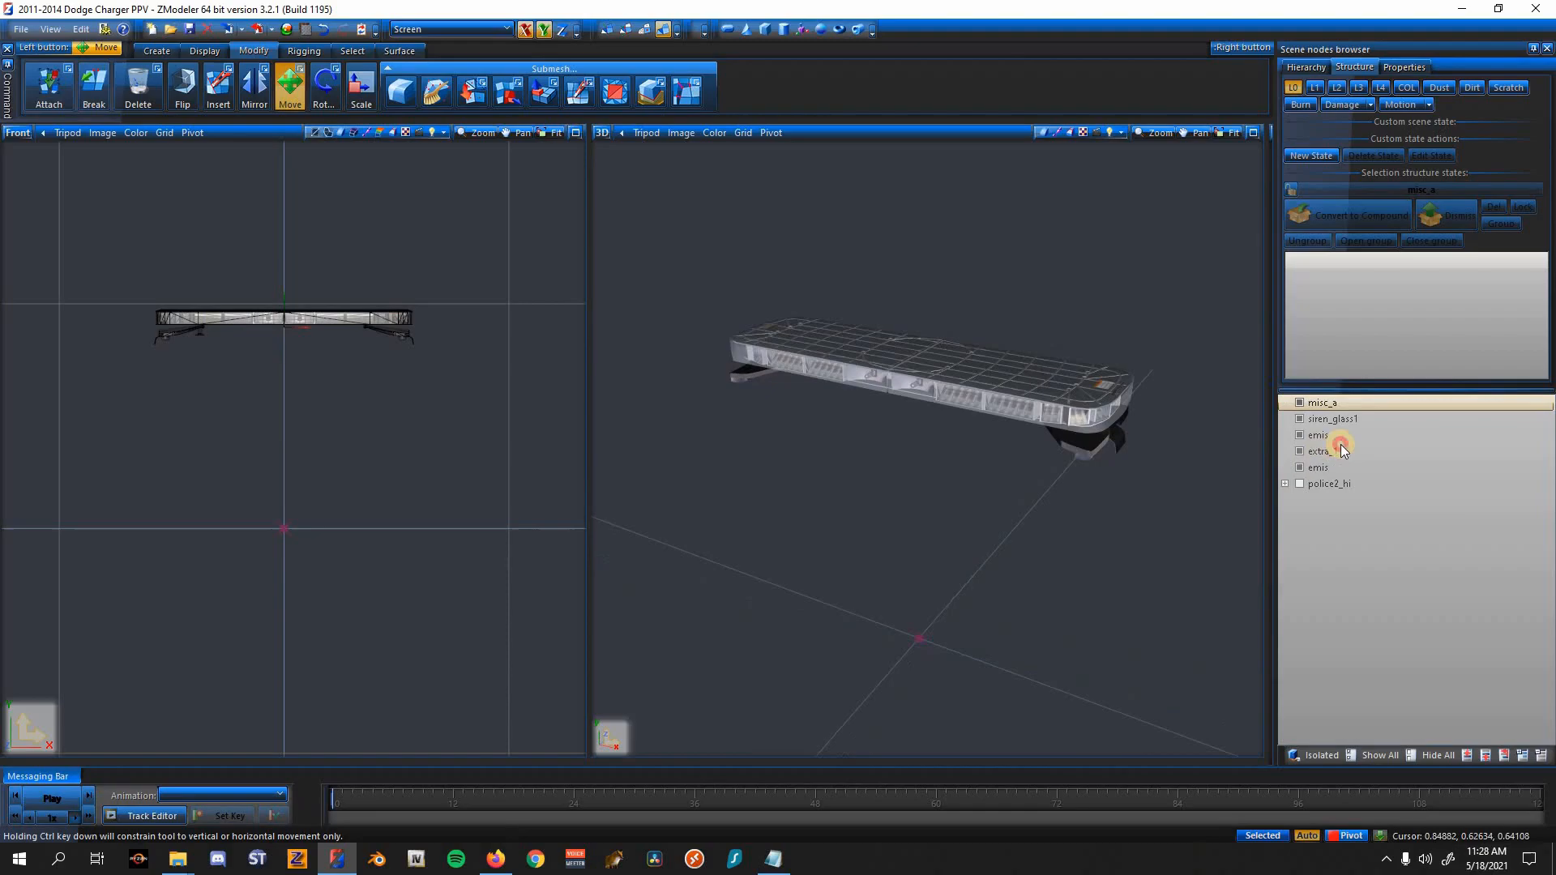
{"action": "left_click", "coordinate": [1319, 434]}
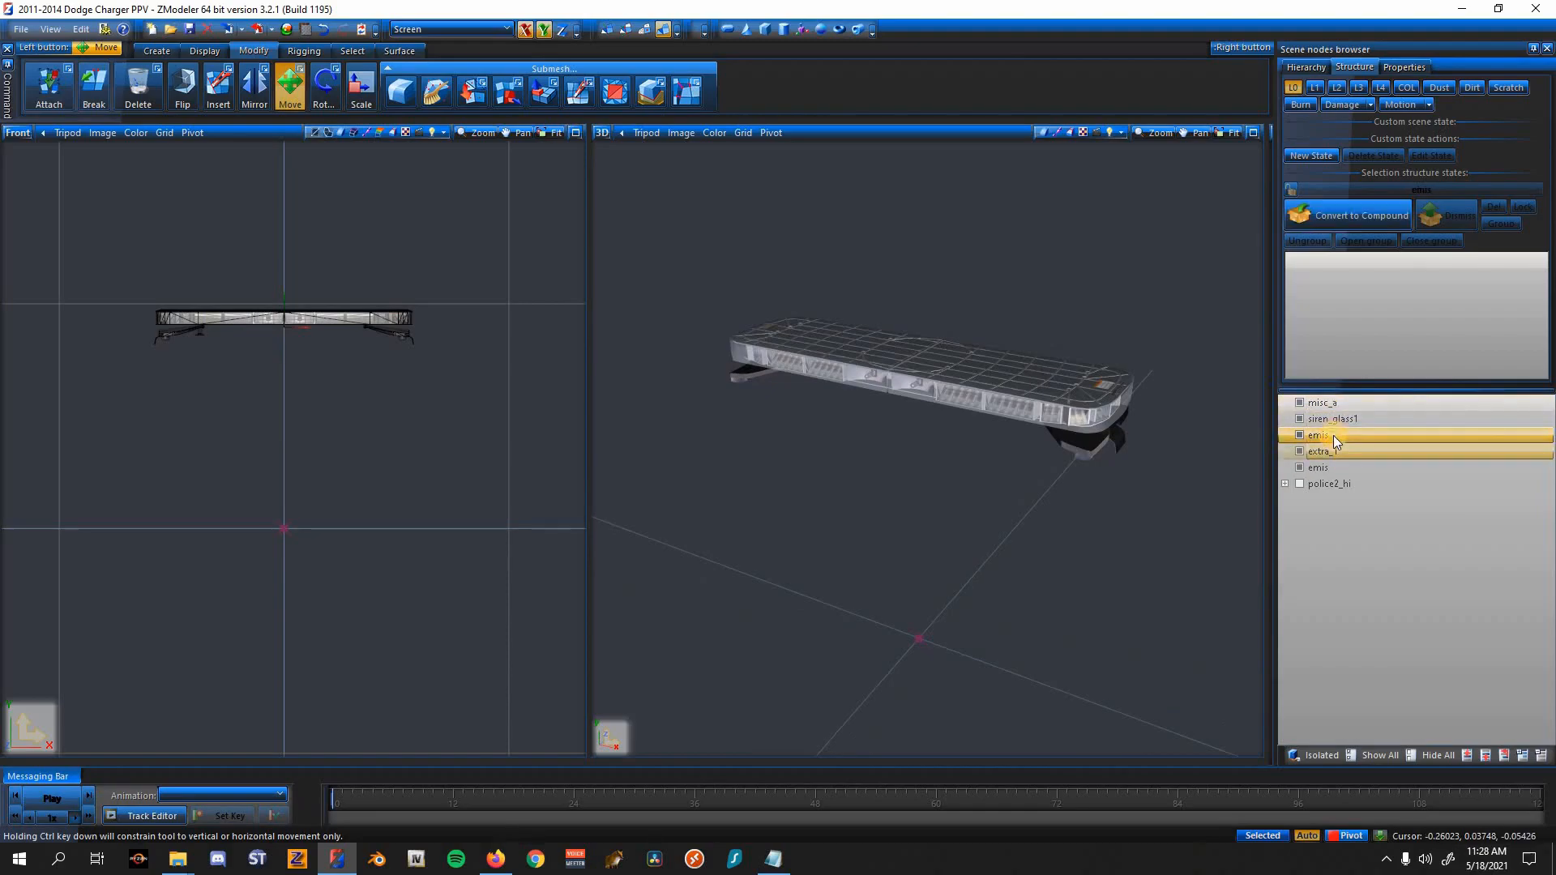
{"action": "left_click", "coordinate": [1318, 434]}
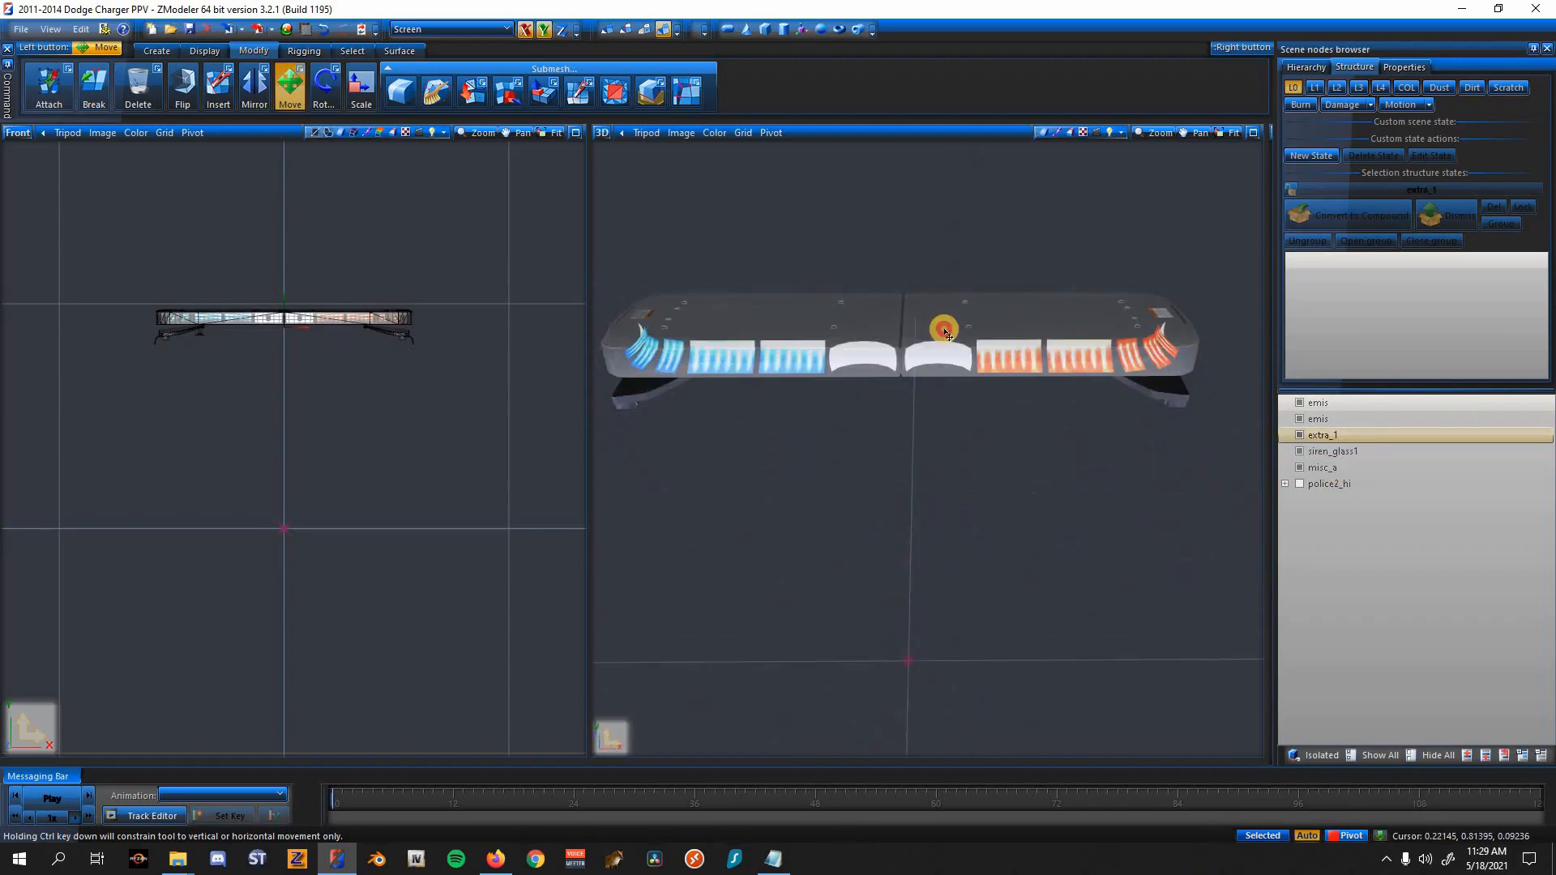
Step: Single out misc_a and siren_glass1 to check them on the light bar
{"action": "left_click", "coordinate": [1323, 466]}
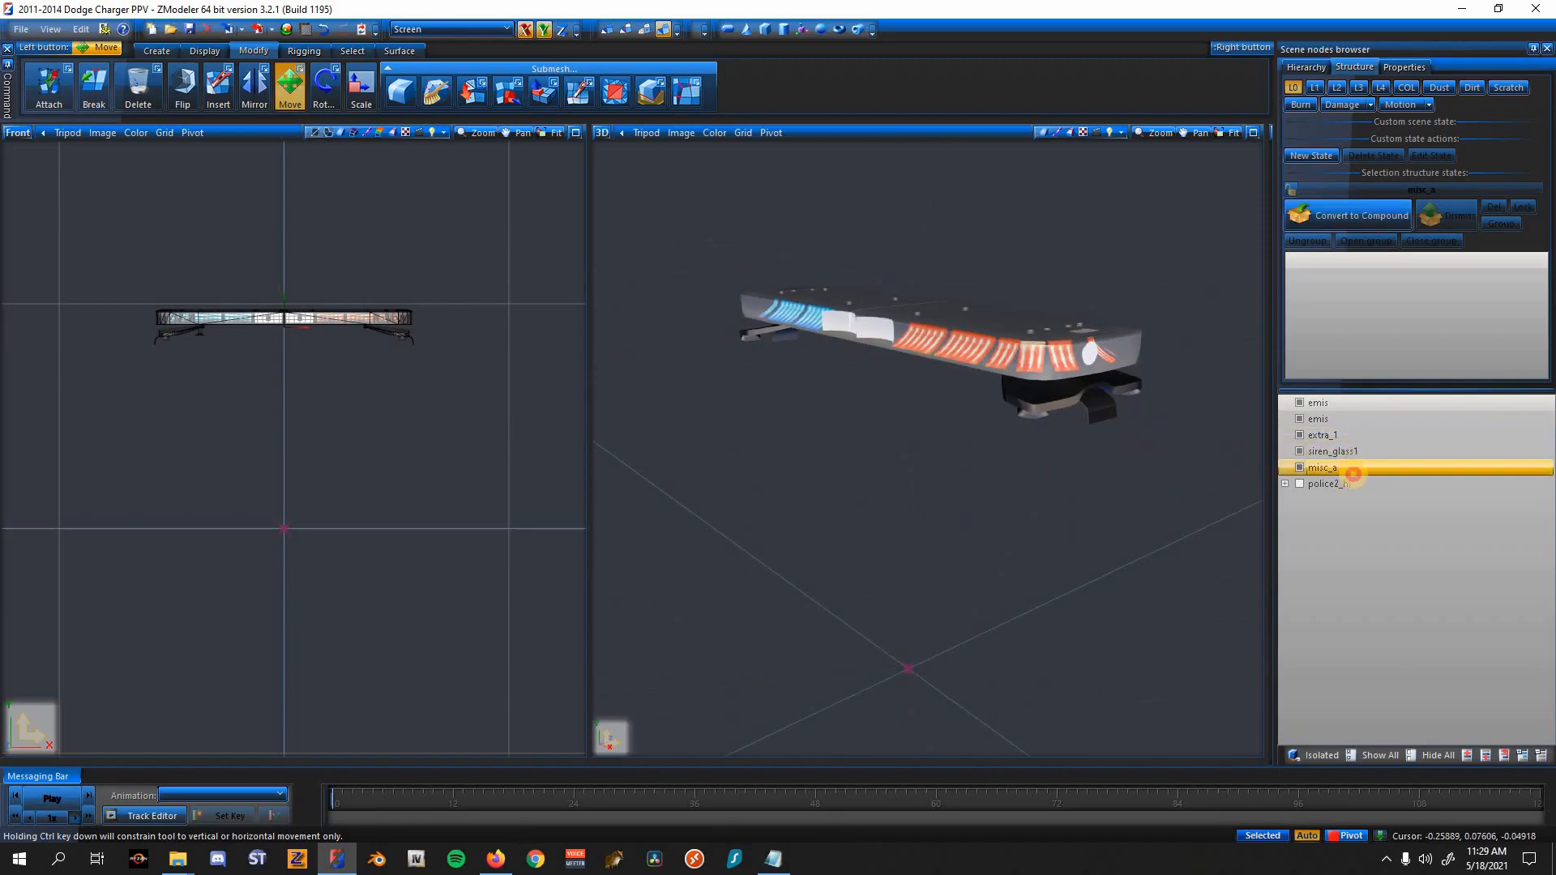
{"action": "left_click", "coordinate": [1334, 467]}
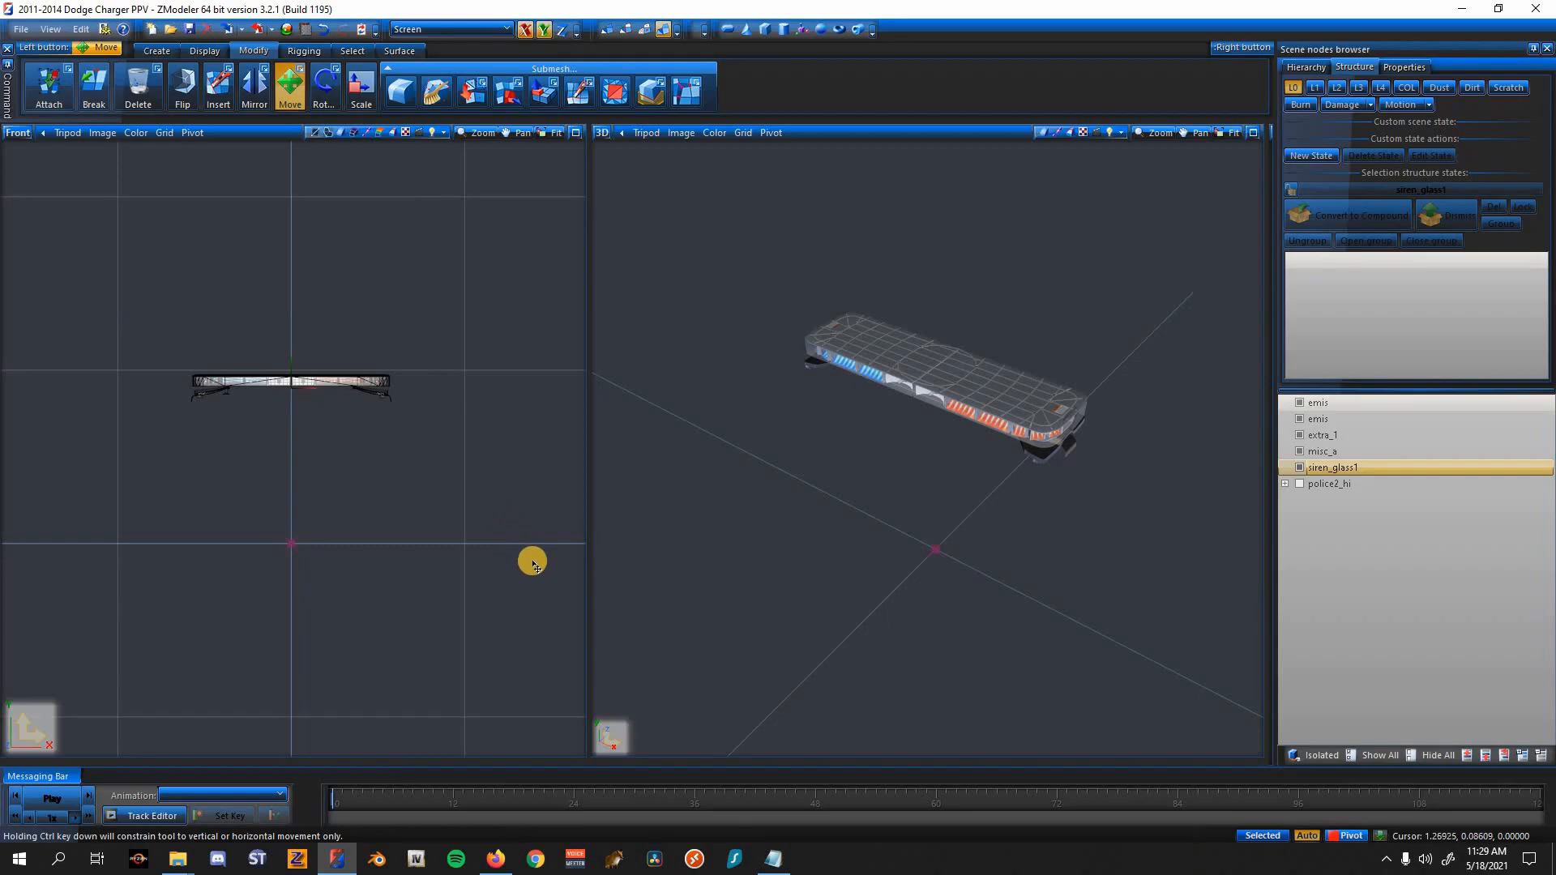
Step: Box-select all light bar parts in the Front view and raise them onto the Charger's roof
{"action": "left_click_drag", "start_coordinate": [533, 561], "coordinate": [149, 287]}
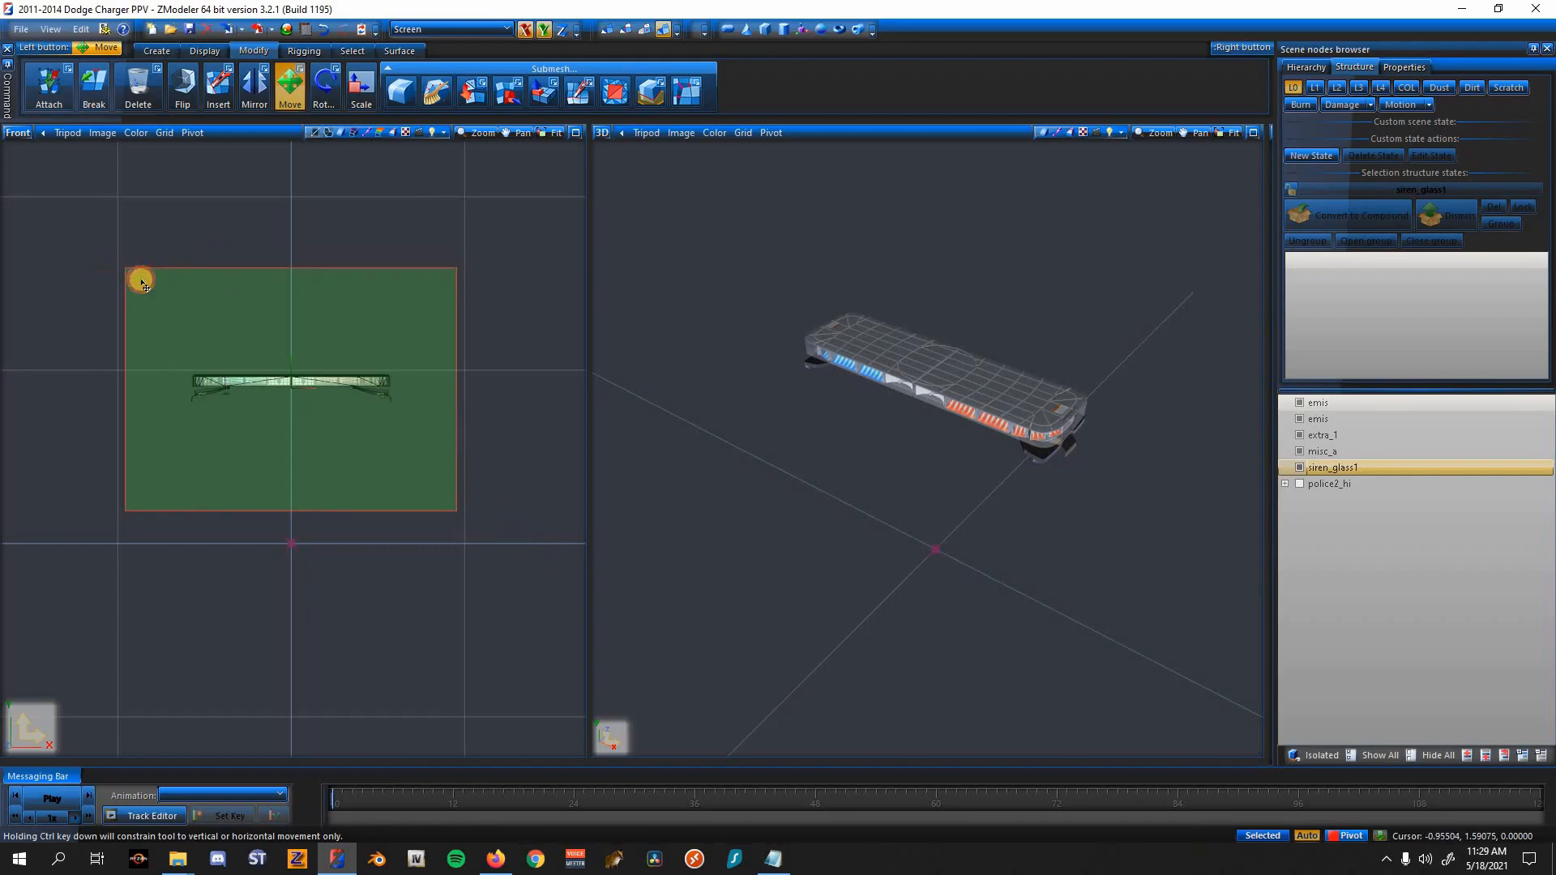
{"action": "left_click_drag", "start_coordinate": [141, 280], "coordinate": [302, 380]}
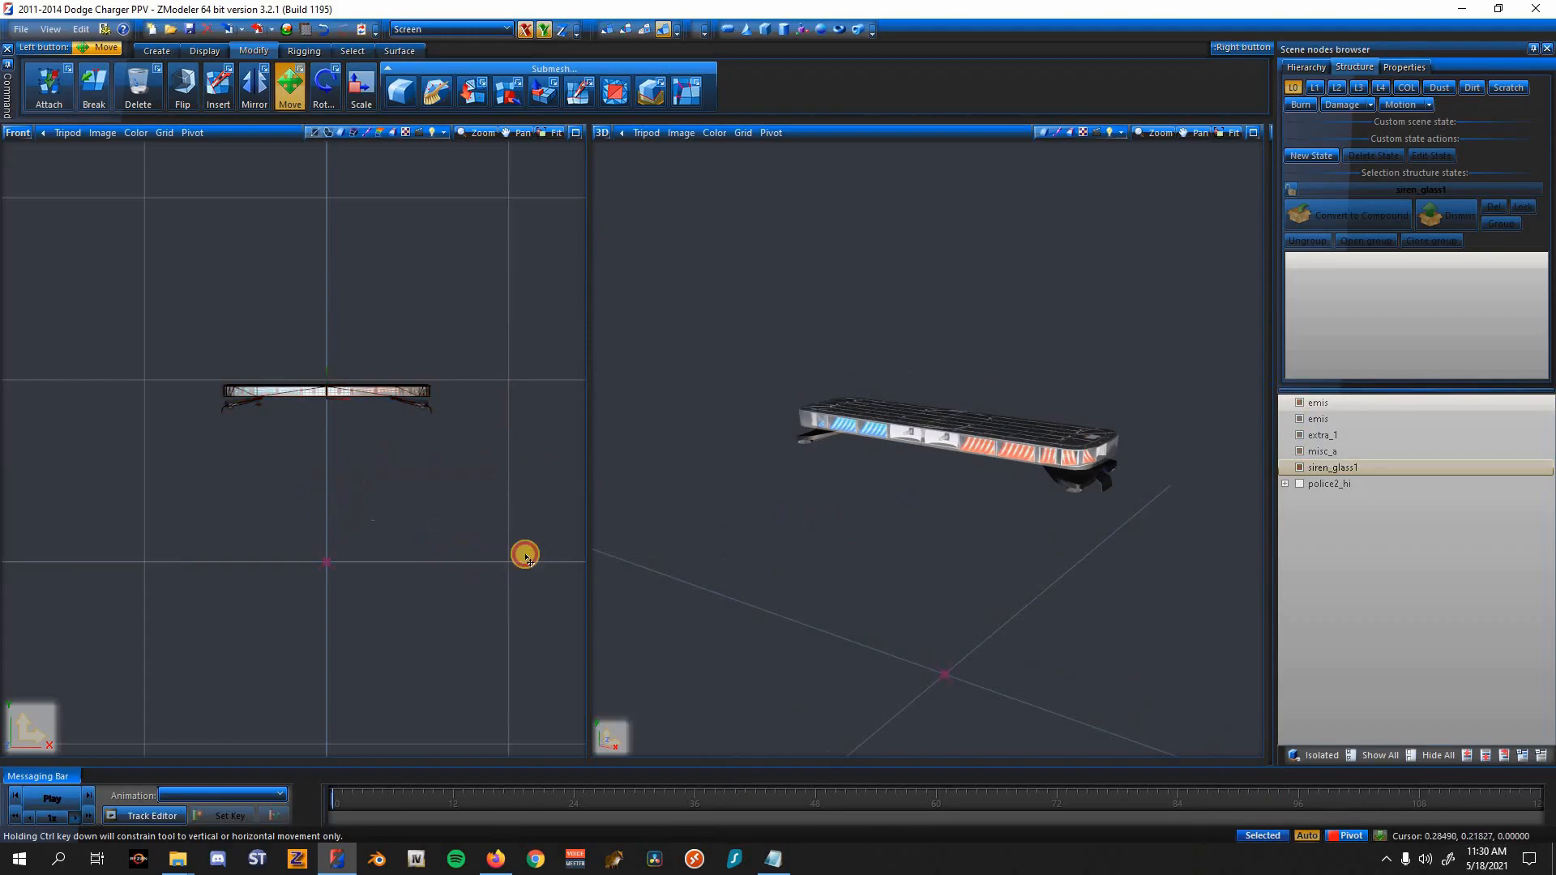
{"action": "mouse_move", "coordinate": [197, 347]}
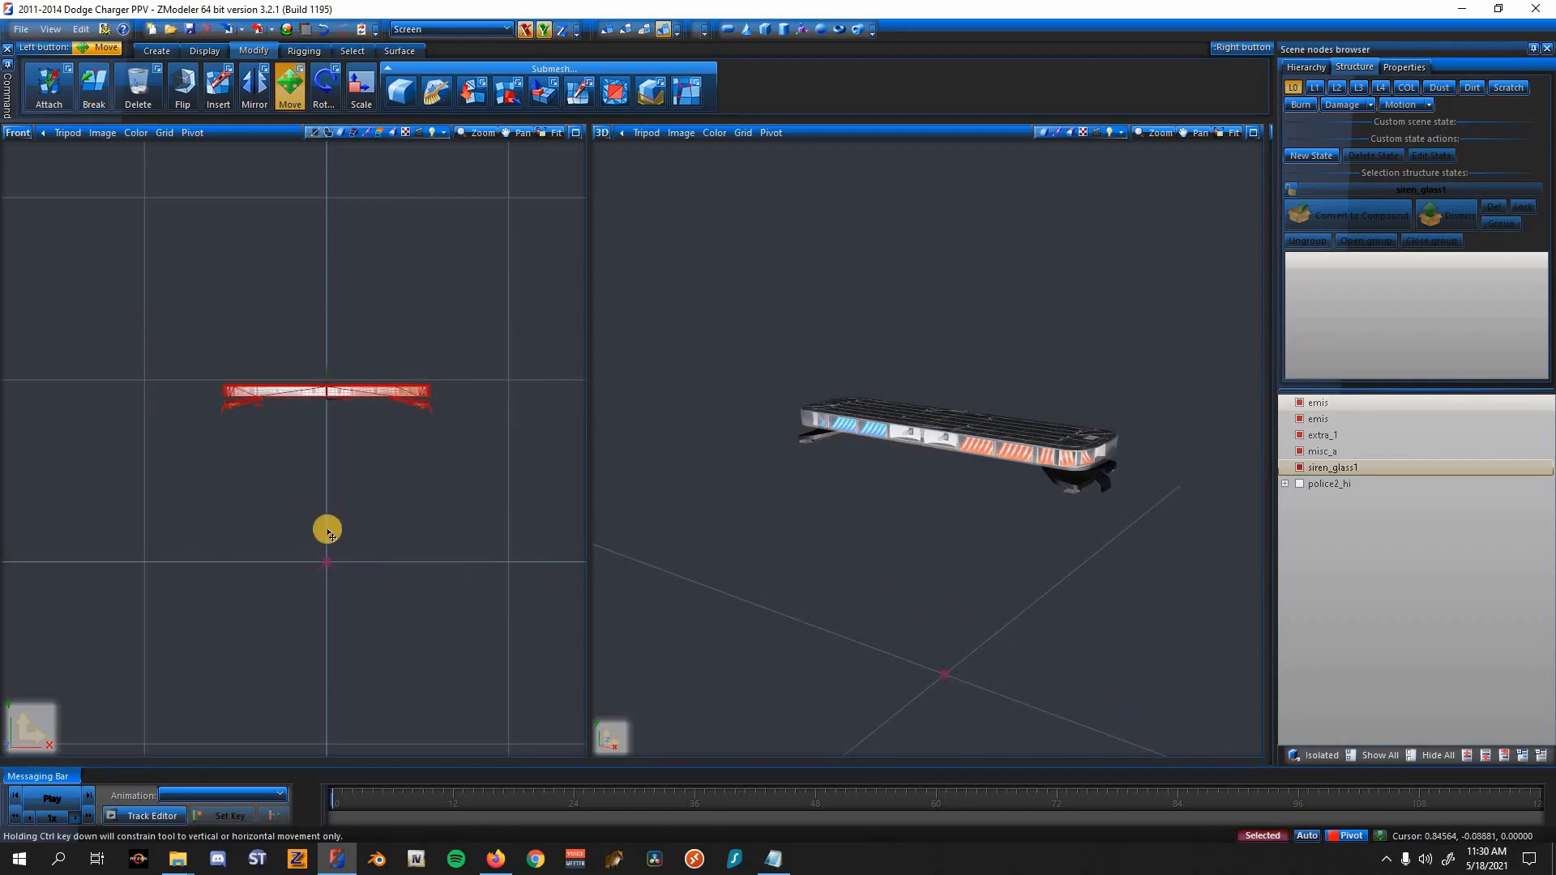
{"action": "left_click_drag", "start_coordinate": [328, 528], "coordinate": [341, 515]}
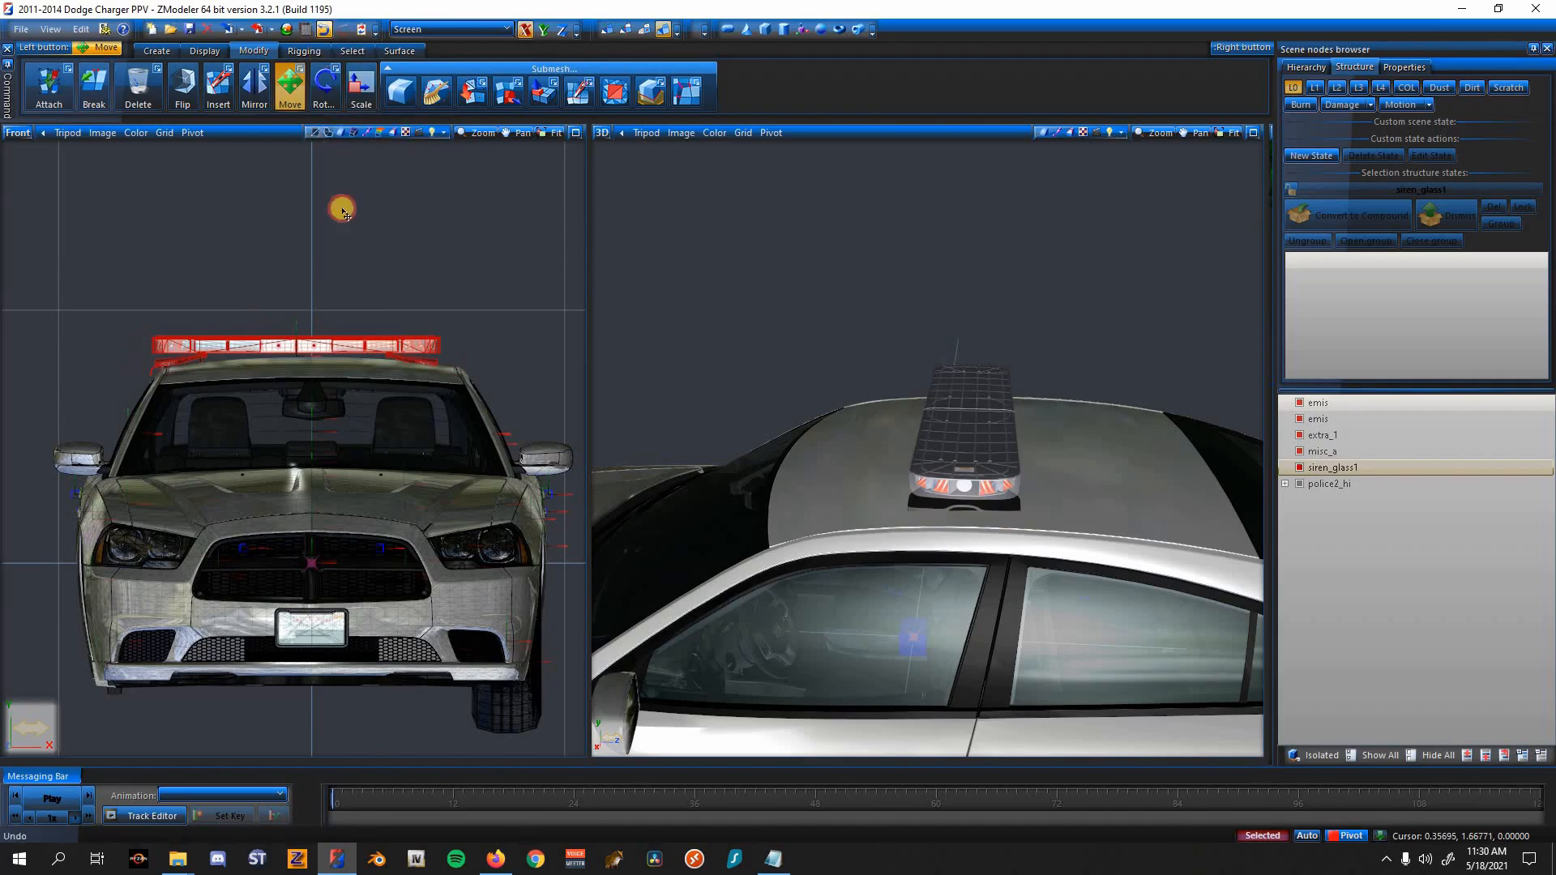
Step: Adjust the bar's height, then rotate it to test the angle and bring it back level
{"action": "left_click_drag", "start_coordinate": [342, 209], "coordinate": [282, 289]}
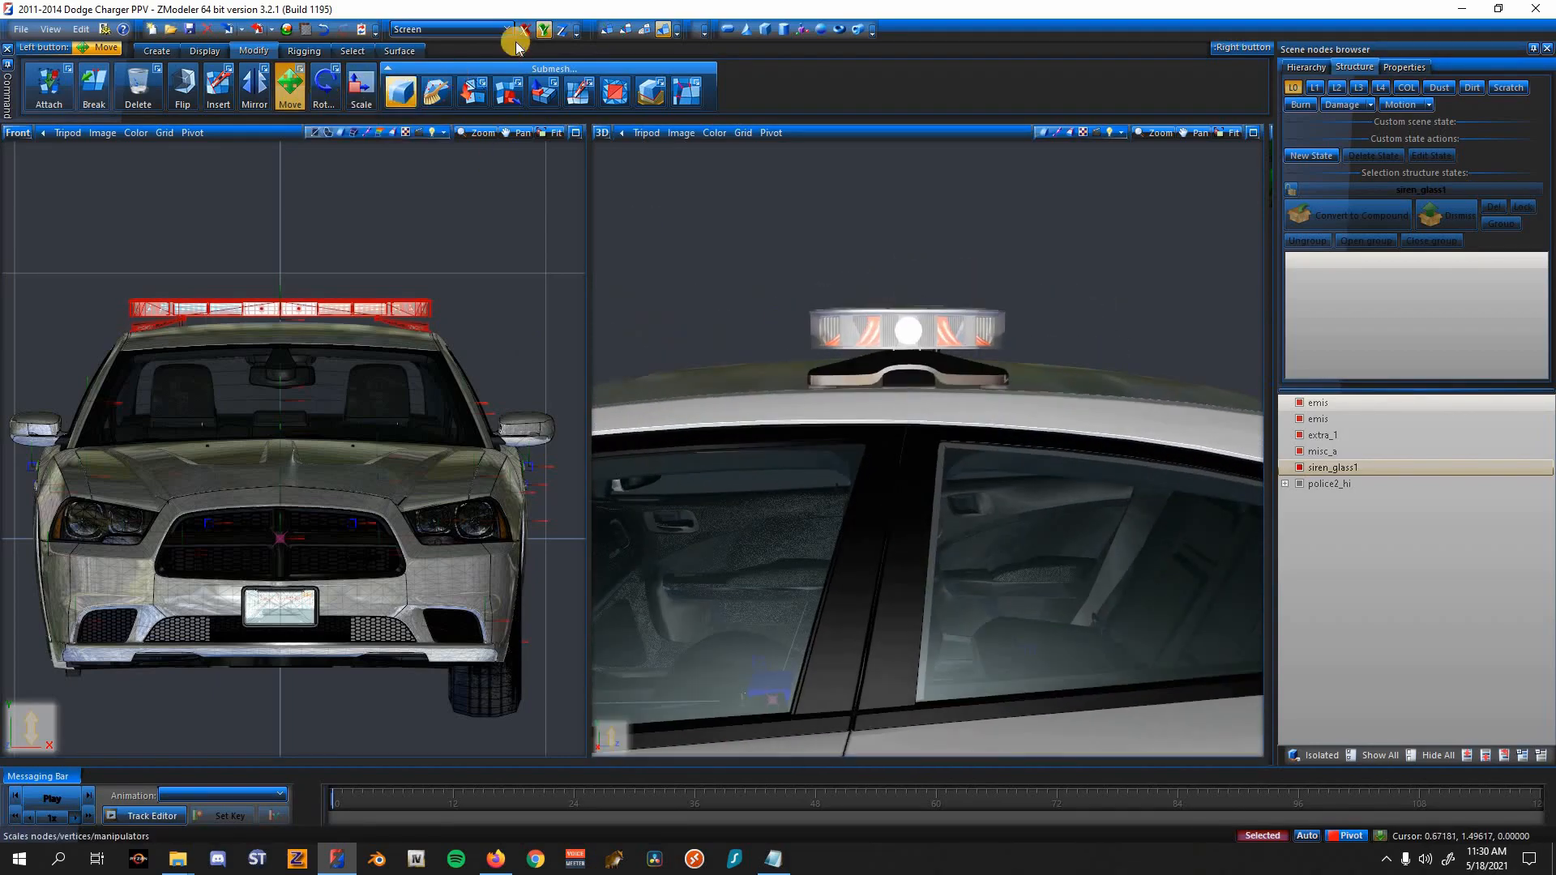
{"action": "left_click", "coordinate": [323, 86]}
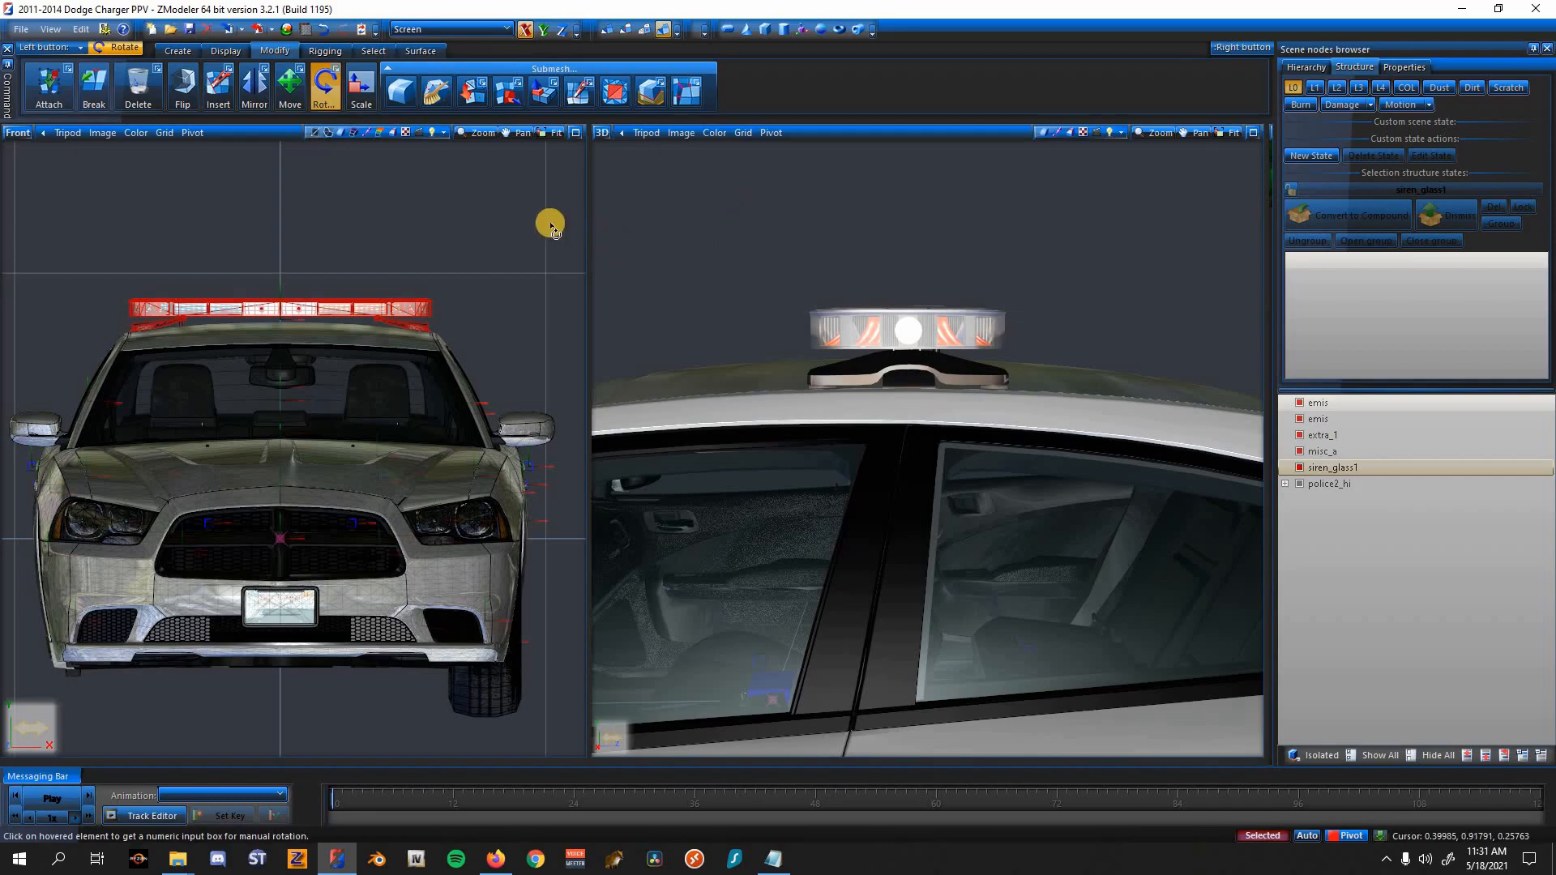
{"action": "left_click_drag", "start_coordinate": [549, 222], "coordinate": [537, 211]}
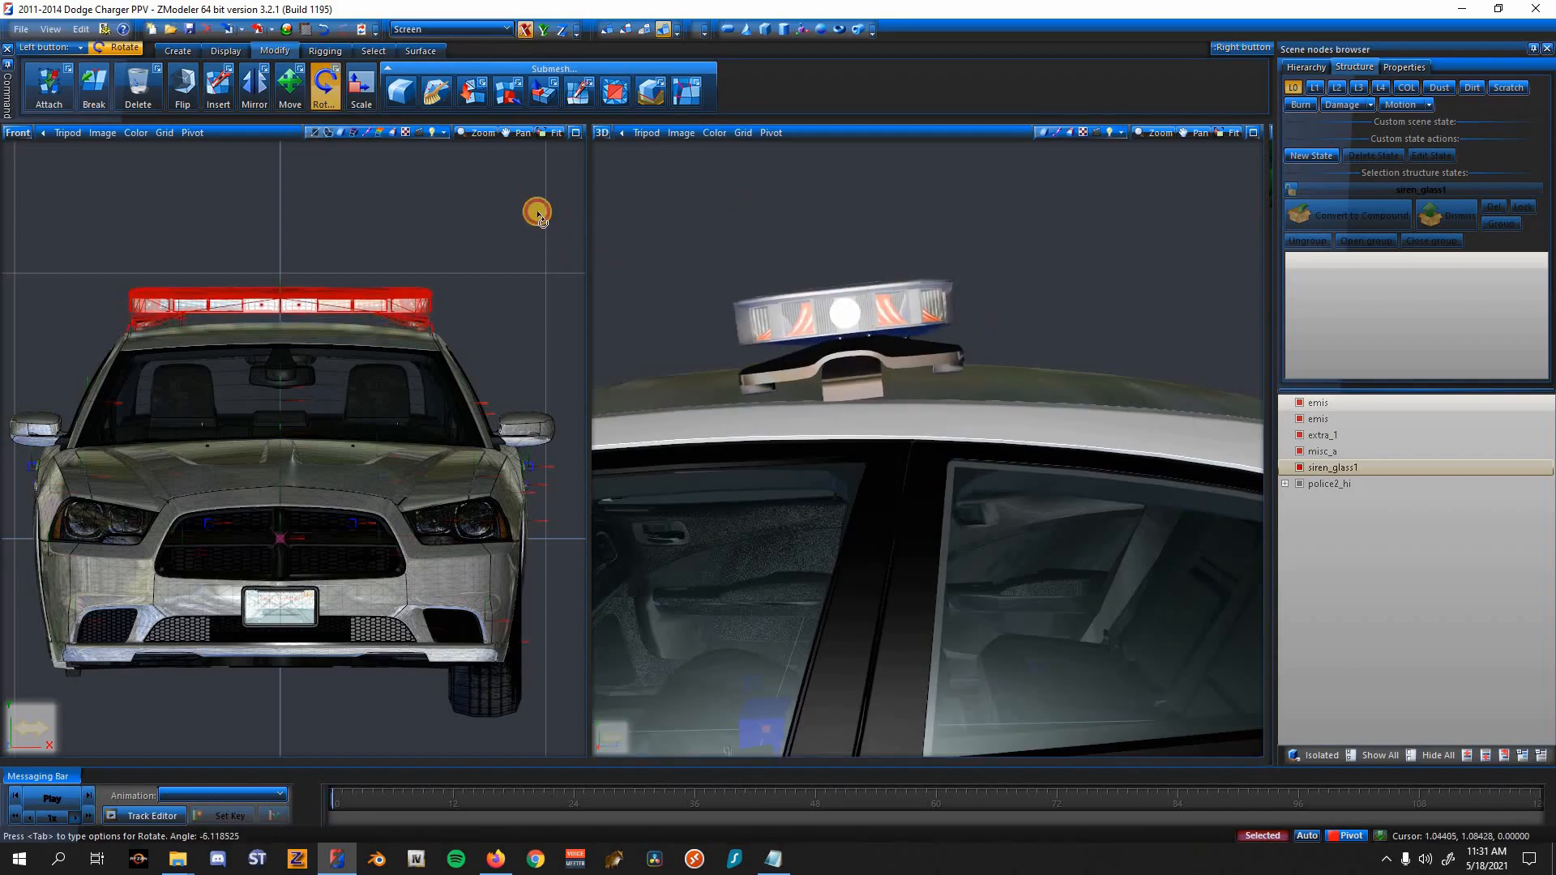
{"action": "left_click_drag", "start_coordinate": [536, 212], "coordinate": [533, 239]}
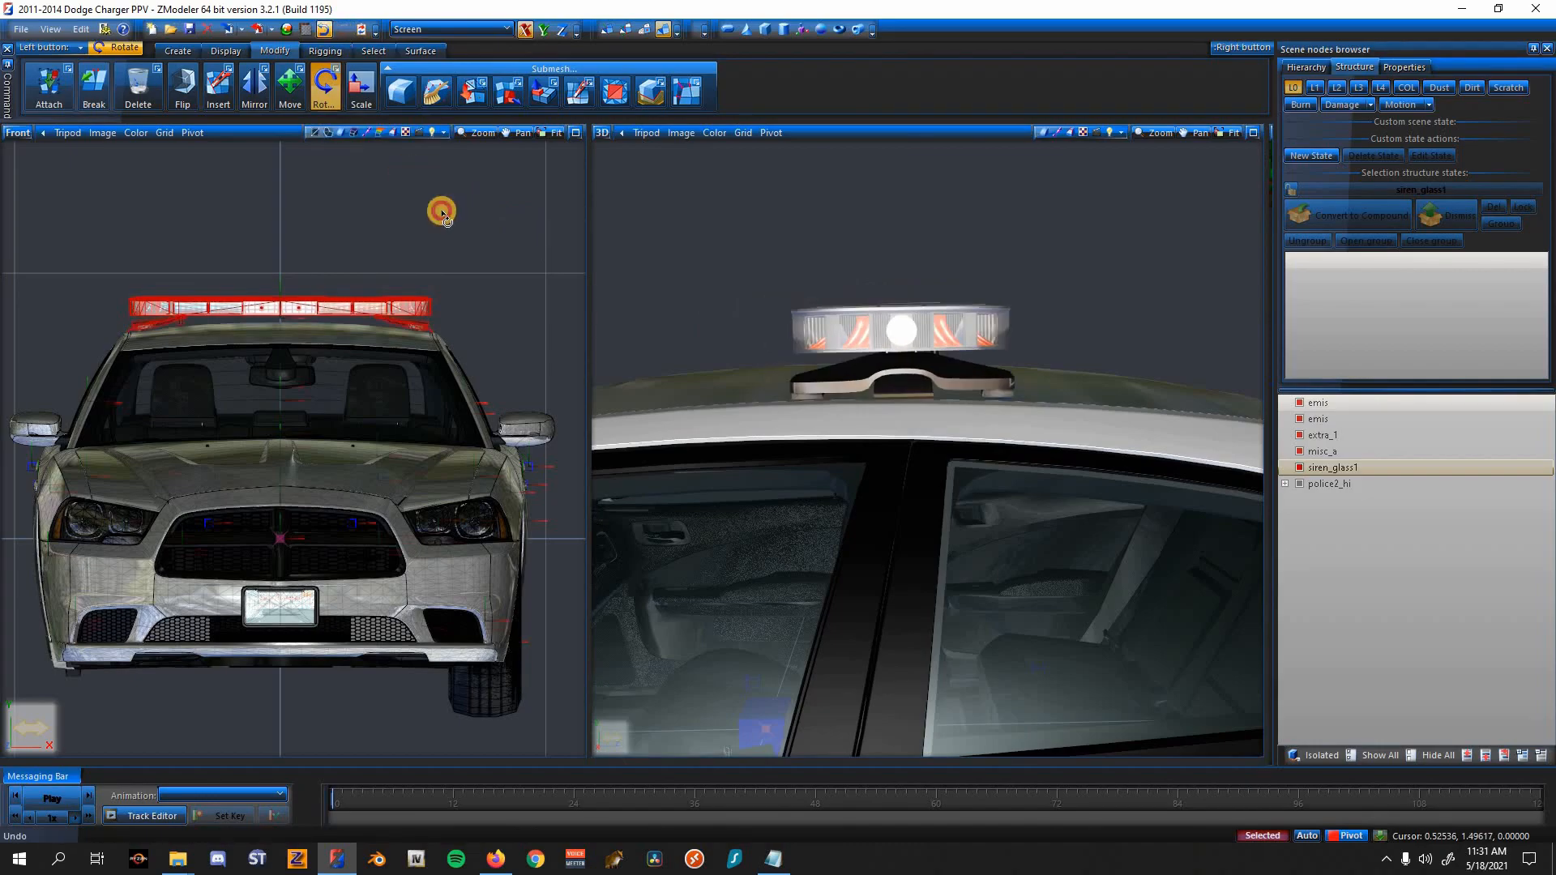
Step: From a top view, move the light bar so it sits centred on the roof
{"action": "left_click_drag", "start_coordinate": [440, 210], "coordinate": [441, 218]}
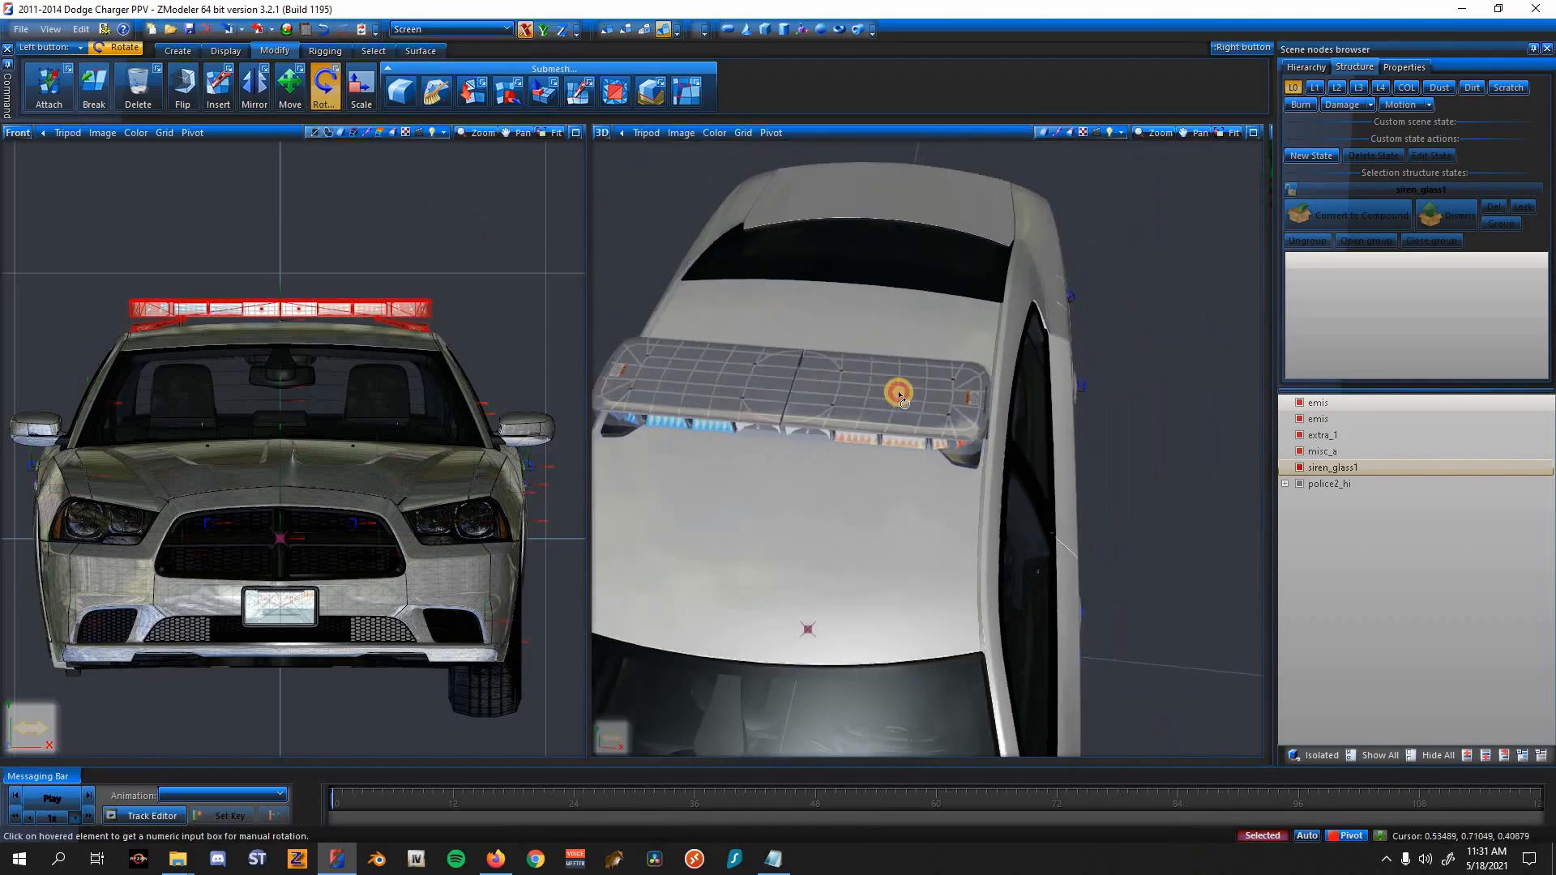
{"action": "left_click", "coordinate": [289, 86]}
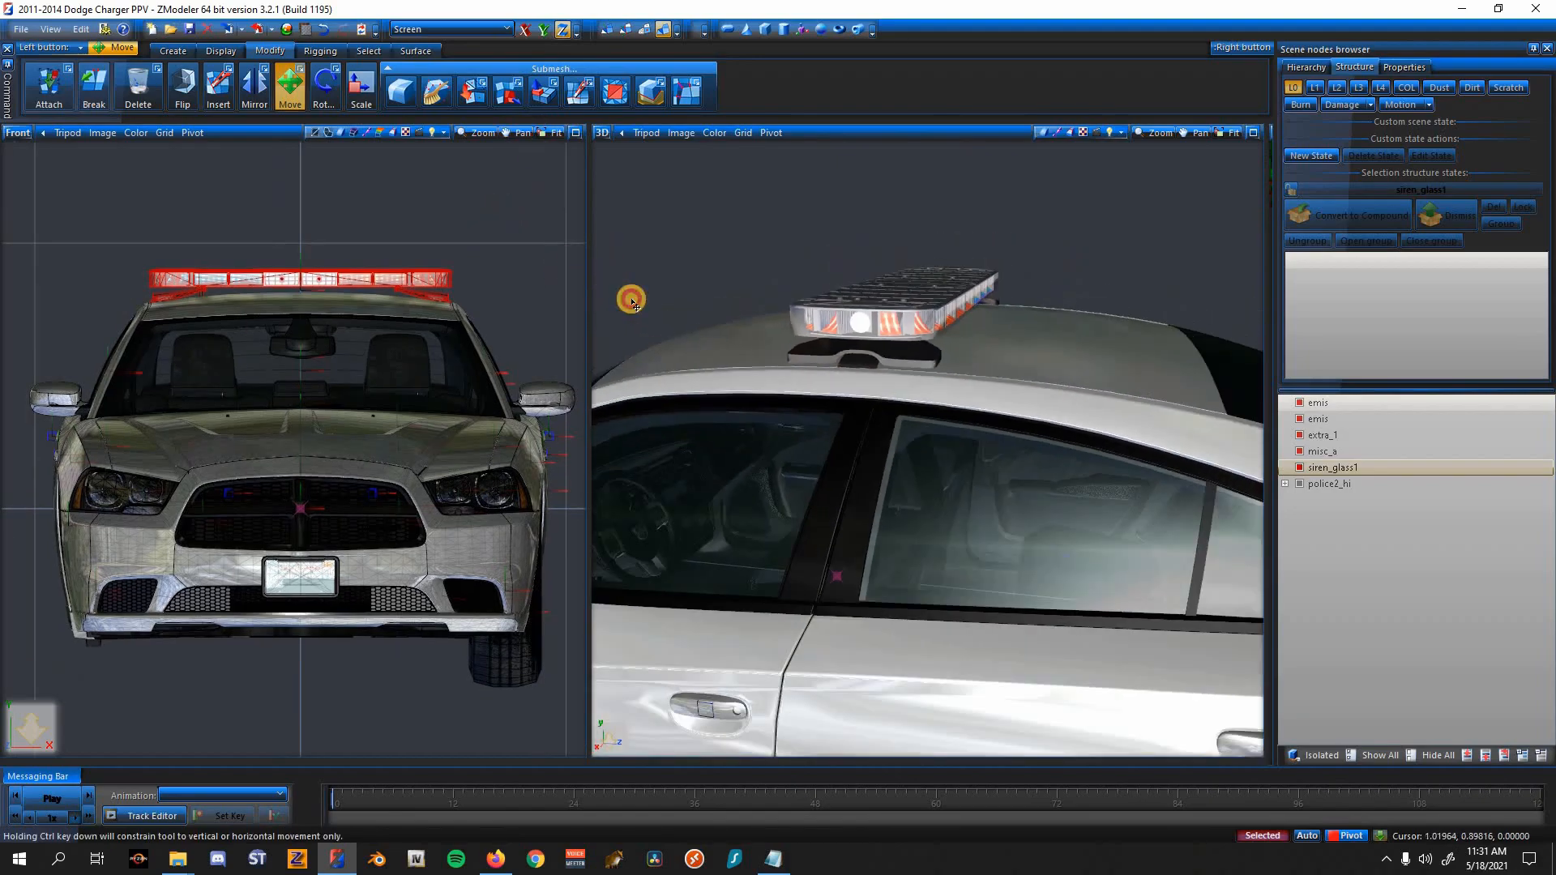
{"action": "left_click_drag", "start_coordinate": [631, 300], "coordinate": [780, 360]}
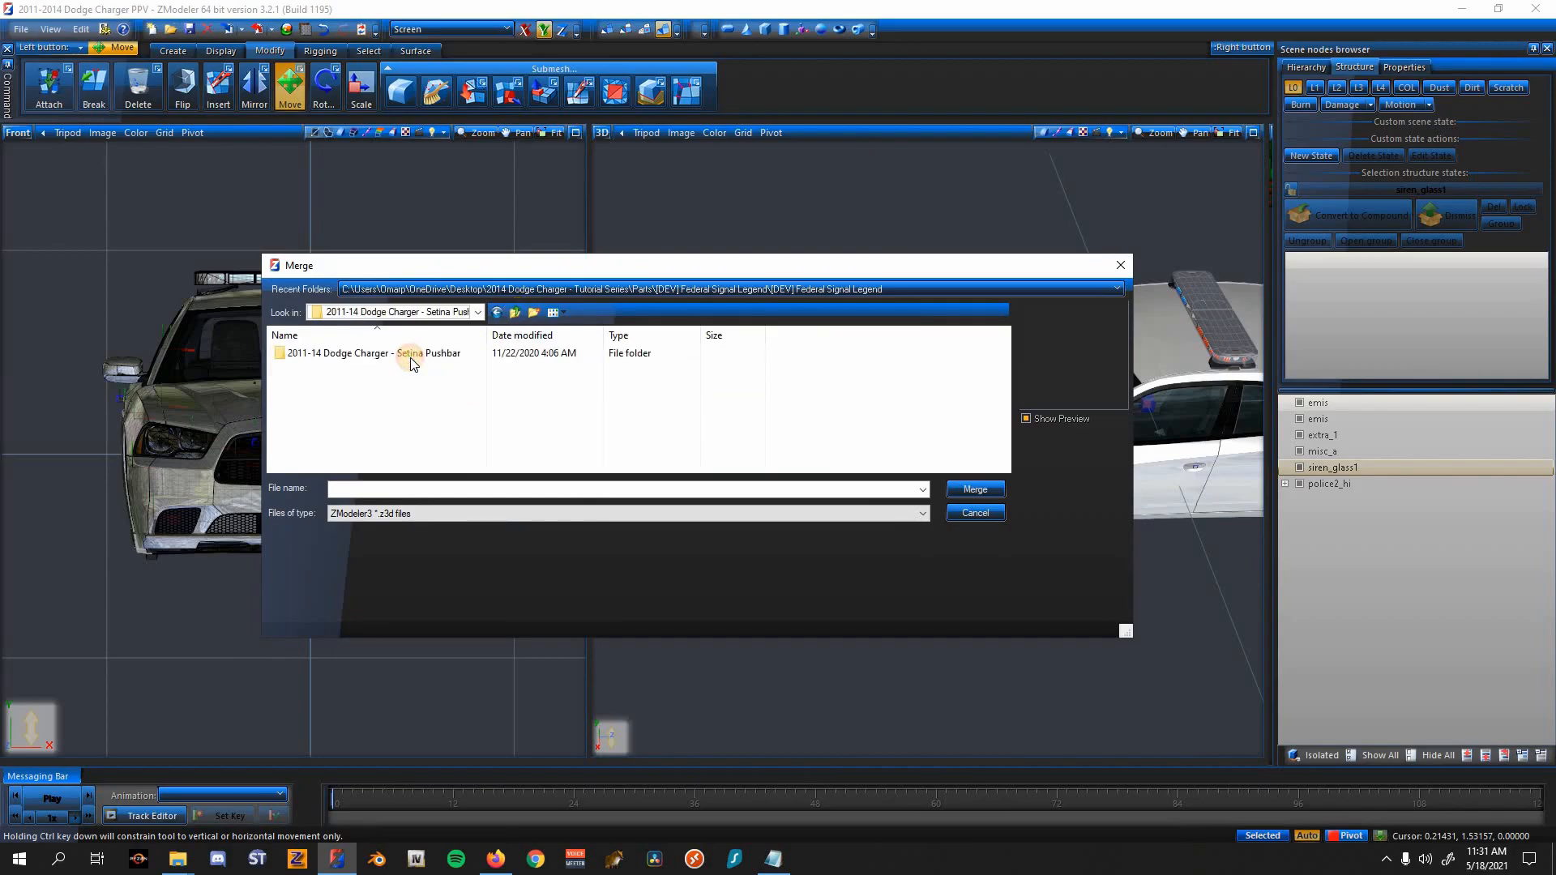
Step: Merge the Setina Pushbar file with misc_q and misc_q [COL], adding the push bar to the front
{"action": "left_click", "coordinate": [974, 513]}
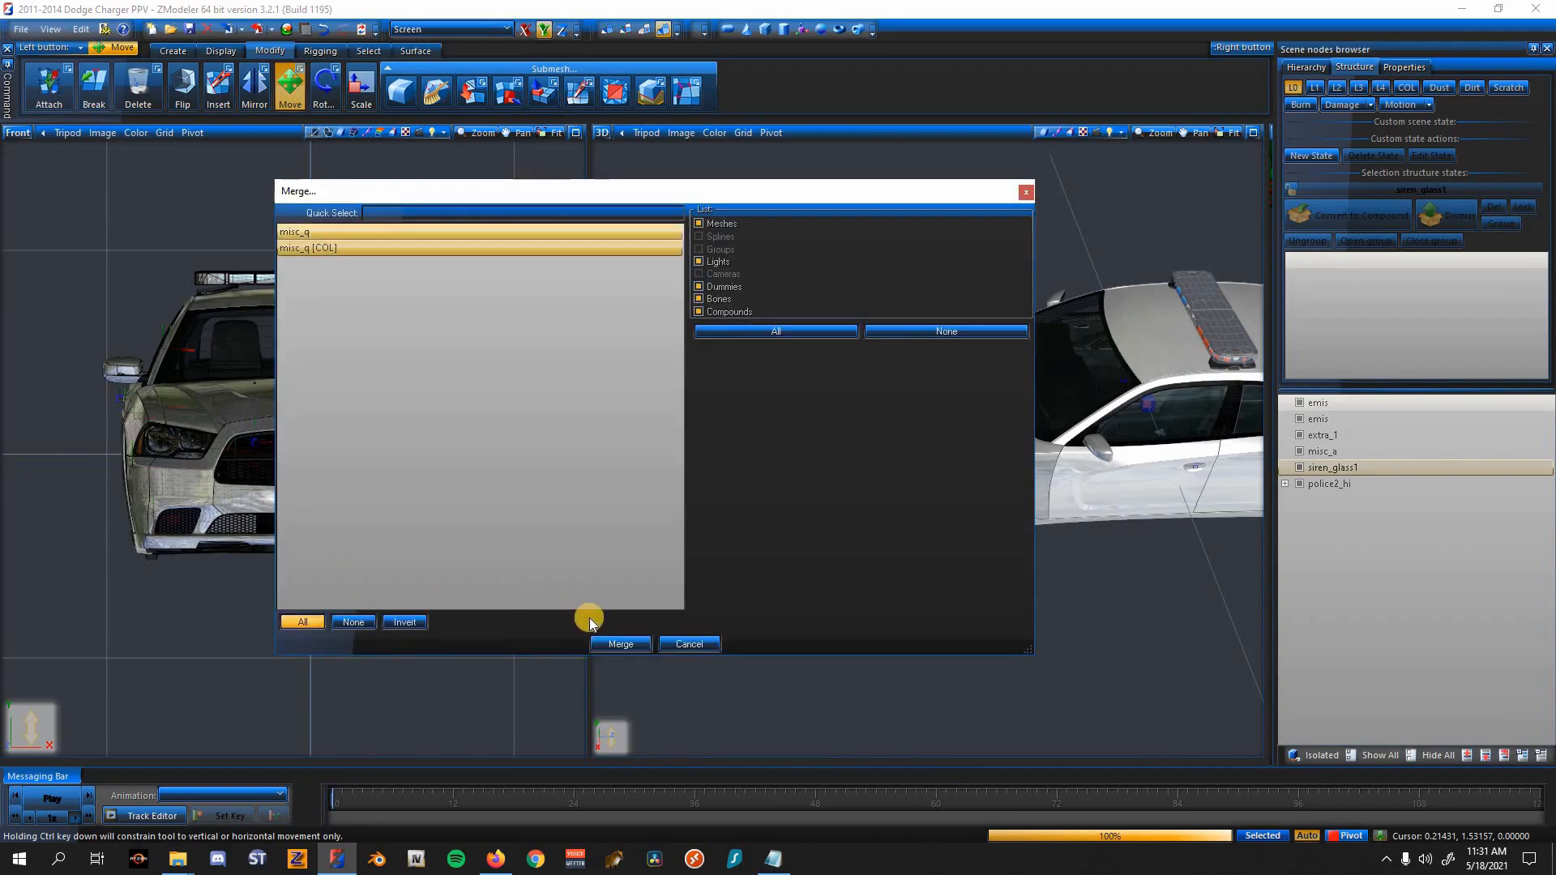
{"action": "left_click", "coordinate": [618, 643]}
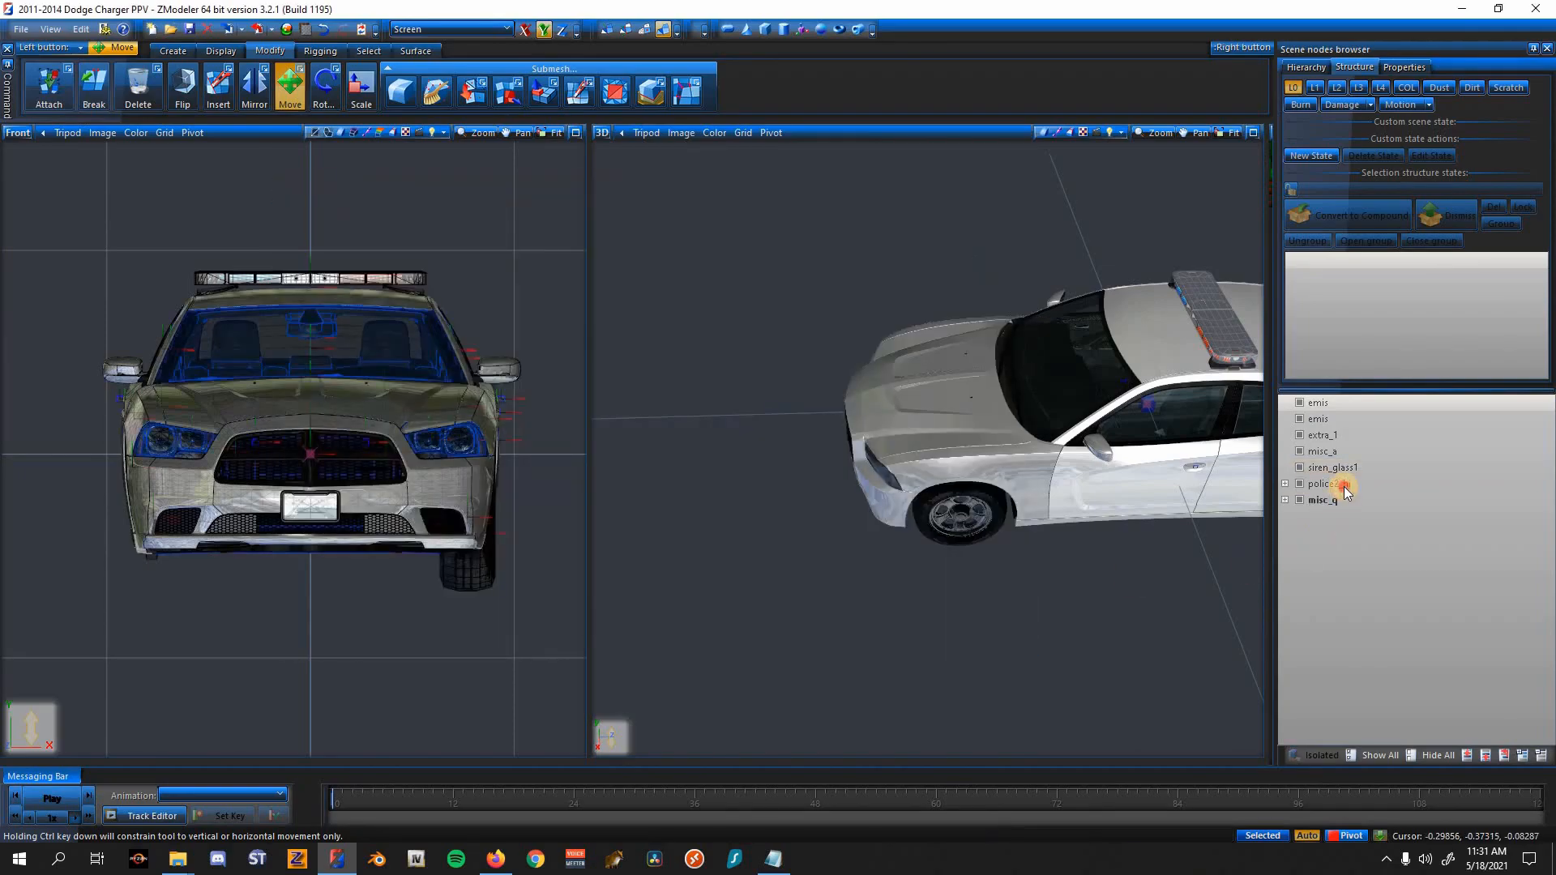
{"action": "left_click", "coordinate": [1323, 483]}
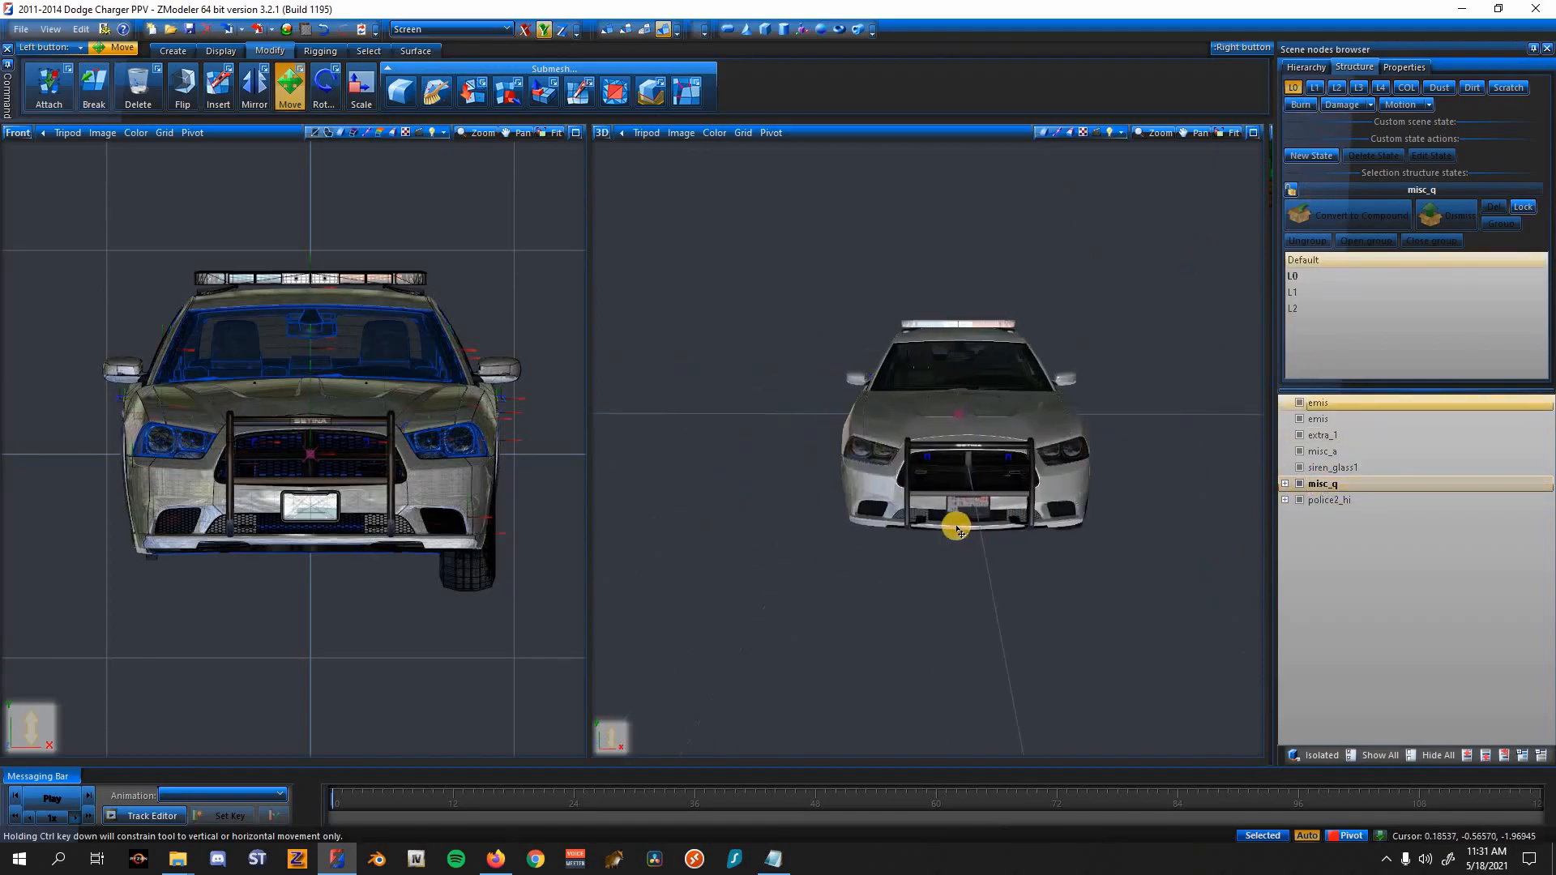
{"action": "left_click_drag", "start_coordinate": [956, 528], "coordinate": [1029, 565]}
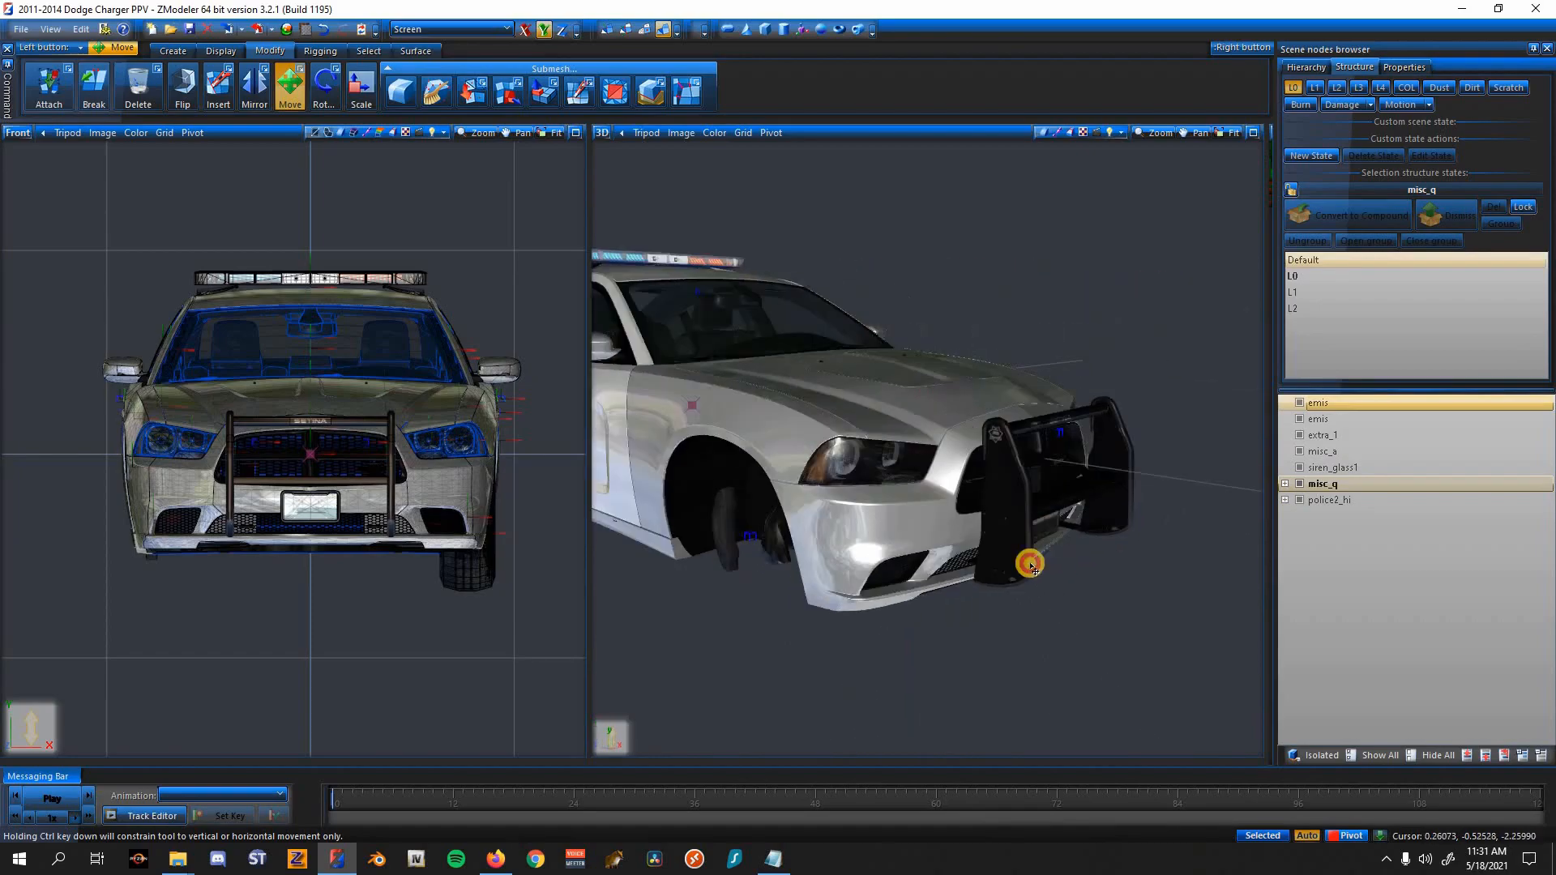
{"action": "left_click_drag", "start_coordinate": [1029, 565], "coordinate": [1070, 506]}
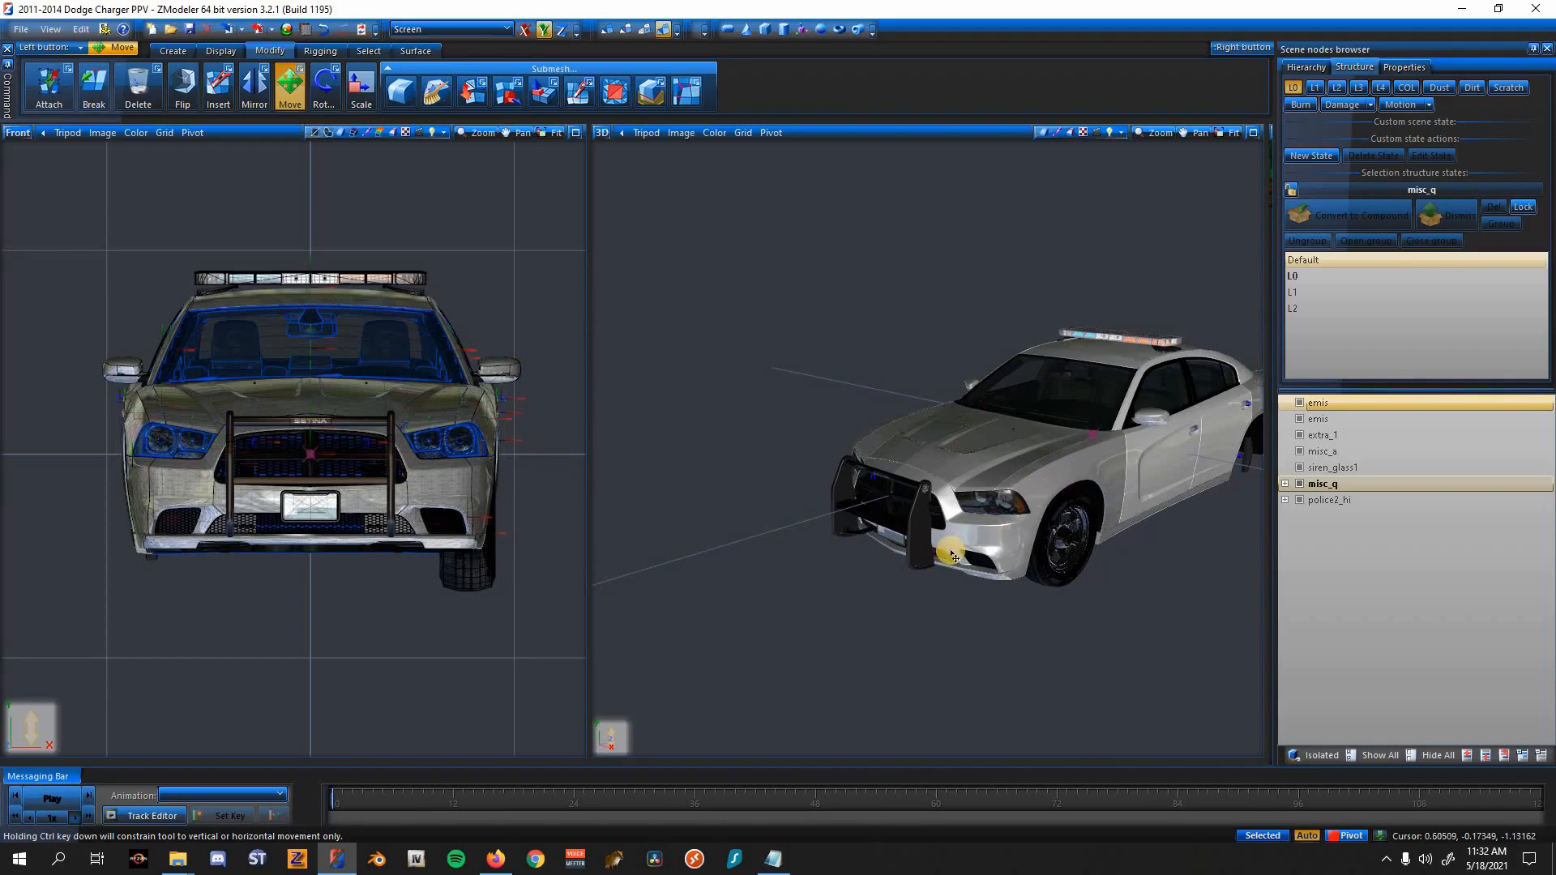
{"action": "left_click_drag", "start_coordinate": [949, 555], "coordinate": [559, 603]}
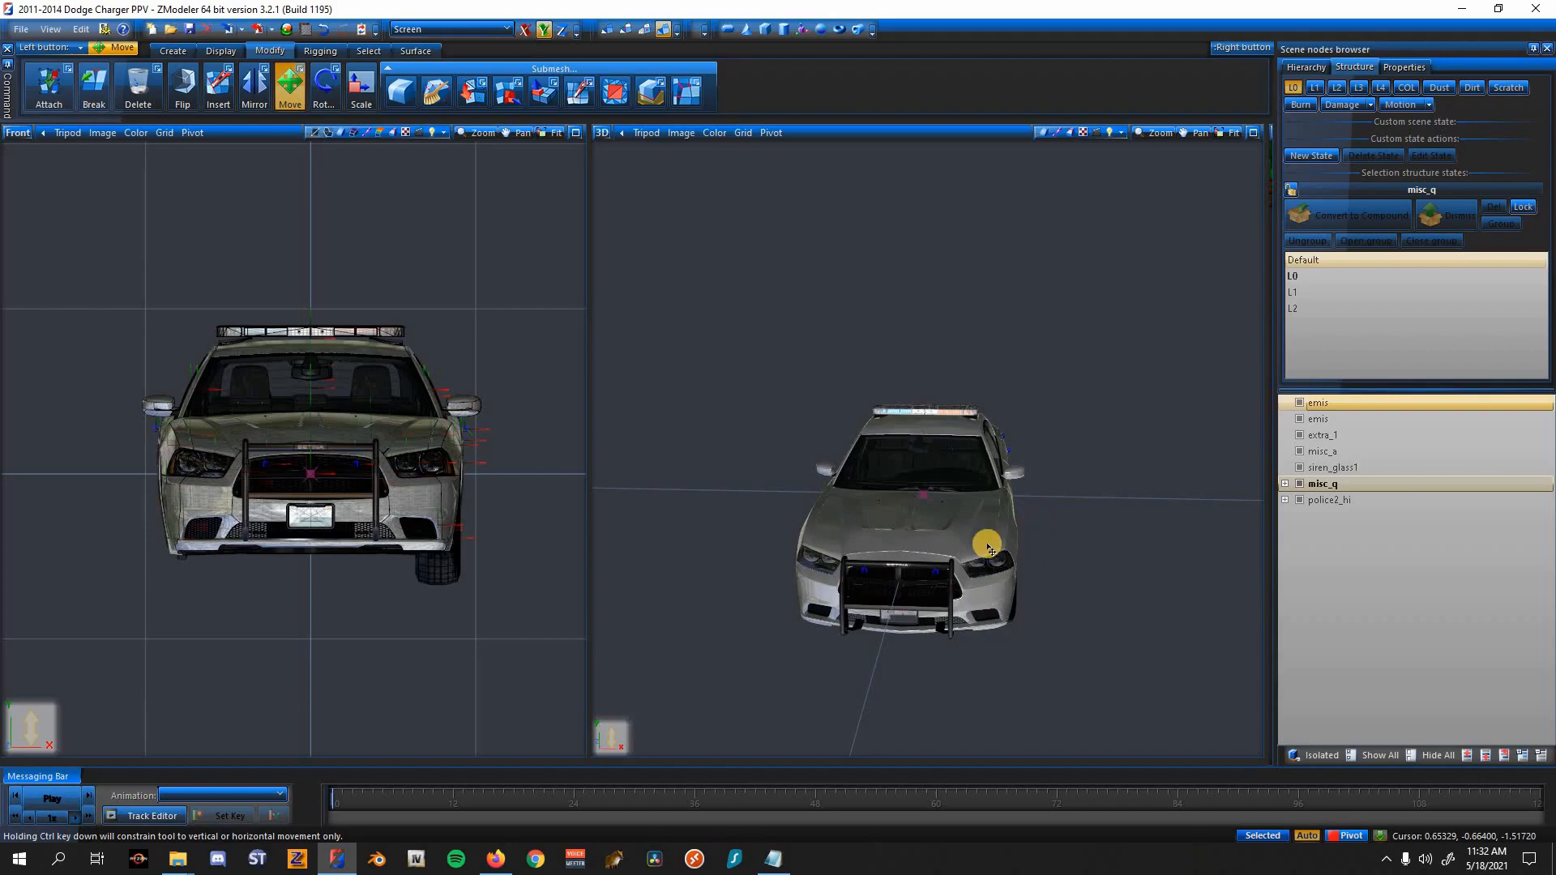
{"action": "left_click_drag", "start_coordinate": [987, 546], "coordinate": [886, 518]}
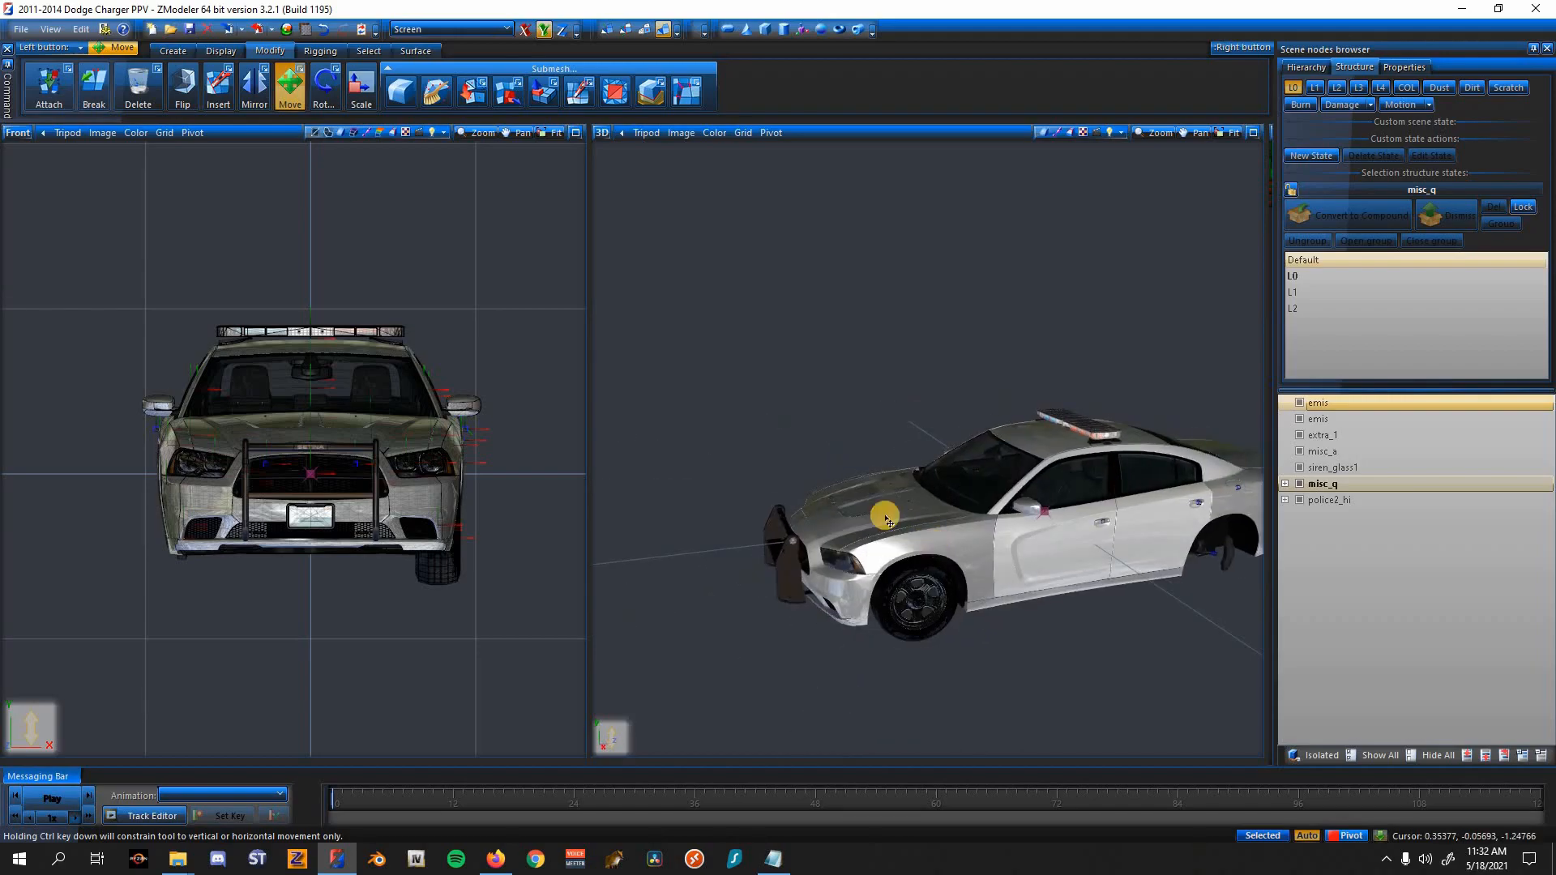
{"action": "left_click_drag", "start_coordinate": [887, 518], "coordinate": [927, 564]}
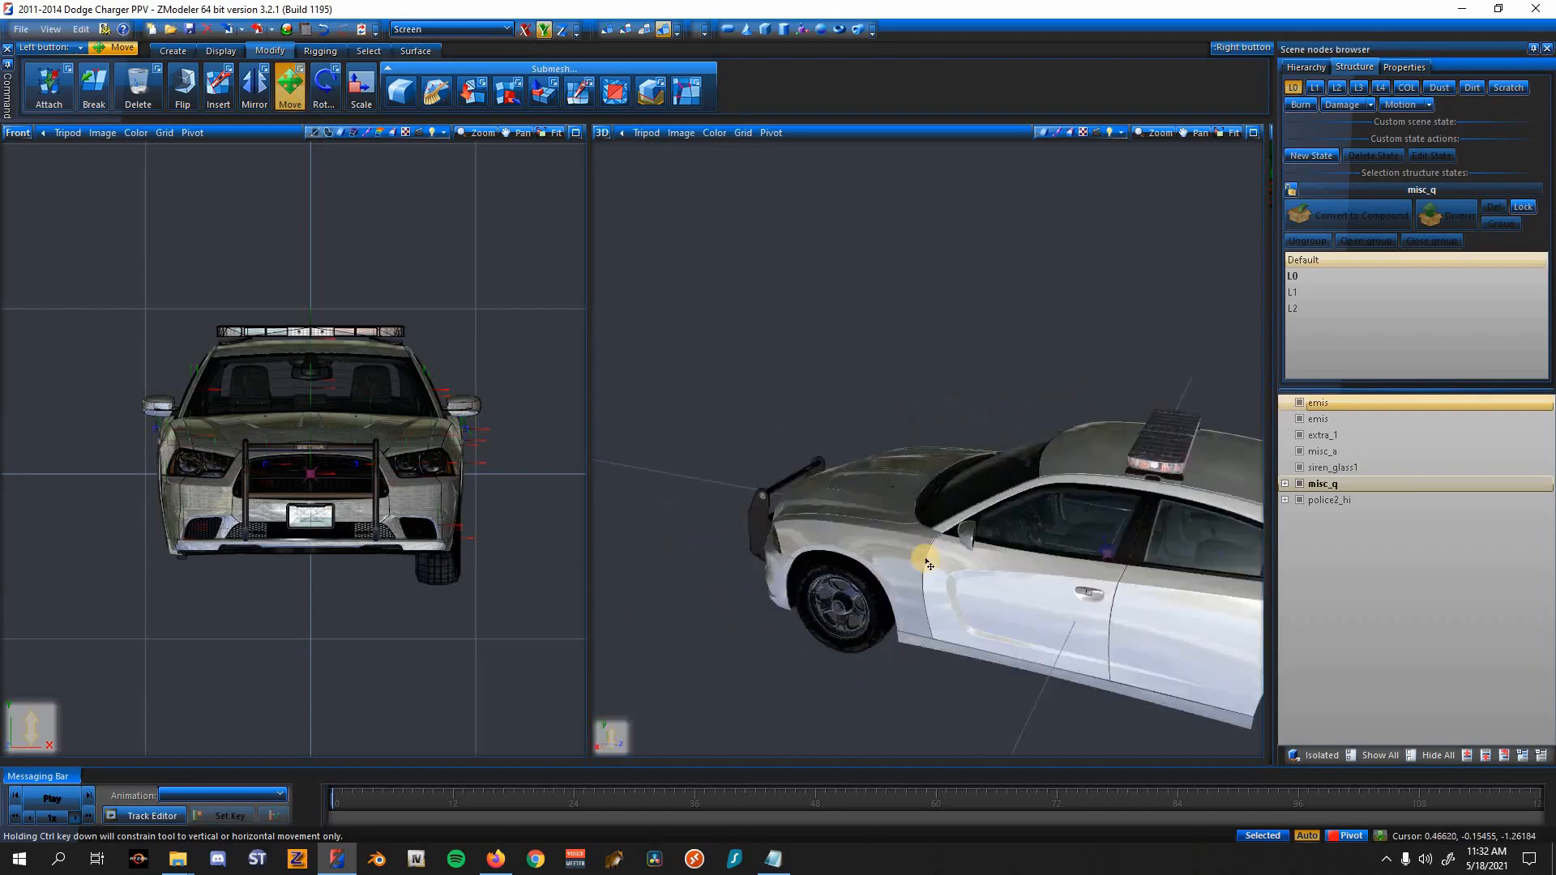
{"action": "left_click_drag", "start_coordinate": [927, 560], "coordinate": [1067, 556]}
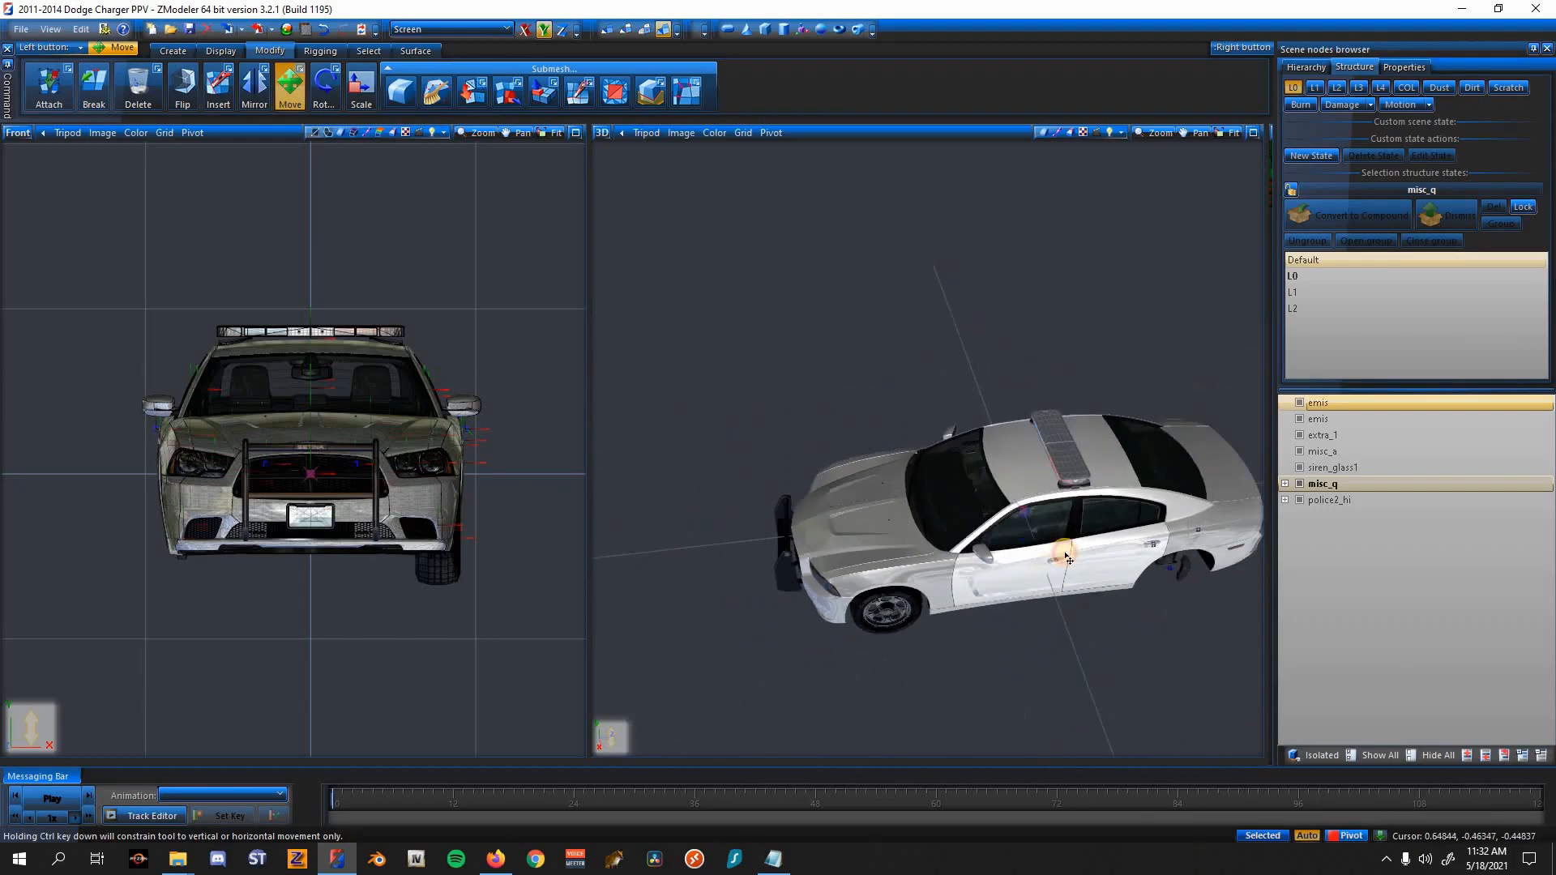